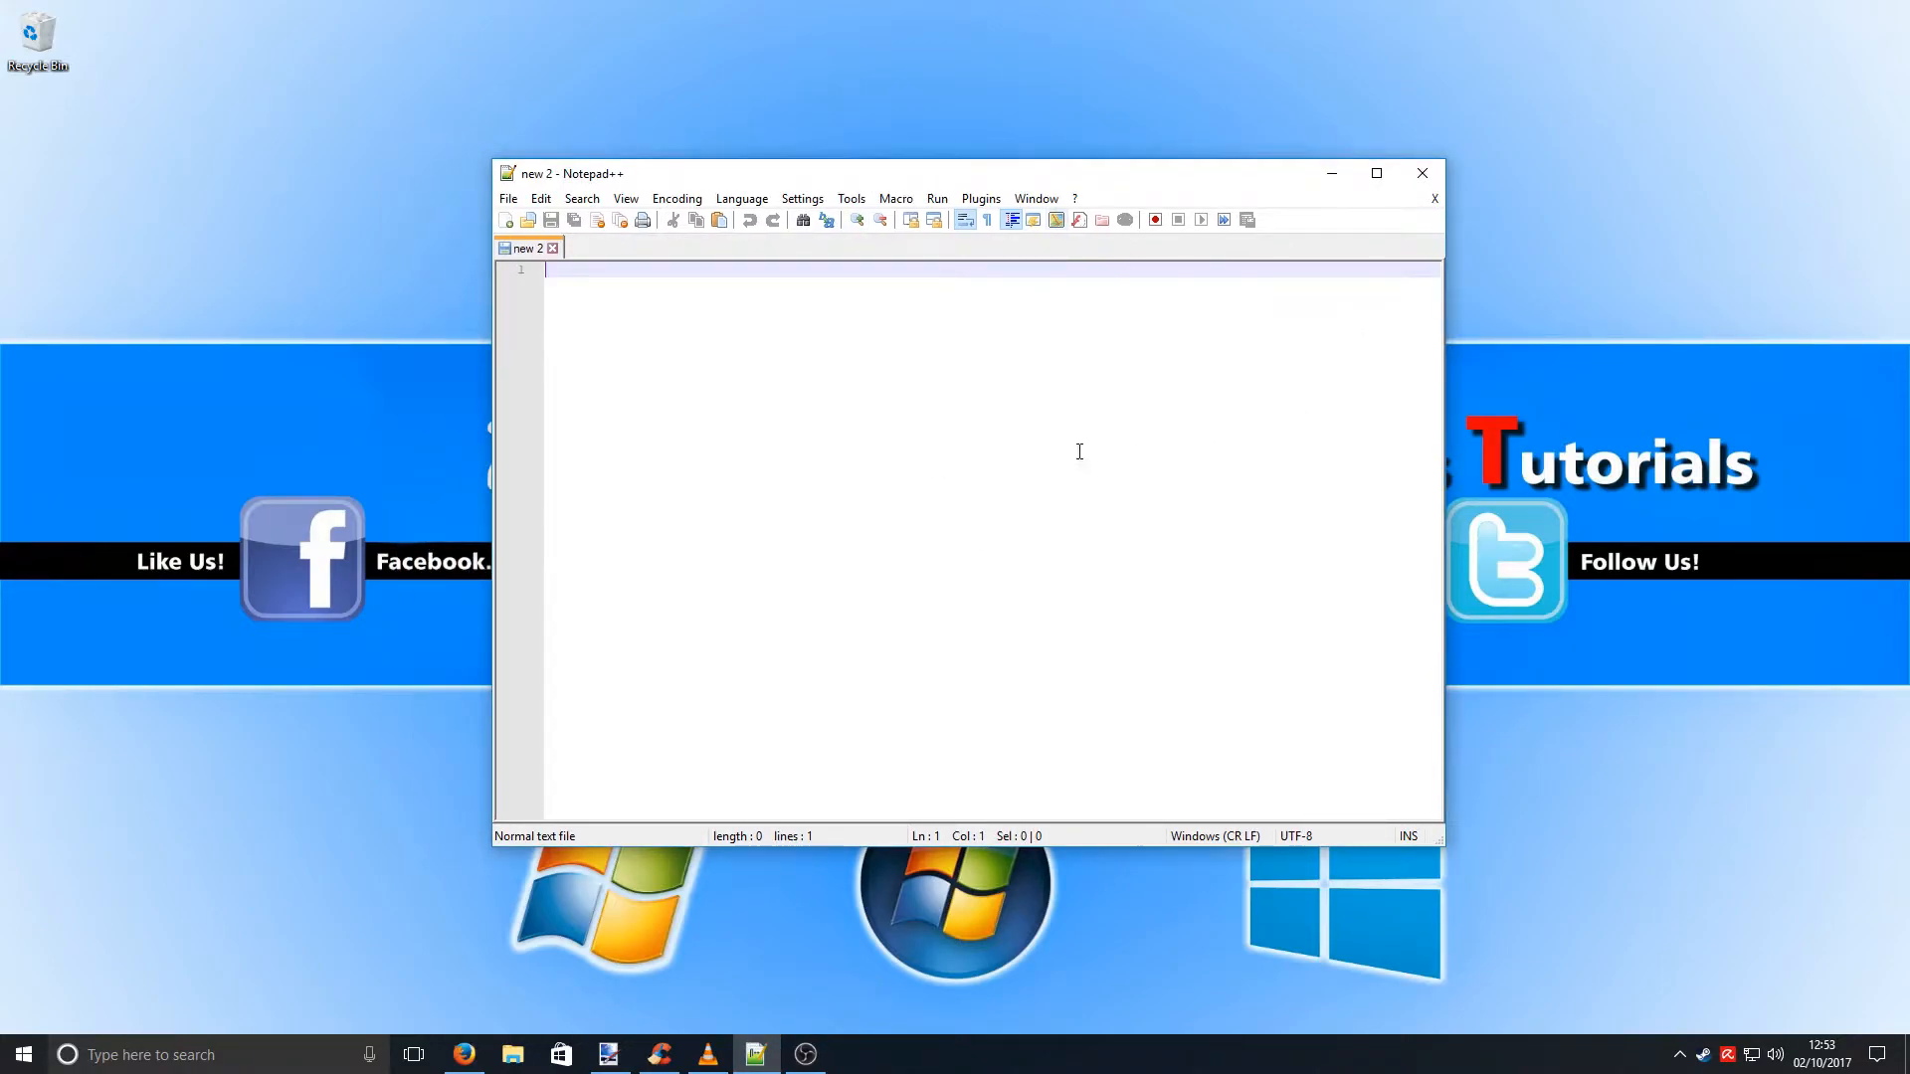
pyautogui.moveTo(985, 370)
pyautogui.write('ahba')
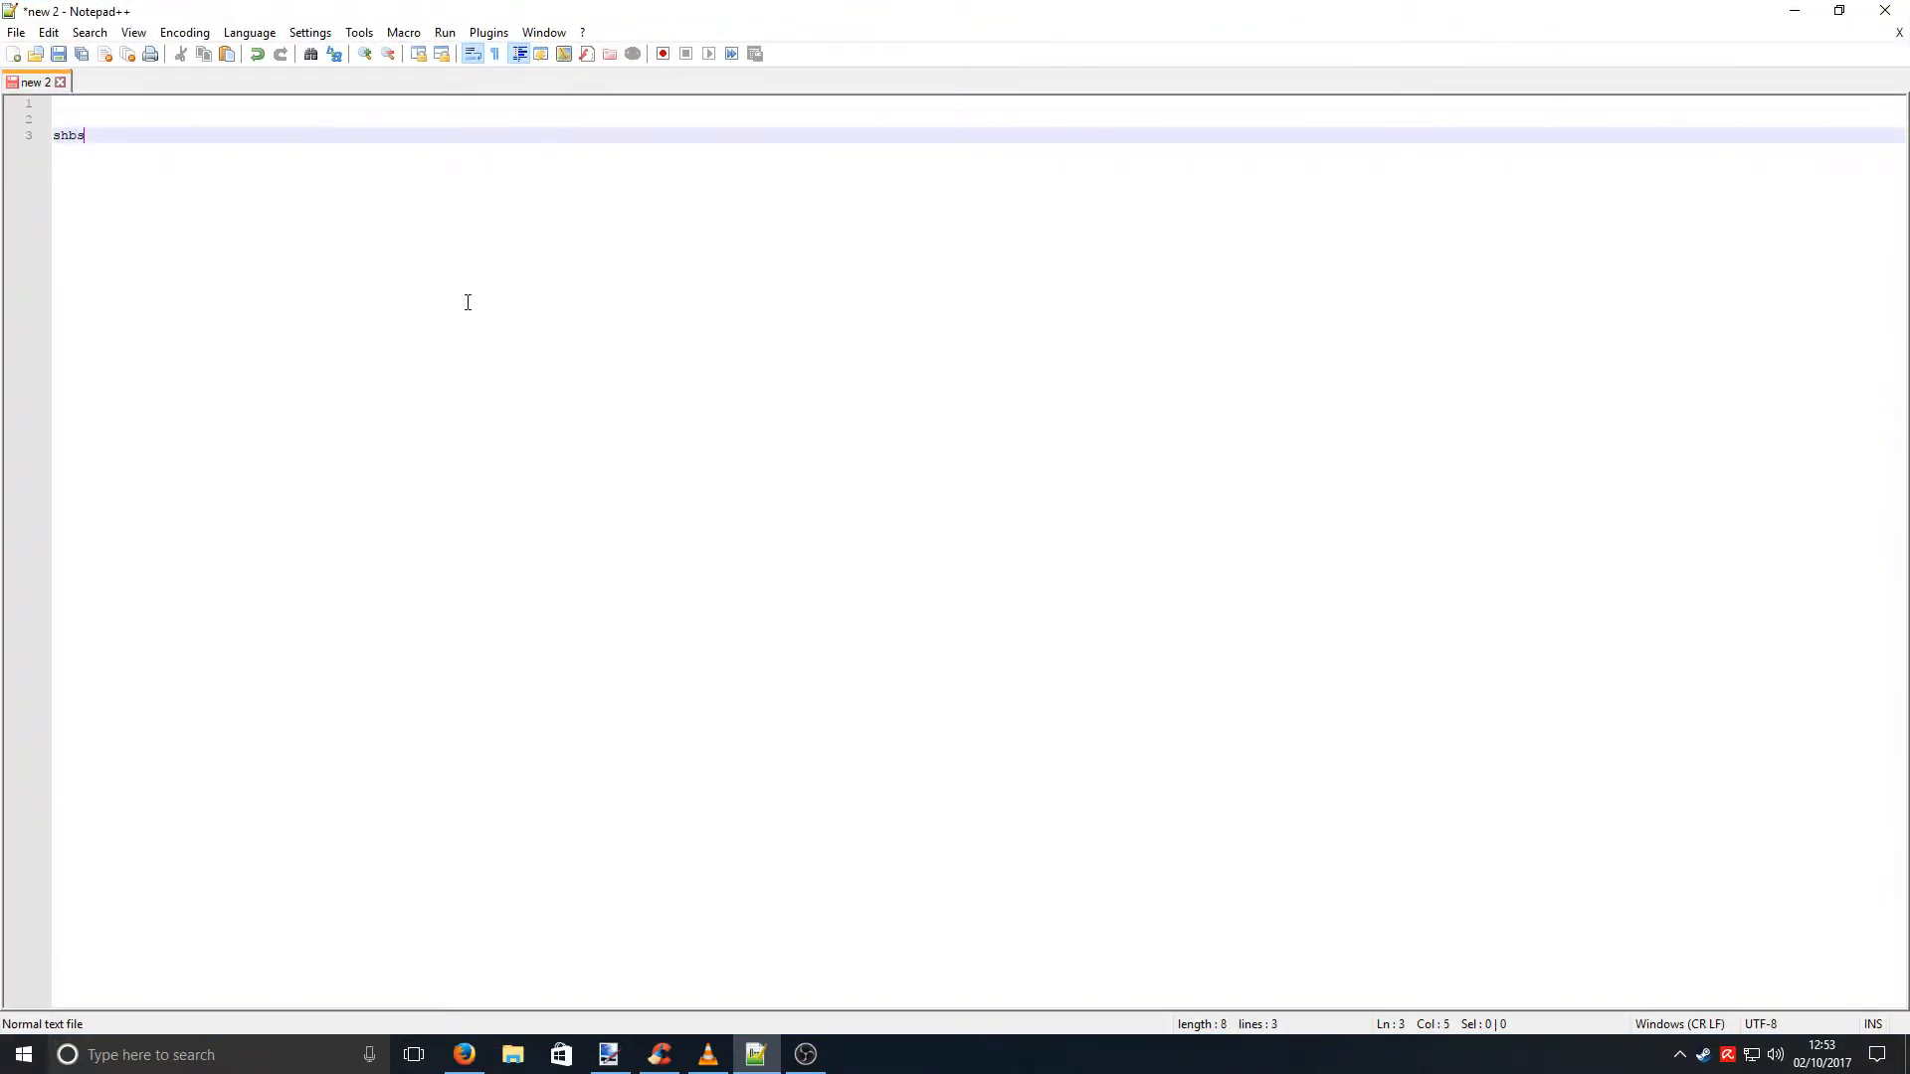
# - Fill new 2 with sample lines 'shshshsh' and 'sshshsh' on separate lines
pyautogui.write('shshshsh')
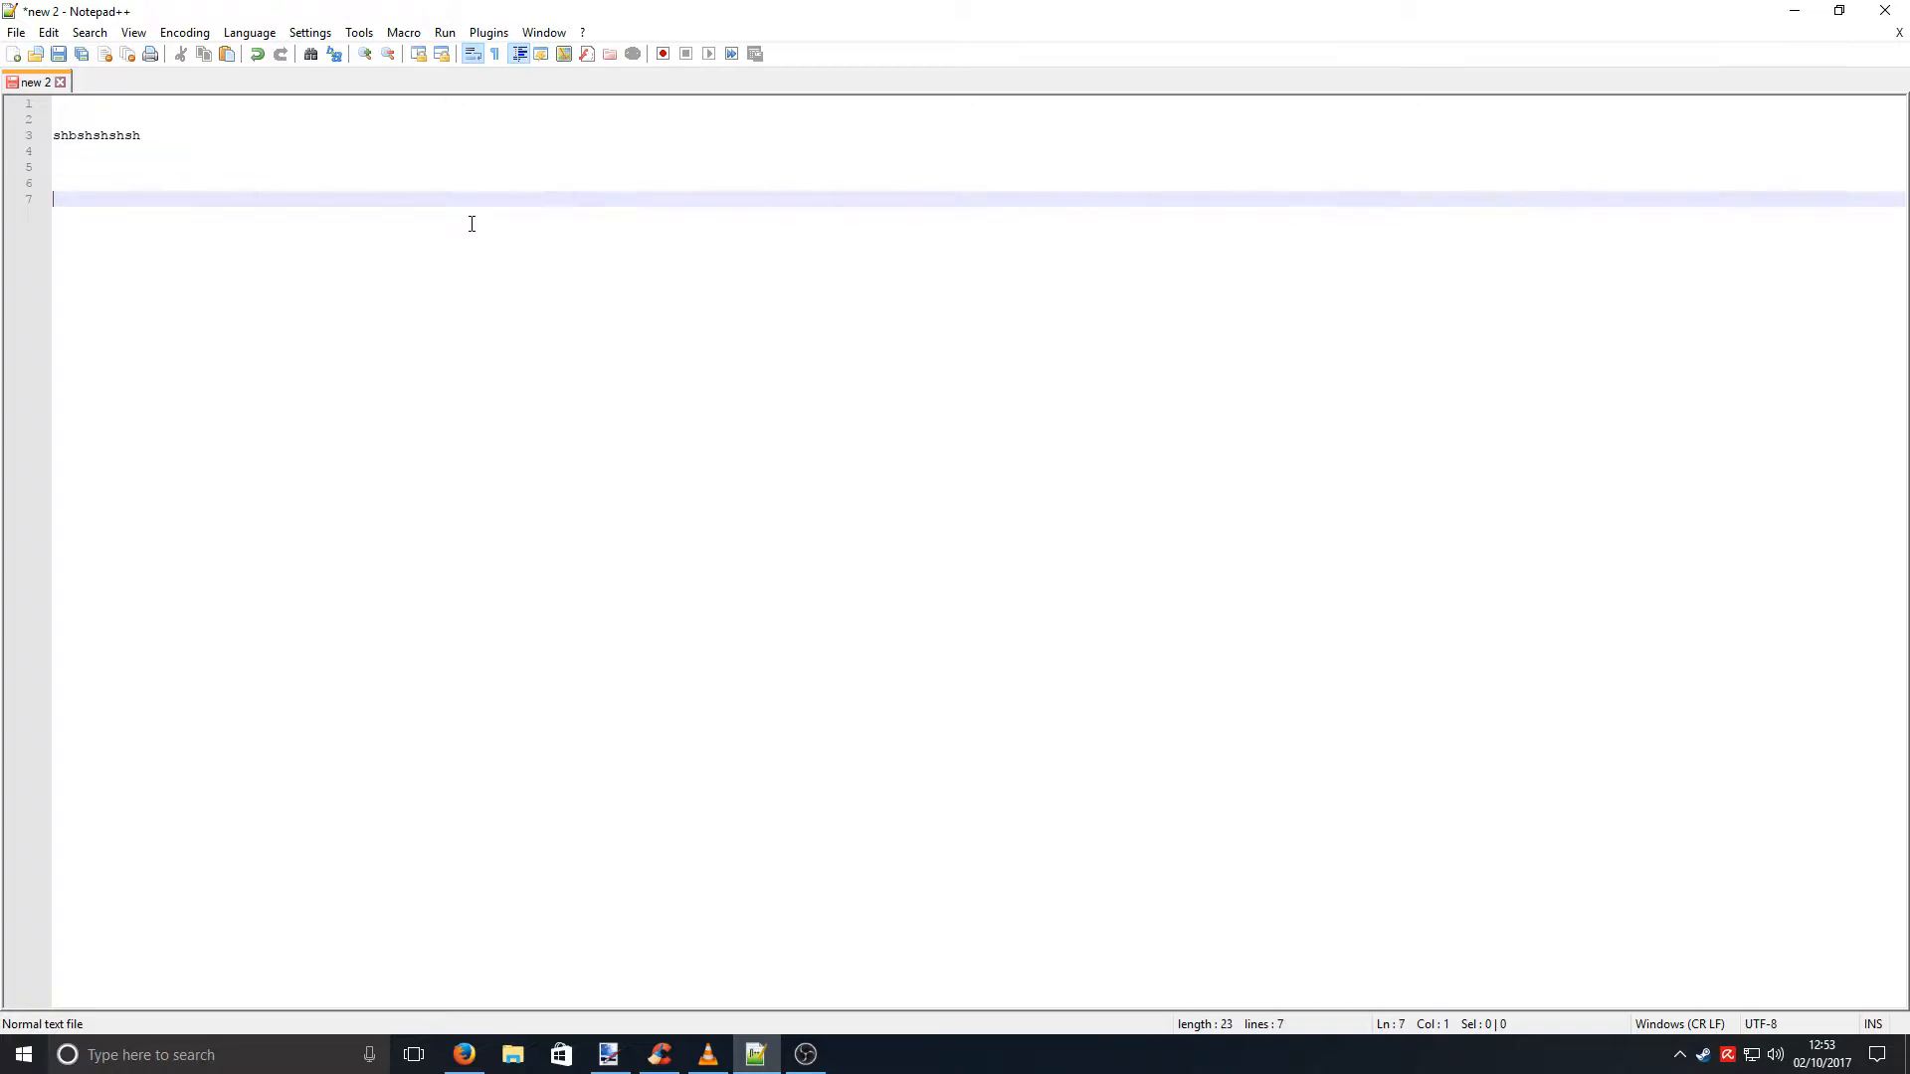
pyautogui.write('sshshsh')
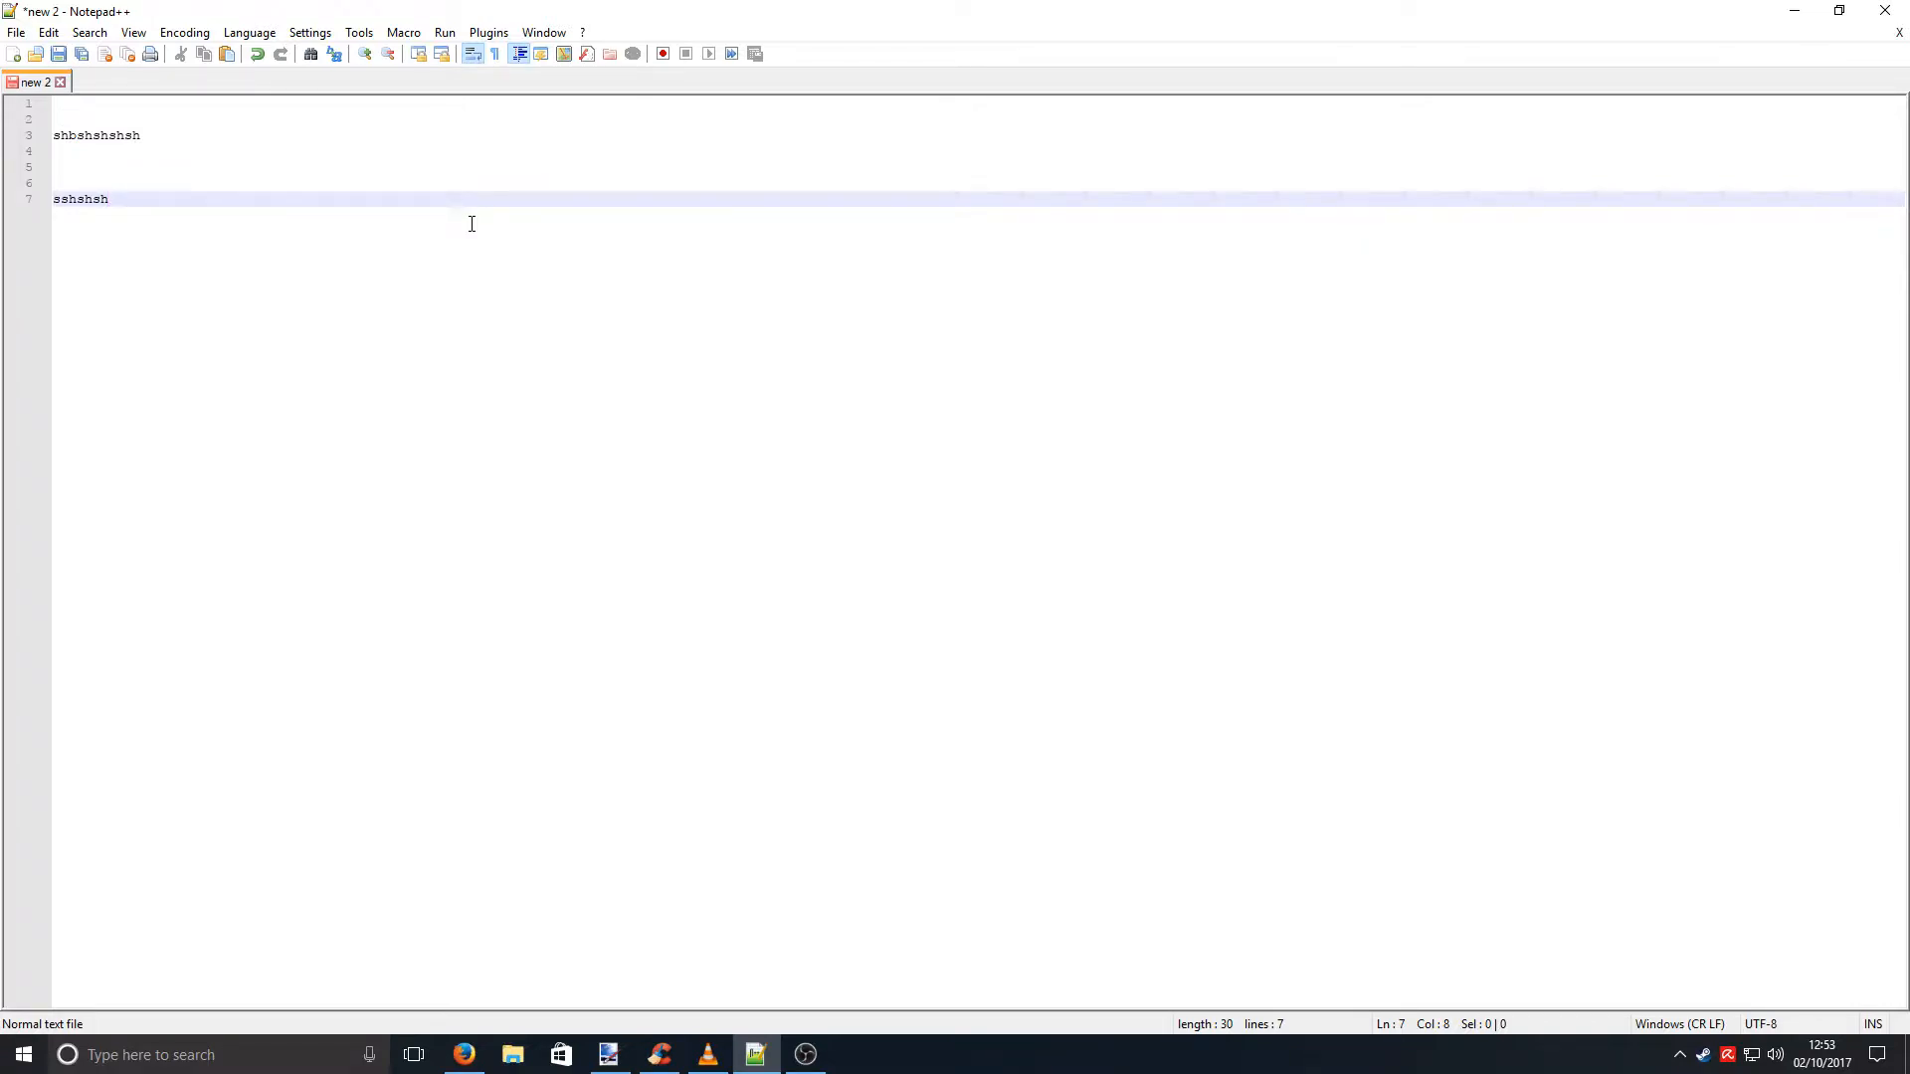
# - Glance at the Language menu, then open new blank tabs and type 'fwf'
pyautogui.click(249, 31)
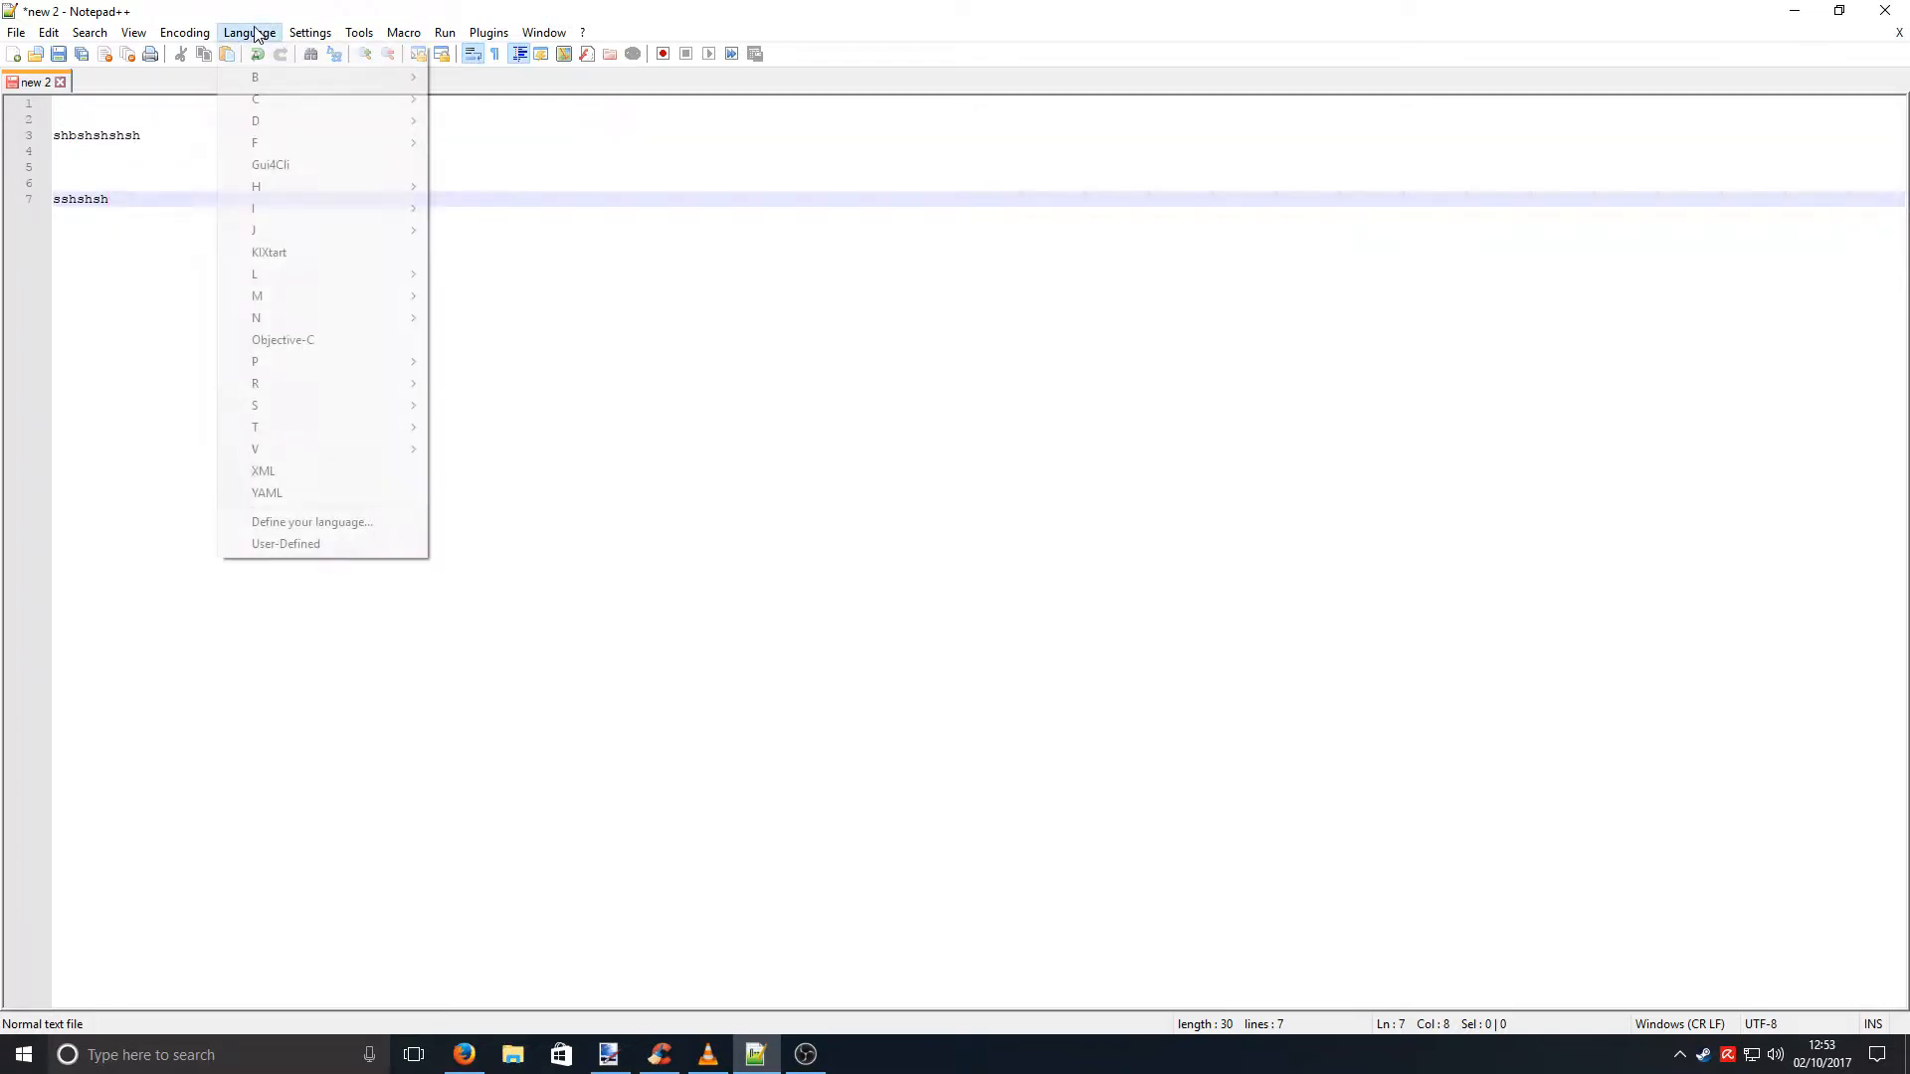
pyautogui.moveTo(319, 384)
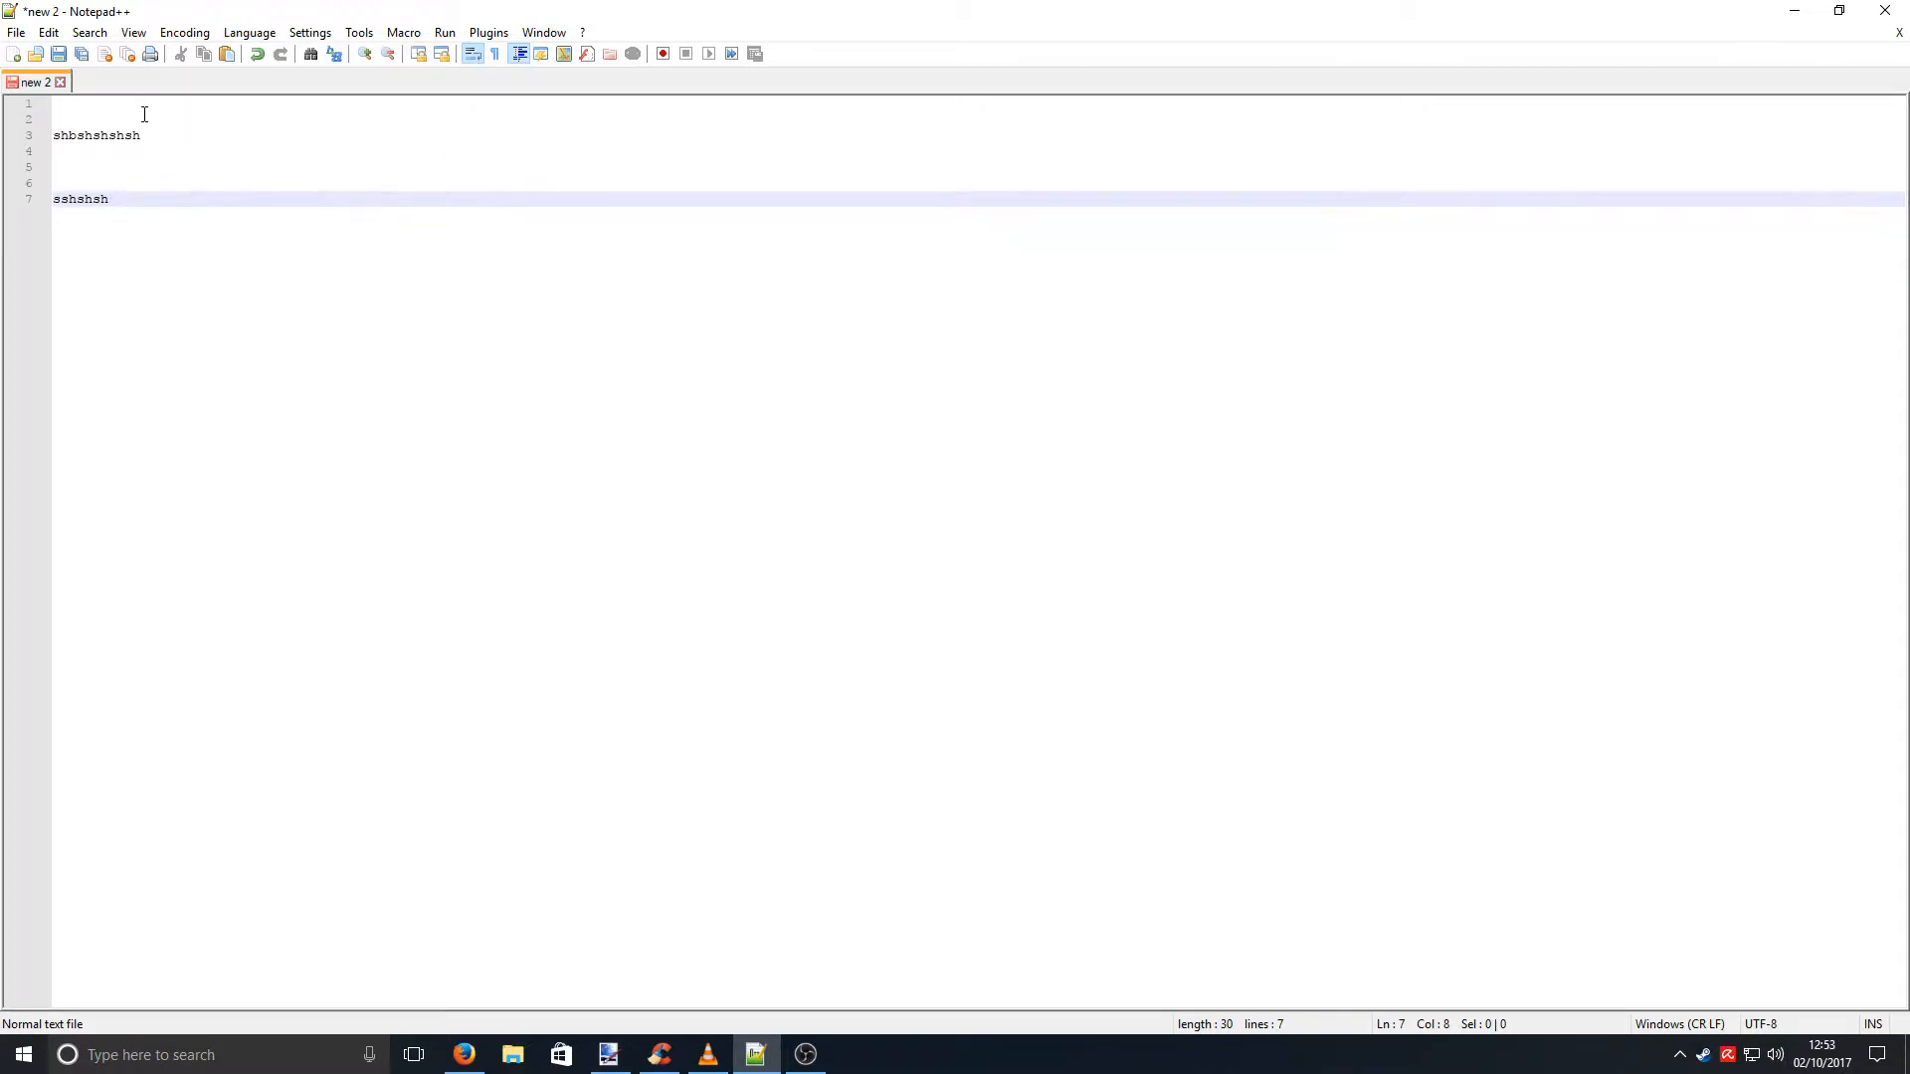
pyautogui.click(13, 52)
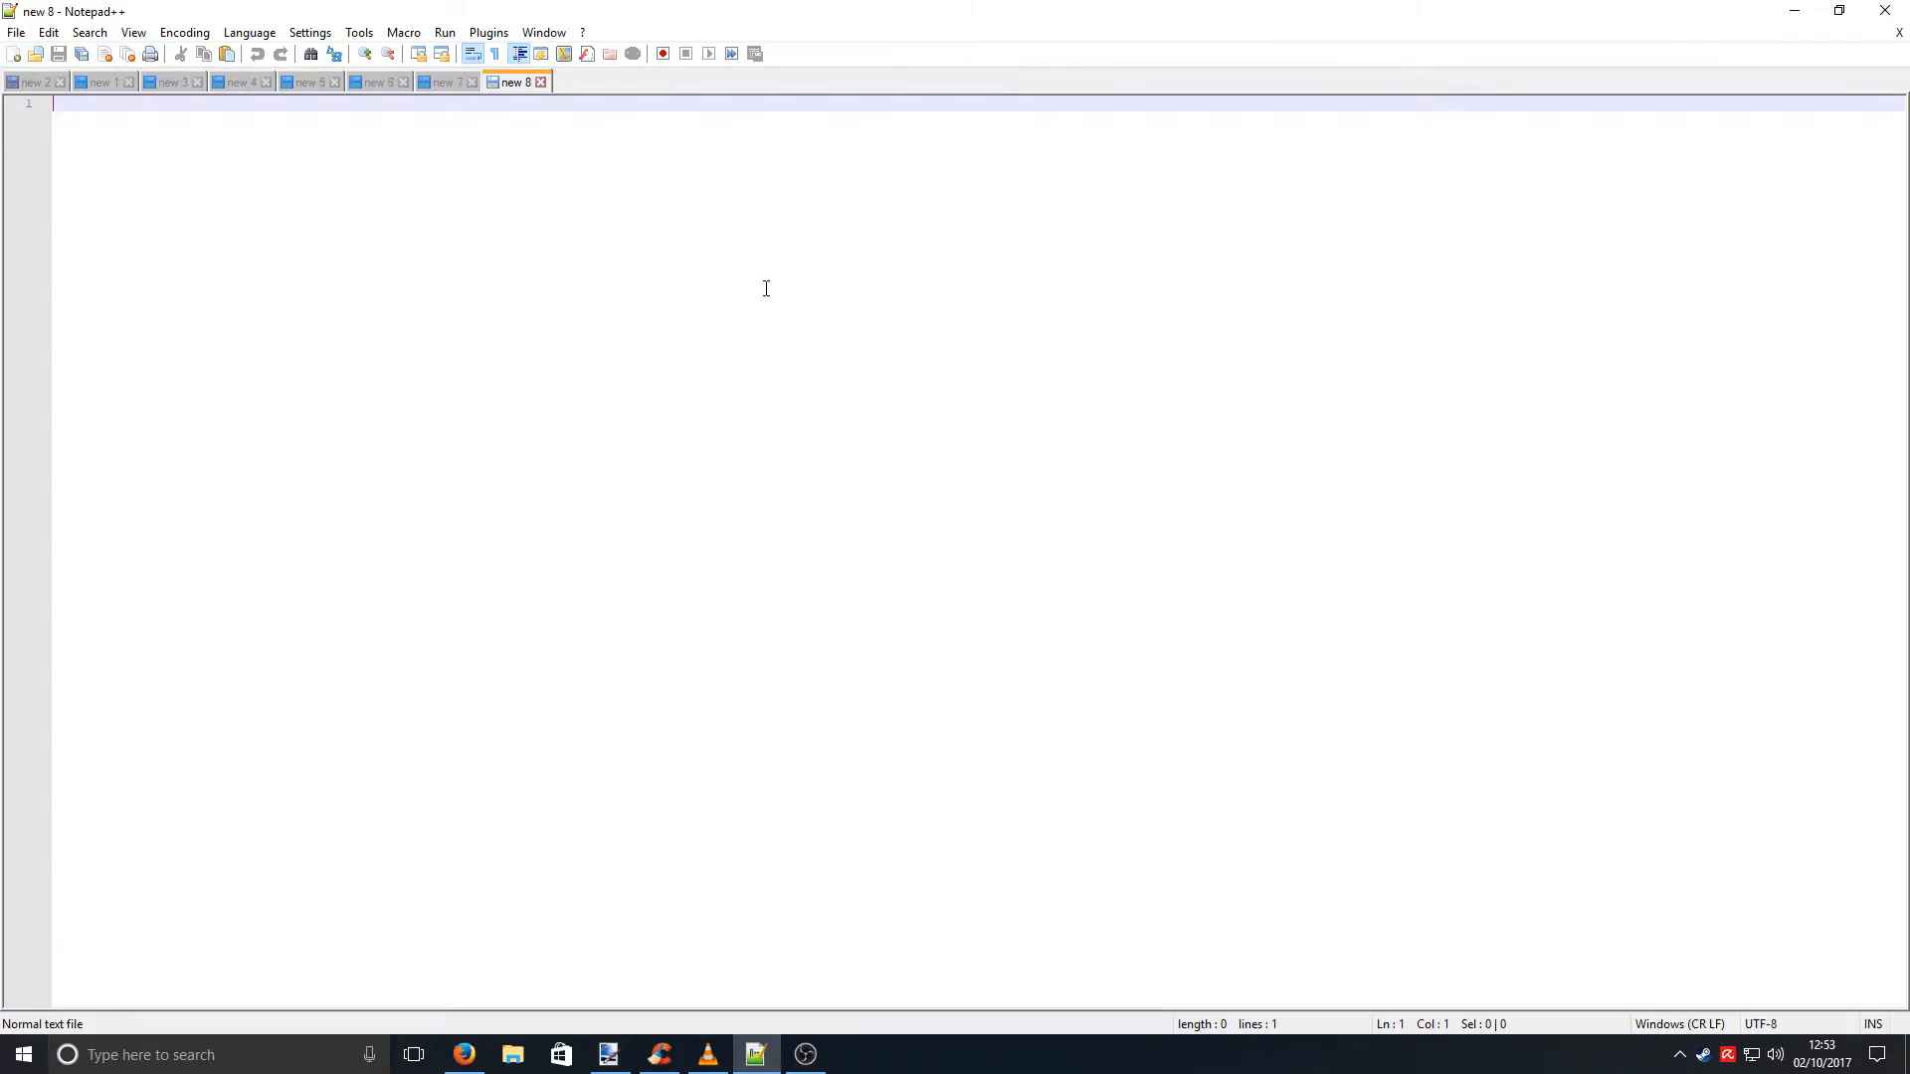
pyautogui.write('fwf')
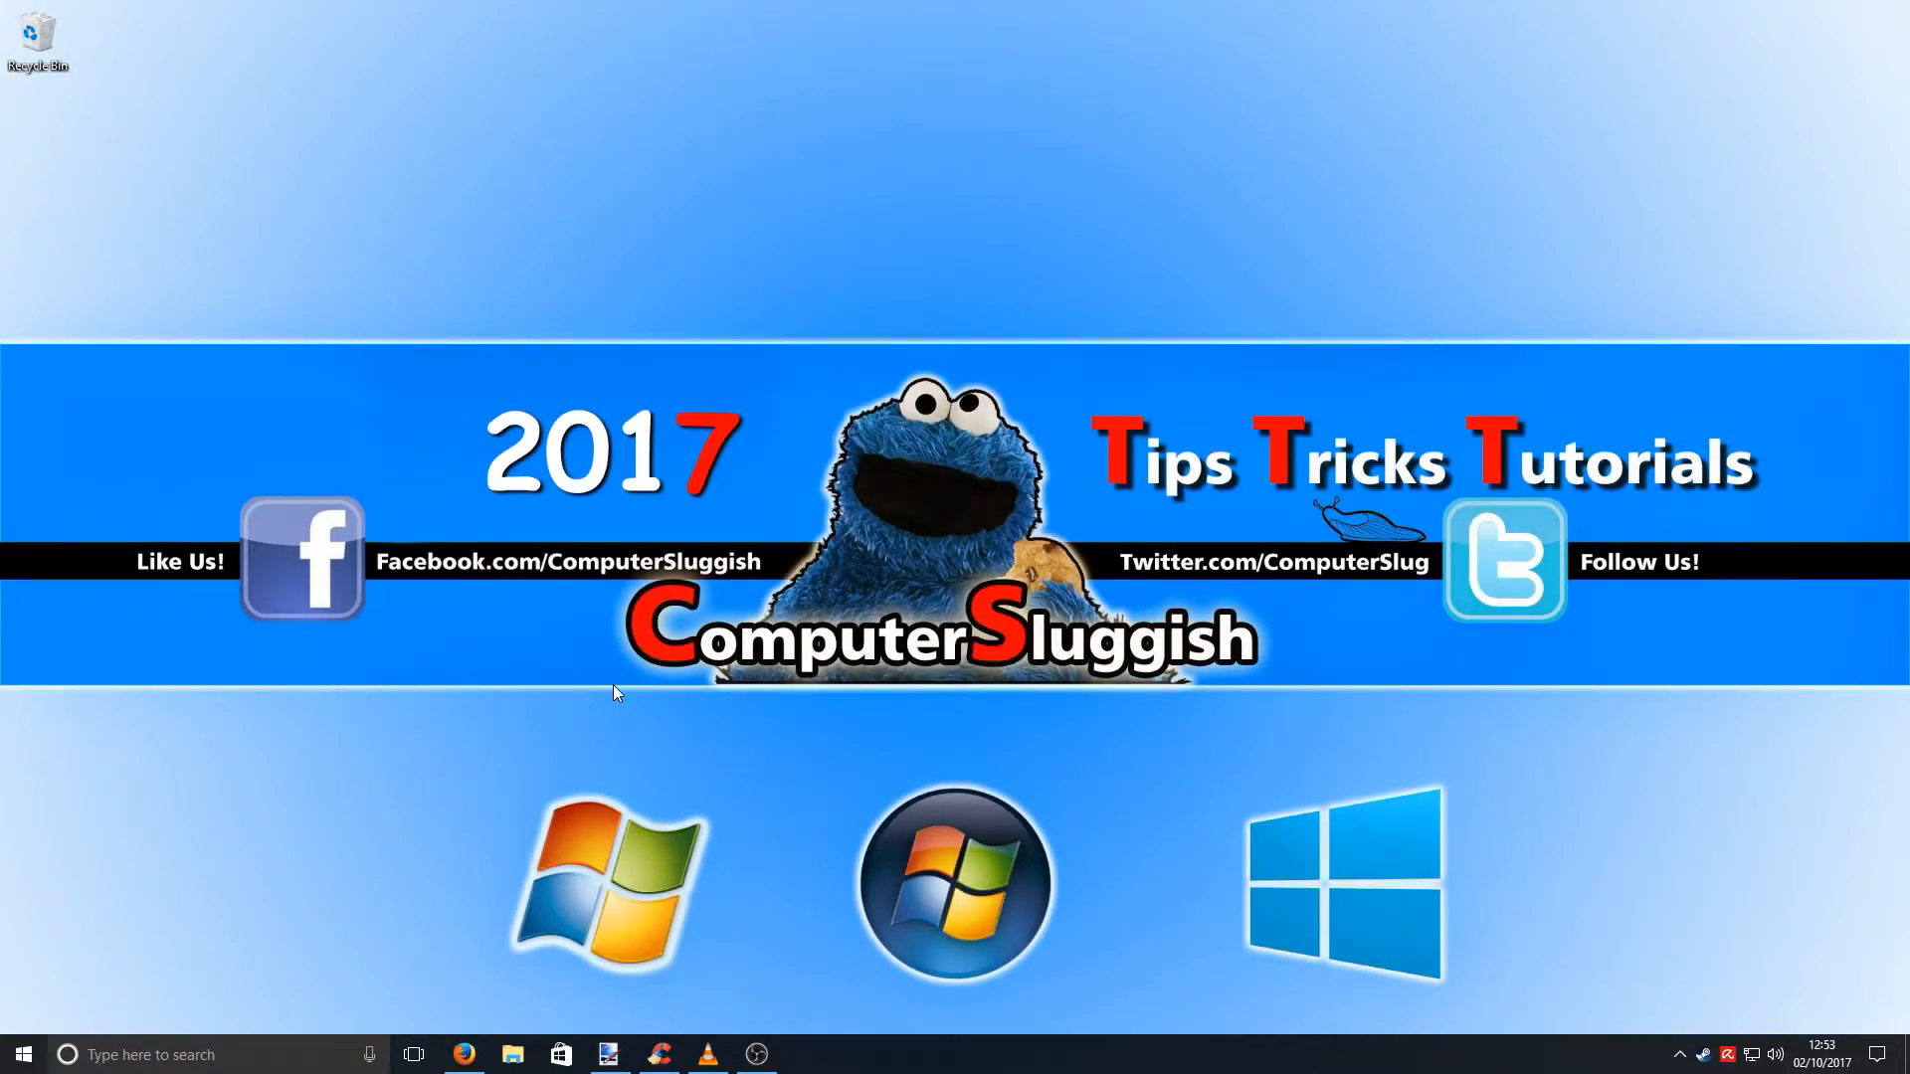
# - Switch back to new 2 and add the line 'djbf' below the existing text
pyautogui.click(802, 1054)
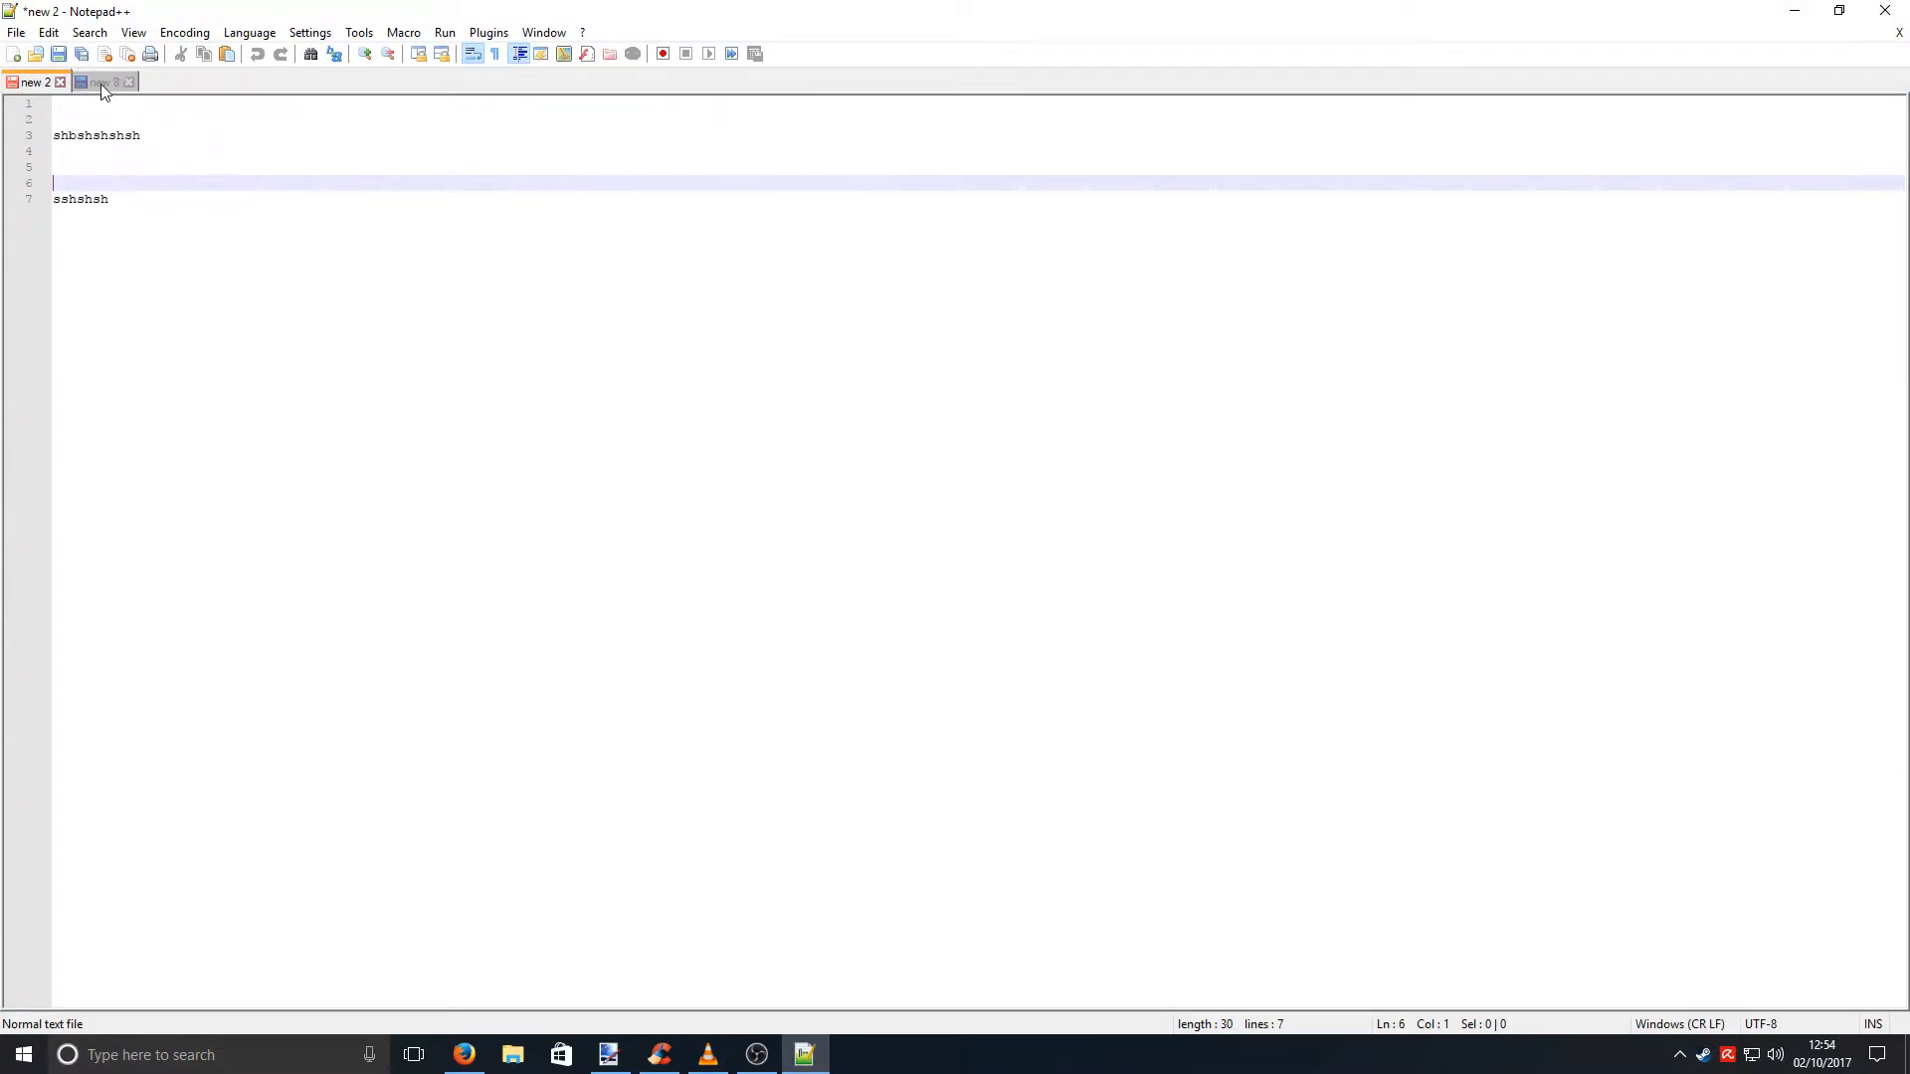
pyautogui.moveTo(56, 104)
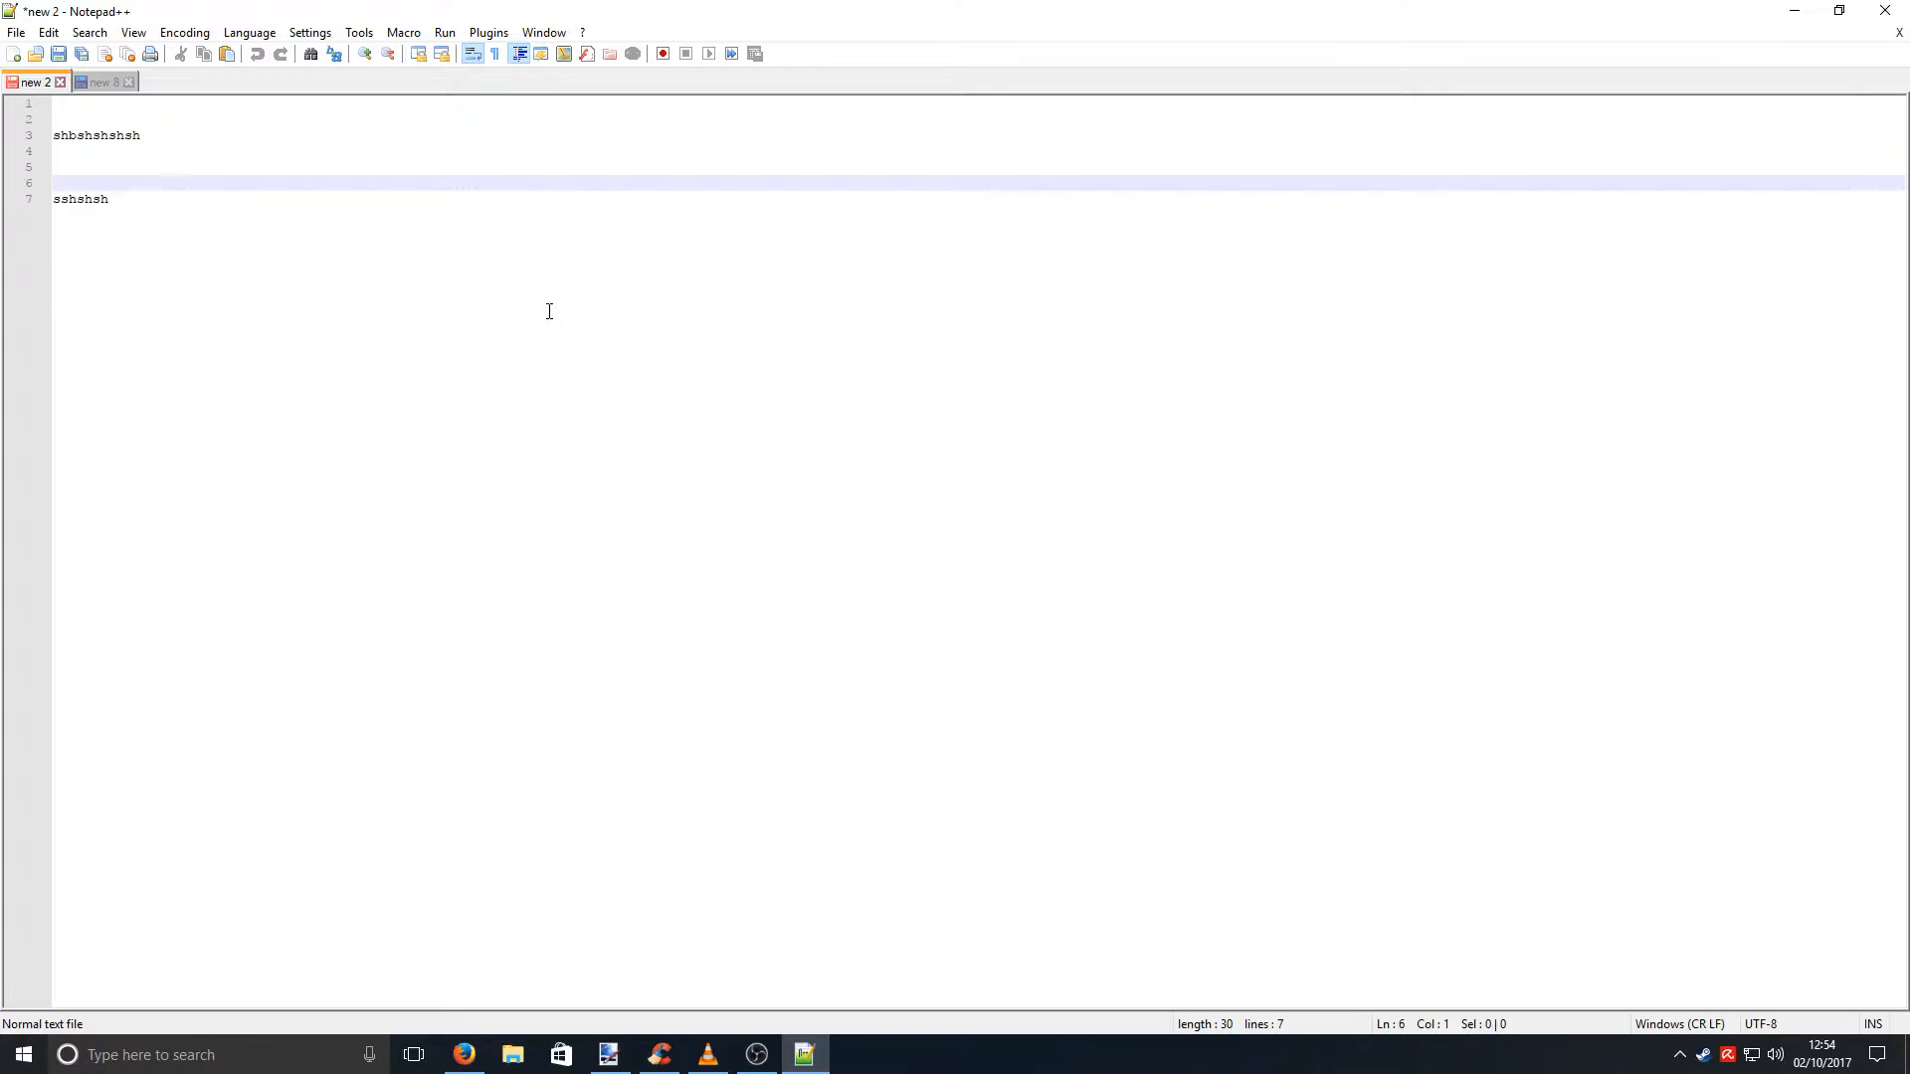
pyautogui.press('Enter')
pyautogui.write('jddjdjdjdj')
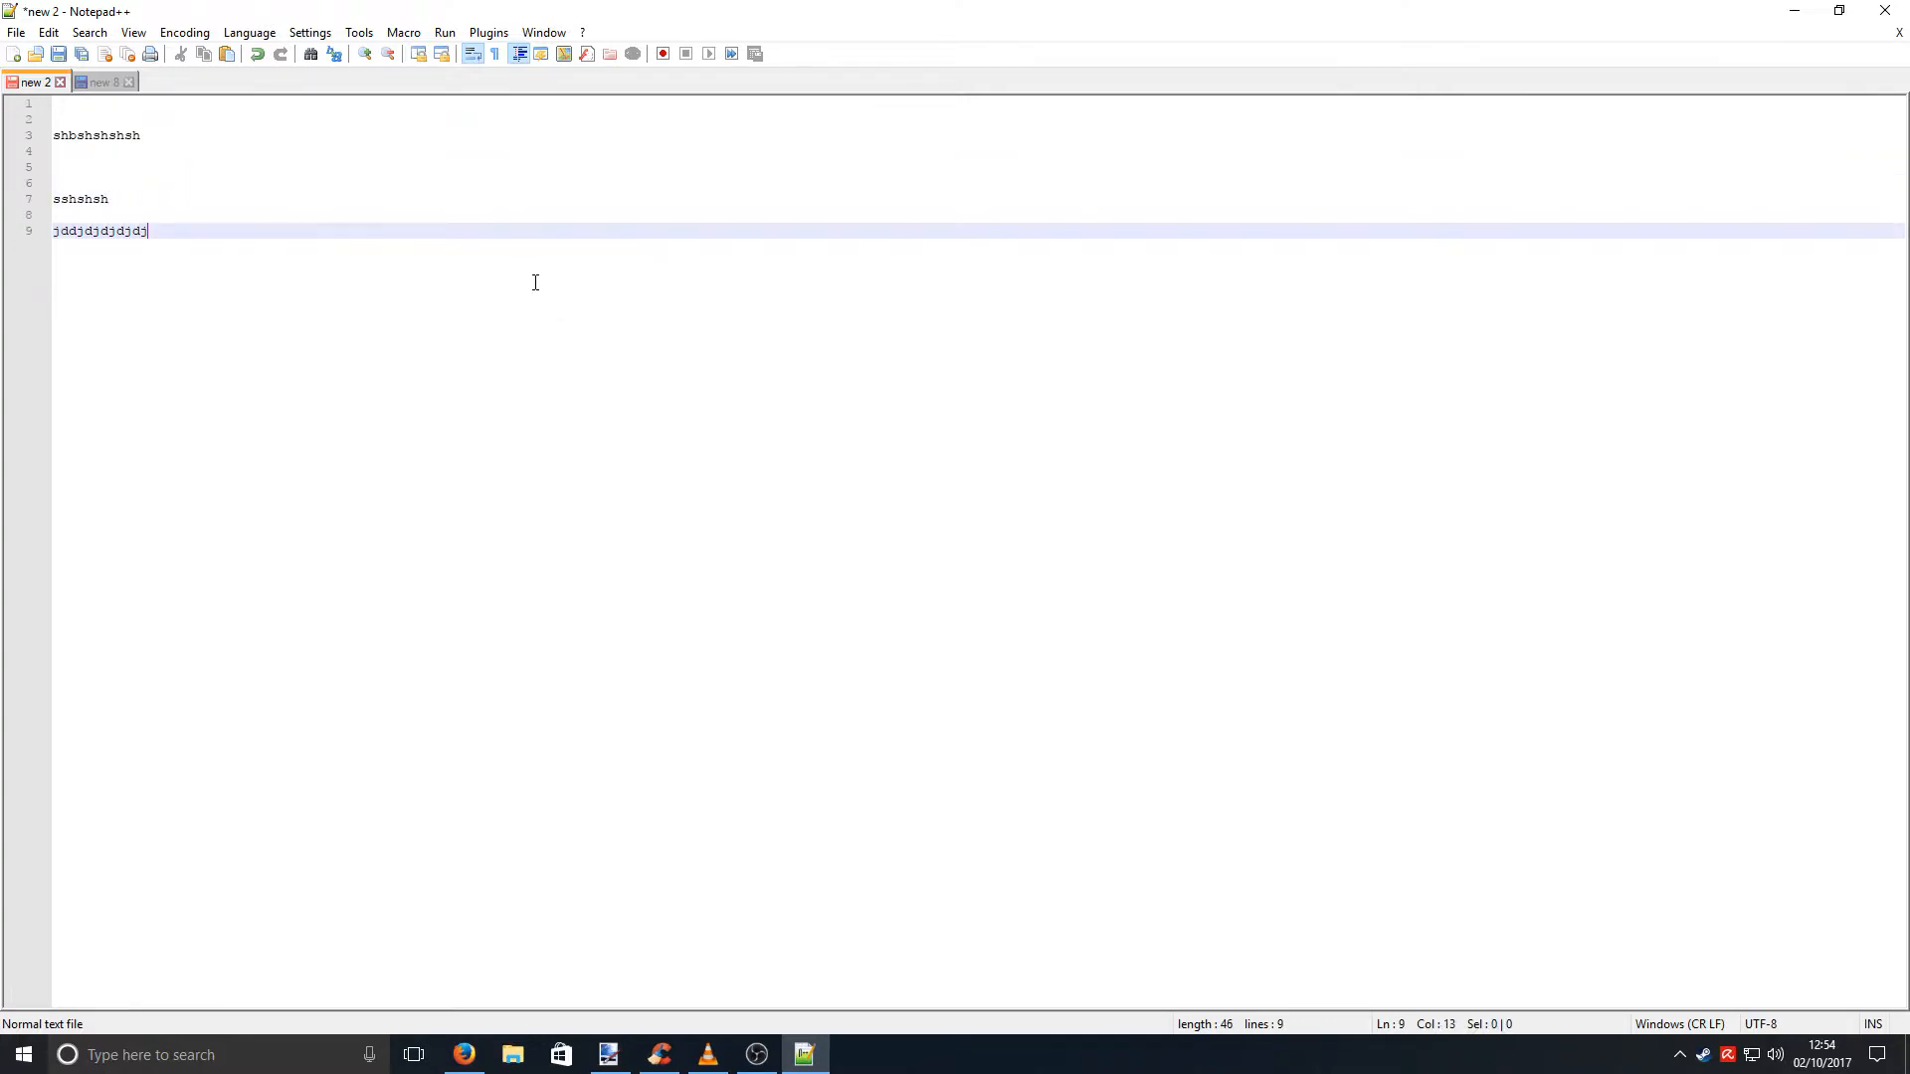
pyautogui.write('djbf')
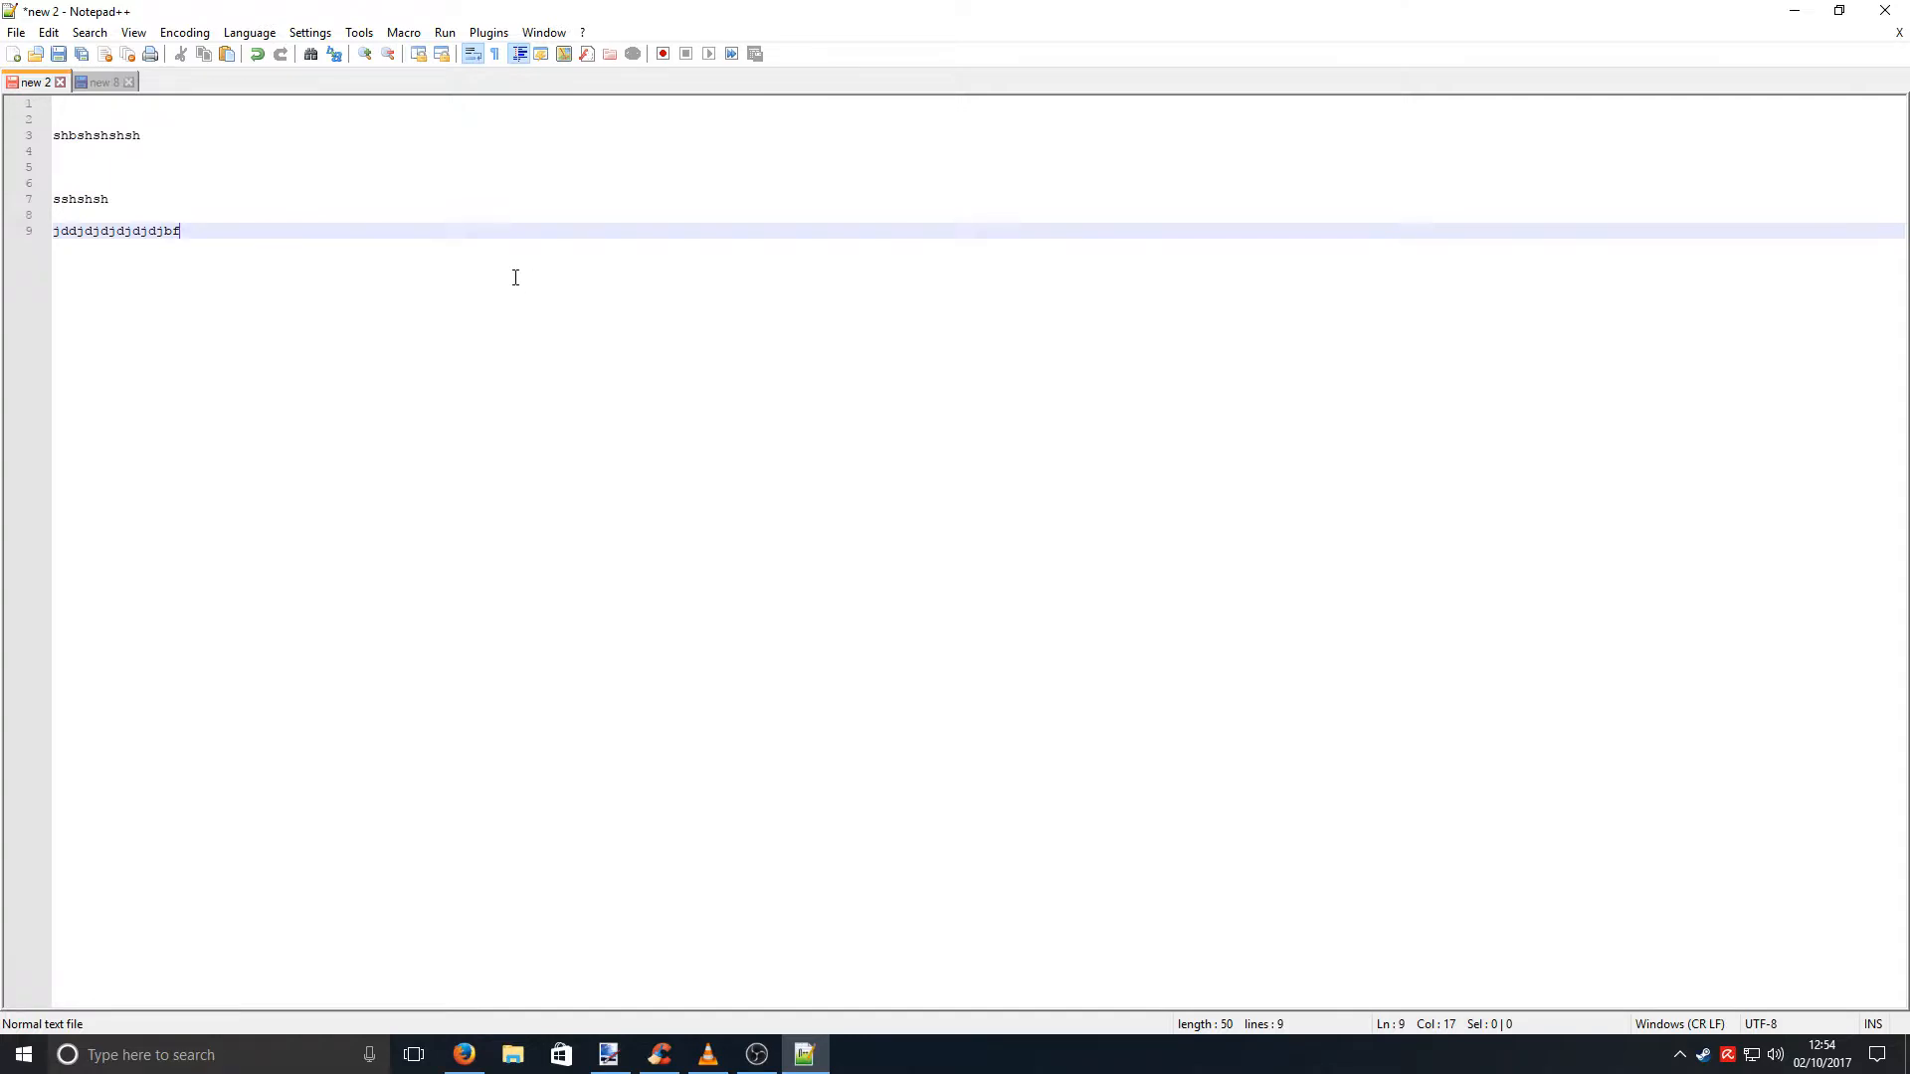
# - Browse the Plugins menu and expand the NppExport export options
pyautogui.click(487, 32)
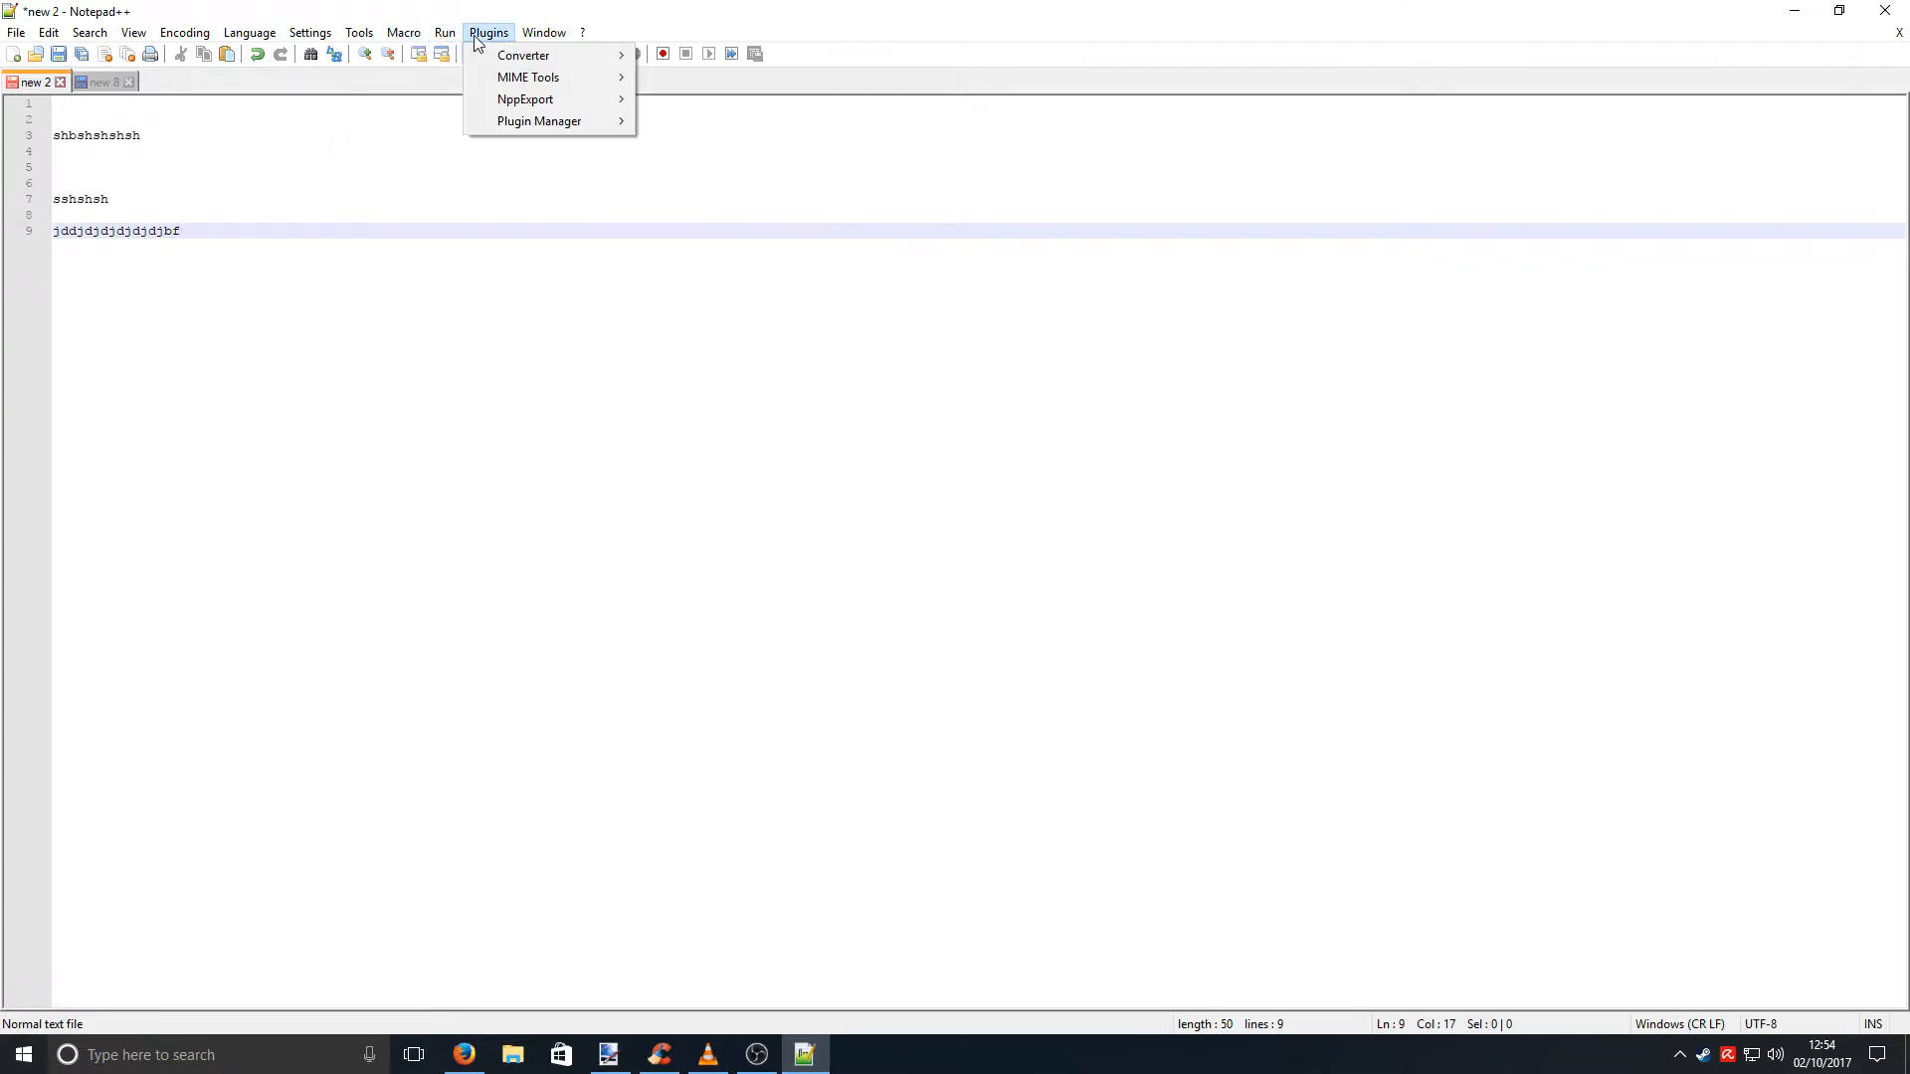
pyautogui.moveTo(525, 99)
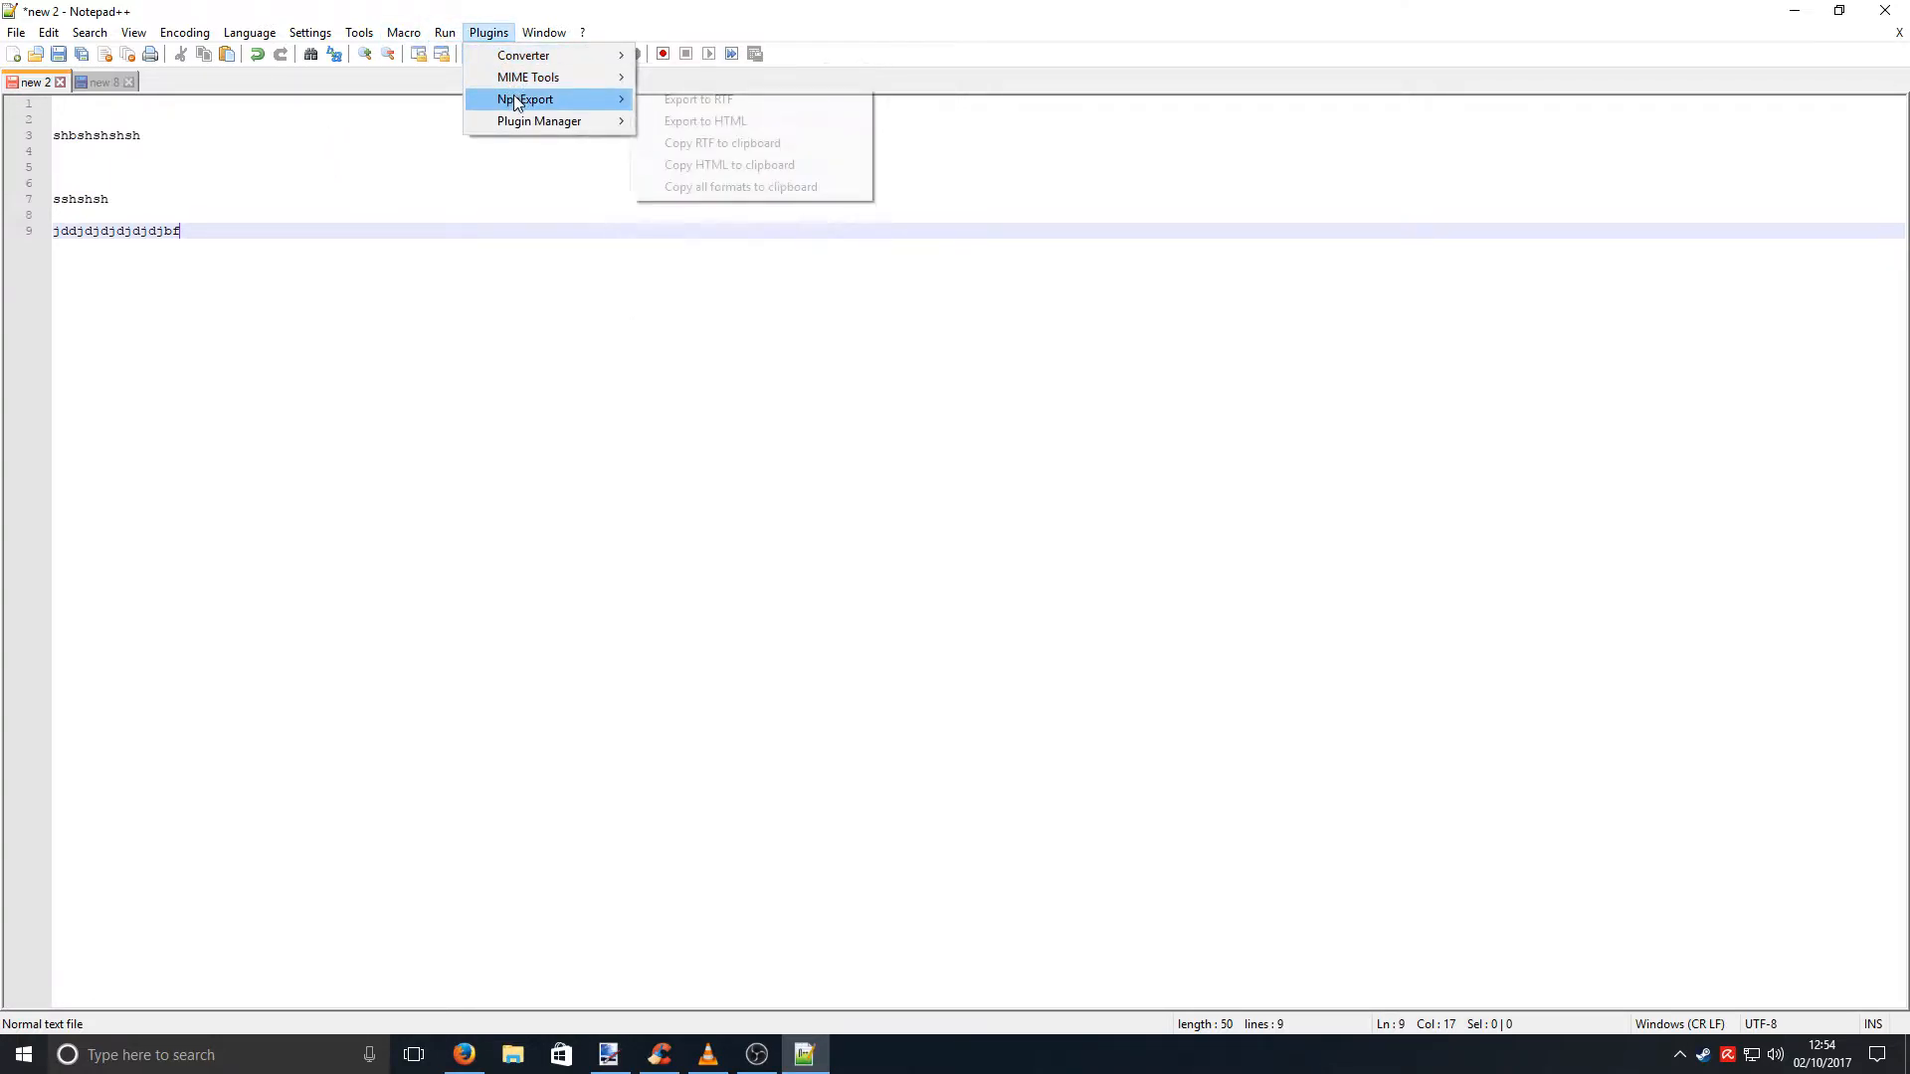
pyautogui.click(348, 268)
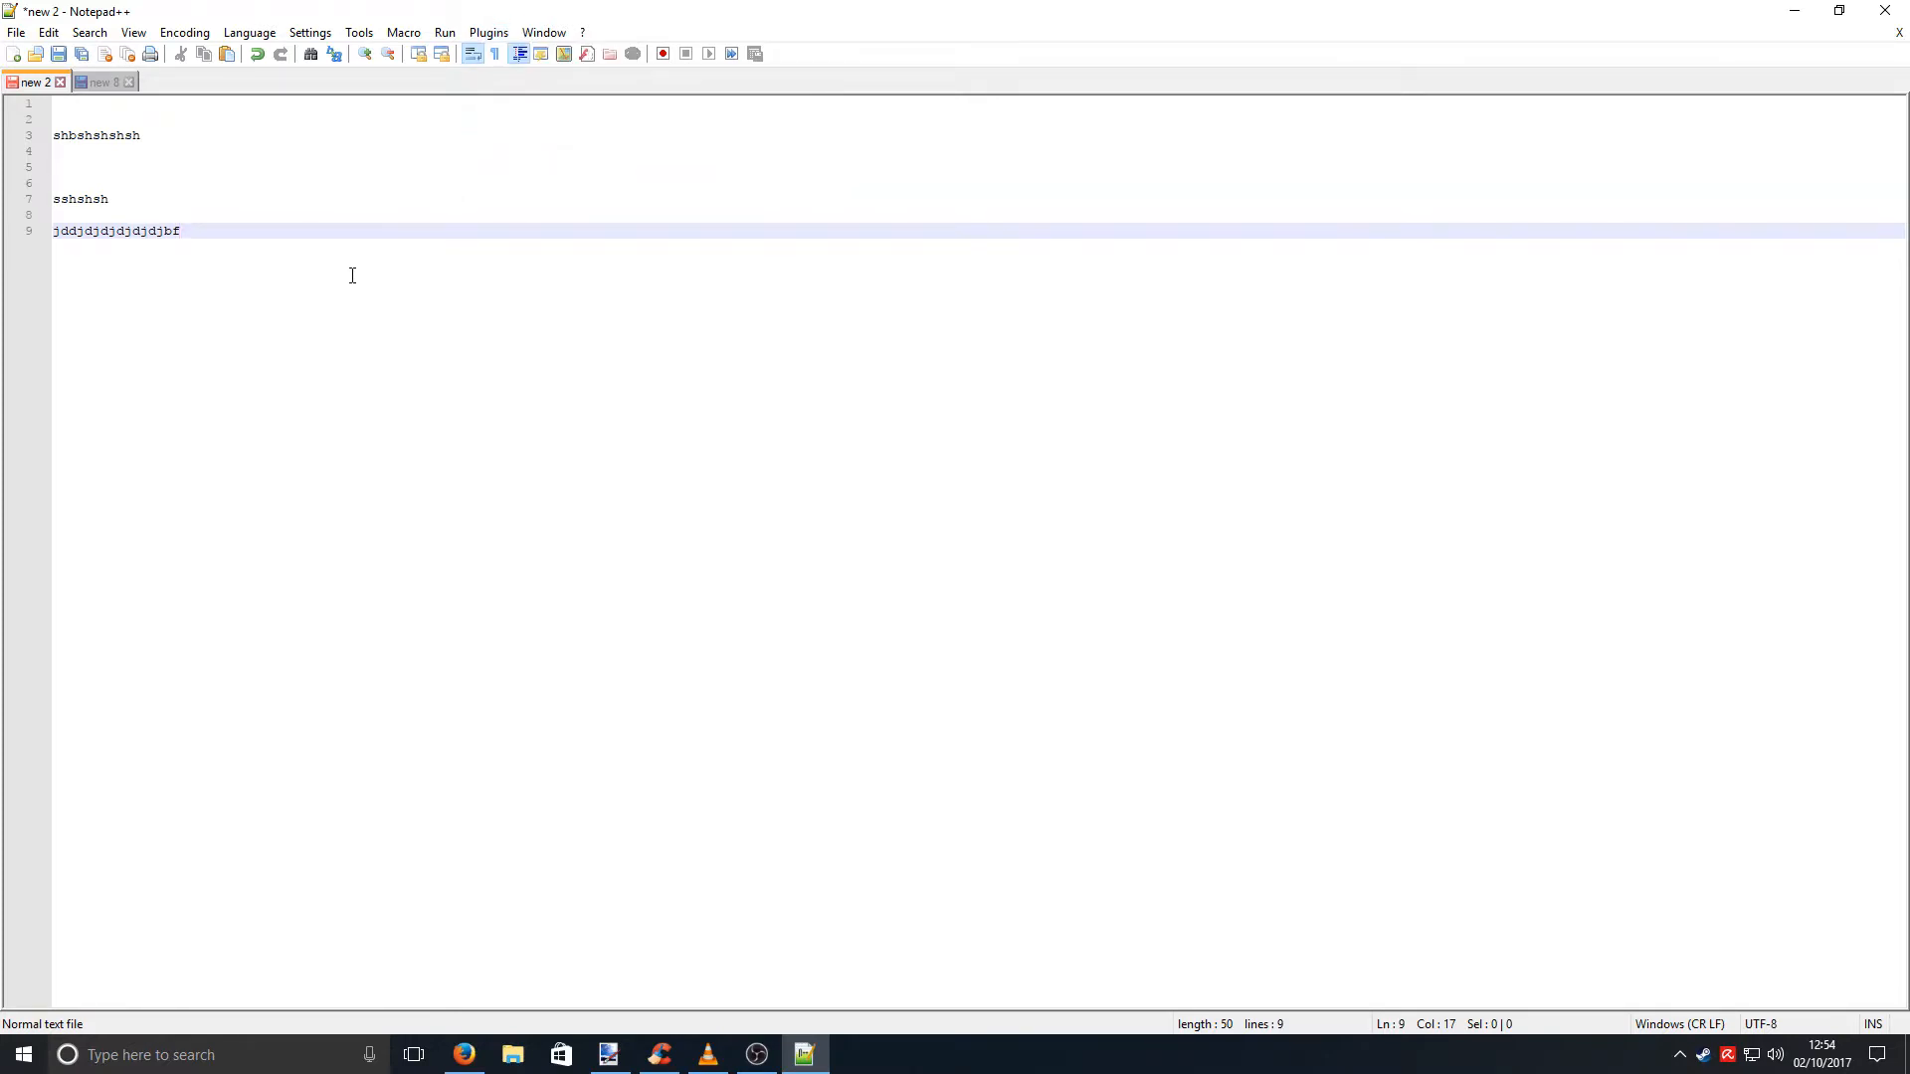
pyautogui.moveTo(1142, 388)
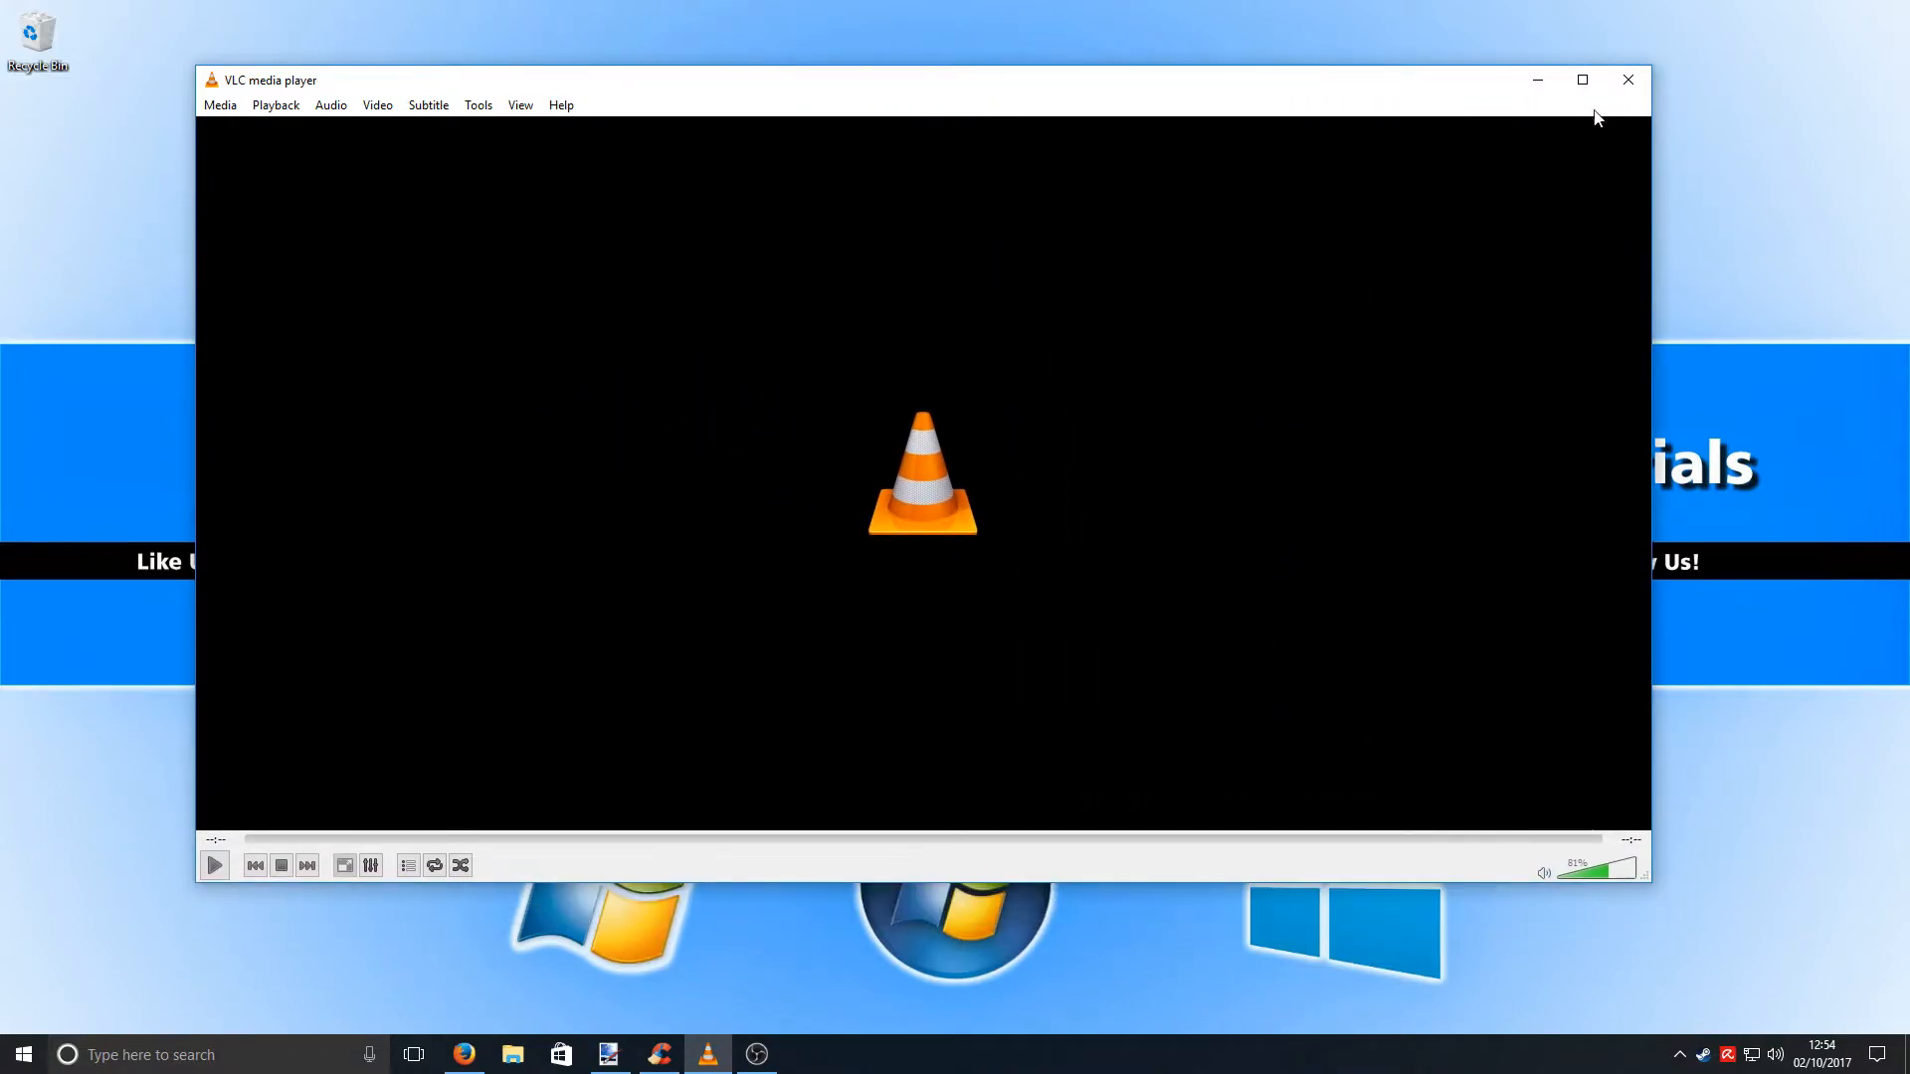
# - Maximize the empty VLC player and look through its Media, Audio and Video menus
pyautogui.click(1582, 80)
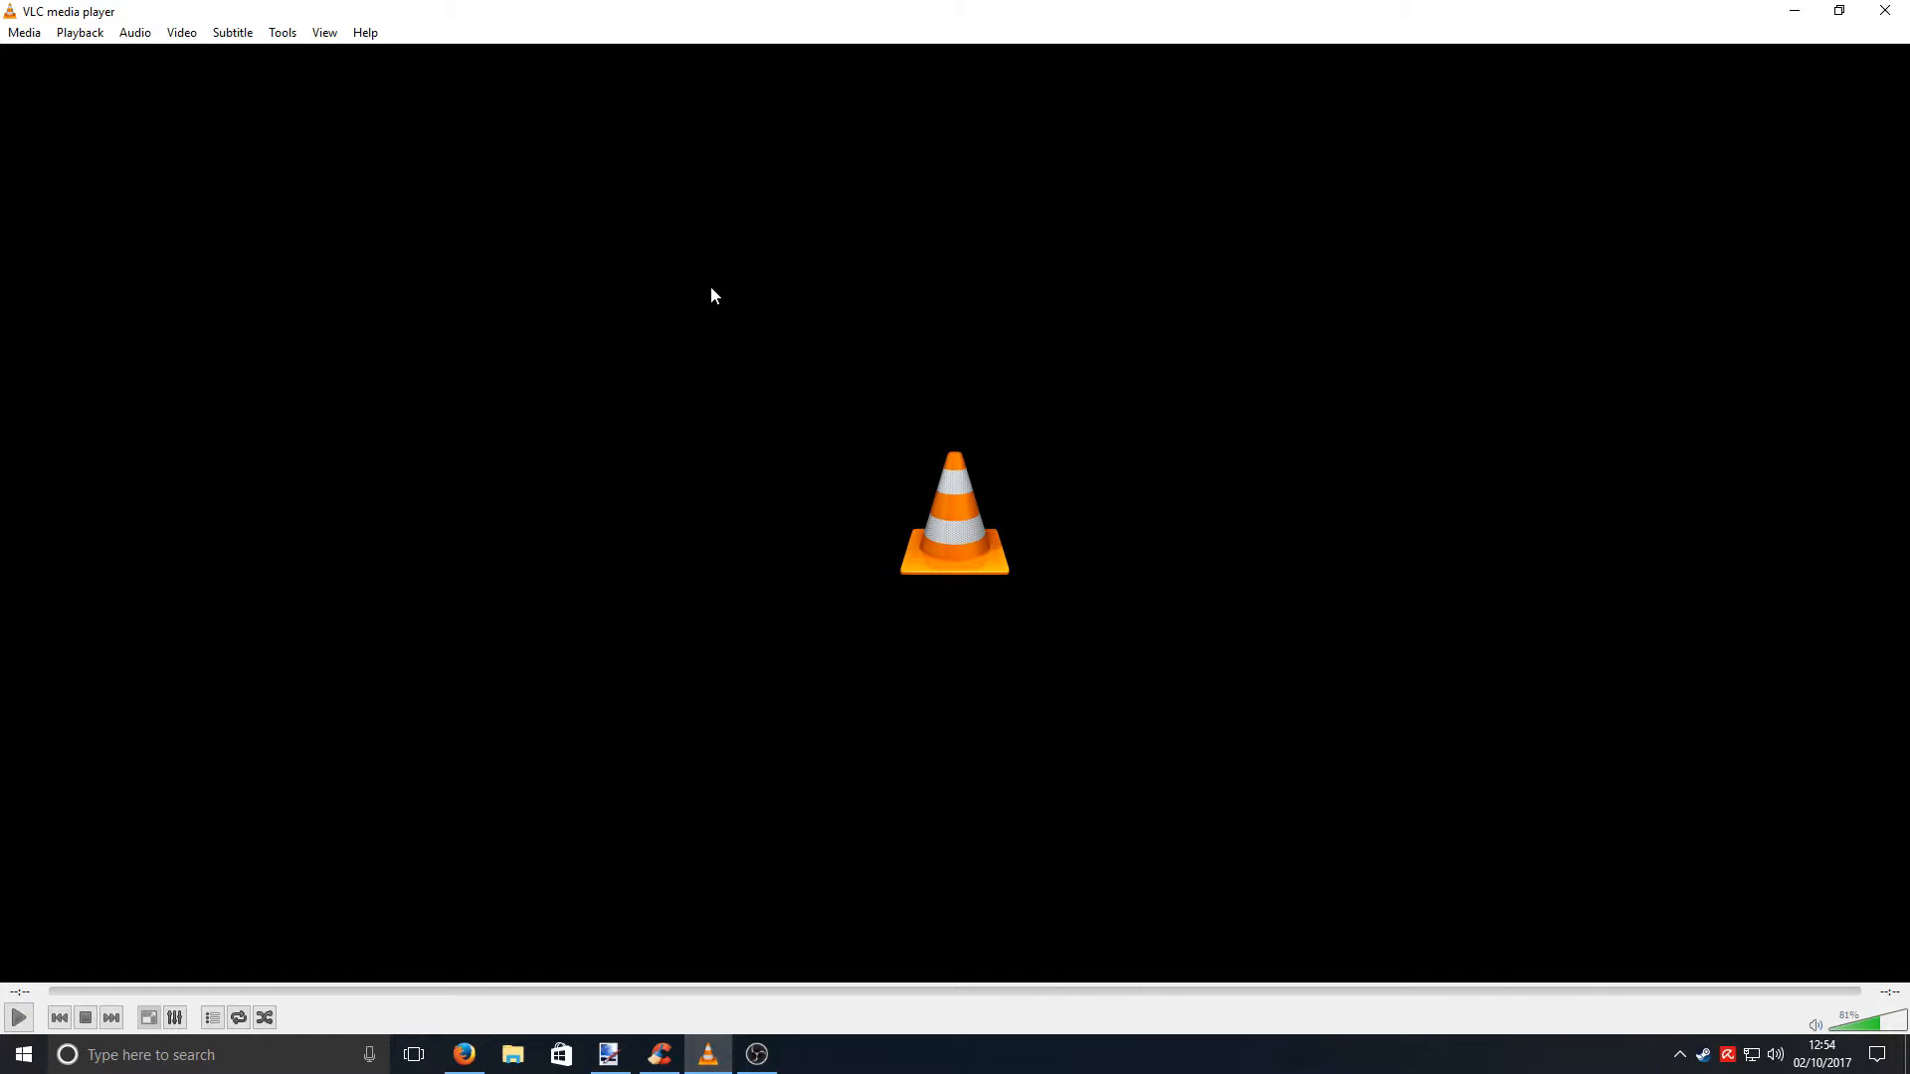
pyautogui.moveTo(119, 183)
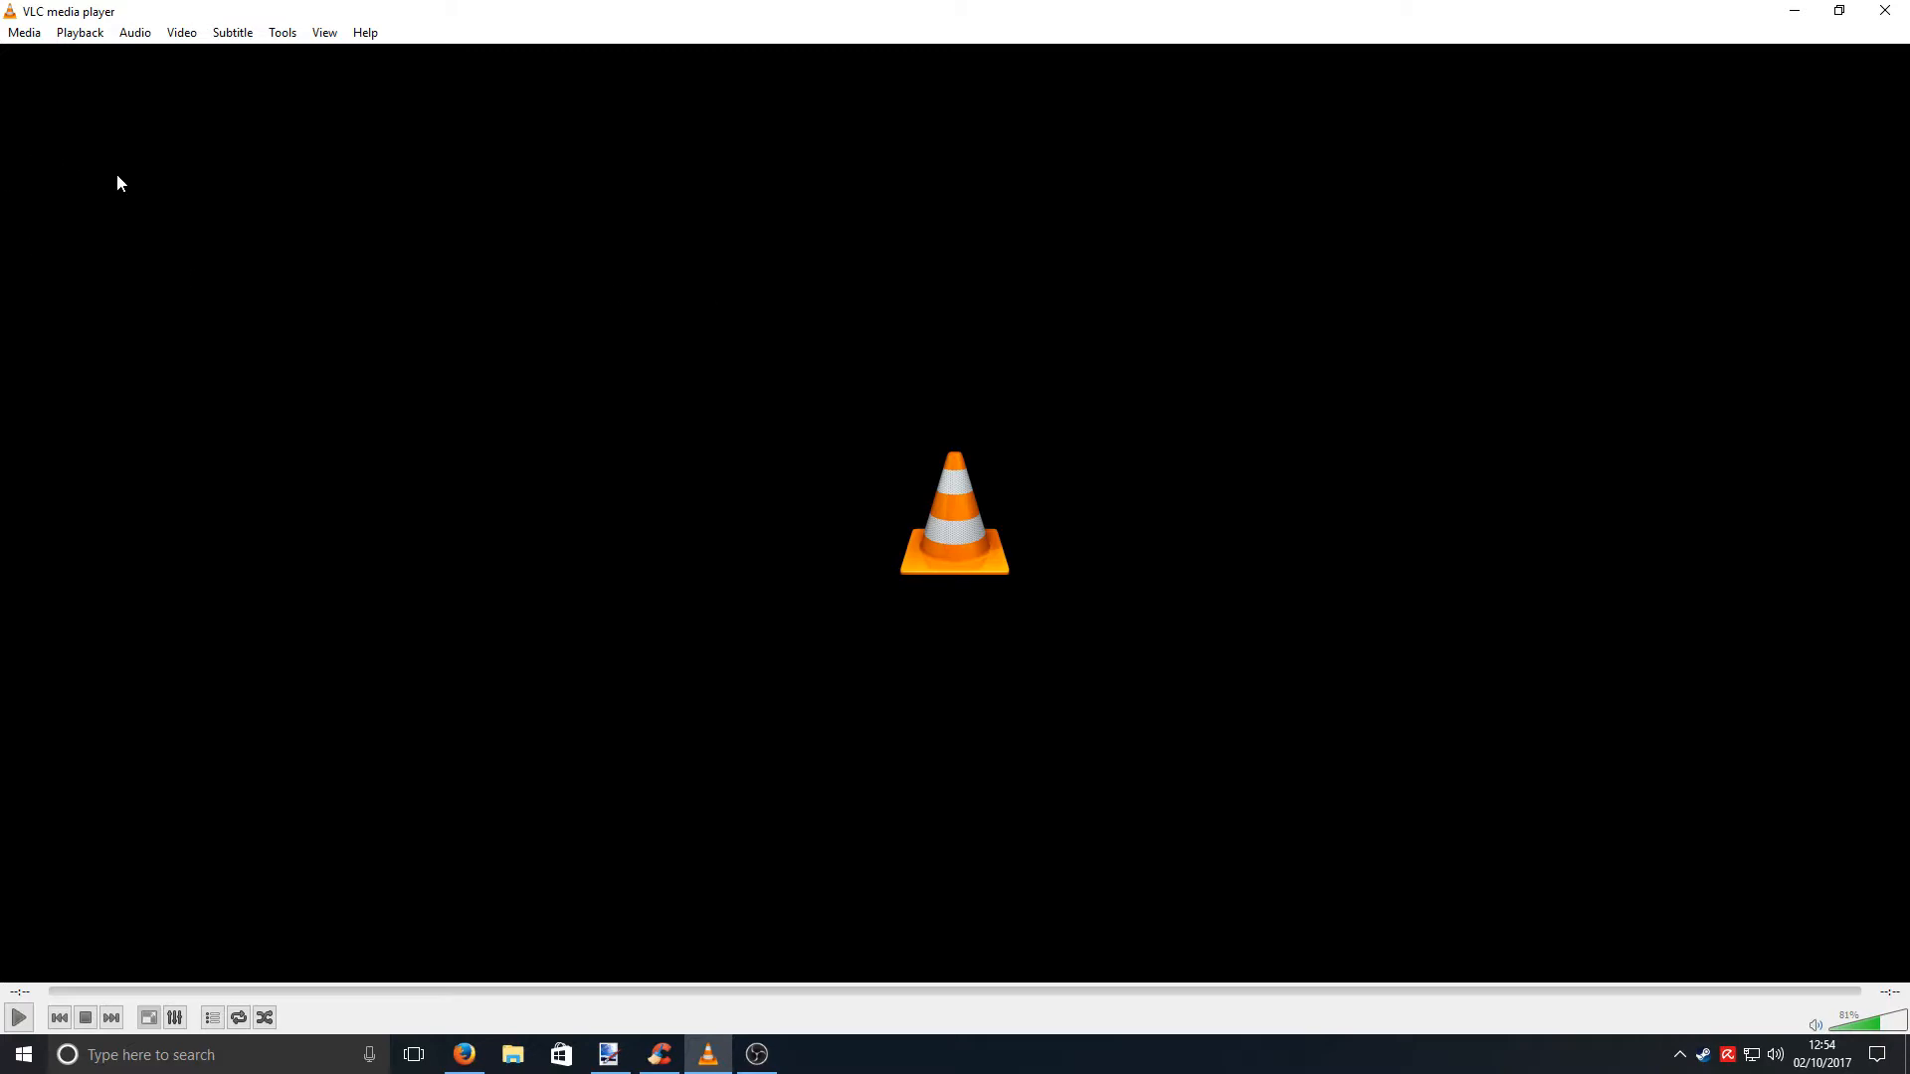
pyautogui.click(24, 32)
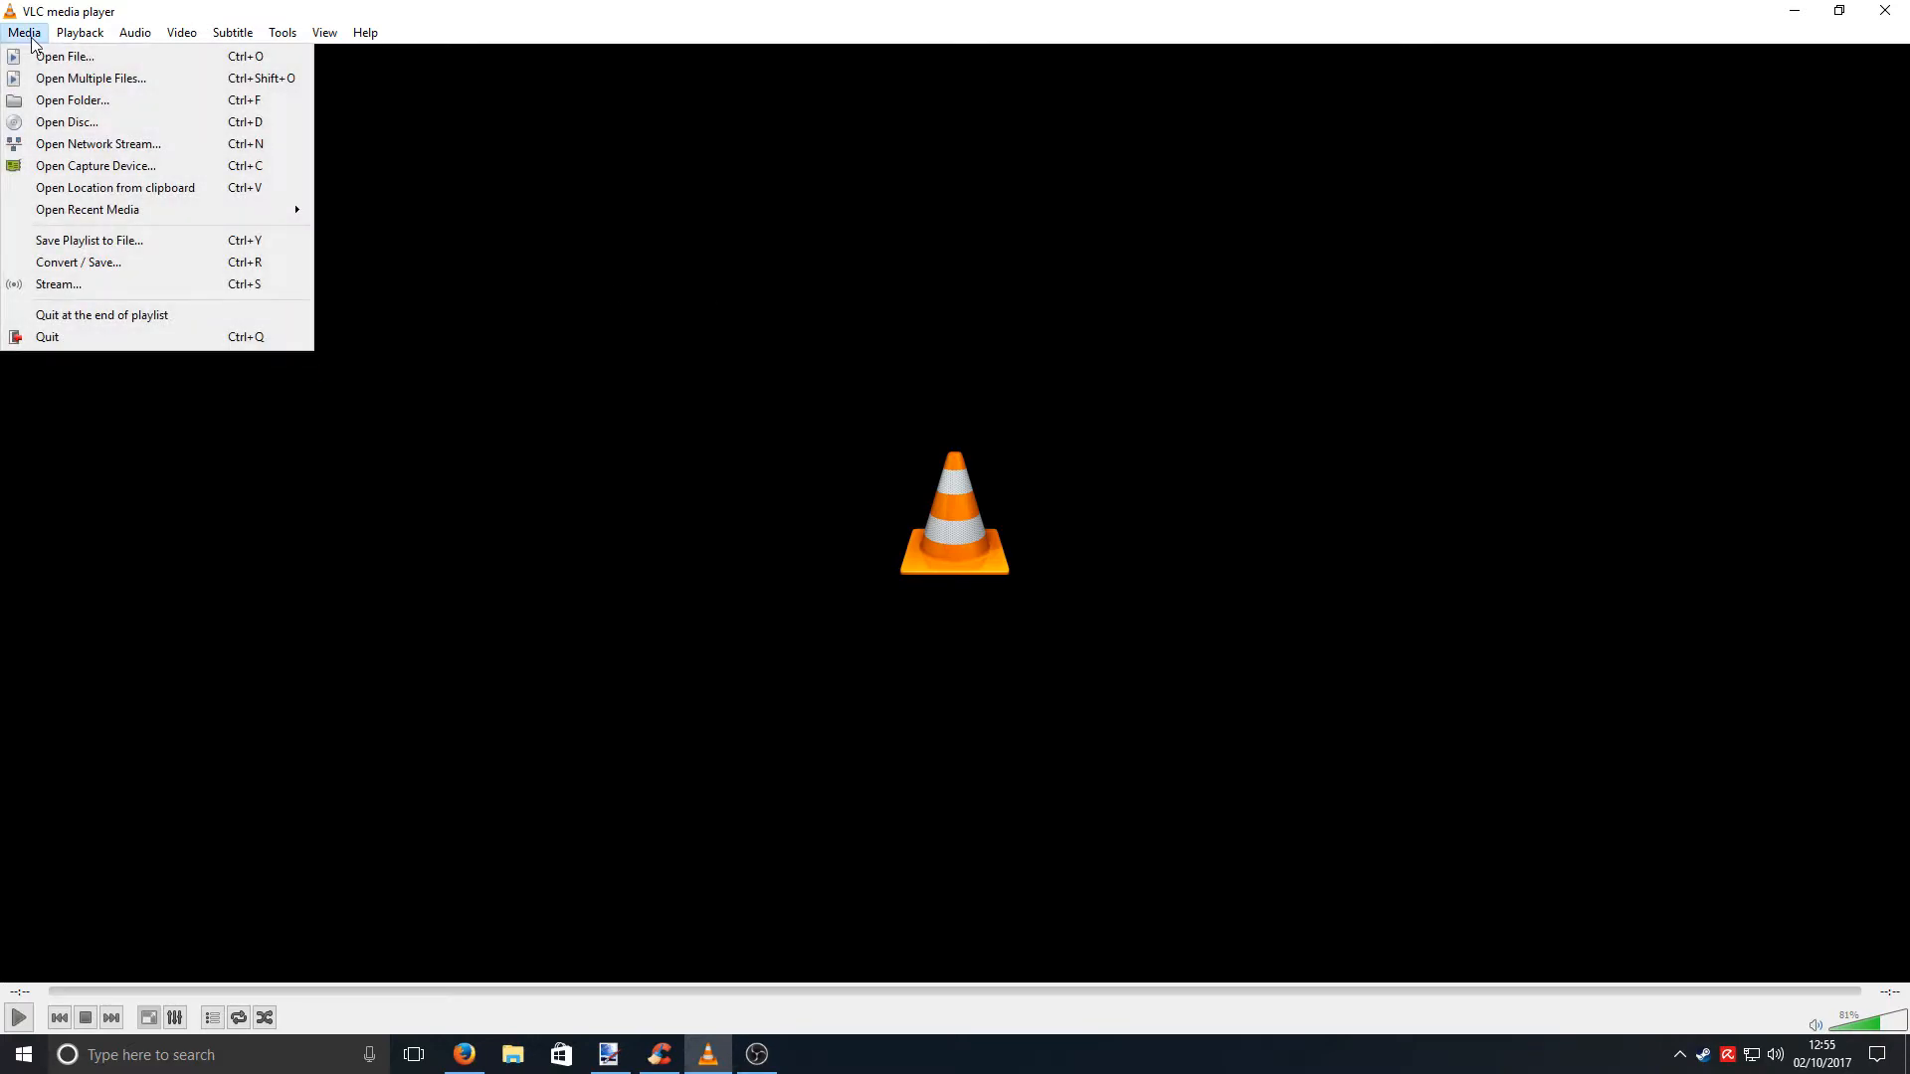
pyautogui.click(134, 31)
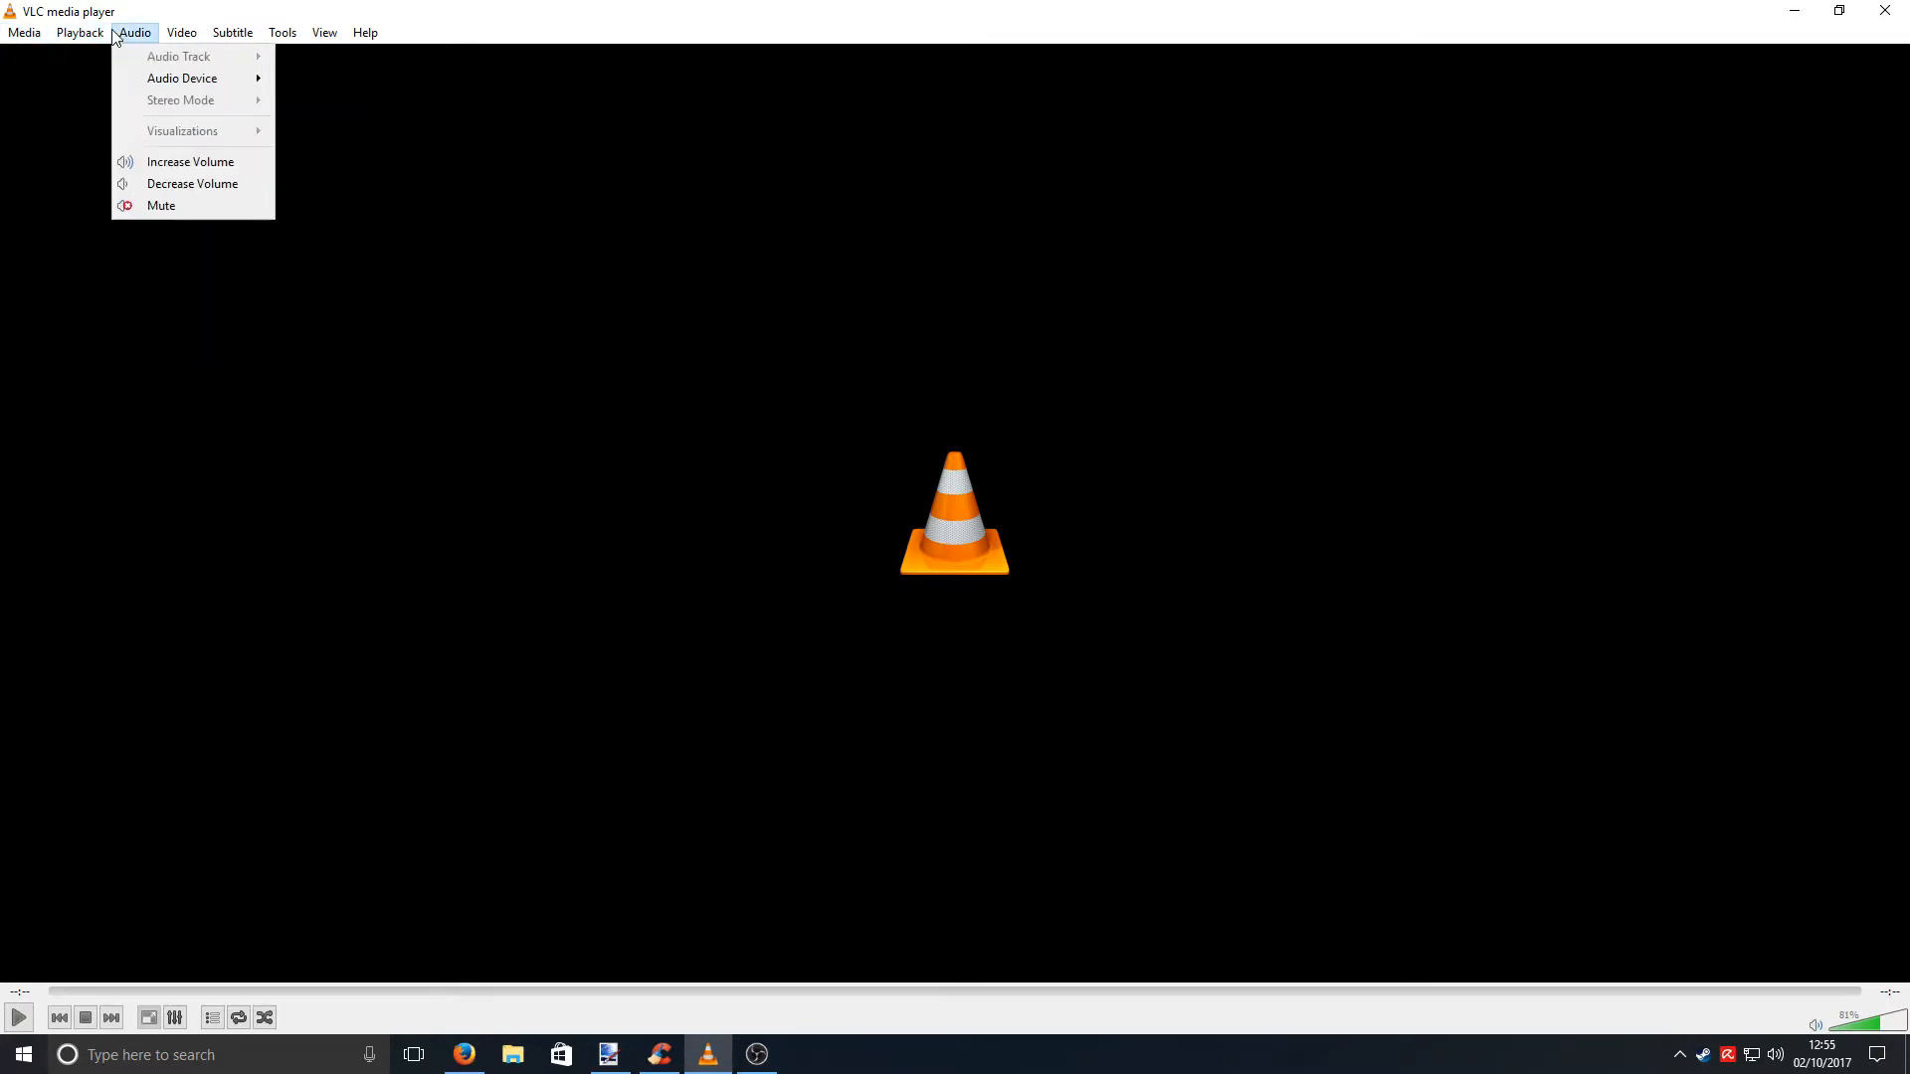
pyautogui.click(181, 32)
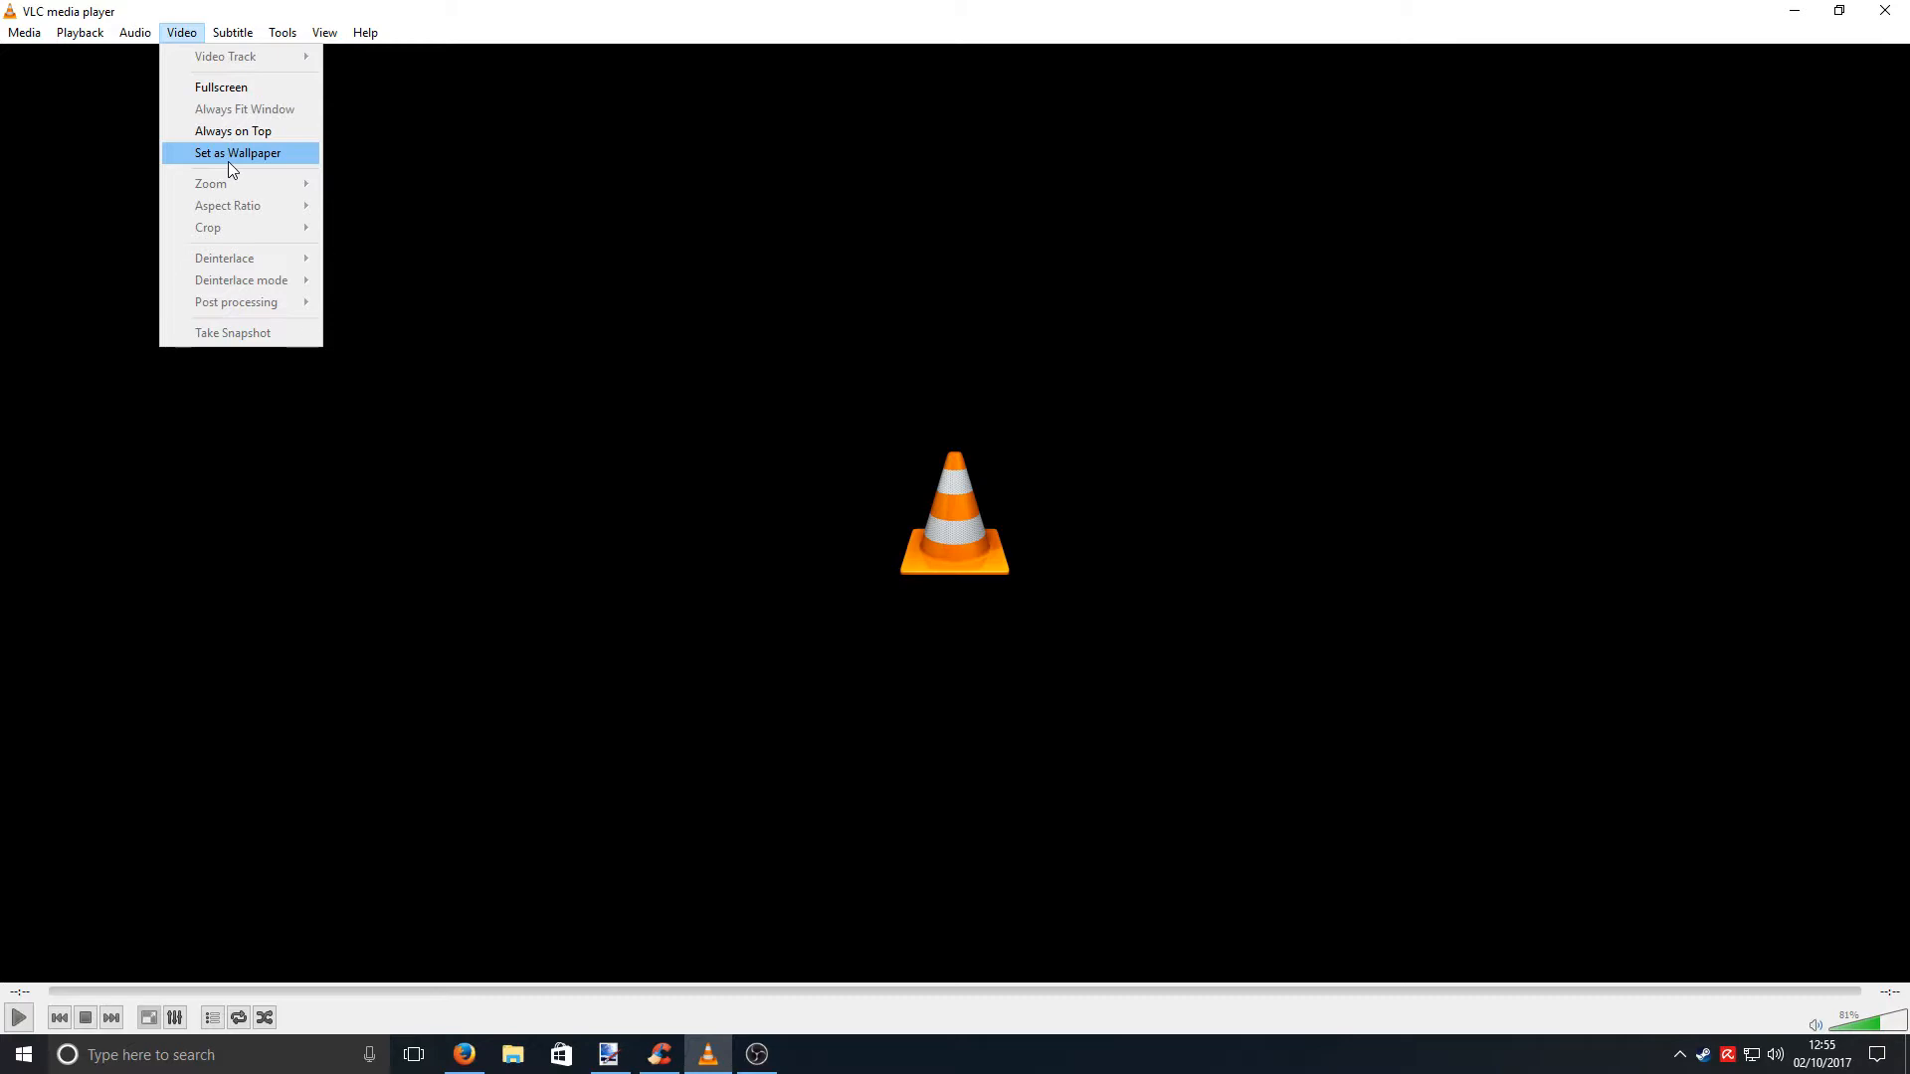
pyautogui.moveTo(217, 156)
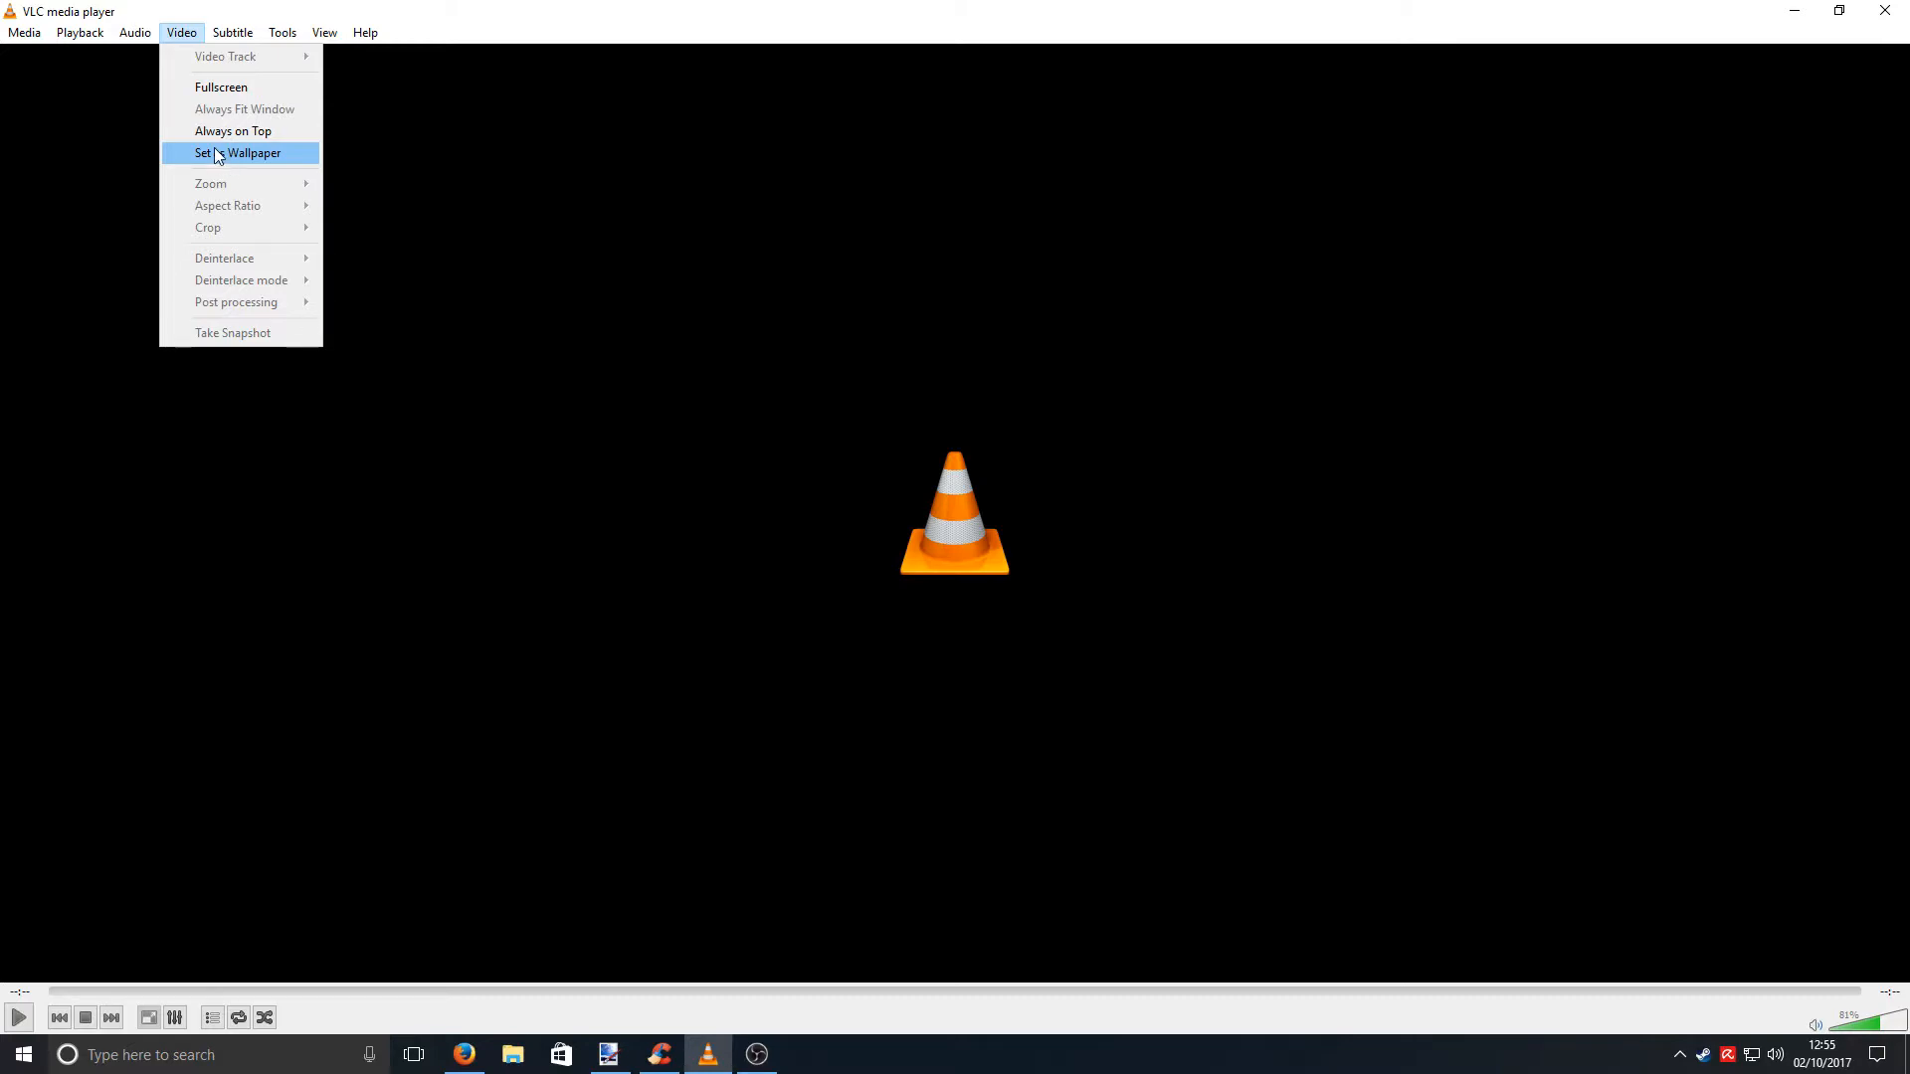
pyautogui.moveTo(205, 77)
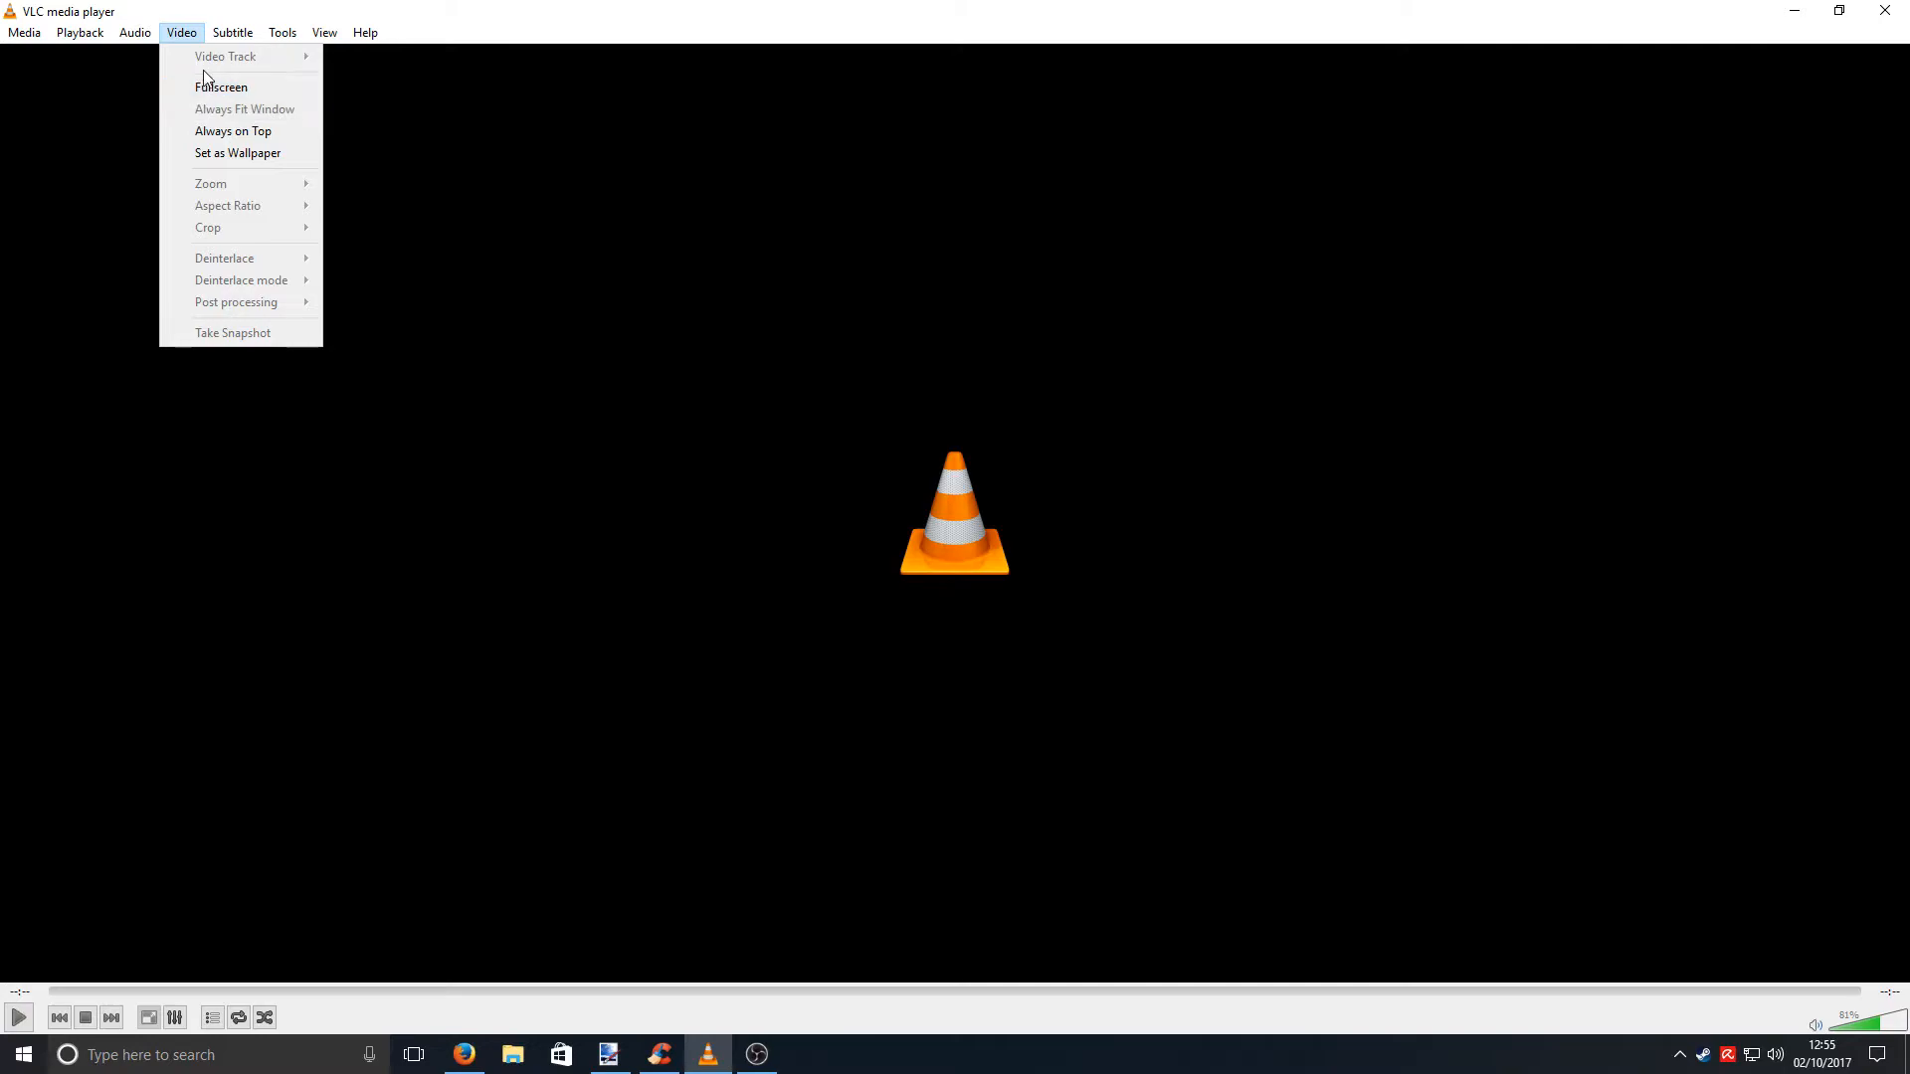
# - View Help and Tools, look at Effects and Filters, then dismiss the Media menu
pyautogui.click(364, 31)
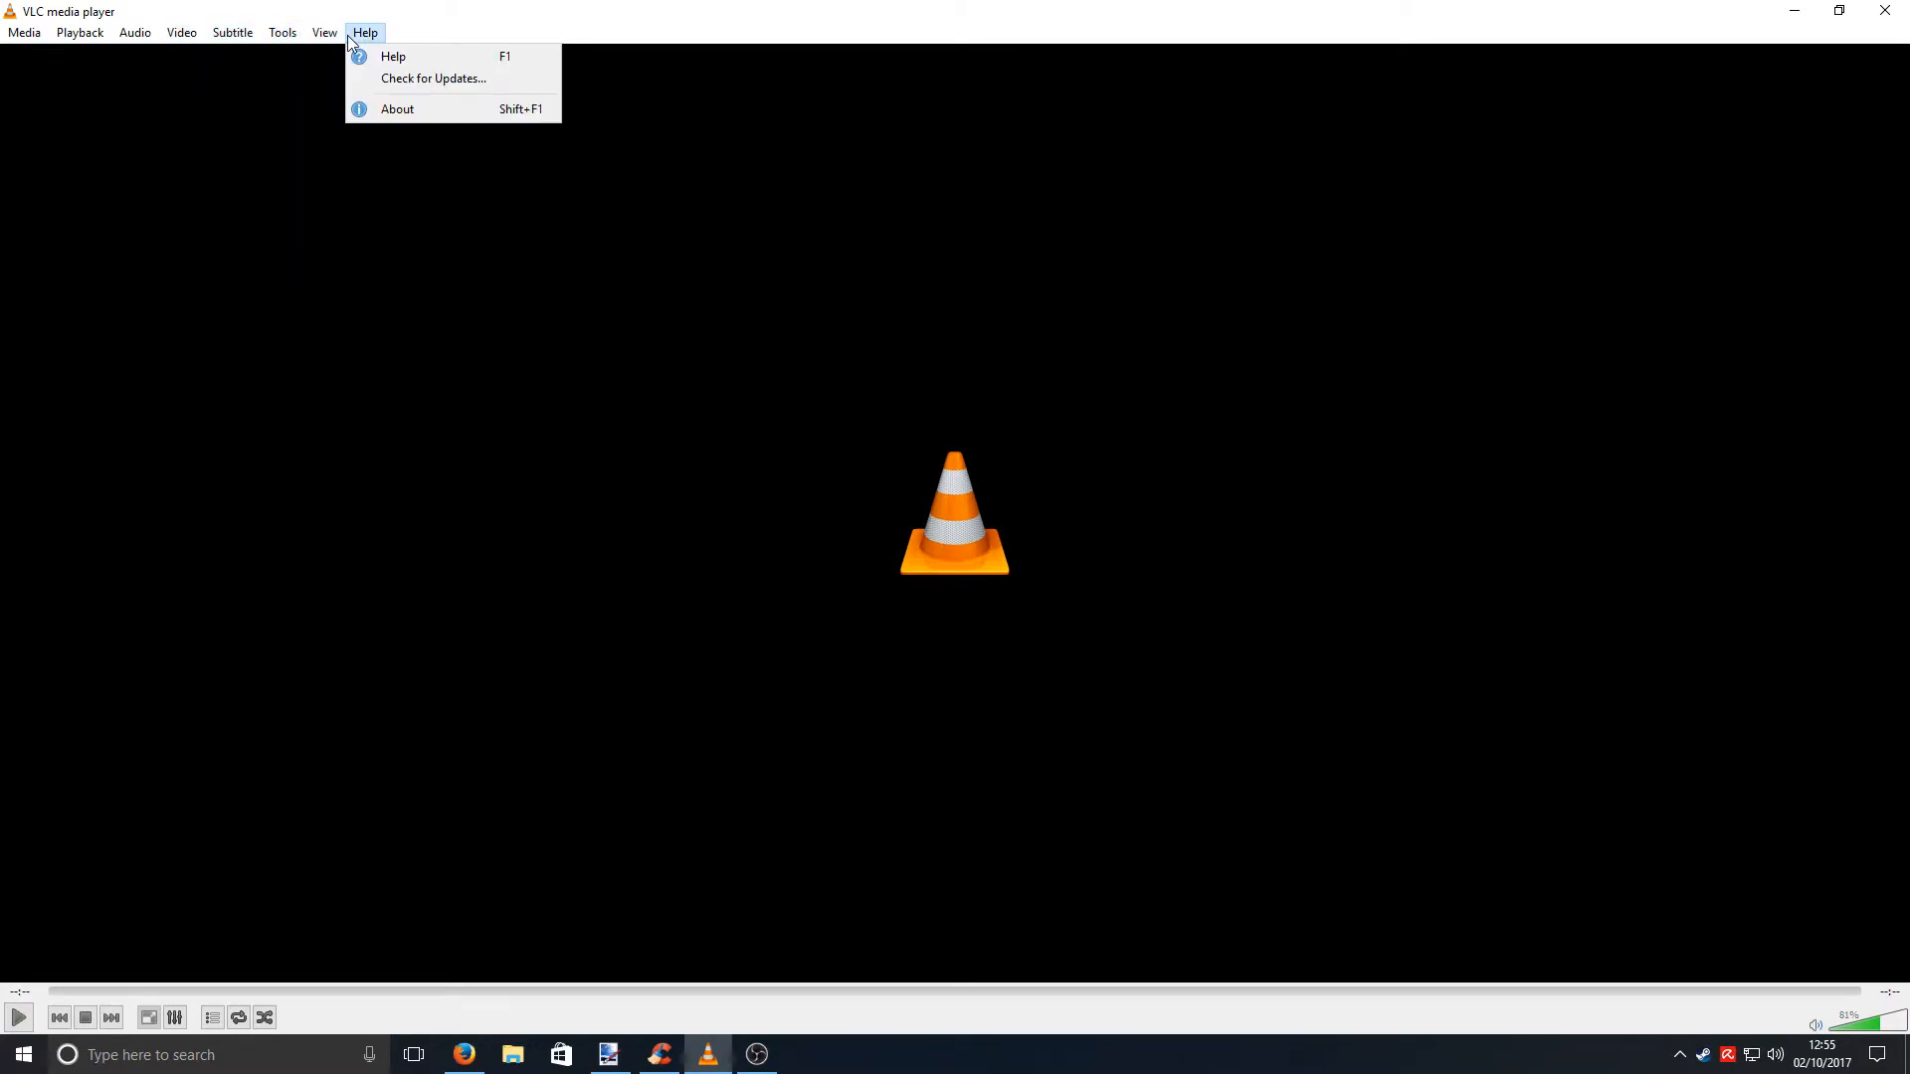
pyautogui.click(281, 32)
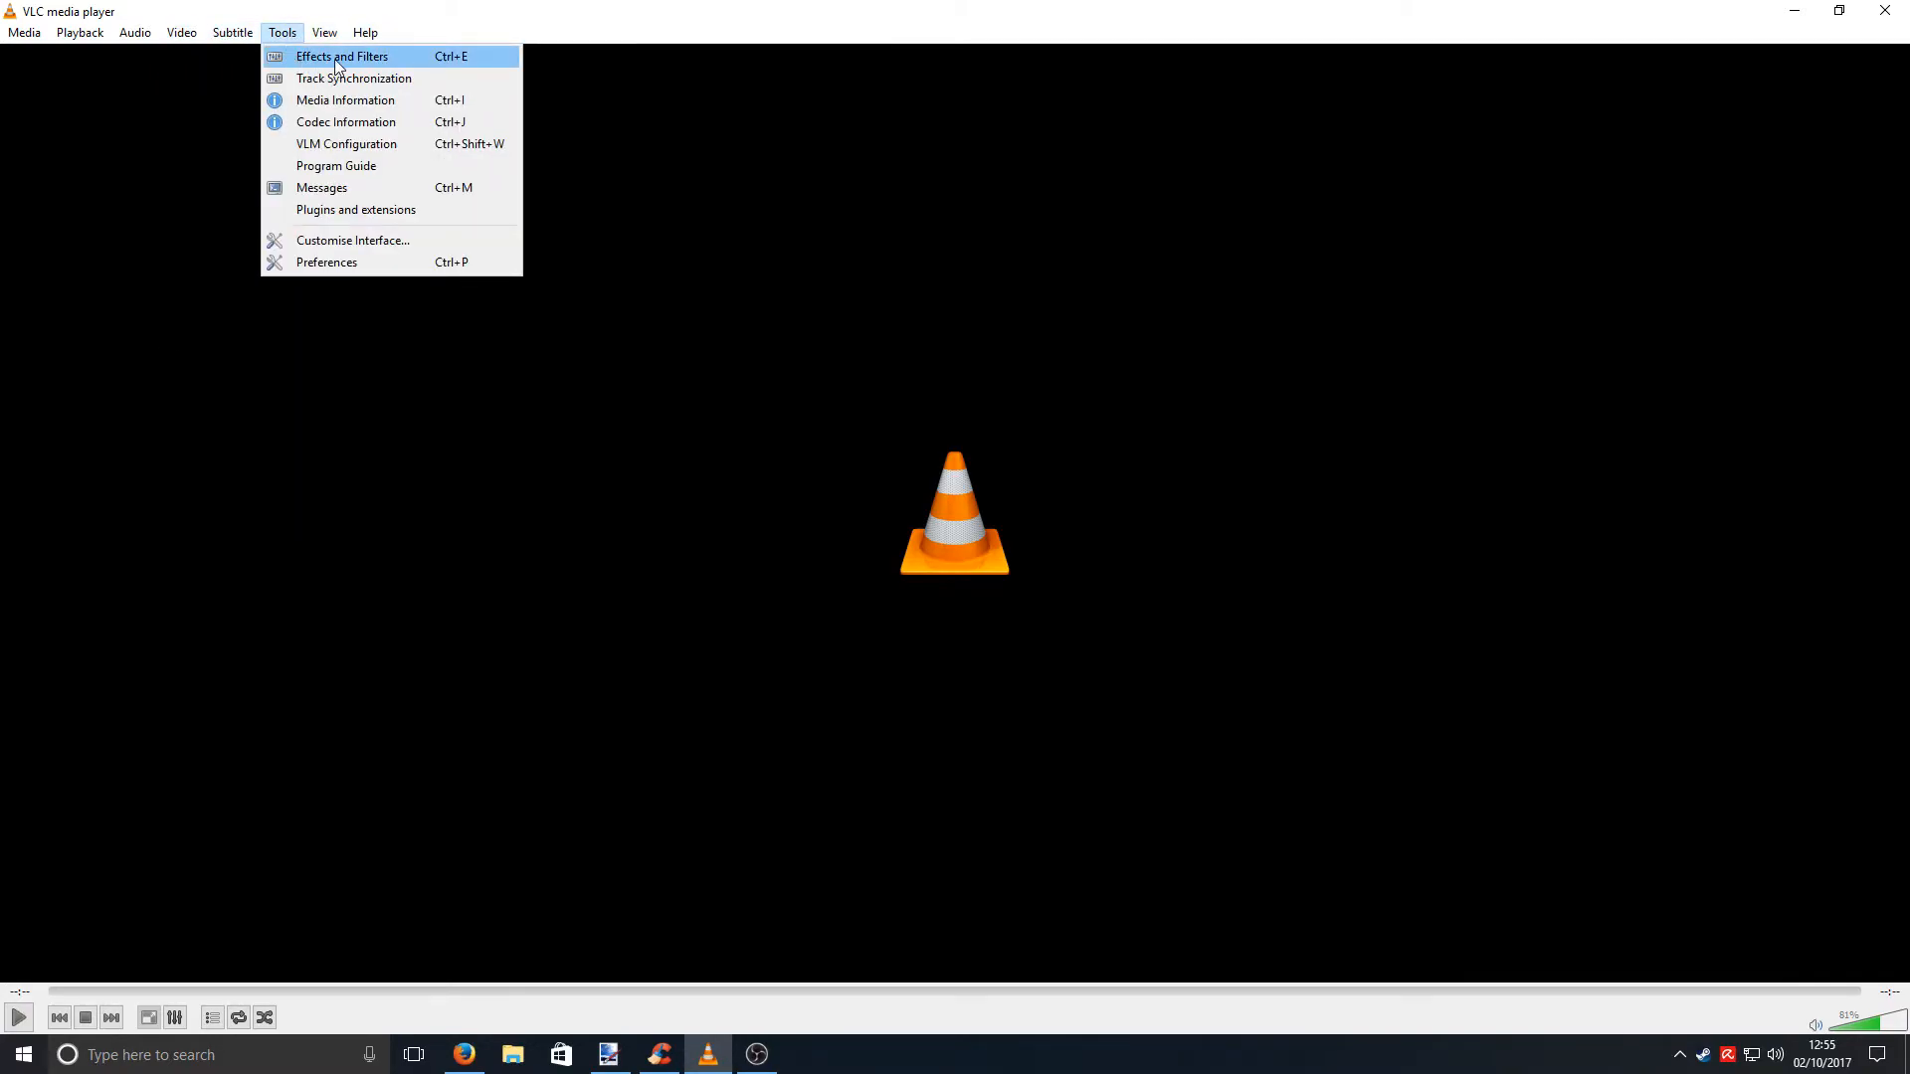
pyautogui.click(341, 56)
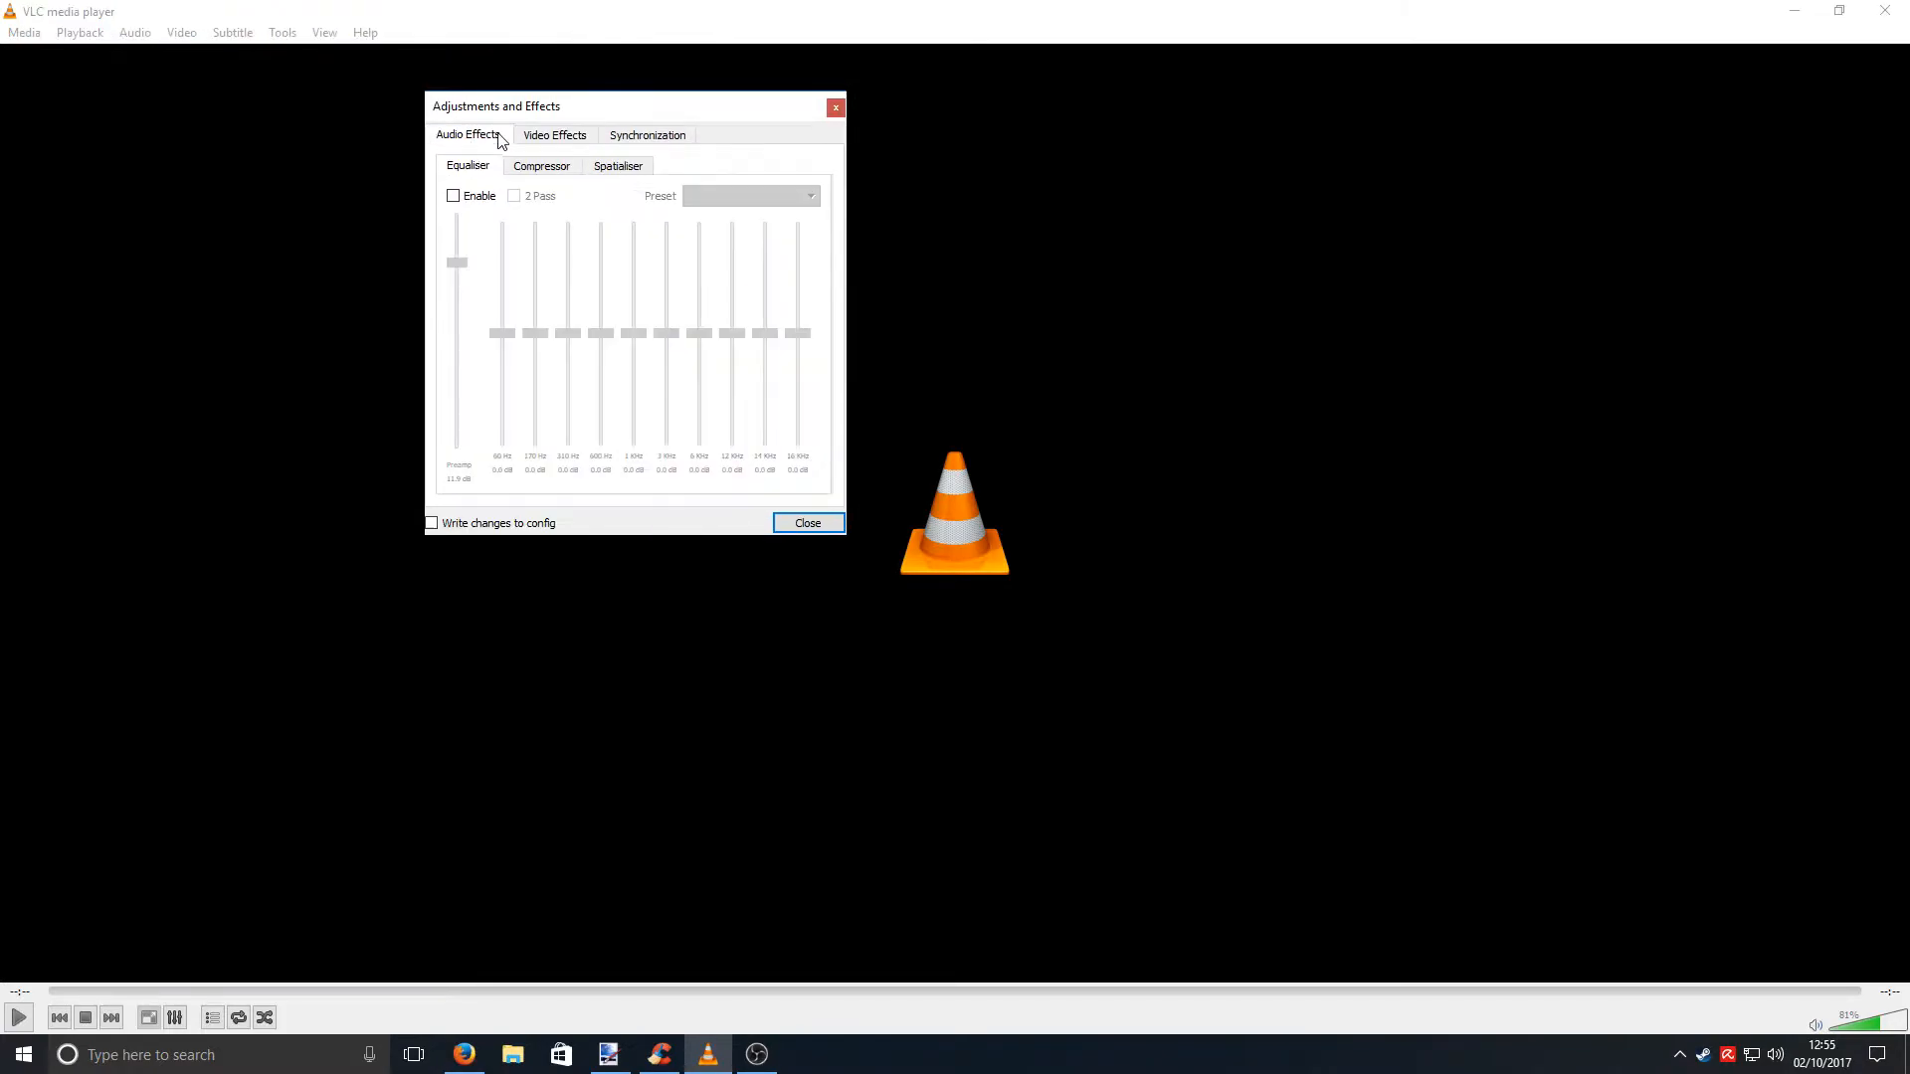
pyautogui.click(23, 32)
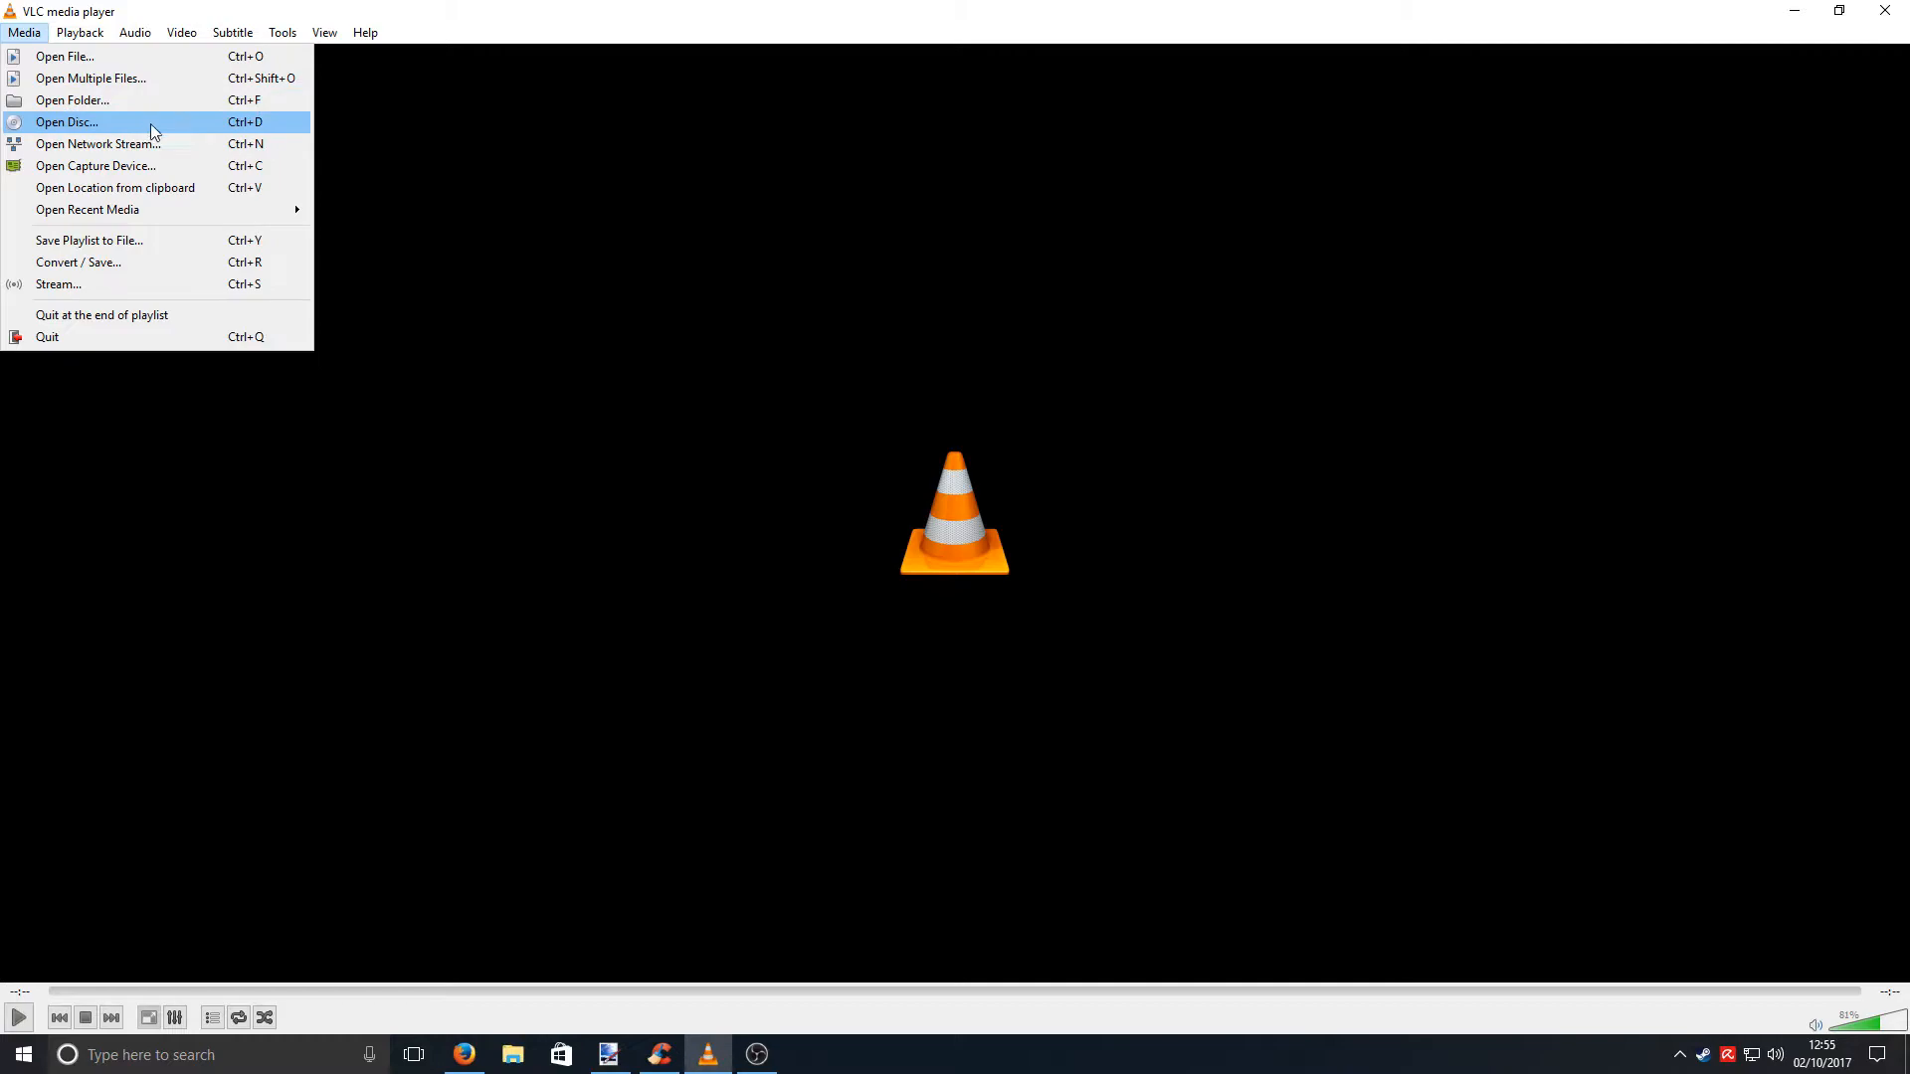
pyautogui.moveTo(133, 209)
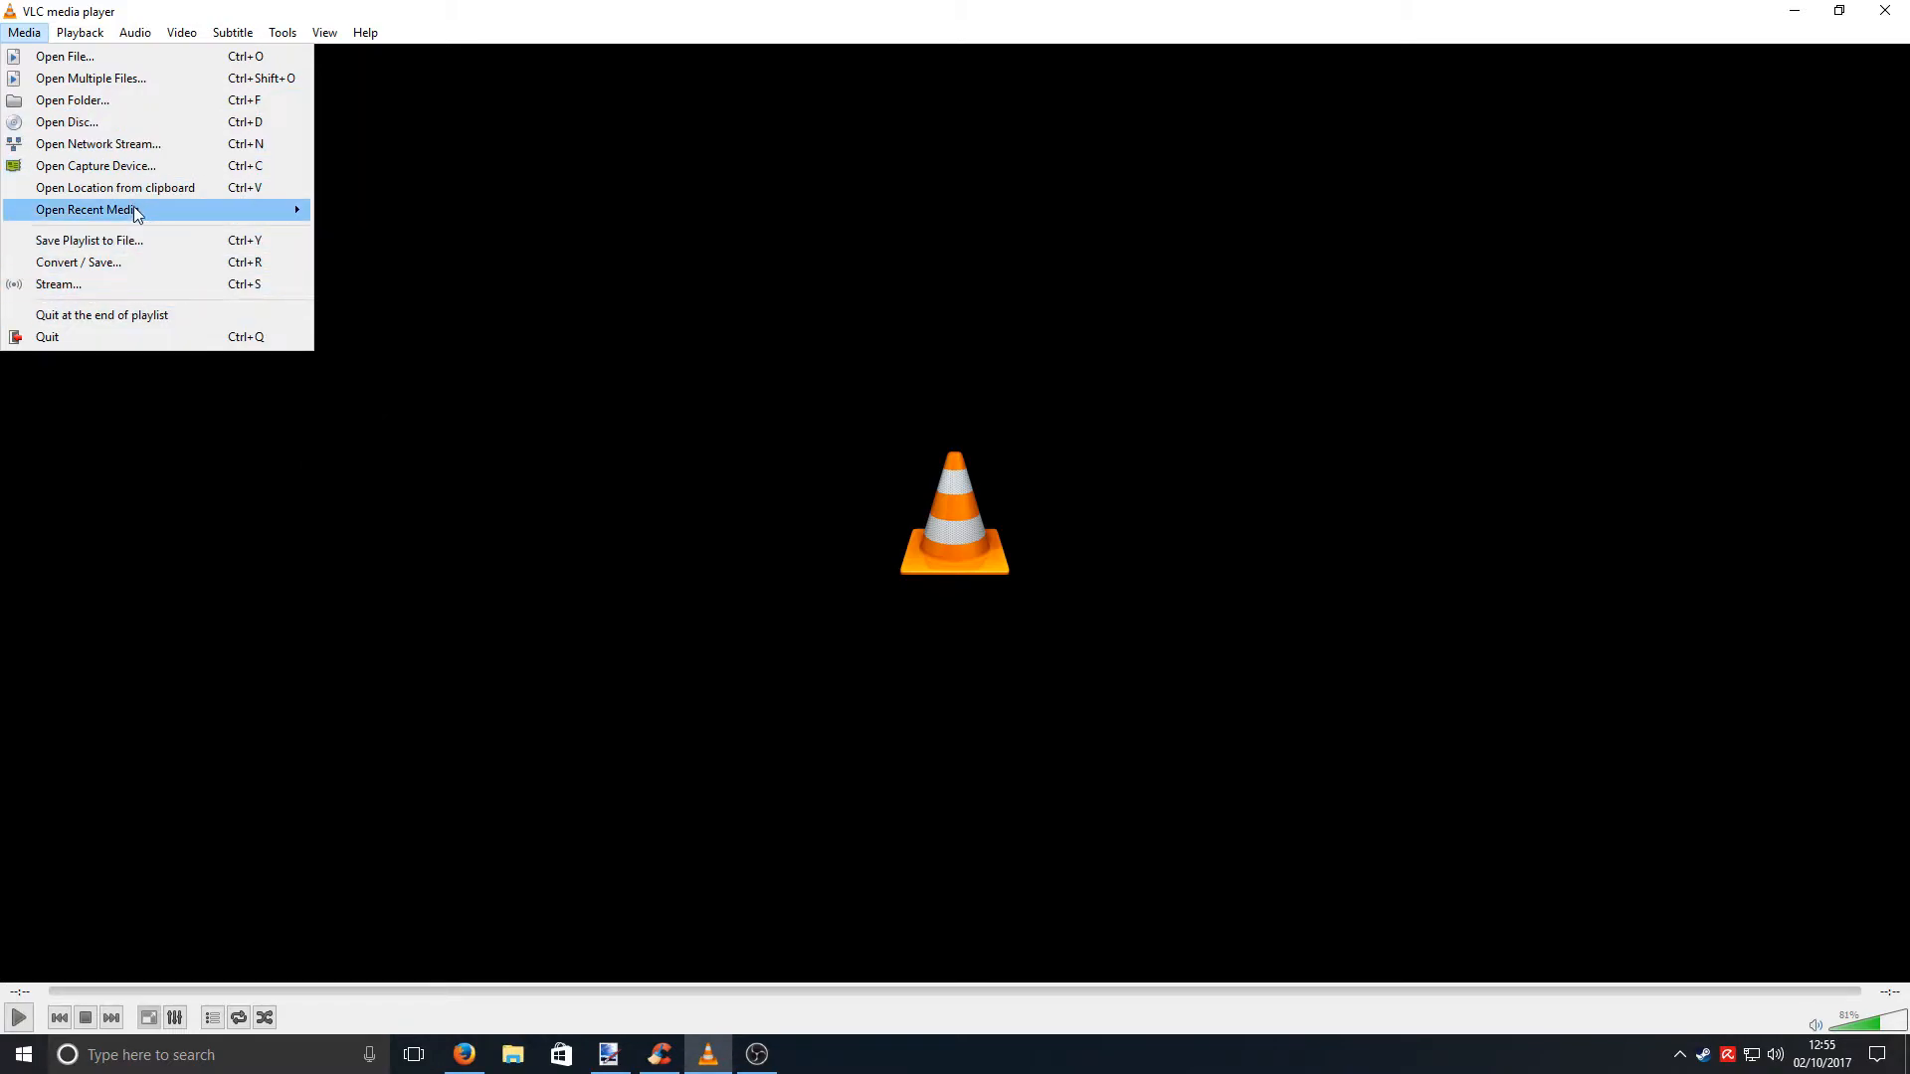
pyautogui.moveTo(98, 143)
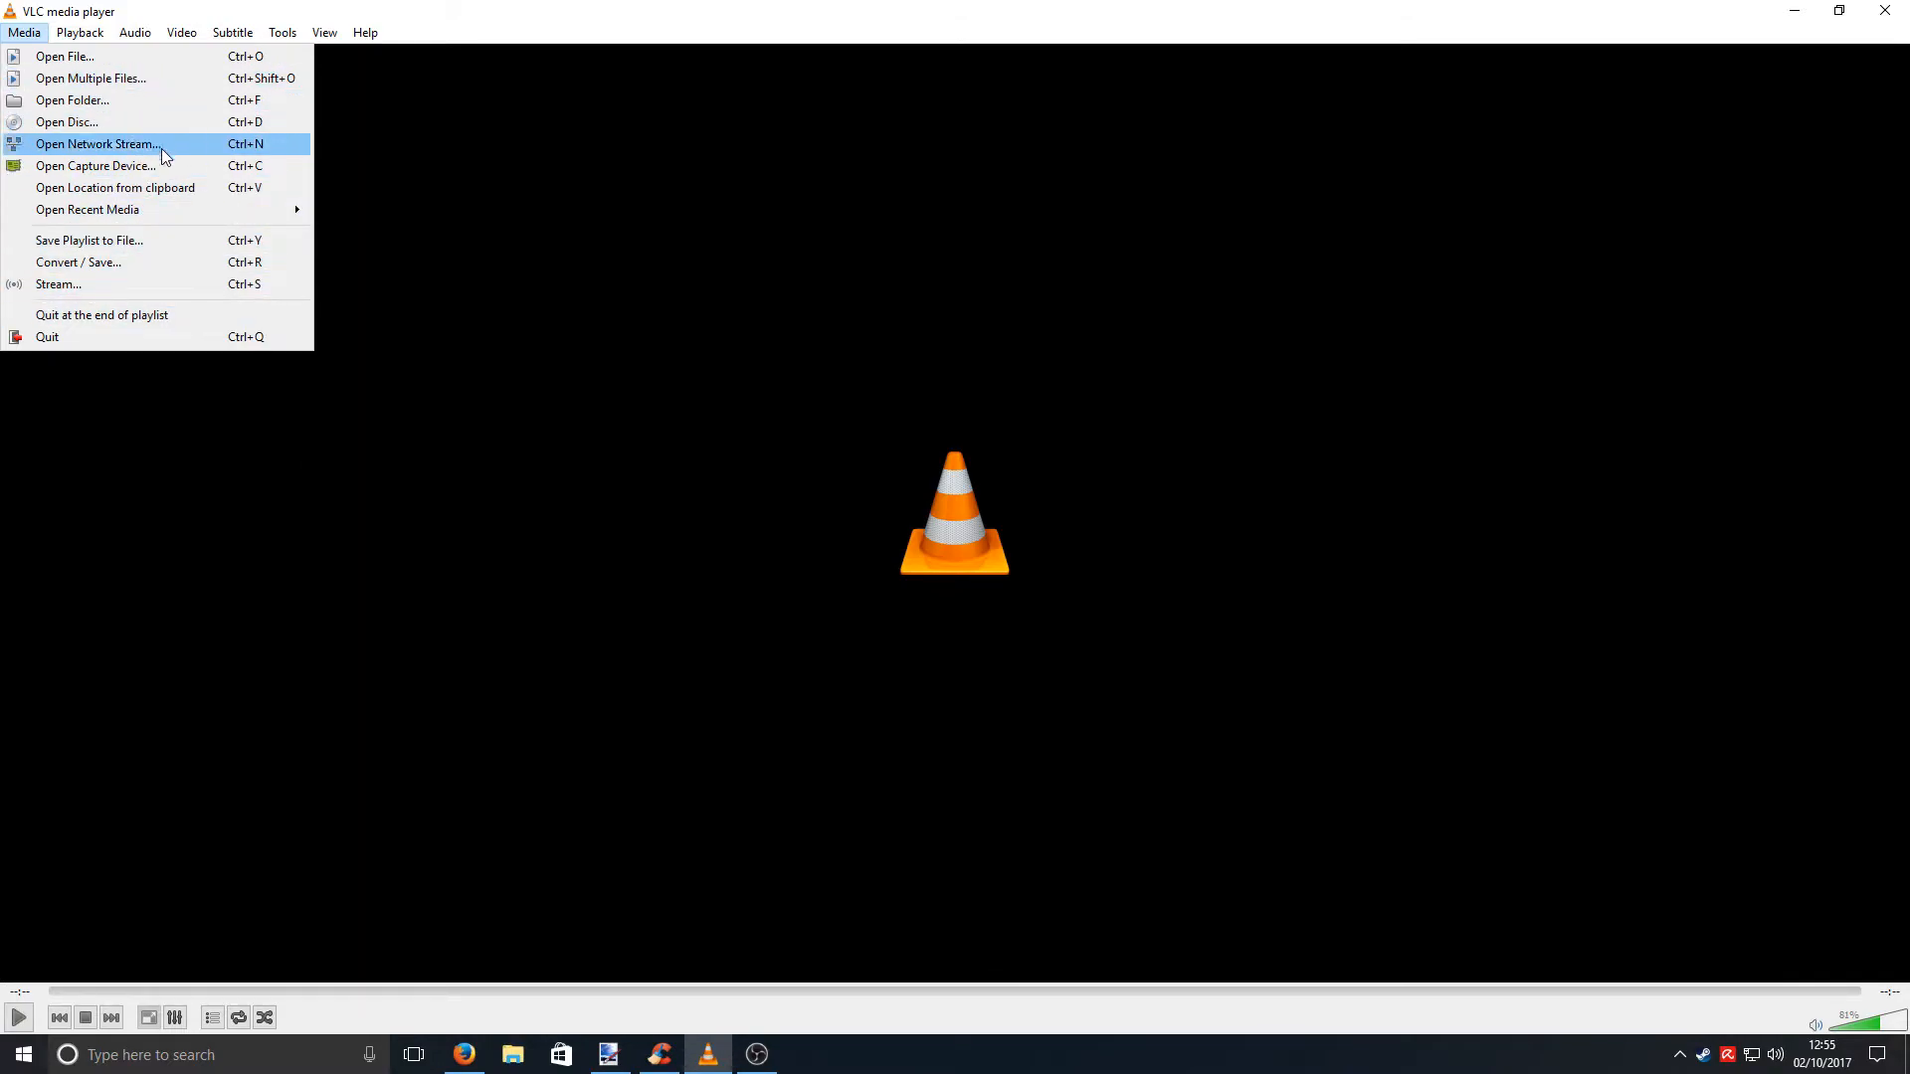
pyautogui.moveTo(58, 132)
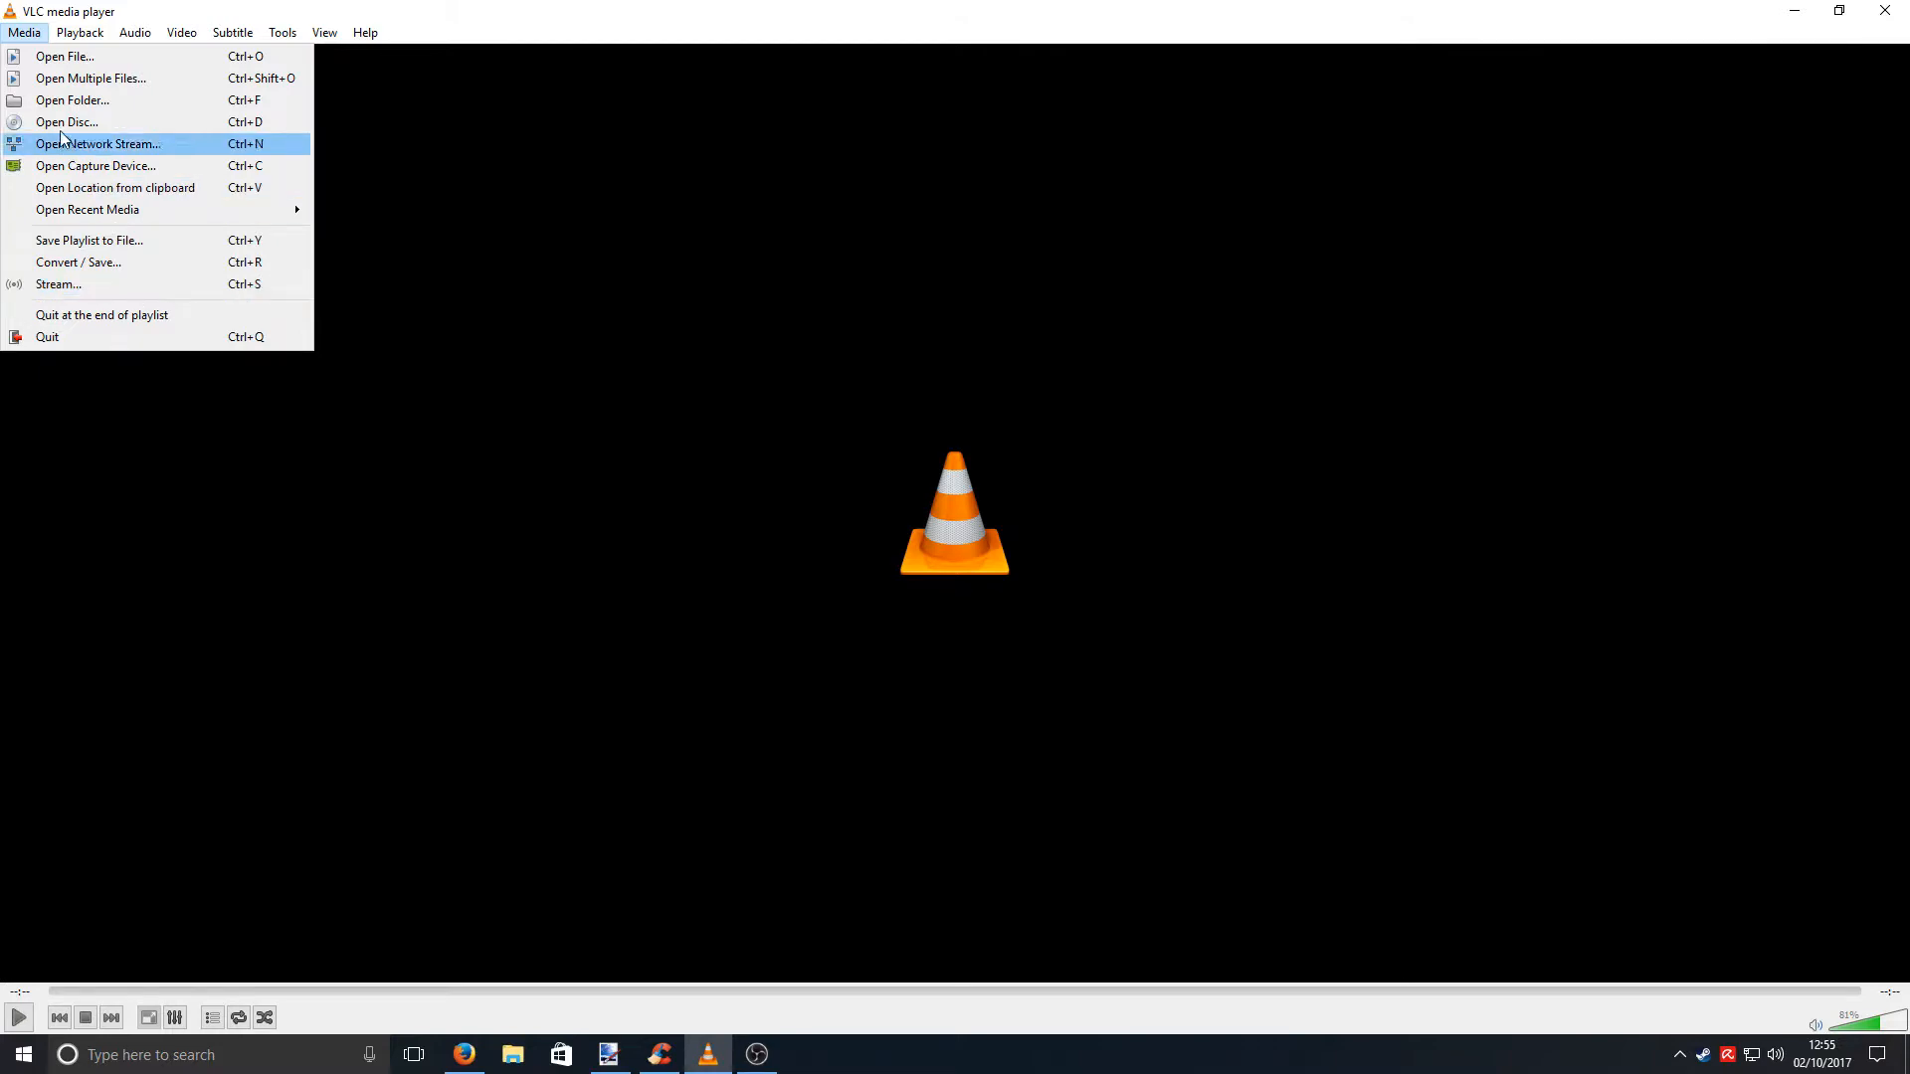
pyautogui.click(658, 1055)
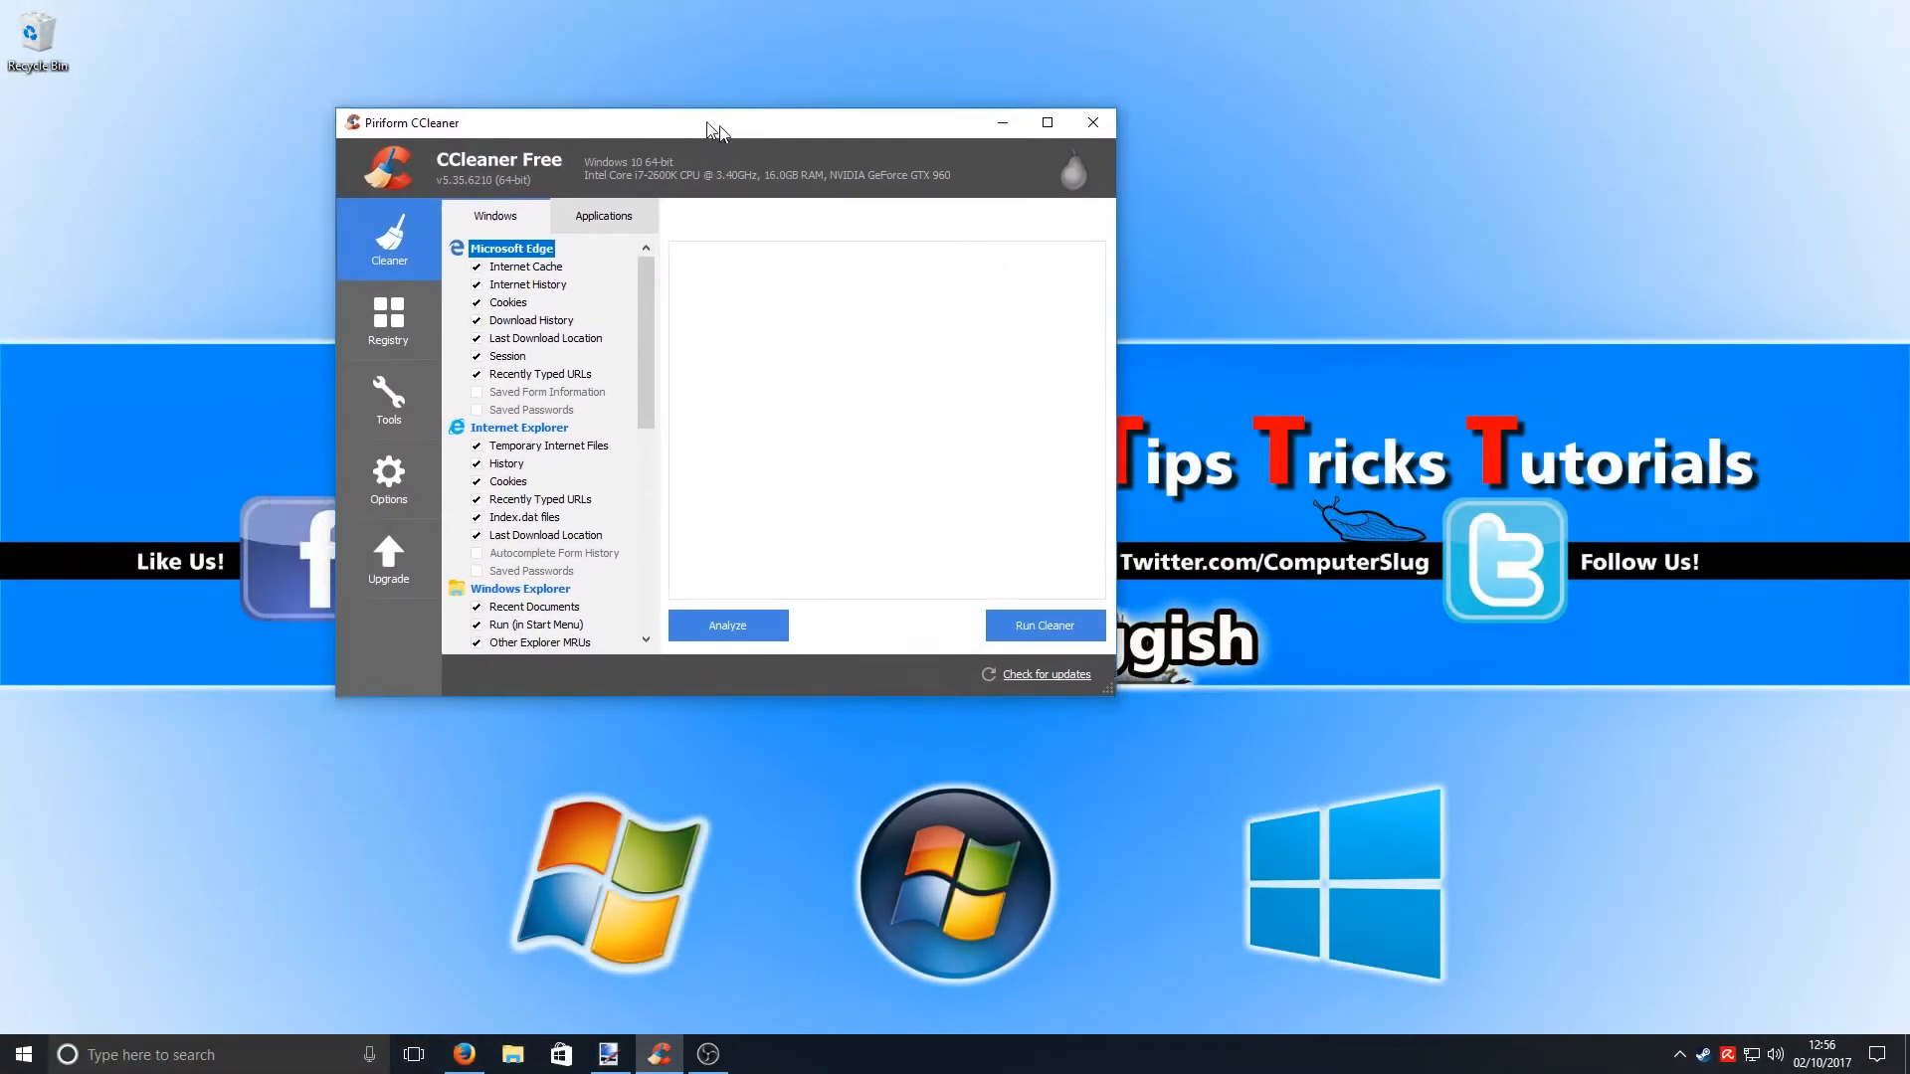
# - Centre and maximize CCleaner, then scroll through the Applications cleaning list
pyautogui.moveTo(710, 122); pyautogui.dragTo(850, 183)
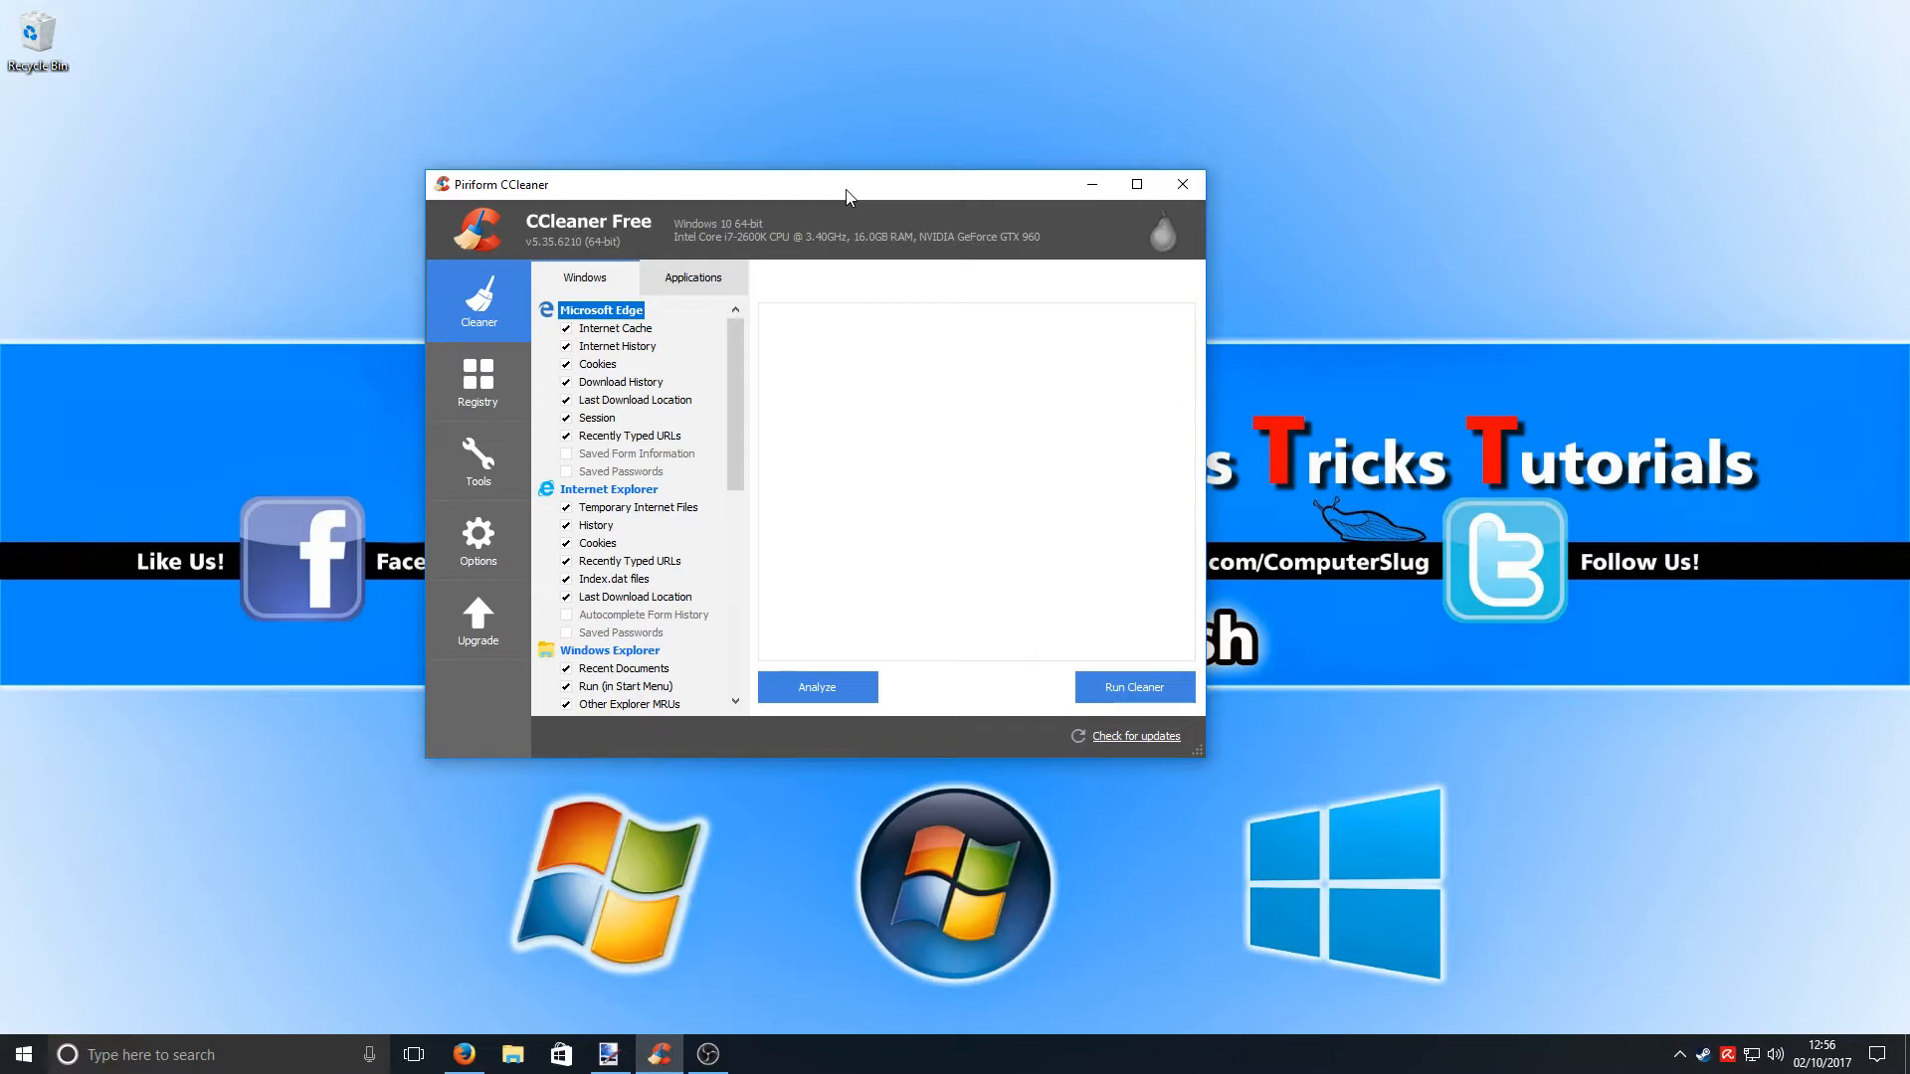
pyautogui.moveTo(849, 183); pyautogui.dragTo(814, 54)
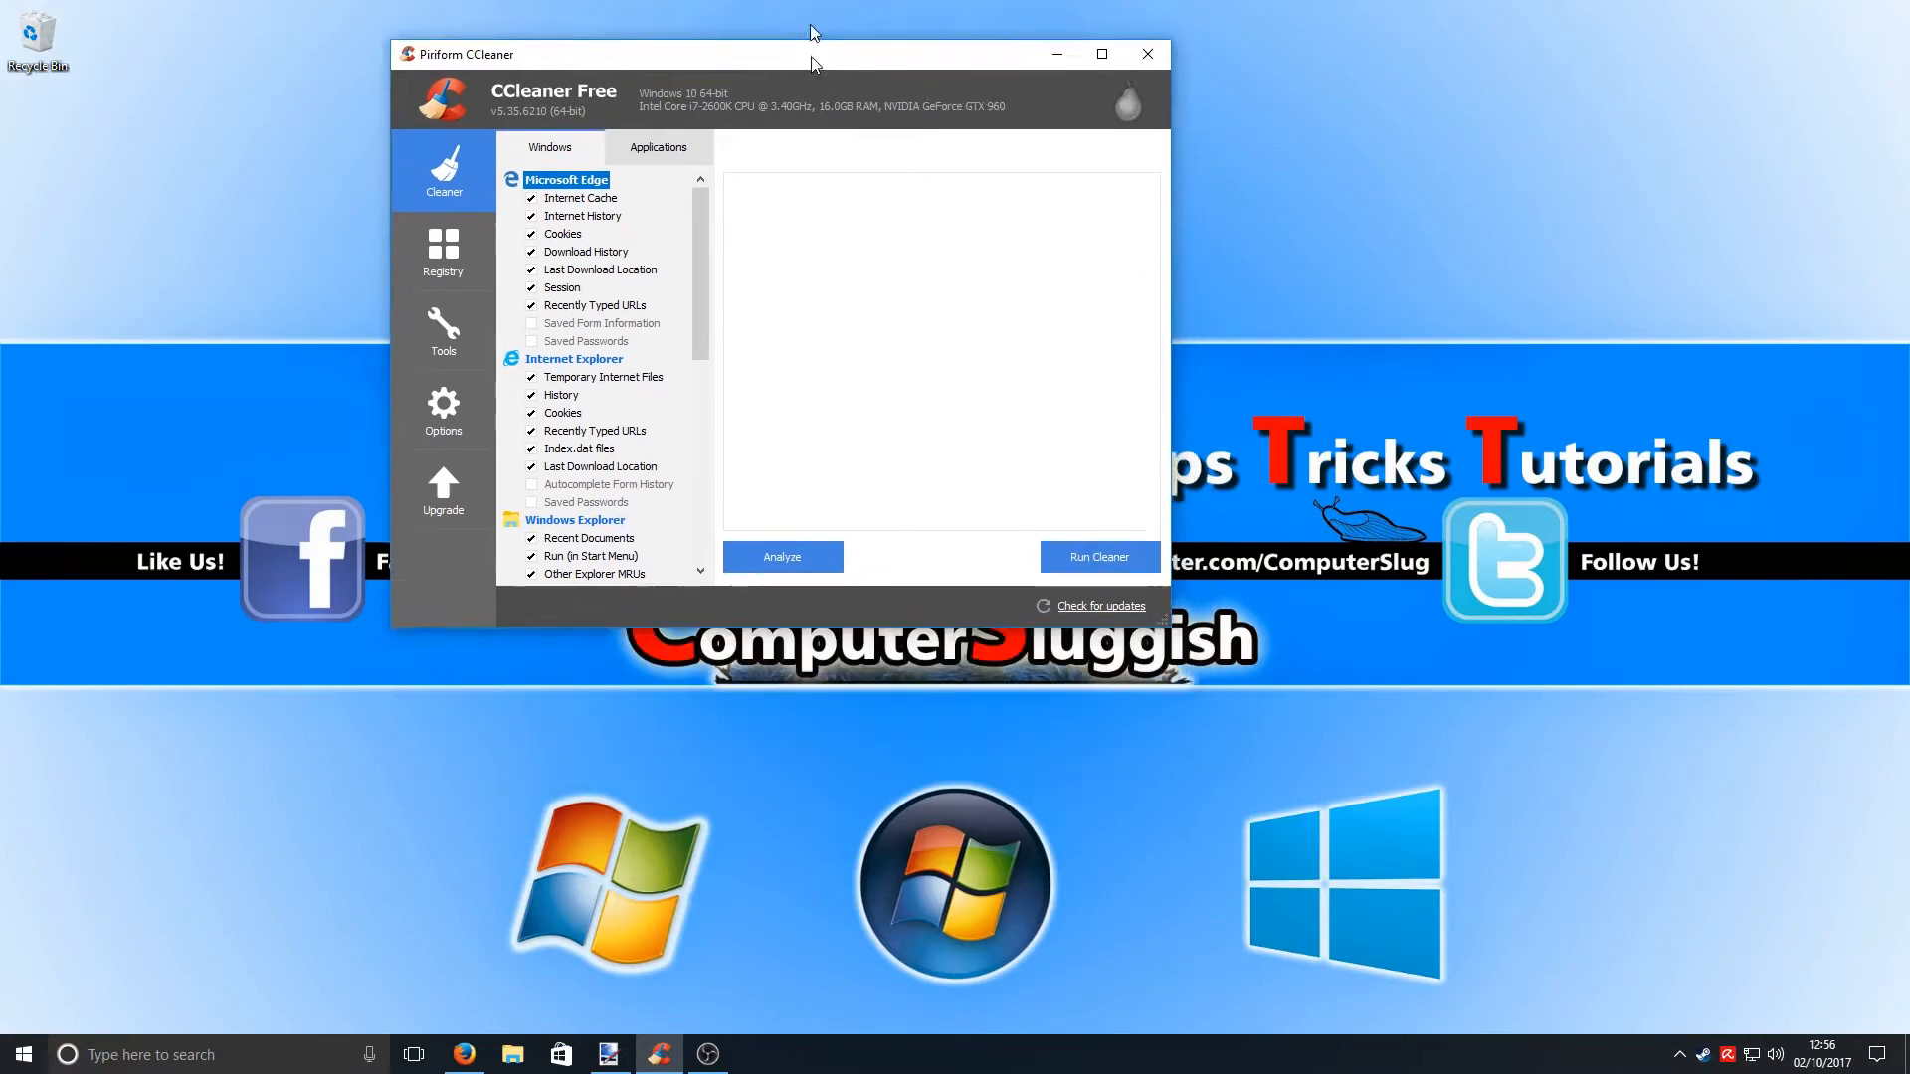
pyautogui.click(1099, 54)
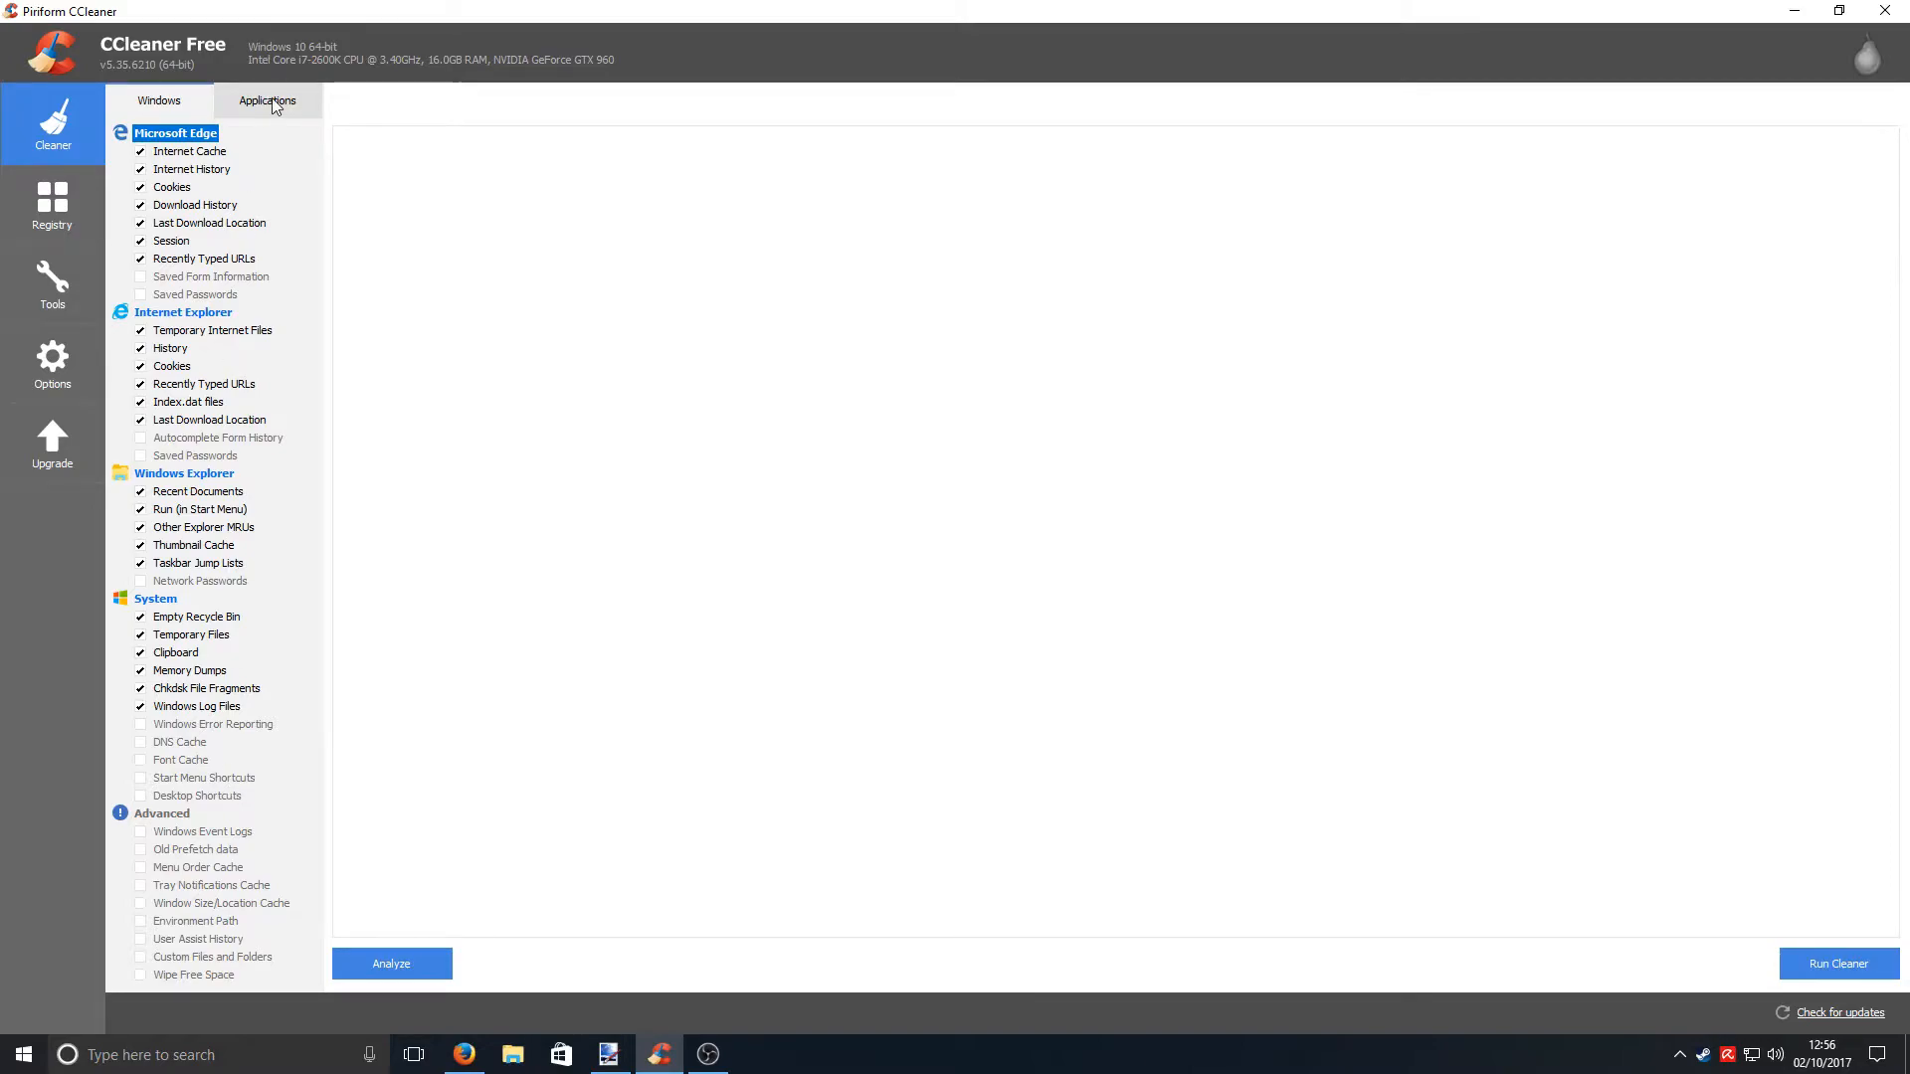
pyautogui.click(267, 100)
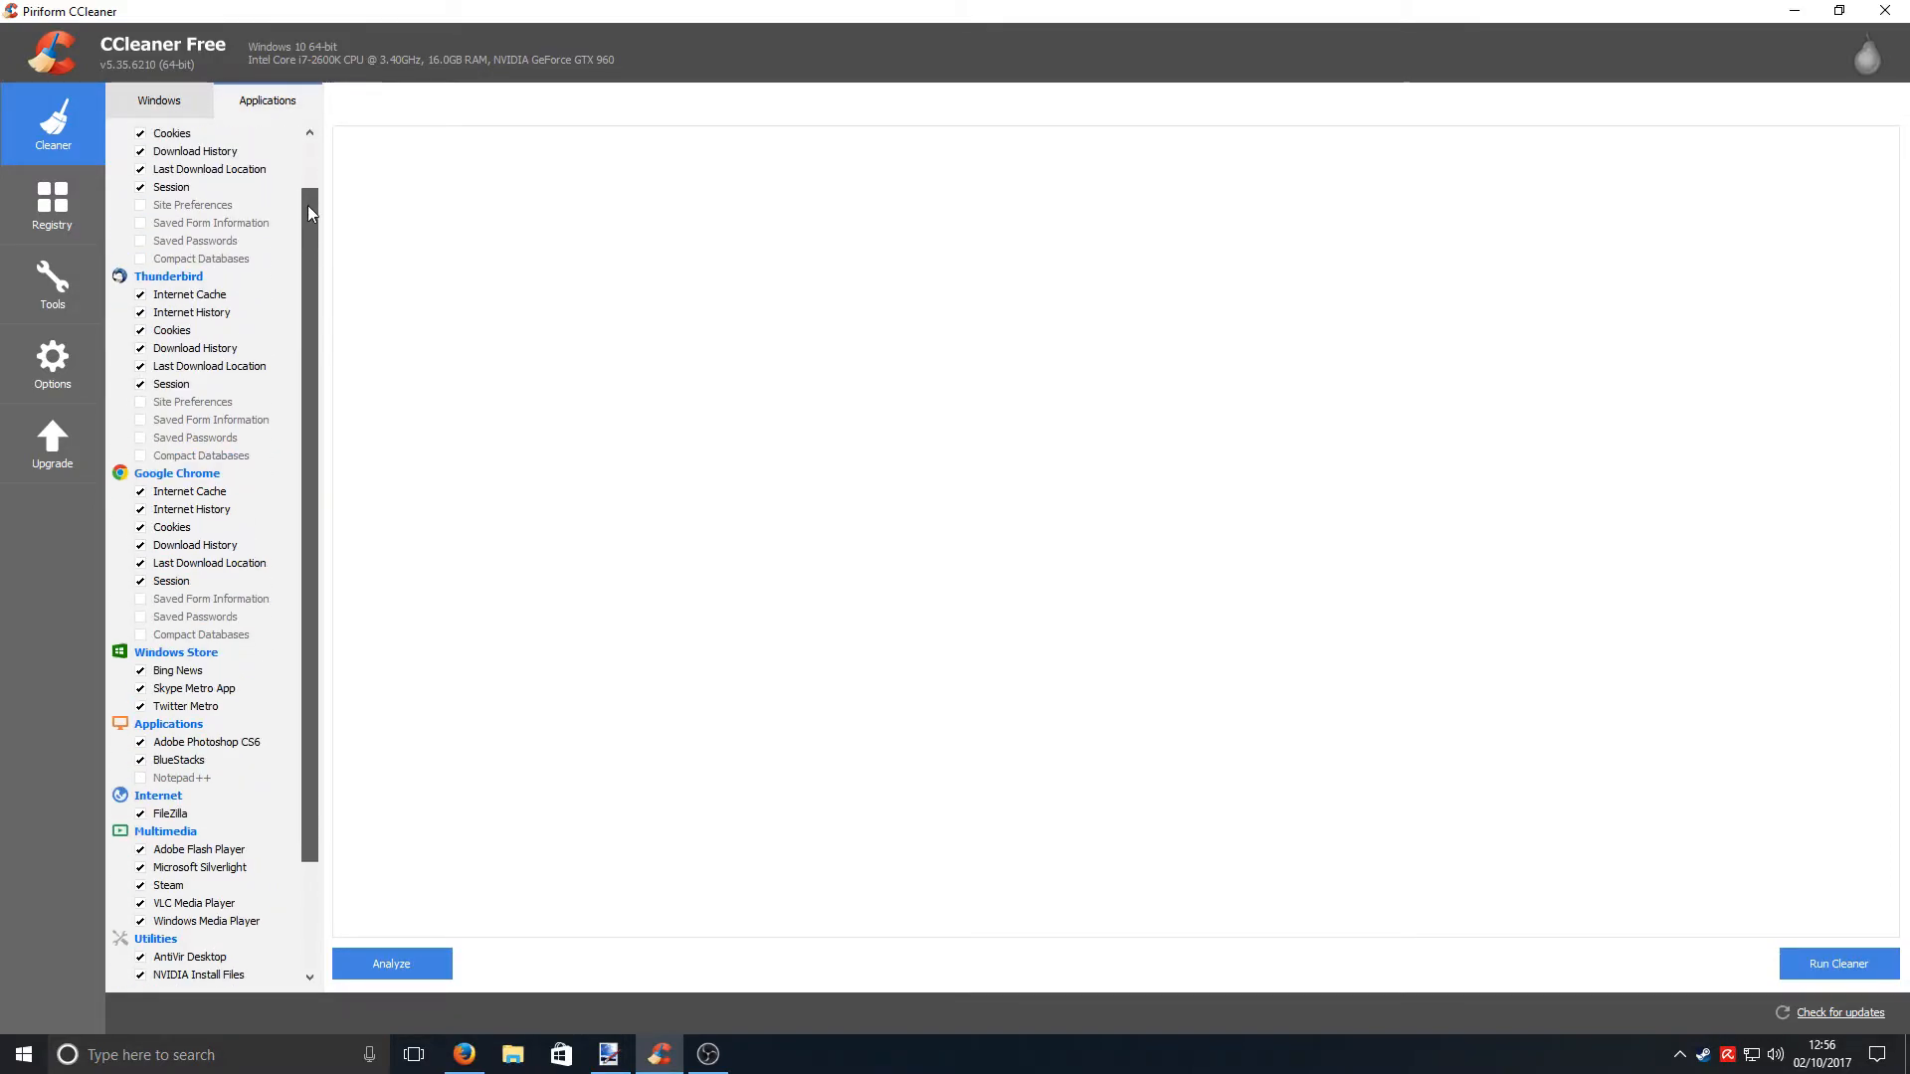
pyautogui.scroll(-3)
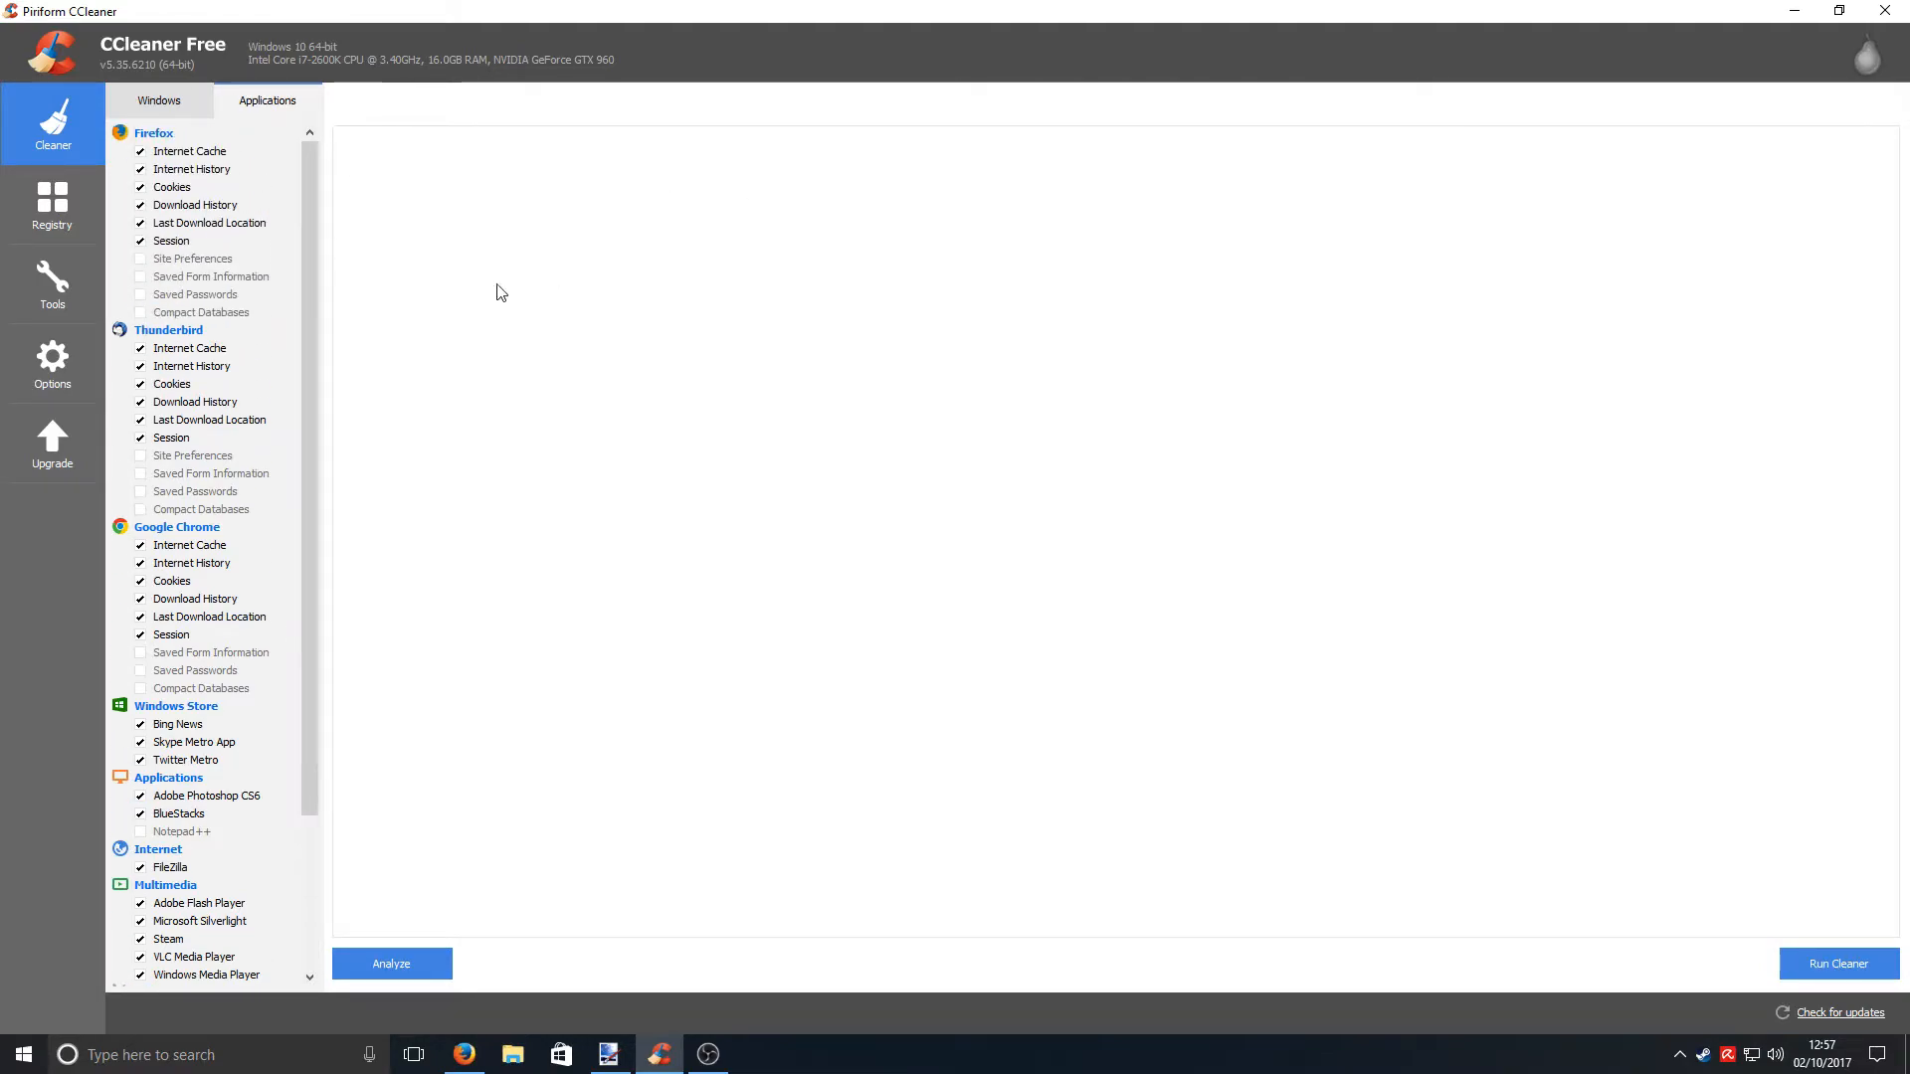
# - Switch to the Registry Cleaner with its checked issue categories
pyautogui.click(52, 205)
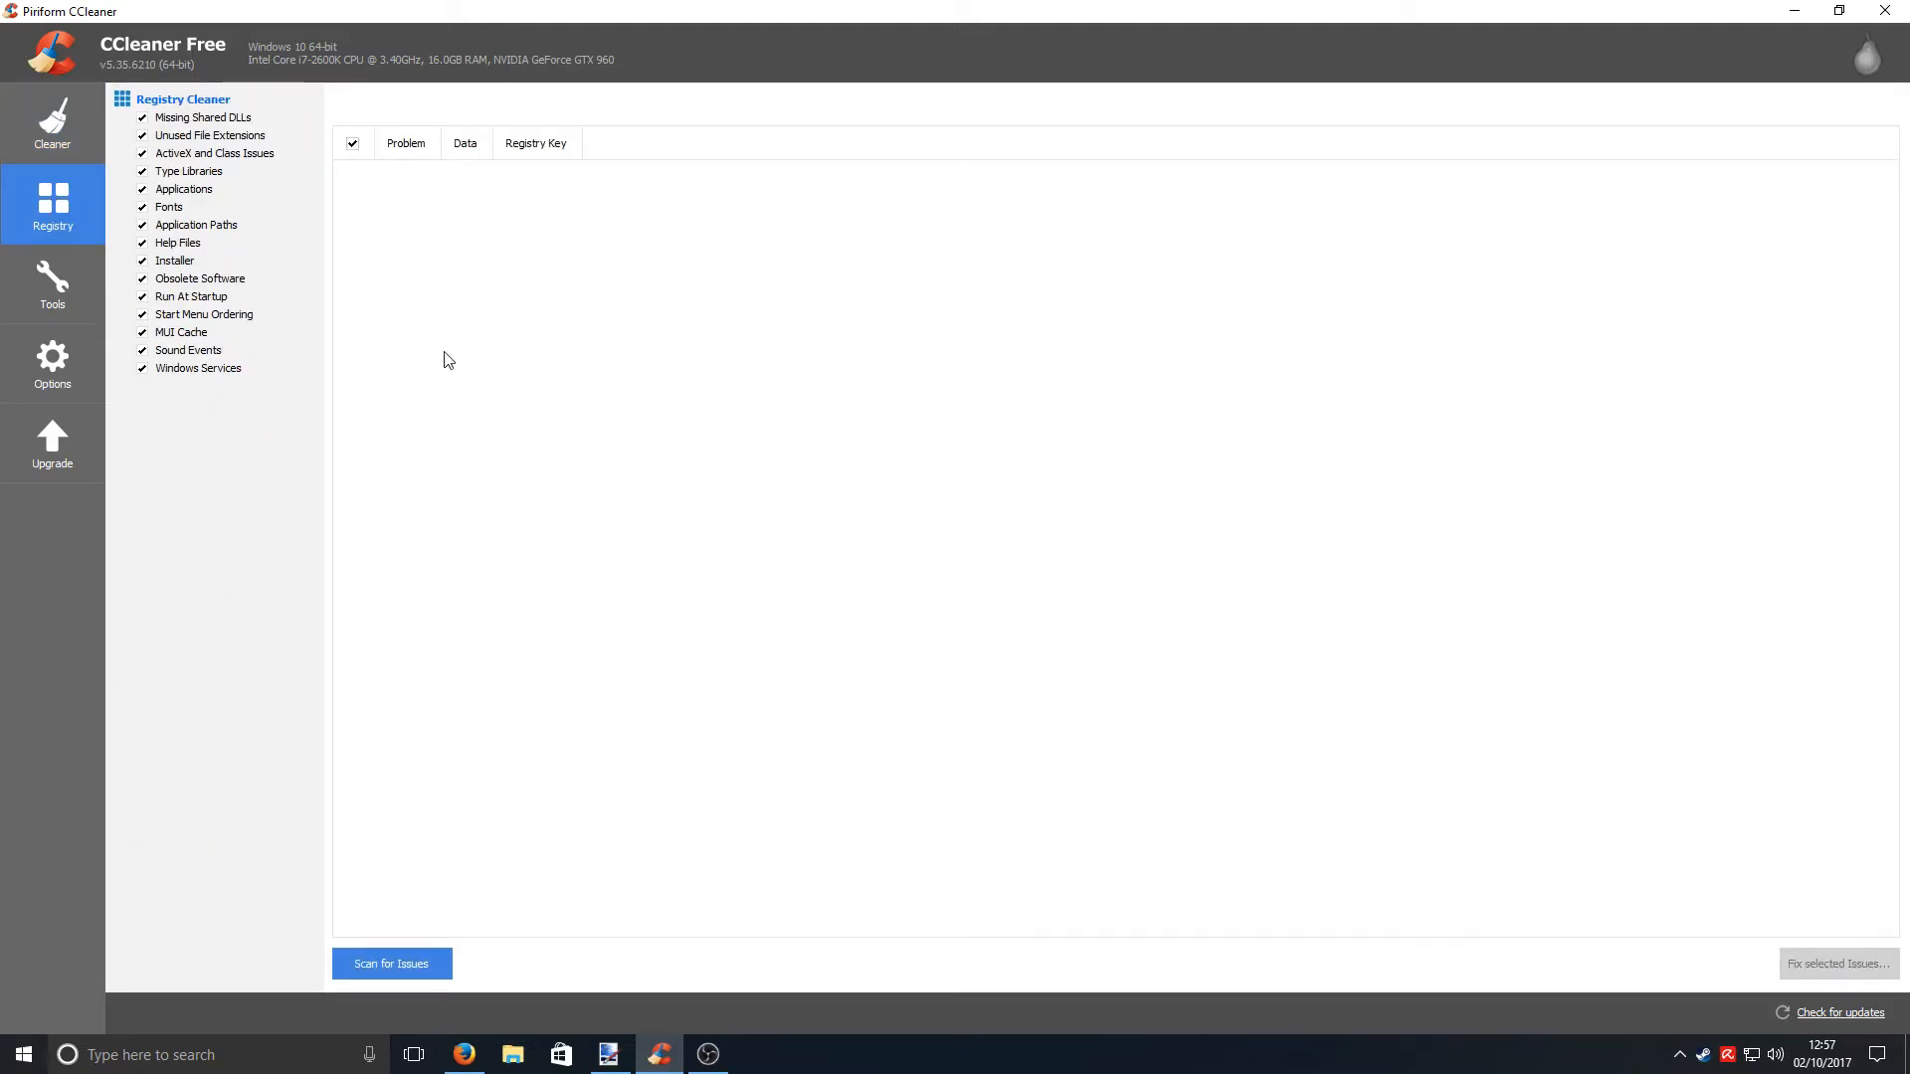
pyautogui.moveTo(629, 492)
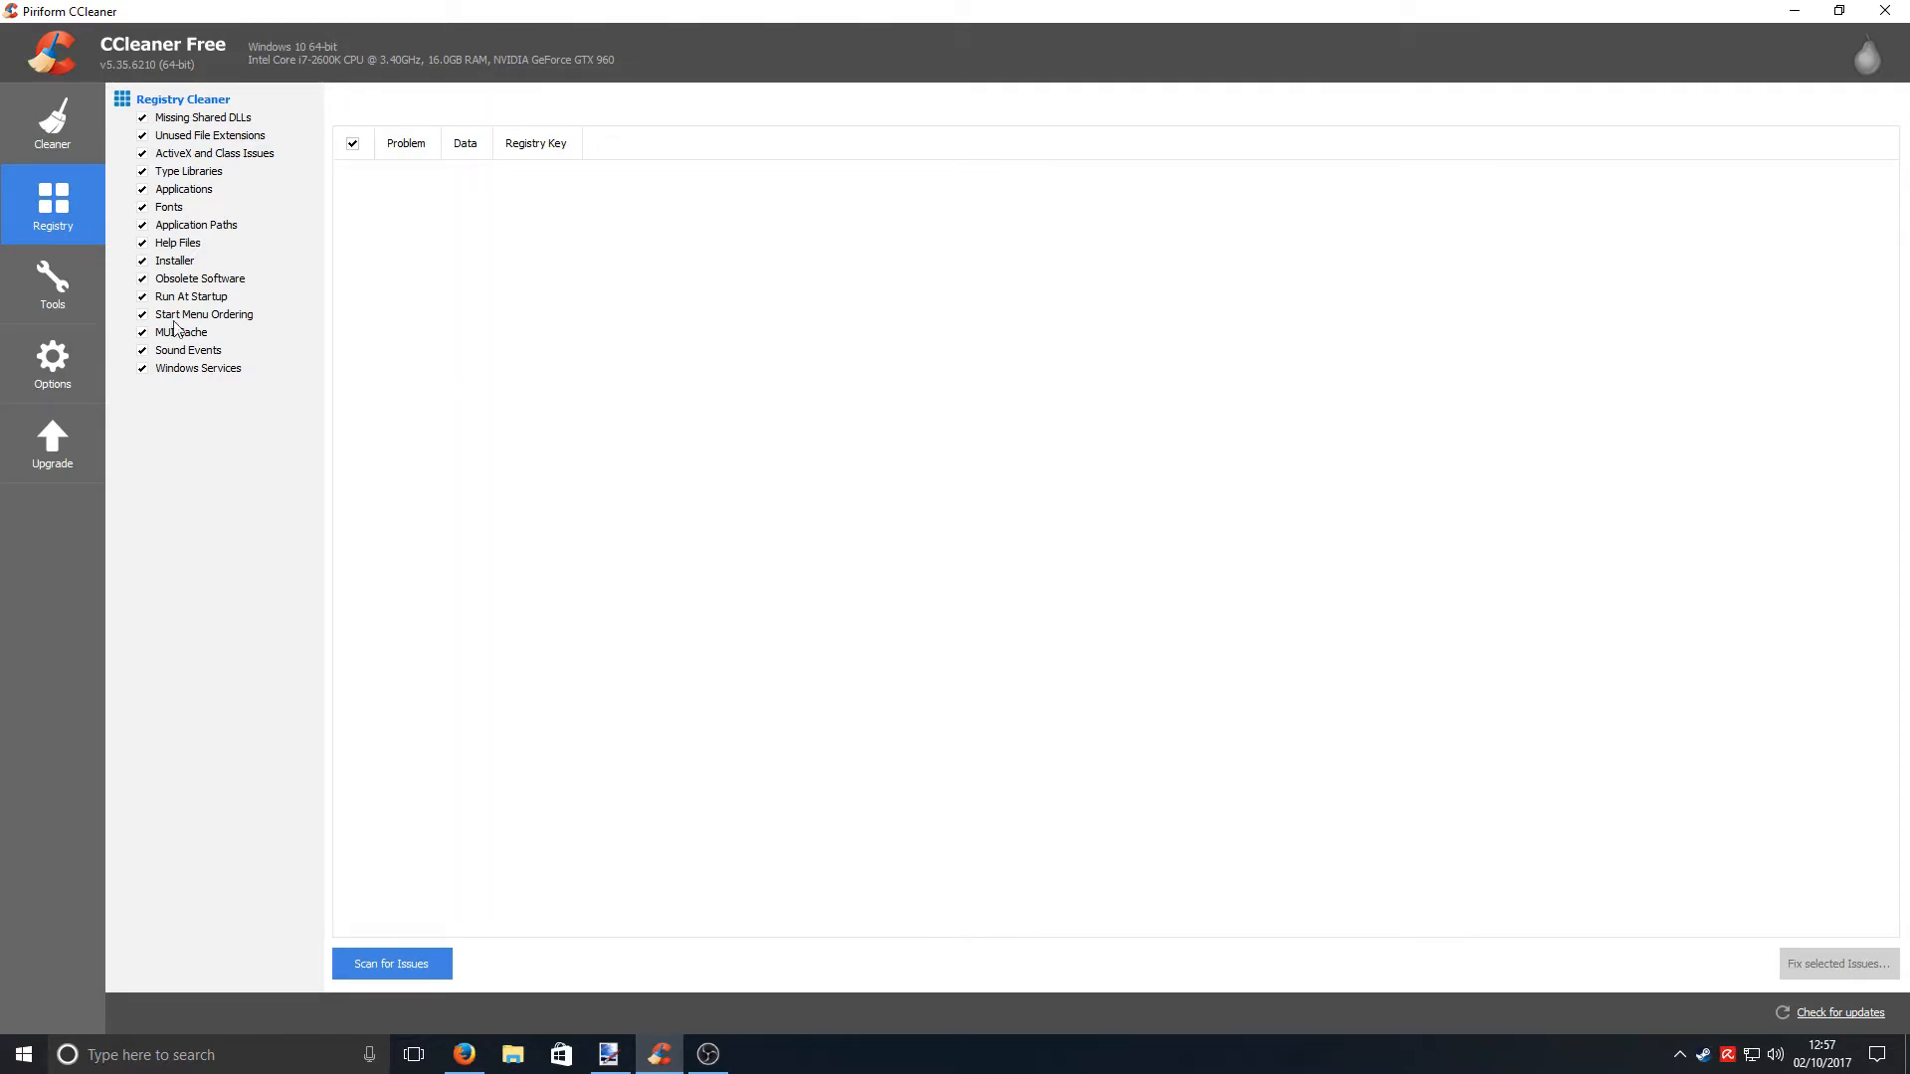
pyautogui.moveTo(80, 281)
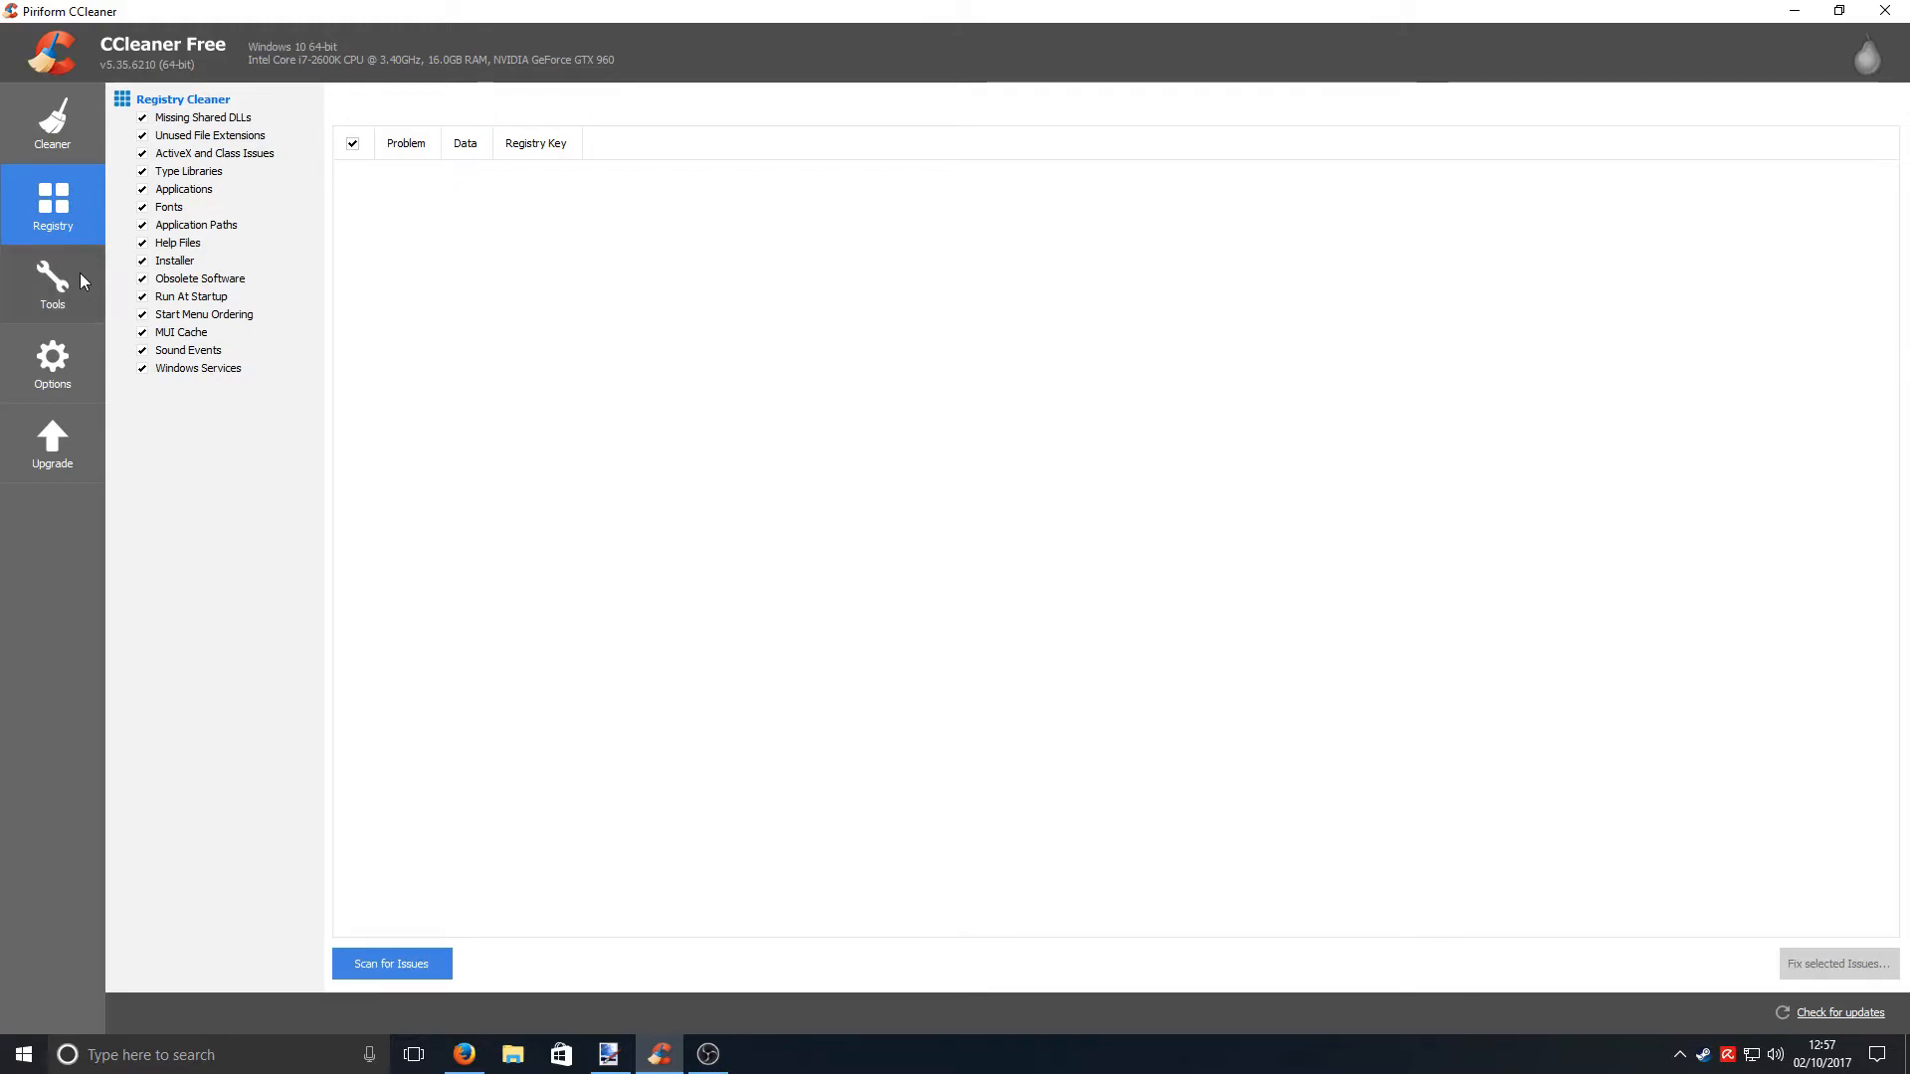
# - Browse Tools through Startup and the Firefox browser plugins list
pyautogui.click(52, 285)
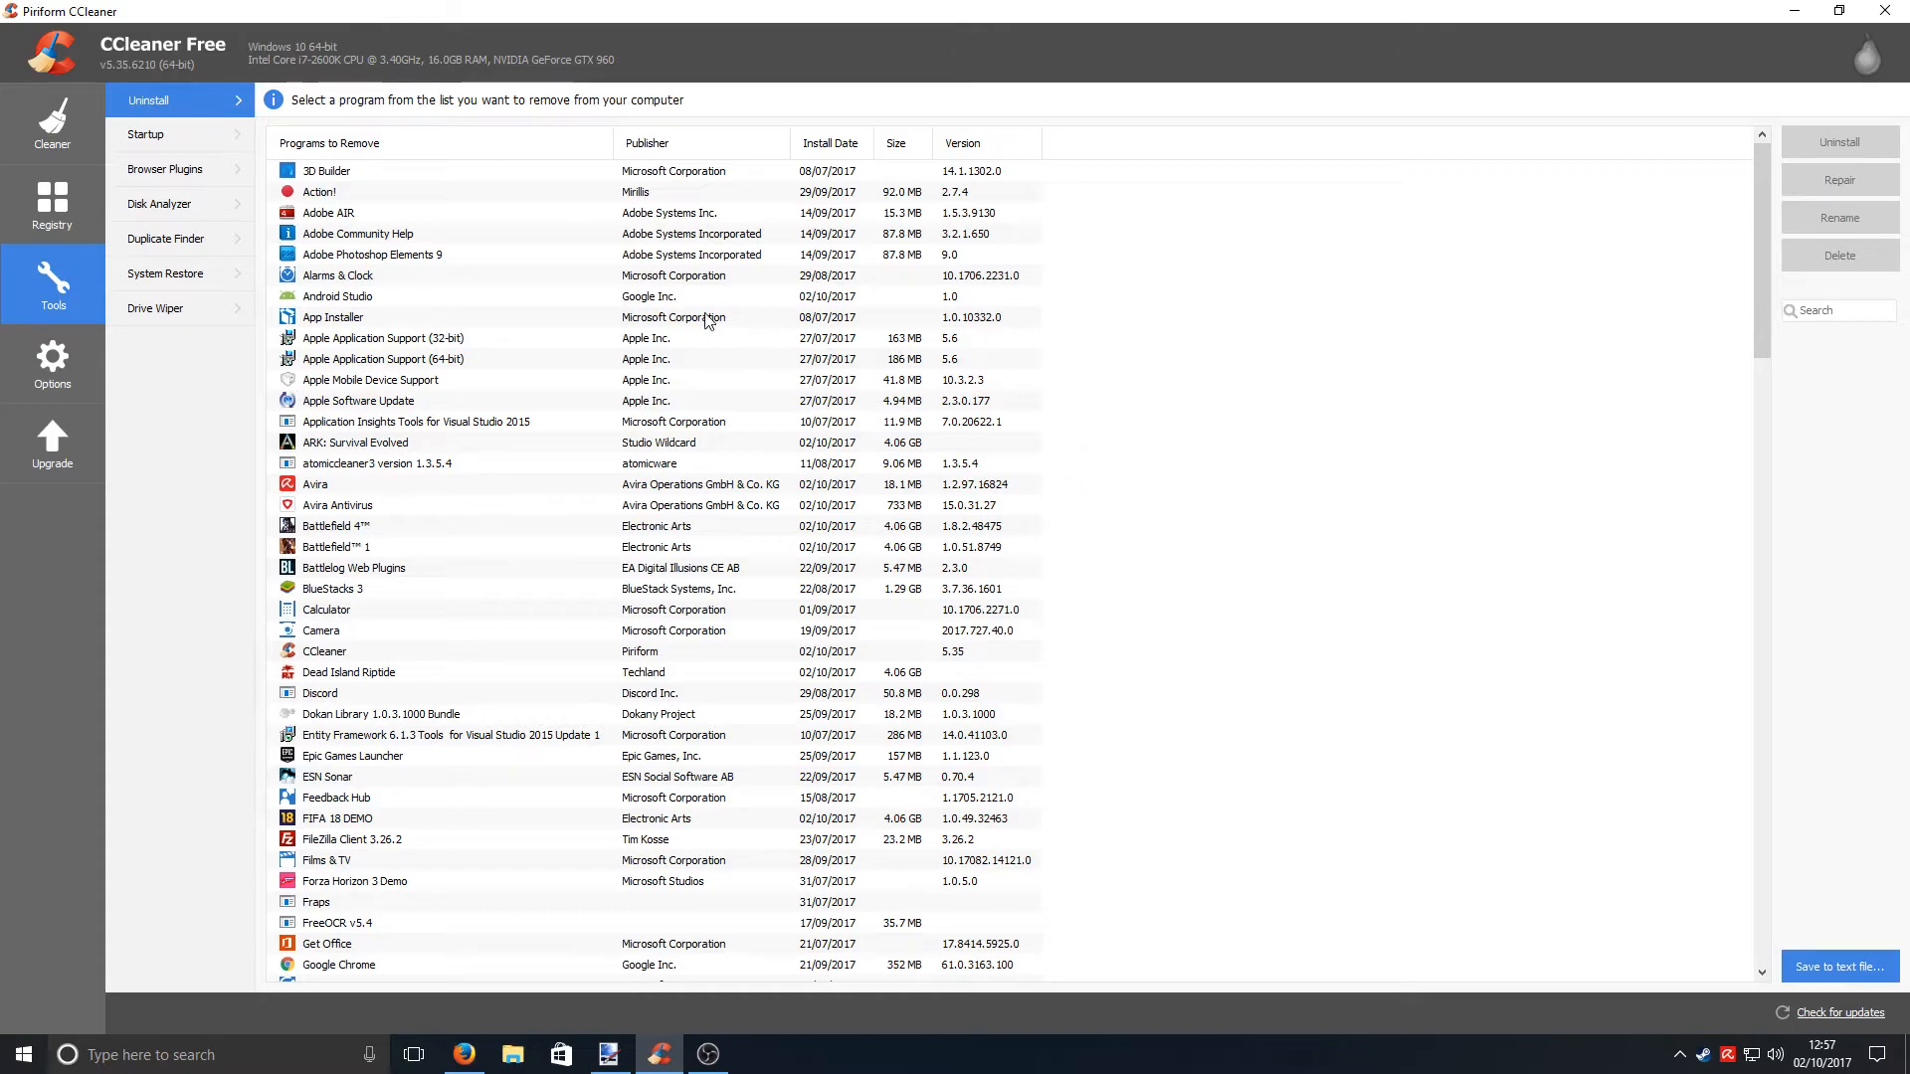
pyautogui.click(145, 133)
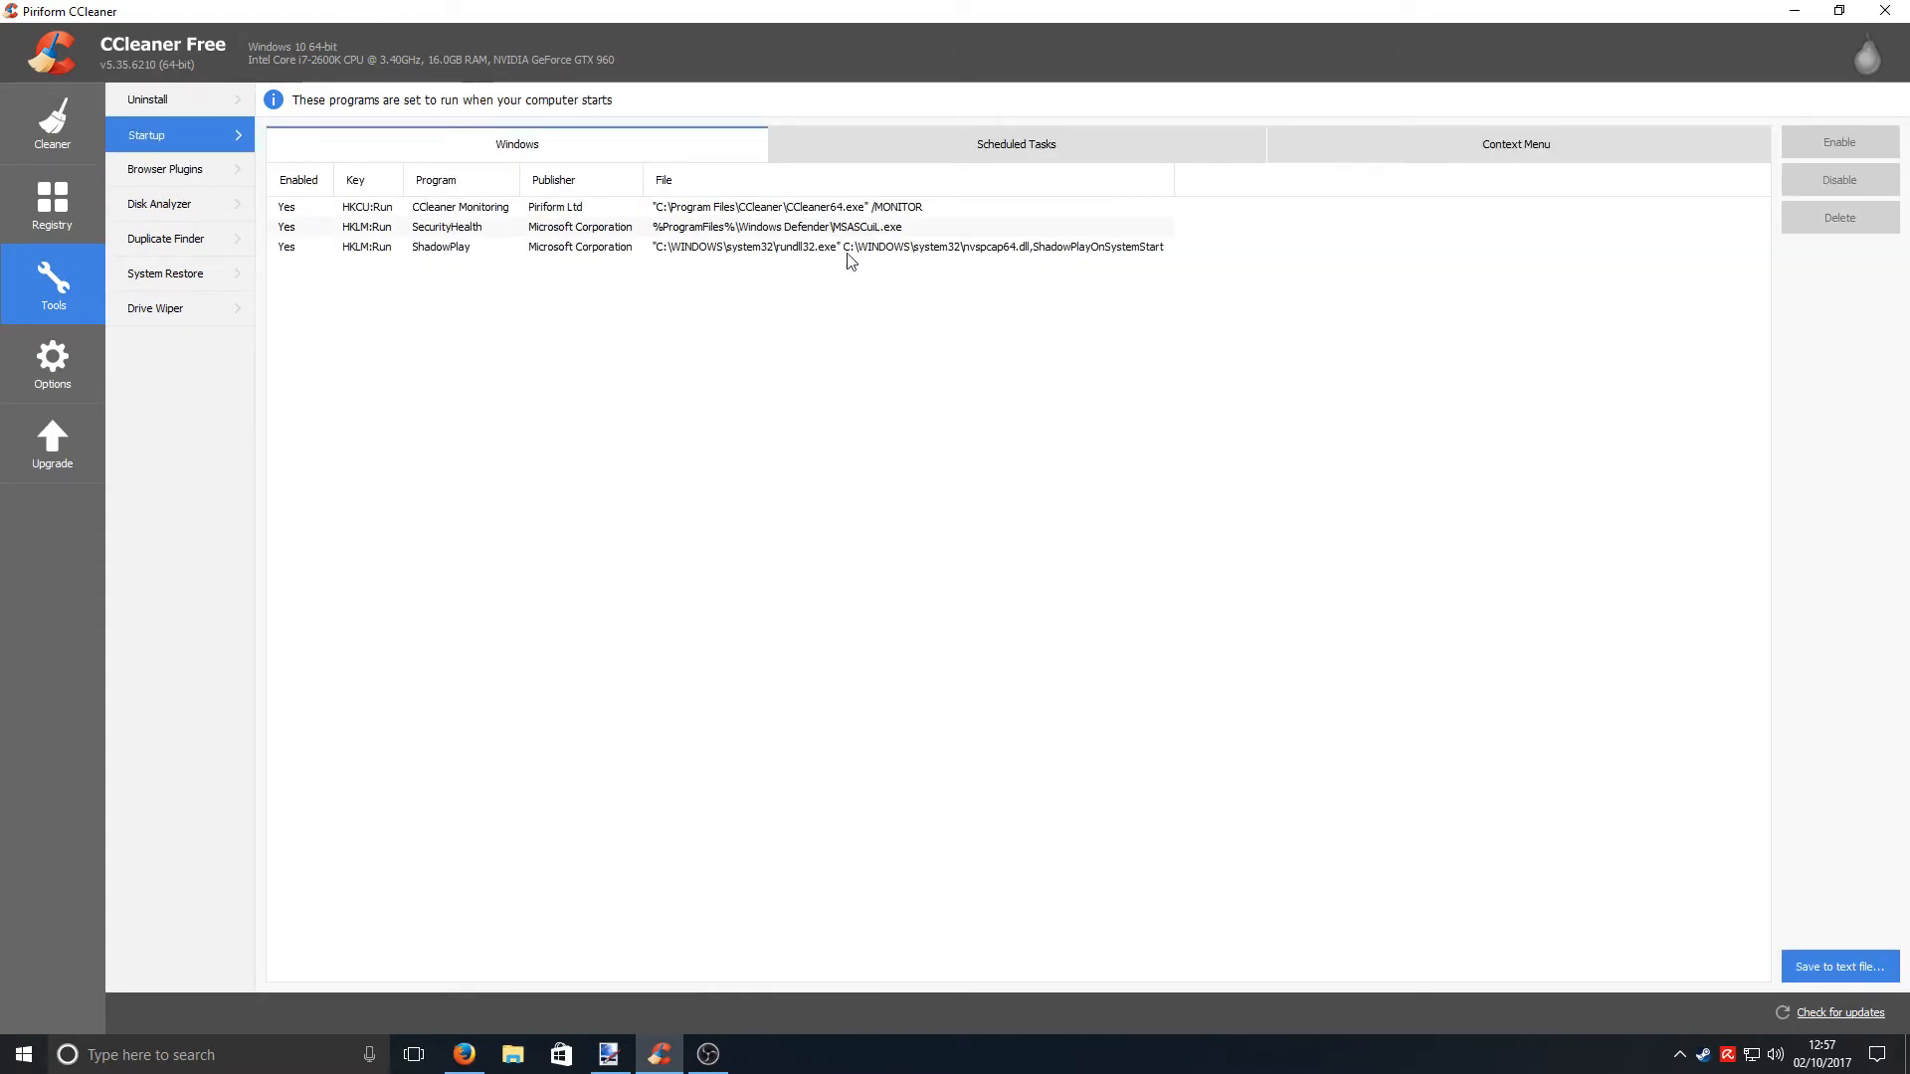
pyautogui.moveTo(207, 173)
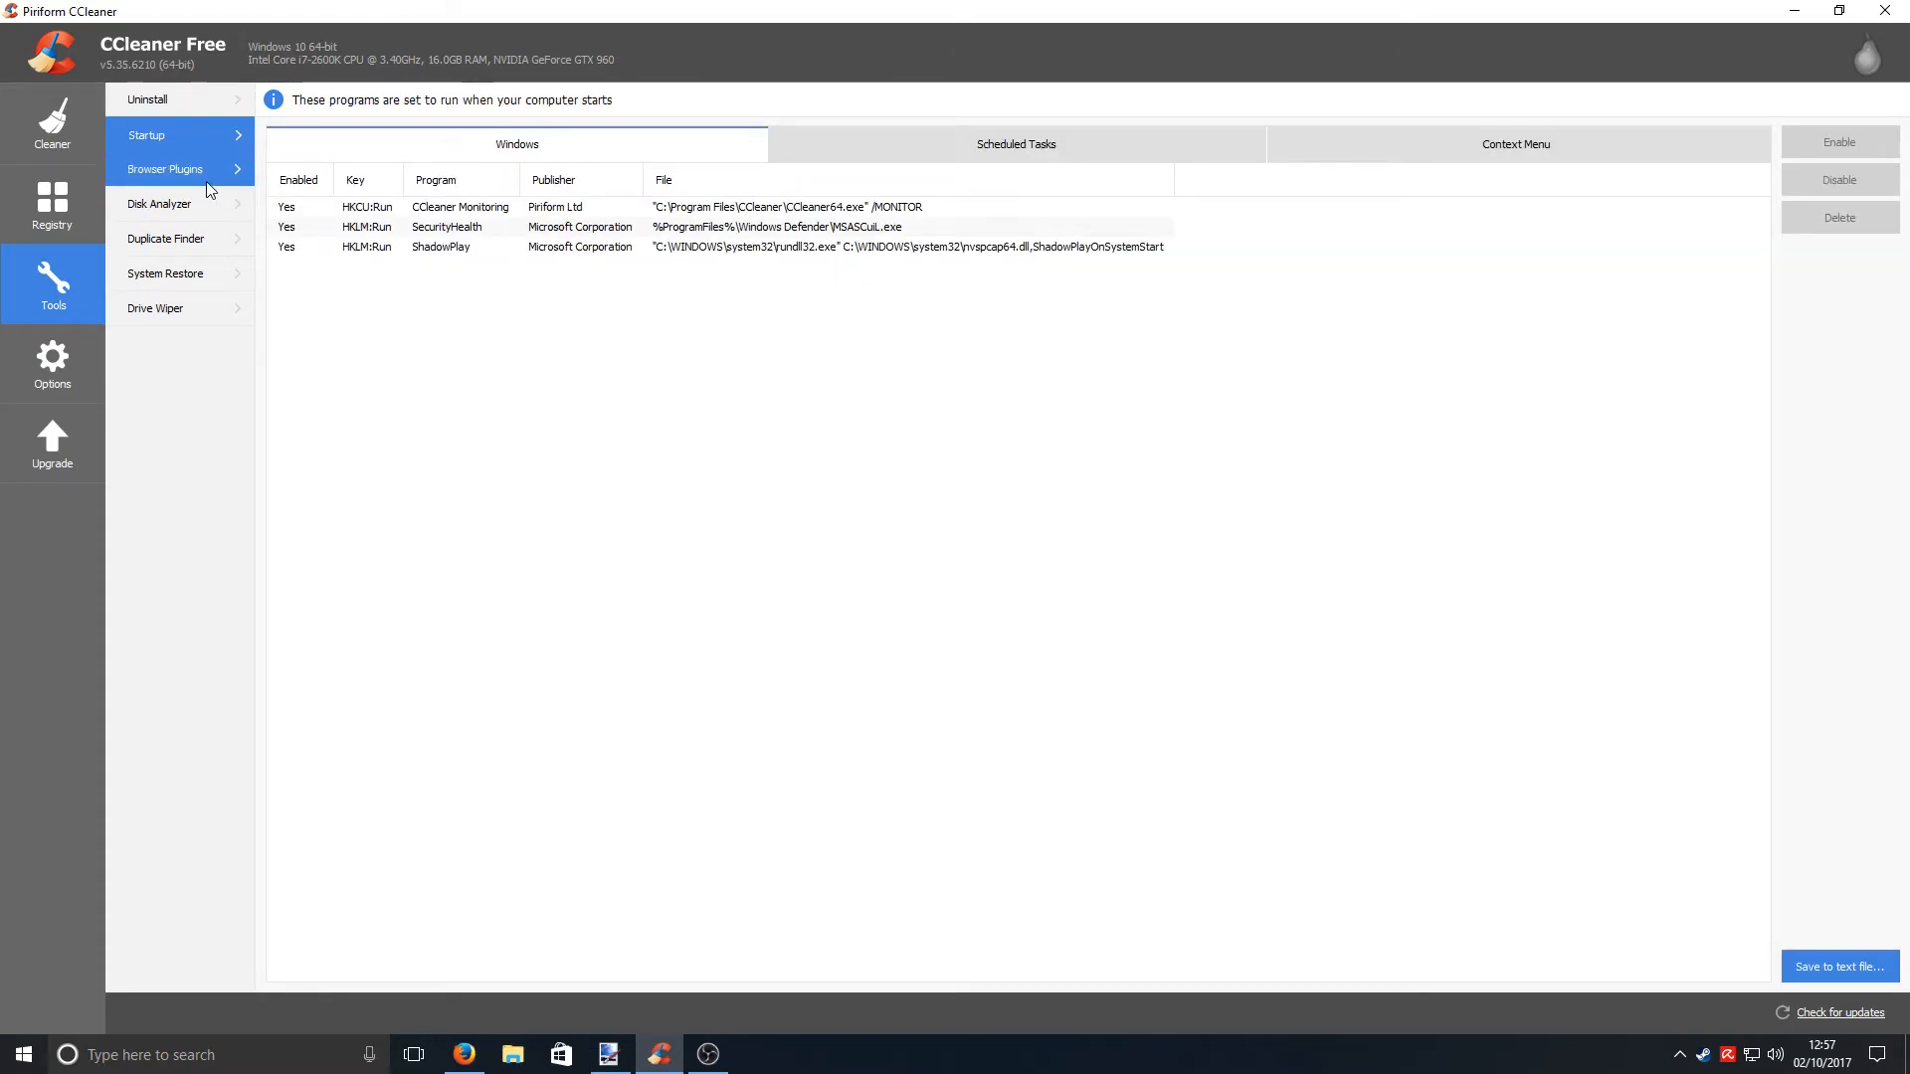
pyautogui.click(165, 169)
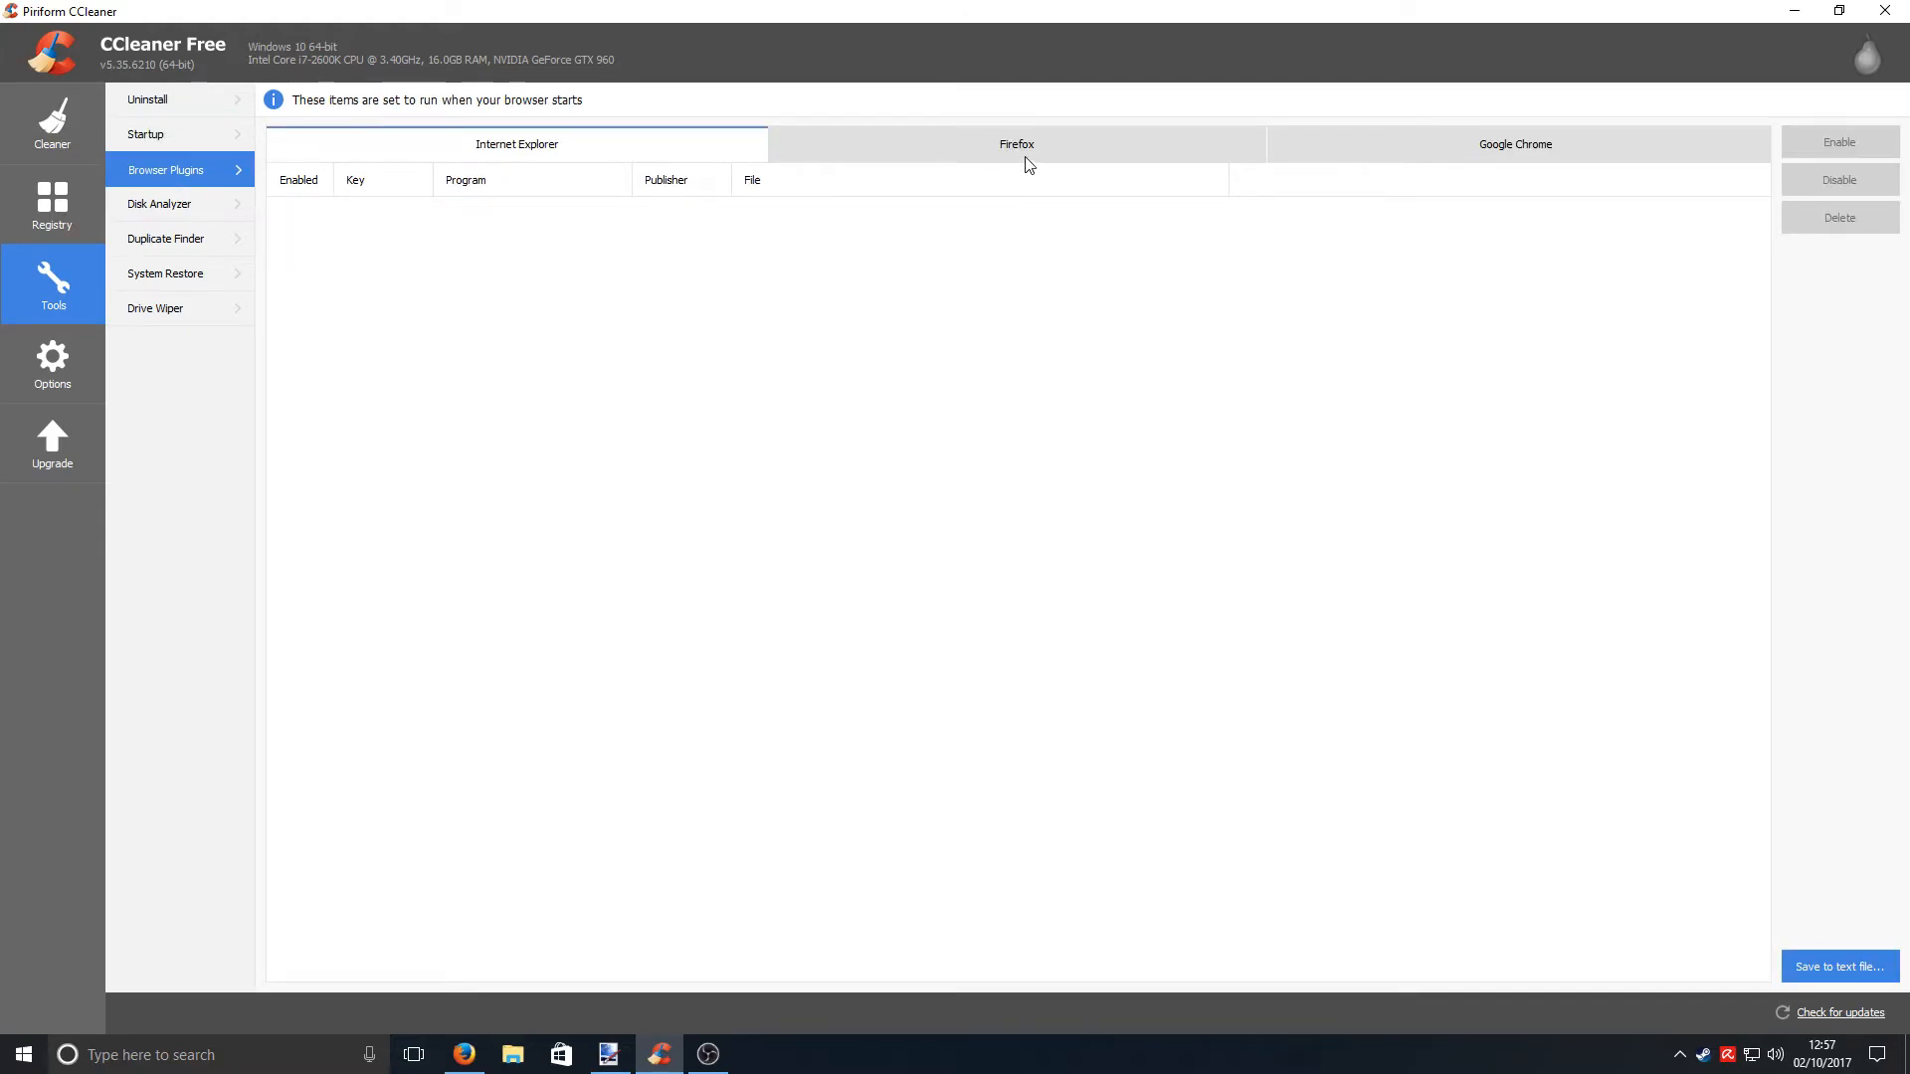
pyautogui.click(1016, 144)
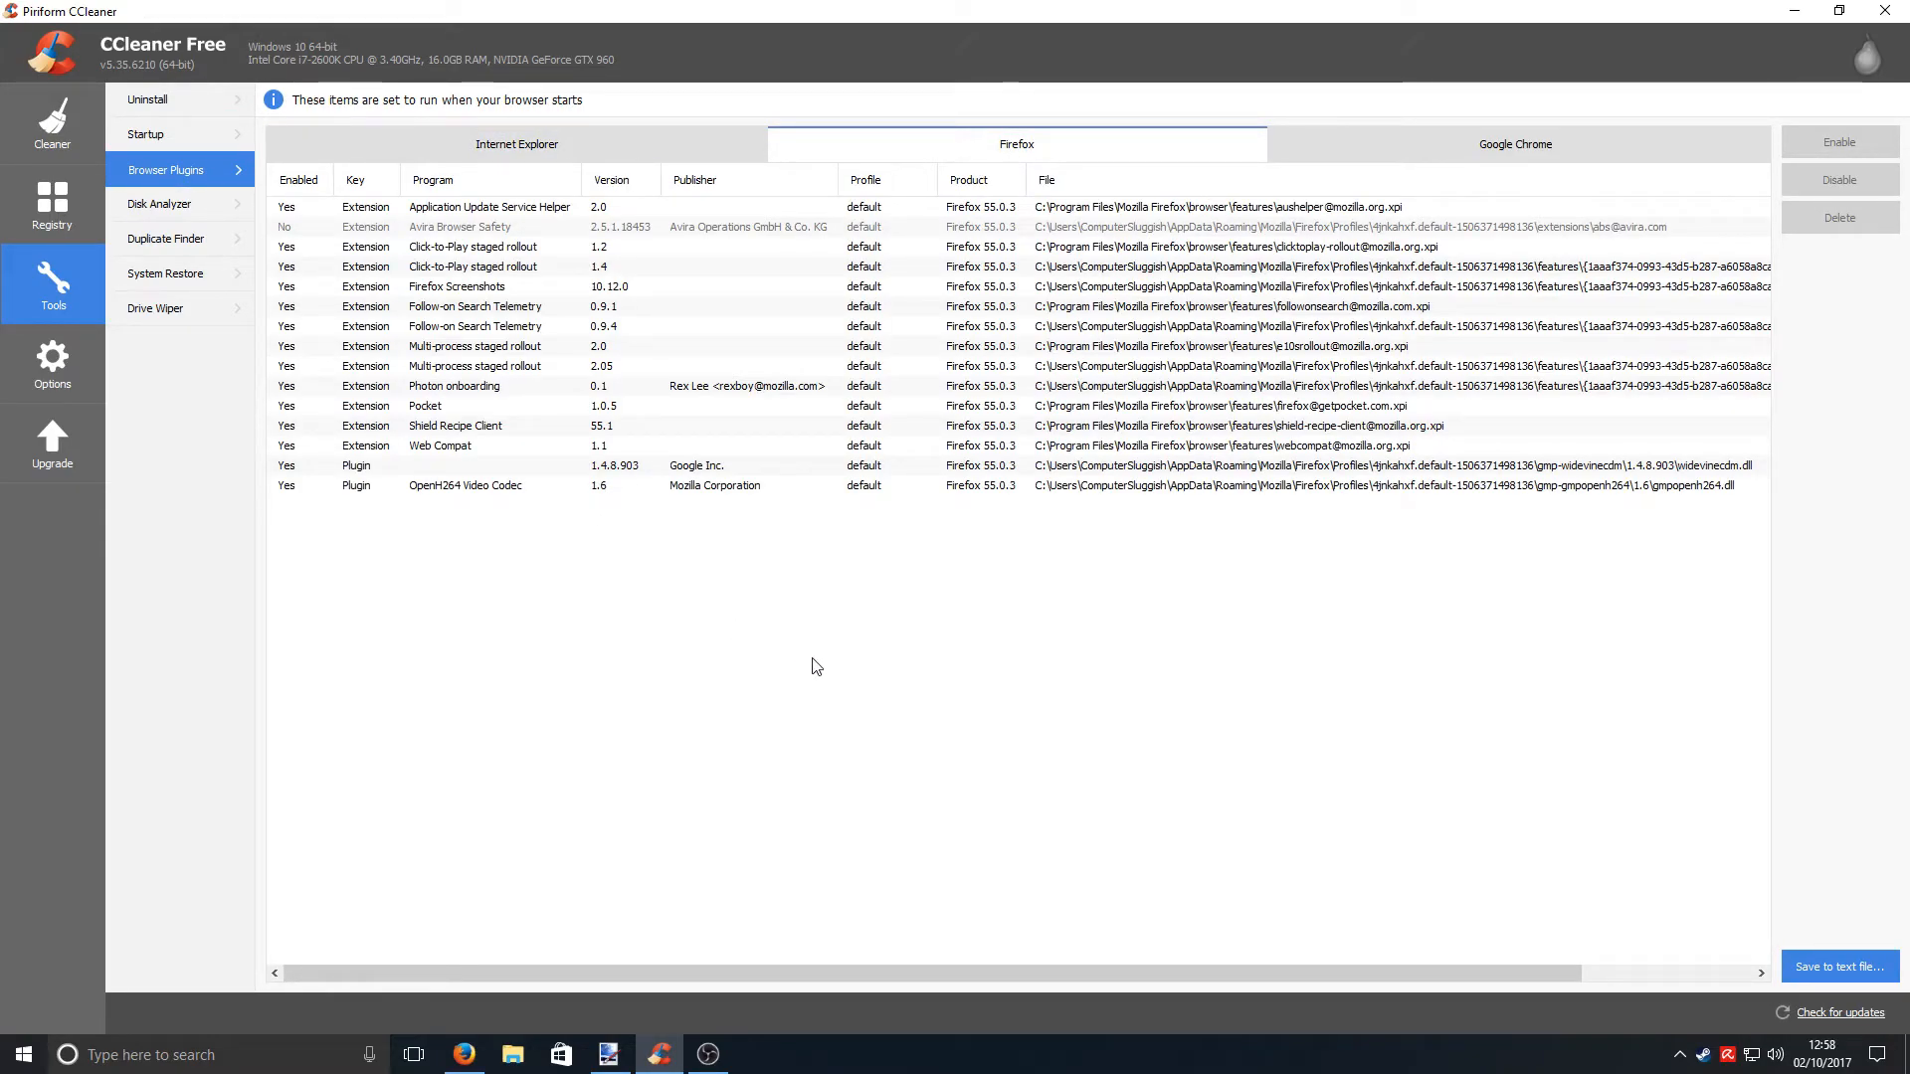
pyautogui.moveTo(464, 615)
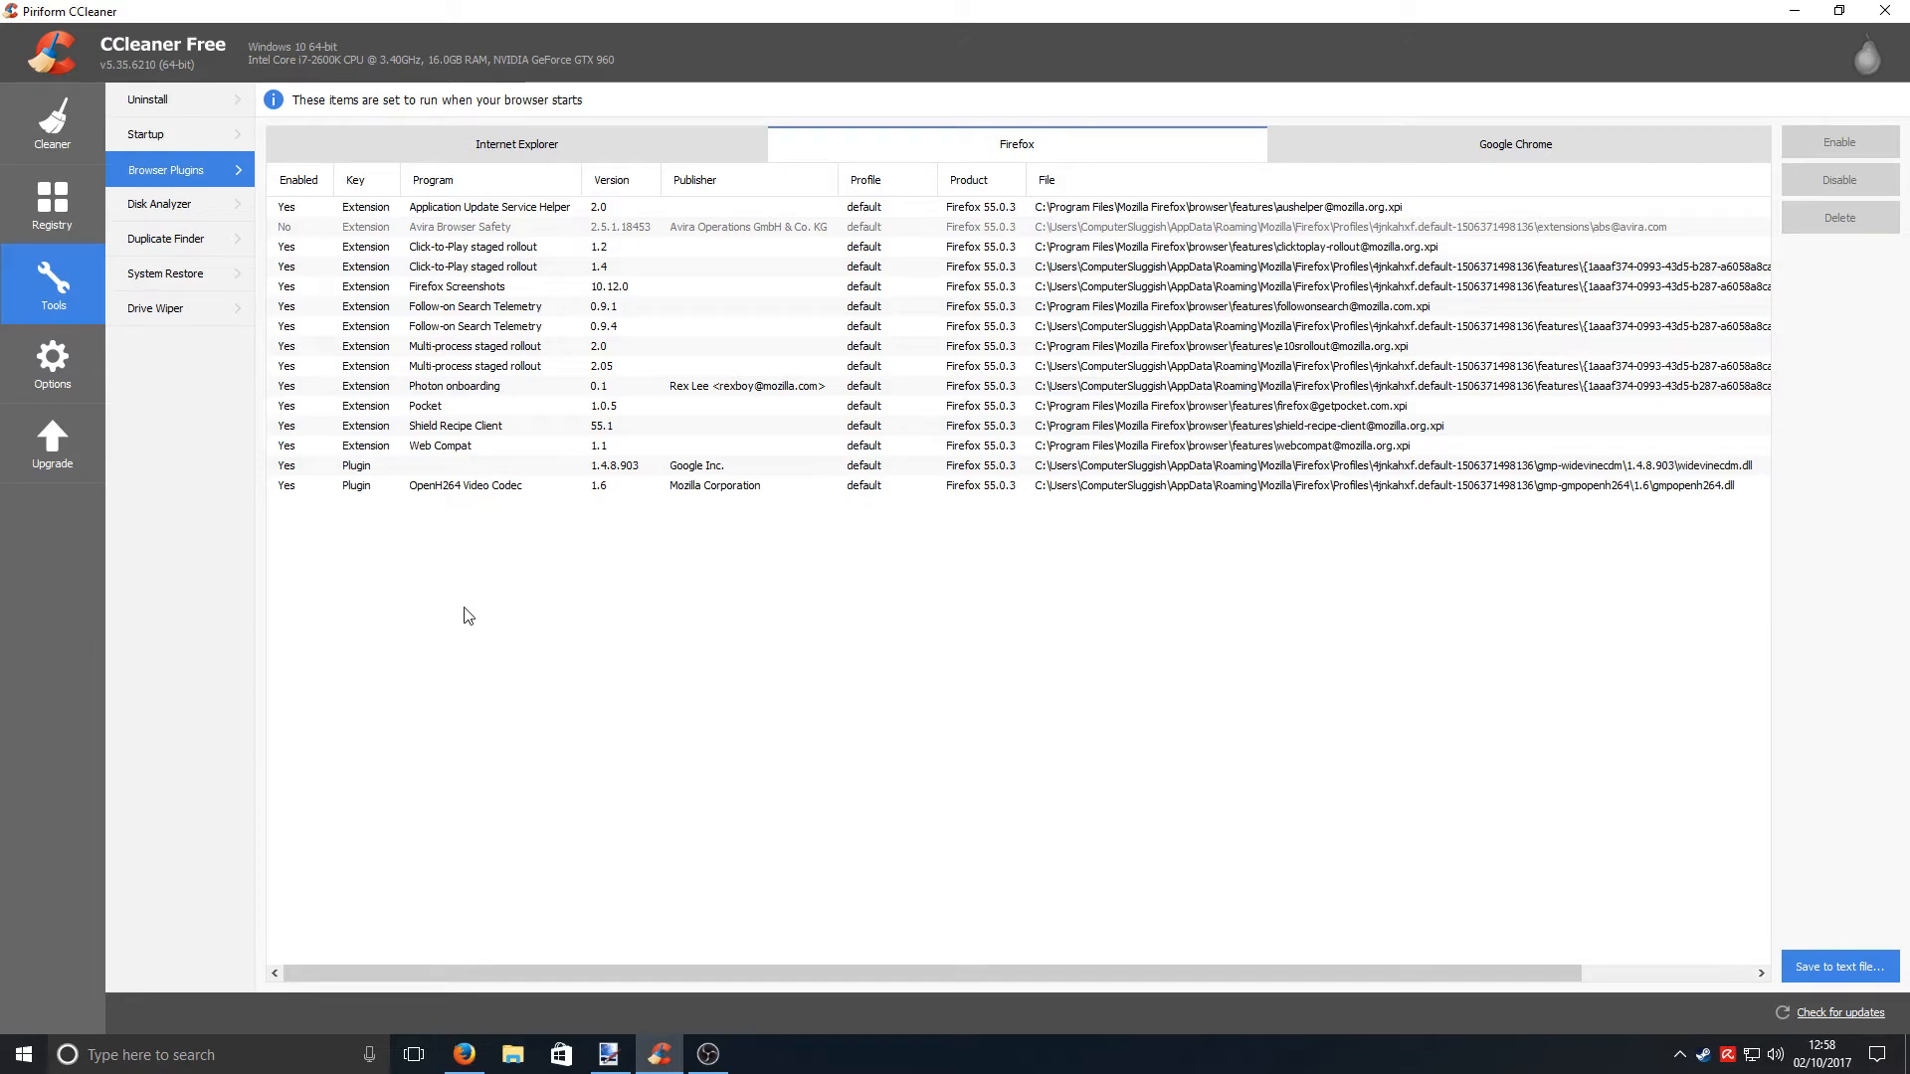
# - Look over Disk Analyzer, Duplicate Finder and System Restore, ending on Drive Wiper
pyautogui.click(159, 205)
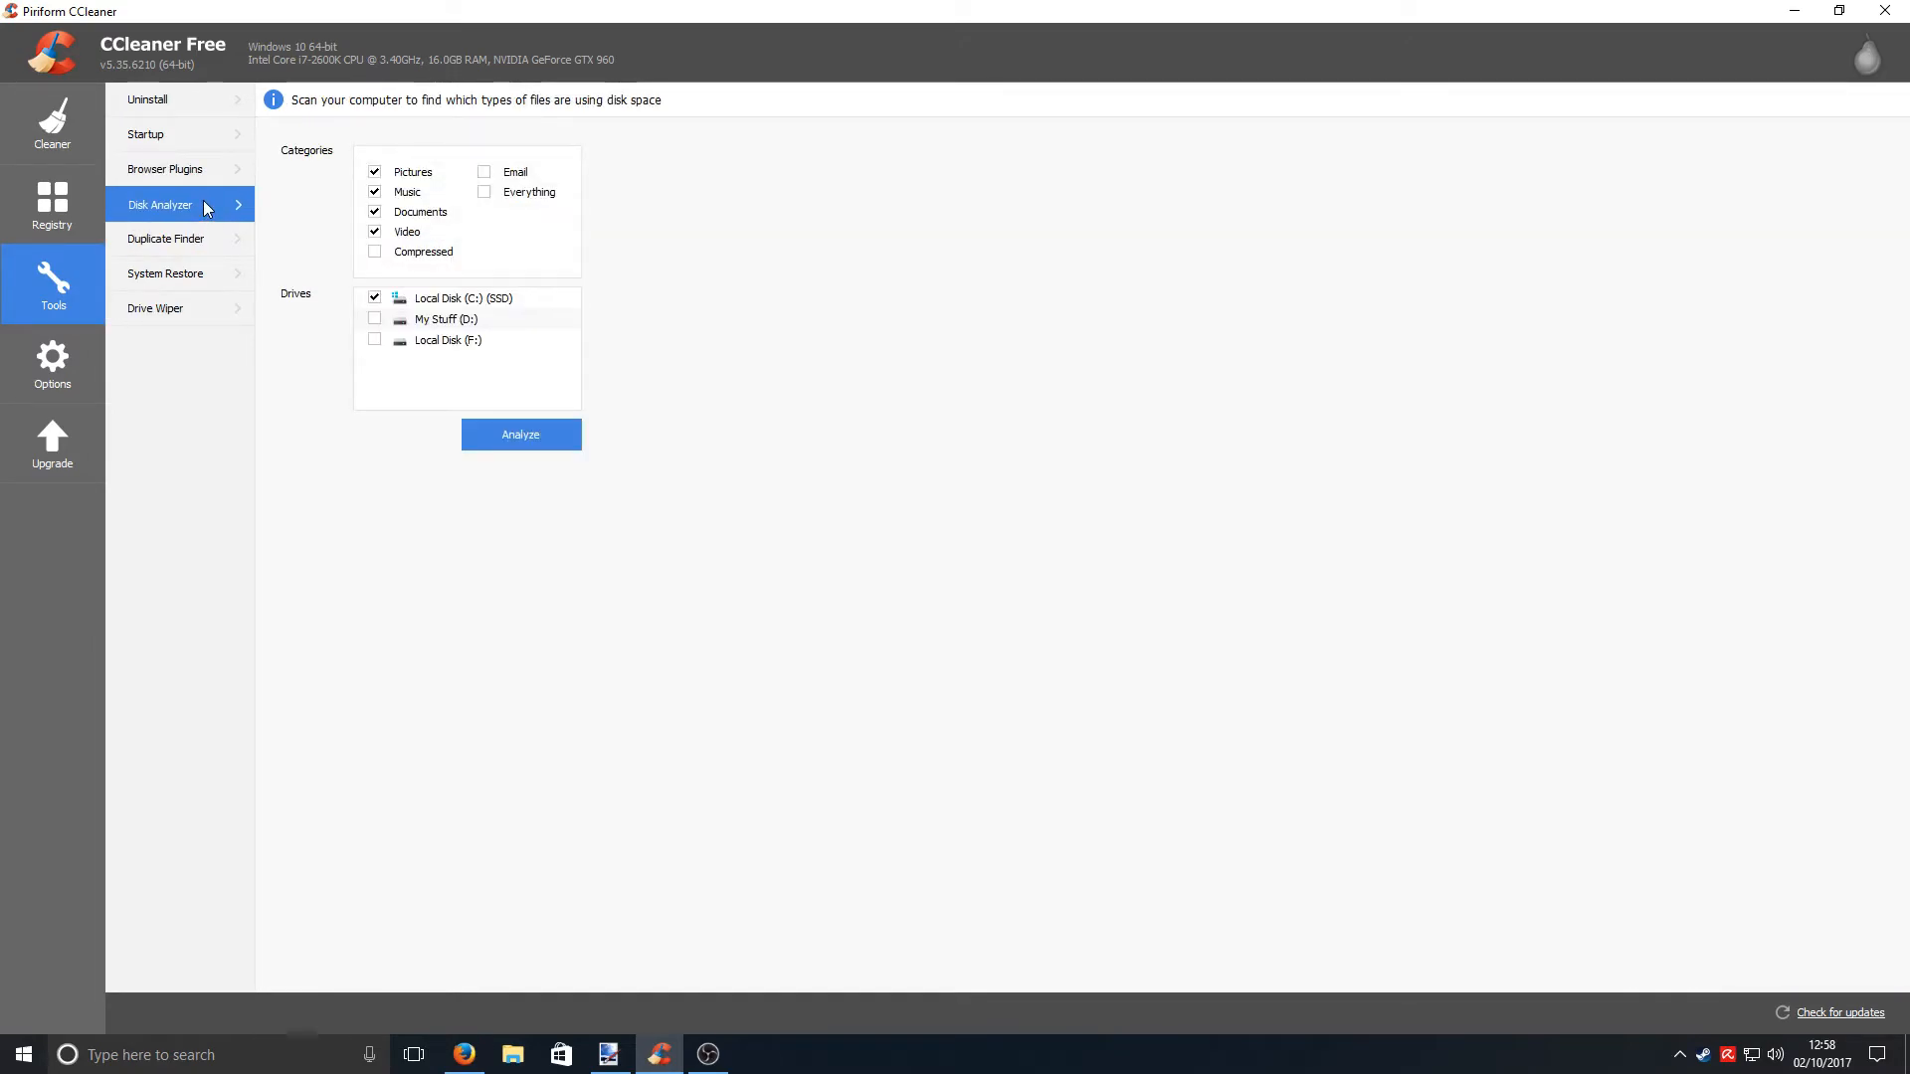
pyautogui.click(165, 238)
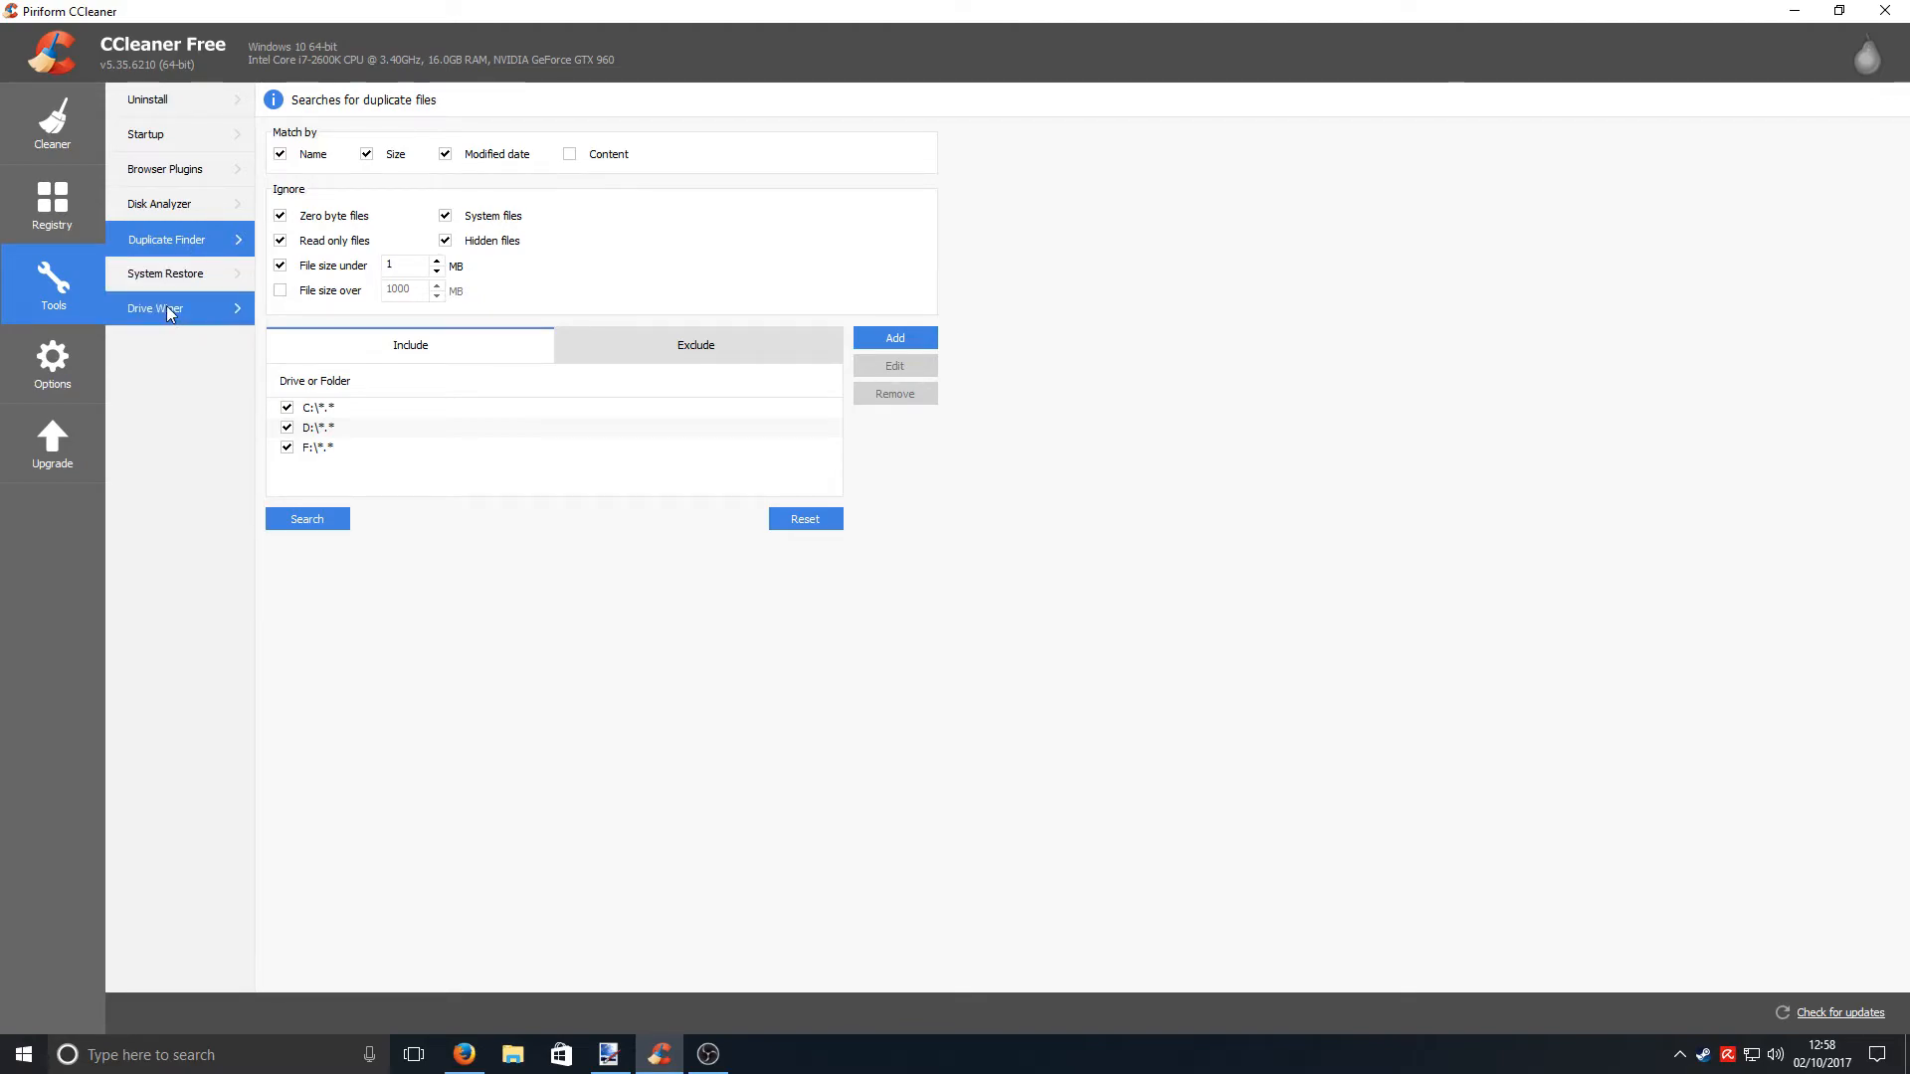
pyautogui.click(179, 274)
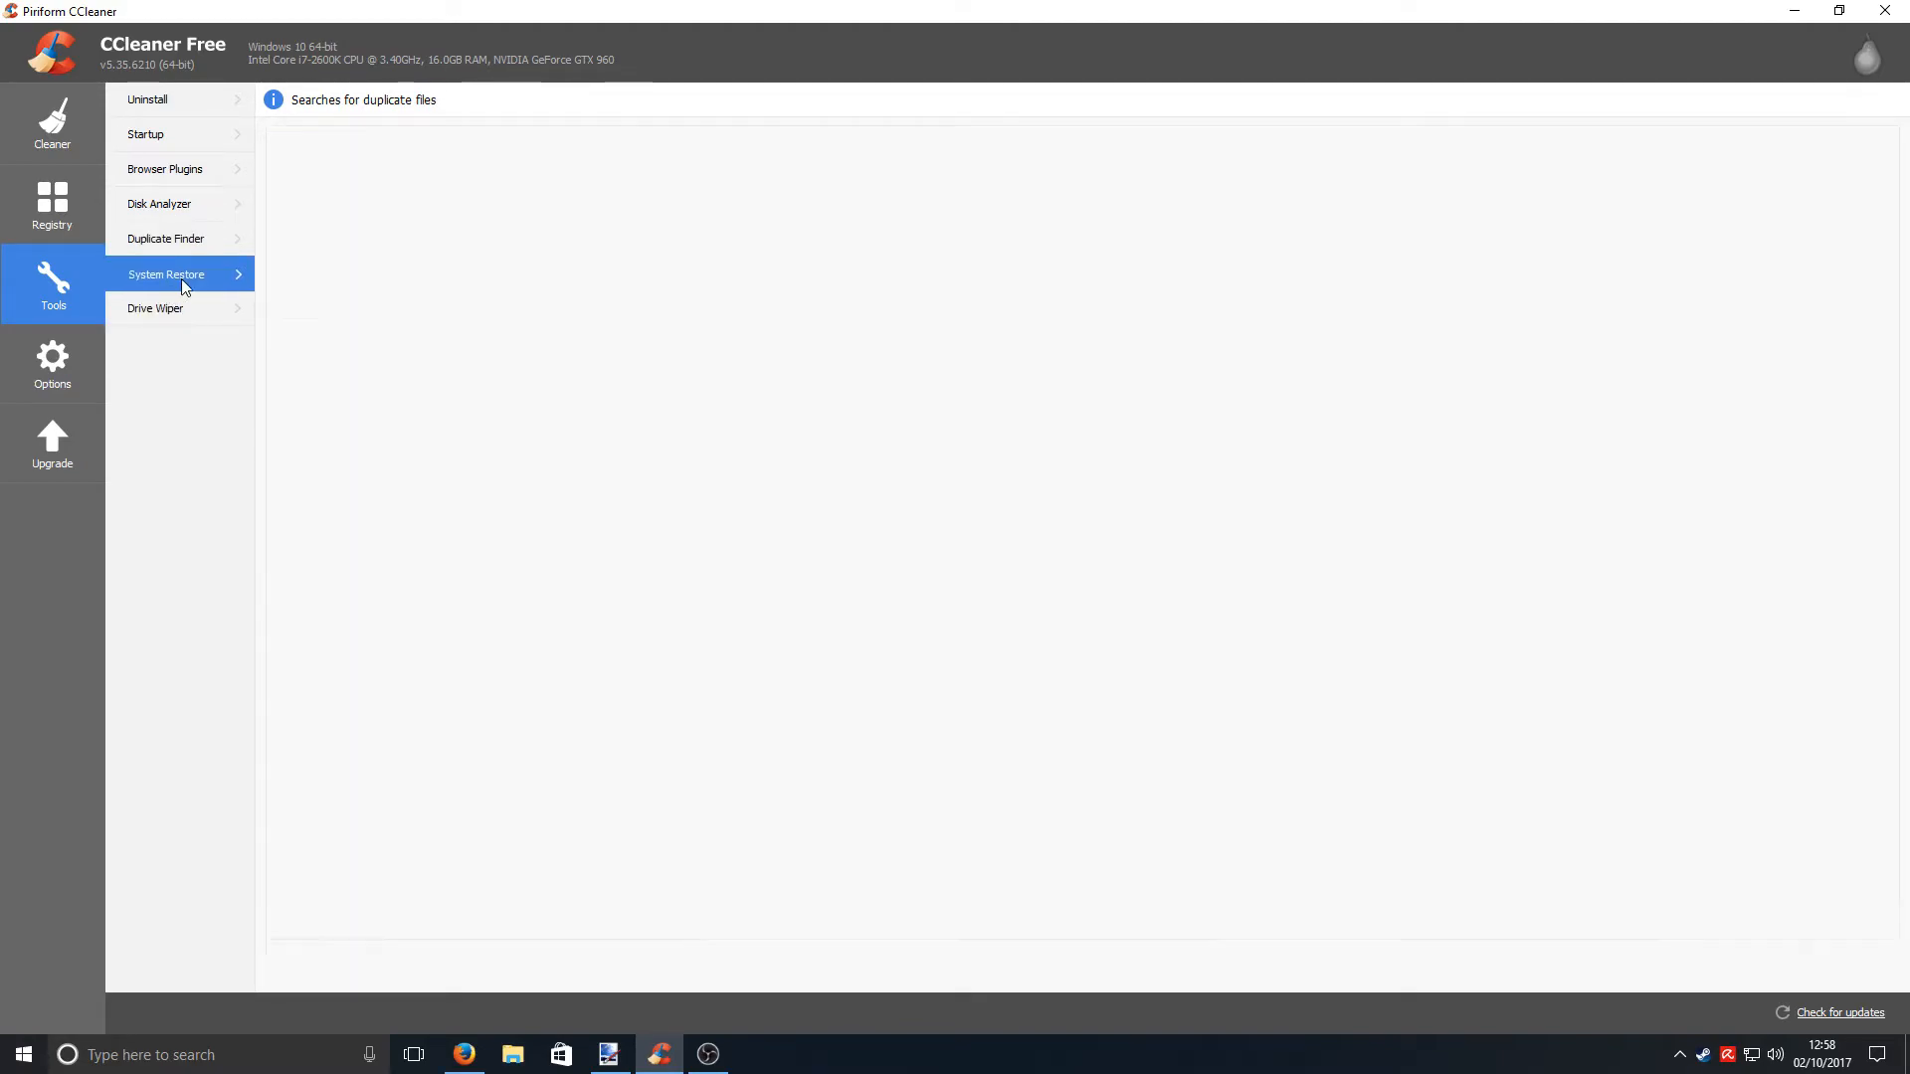
pyautogui.click(167, 275)
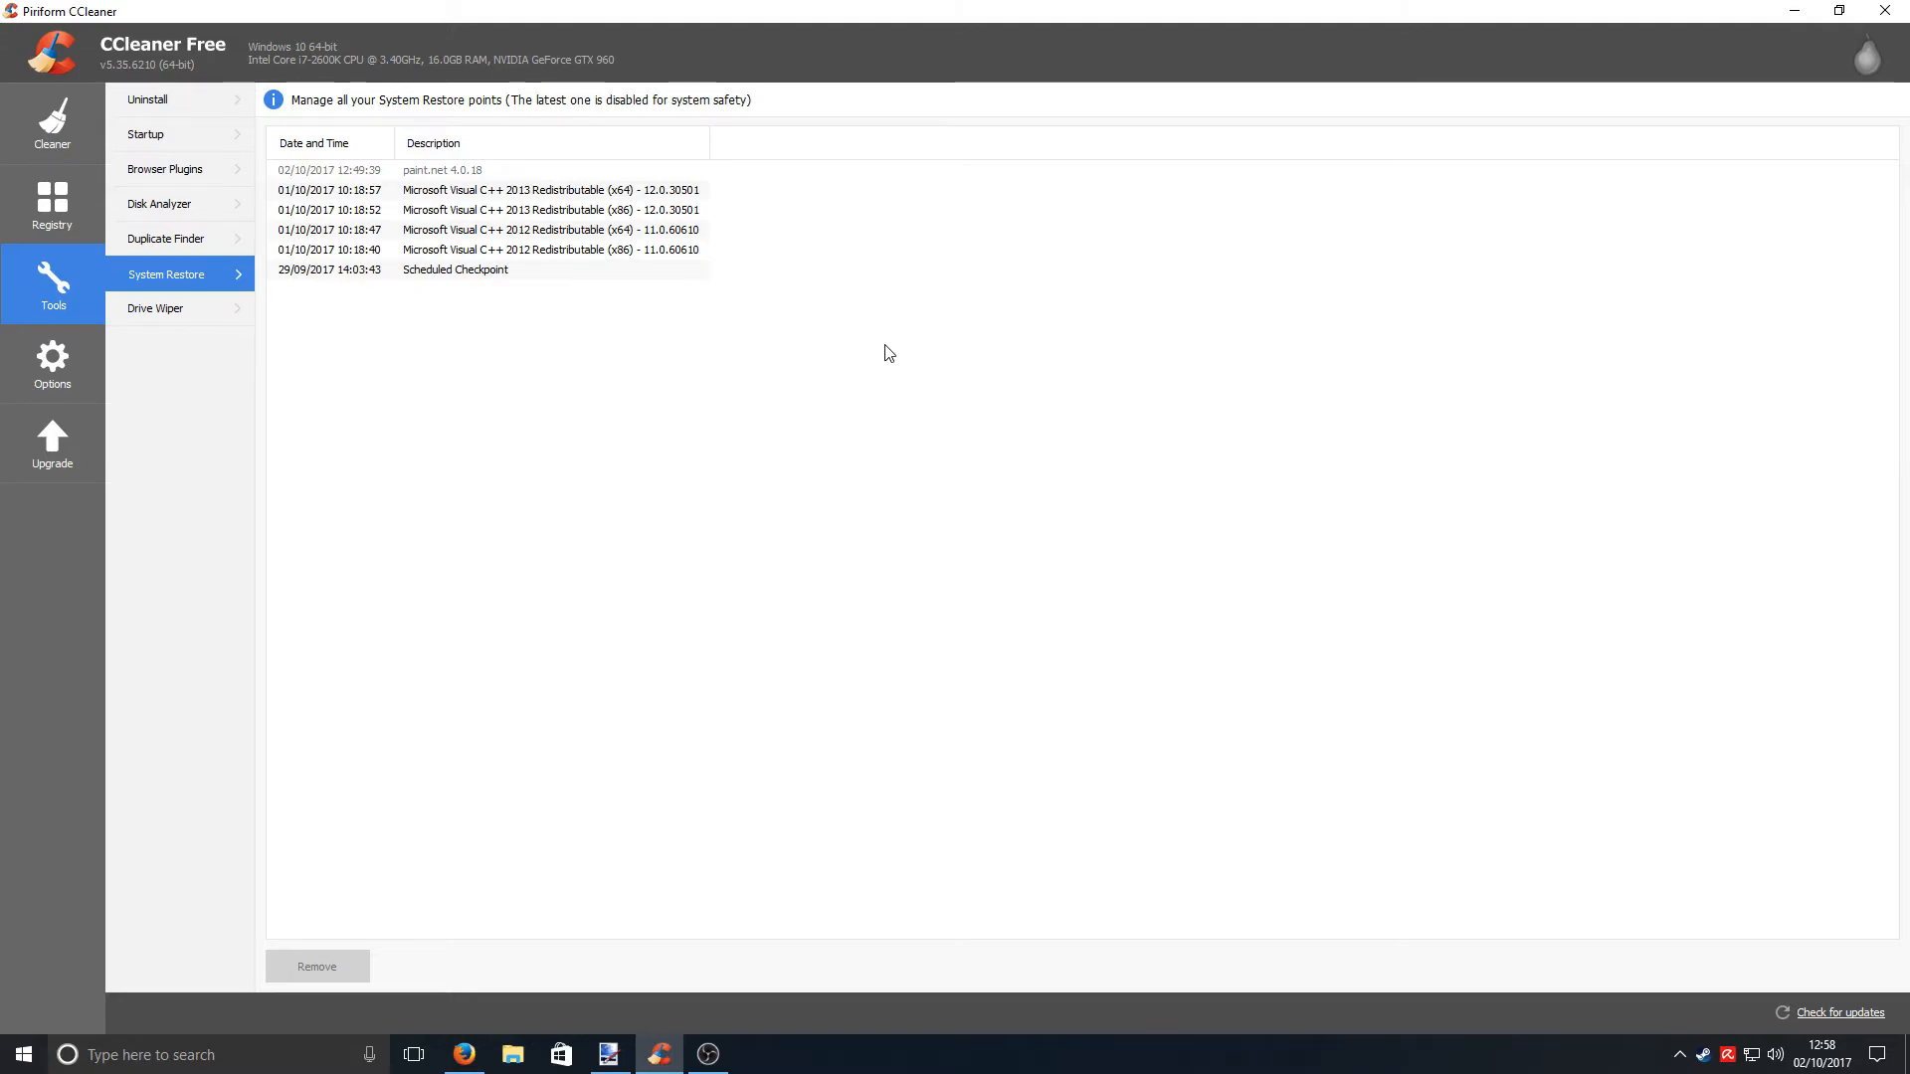
pyautogui.click(155, 309)
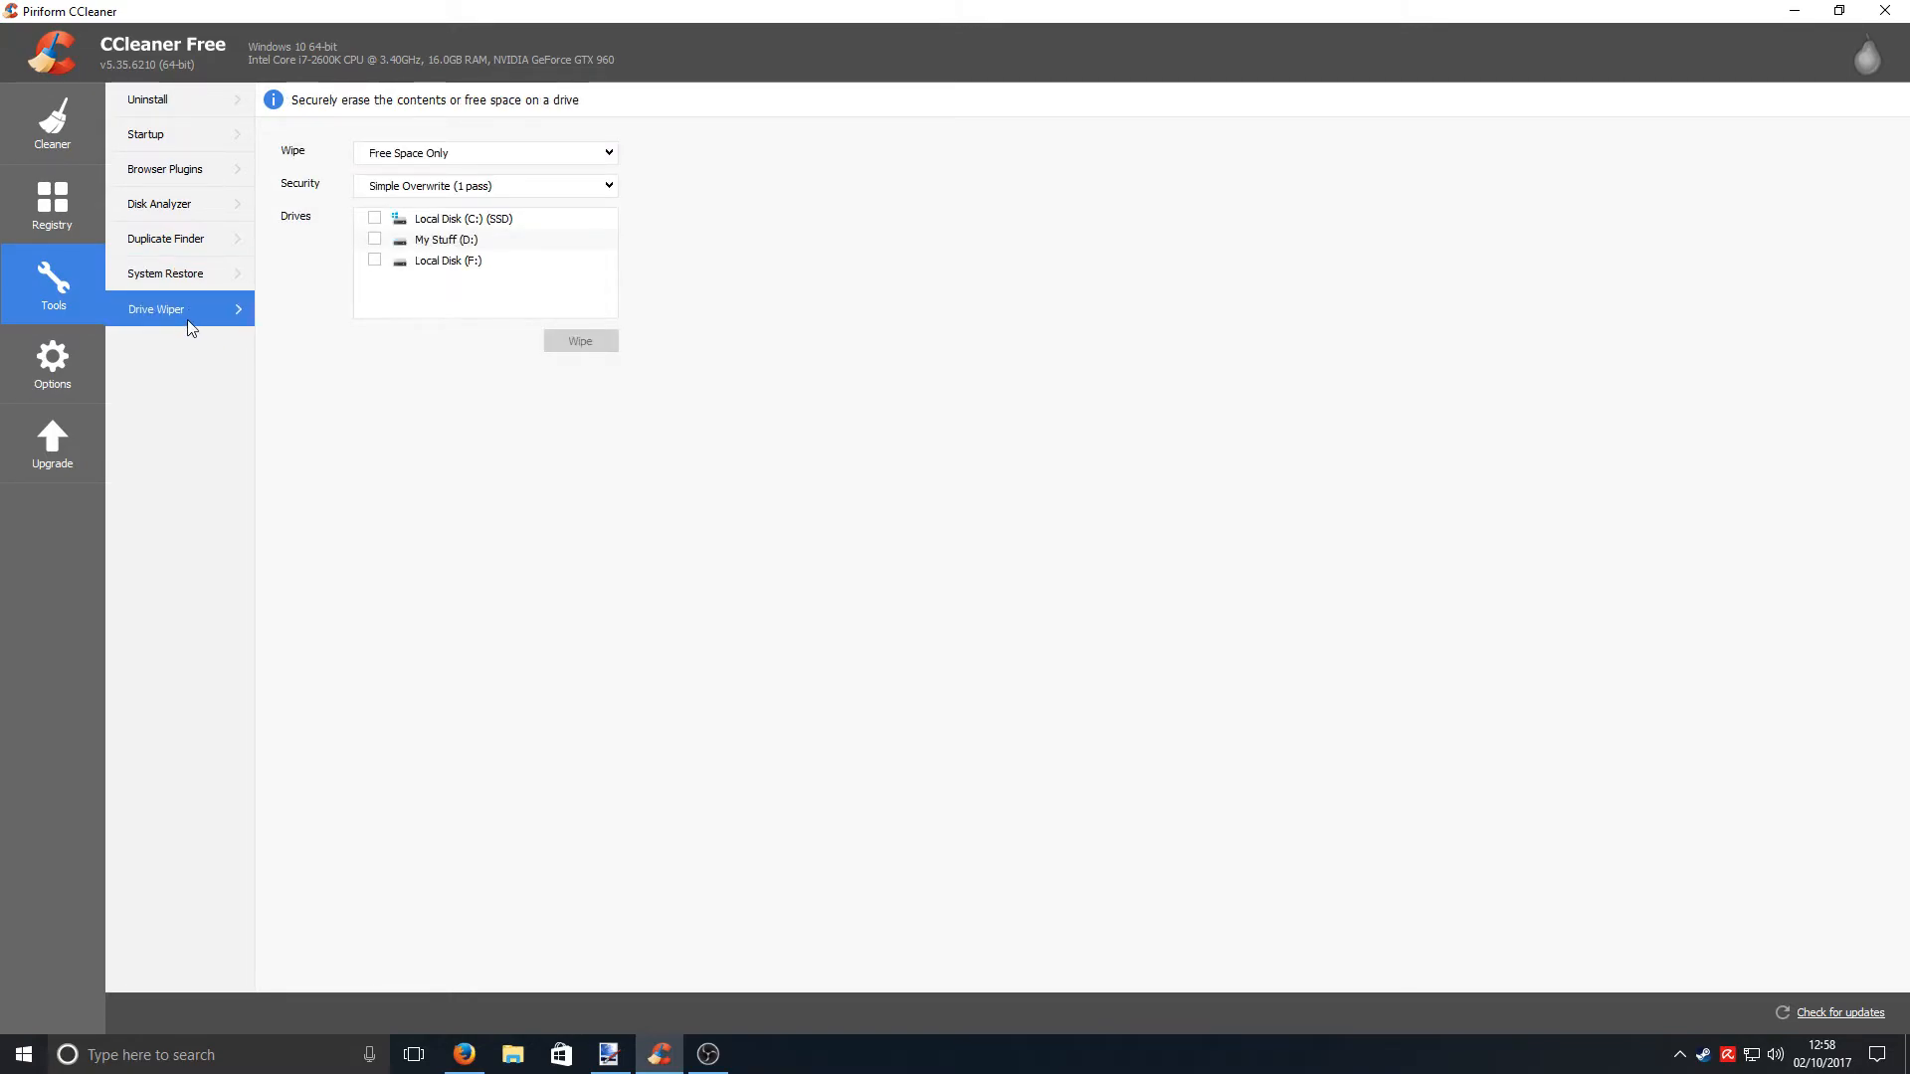
# - Check Options About and Cookies, then return to the Cleaner checklist and leave CCleaner
pyautogui.click(51, 362)
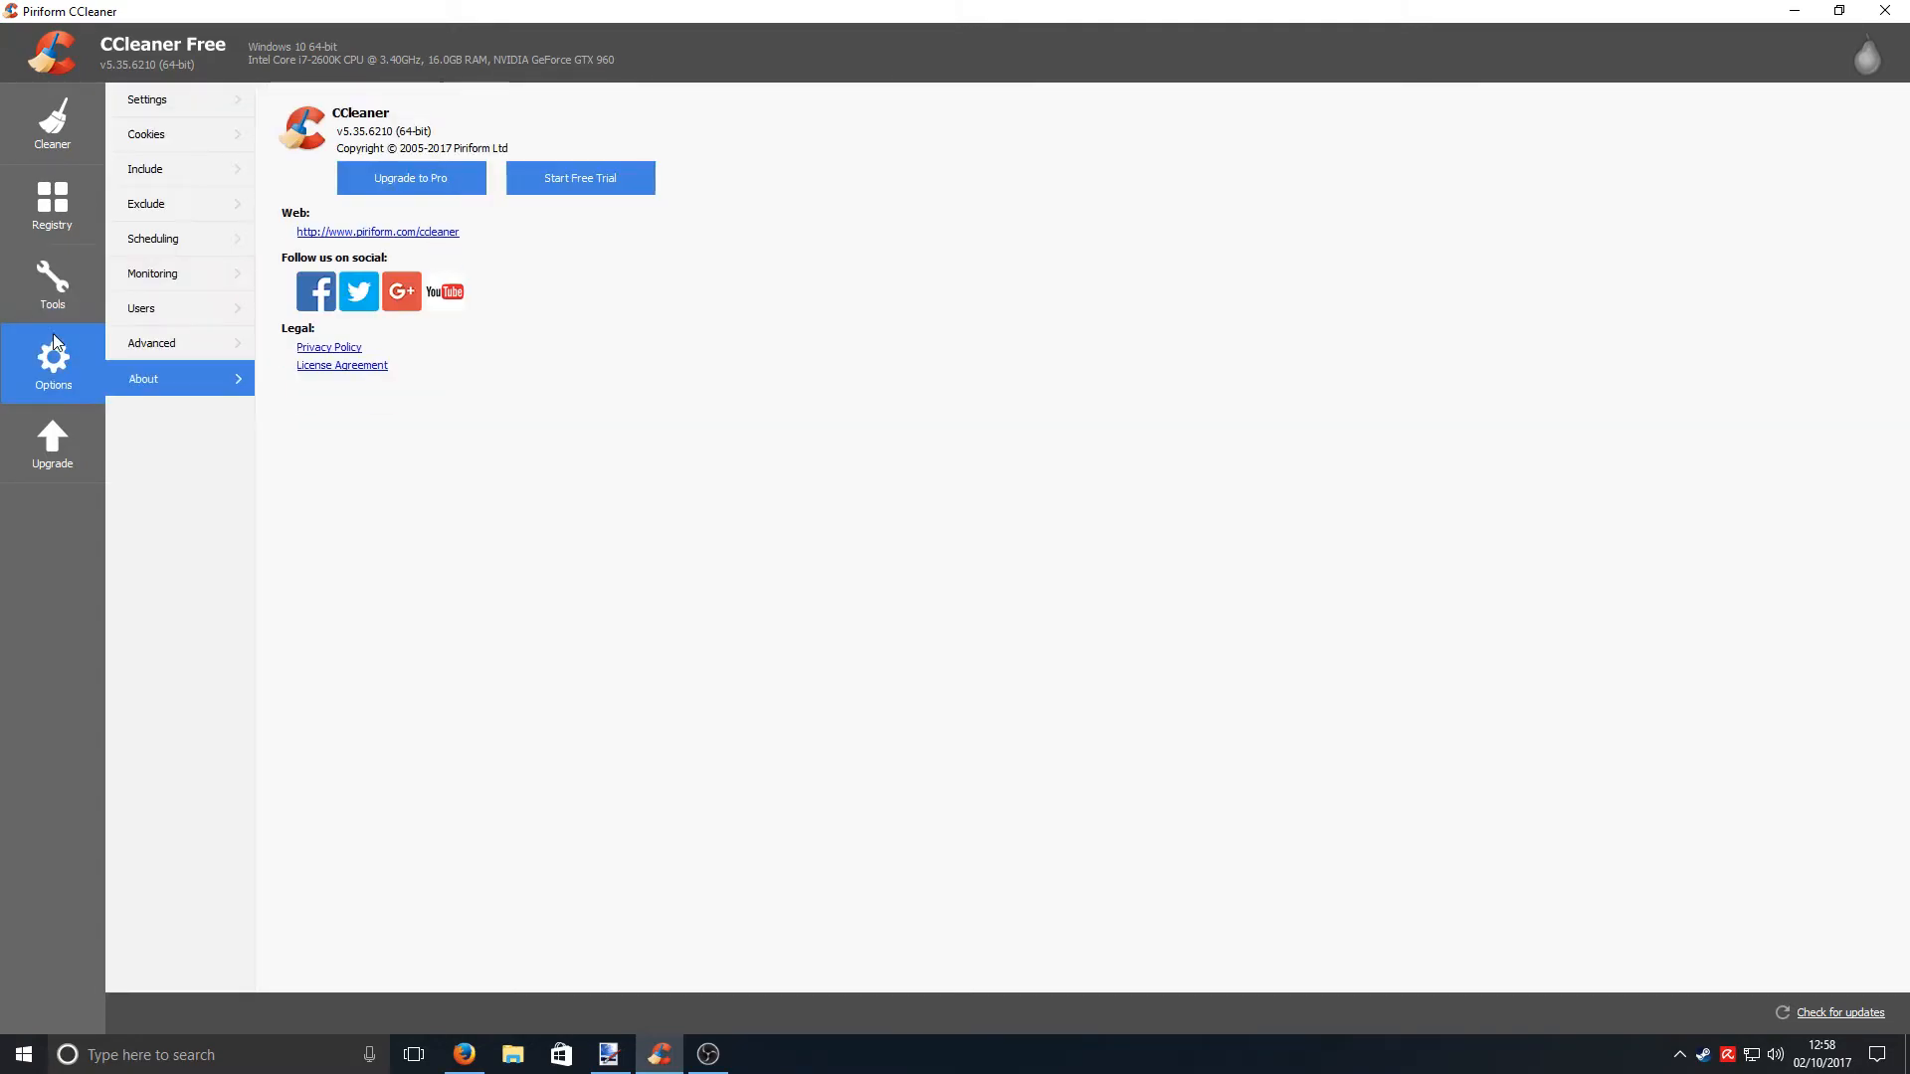
pyautogui.click(145, 135)
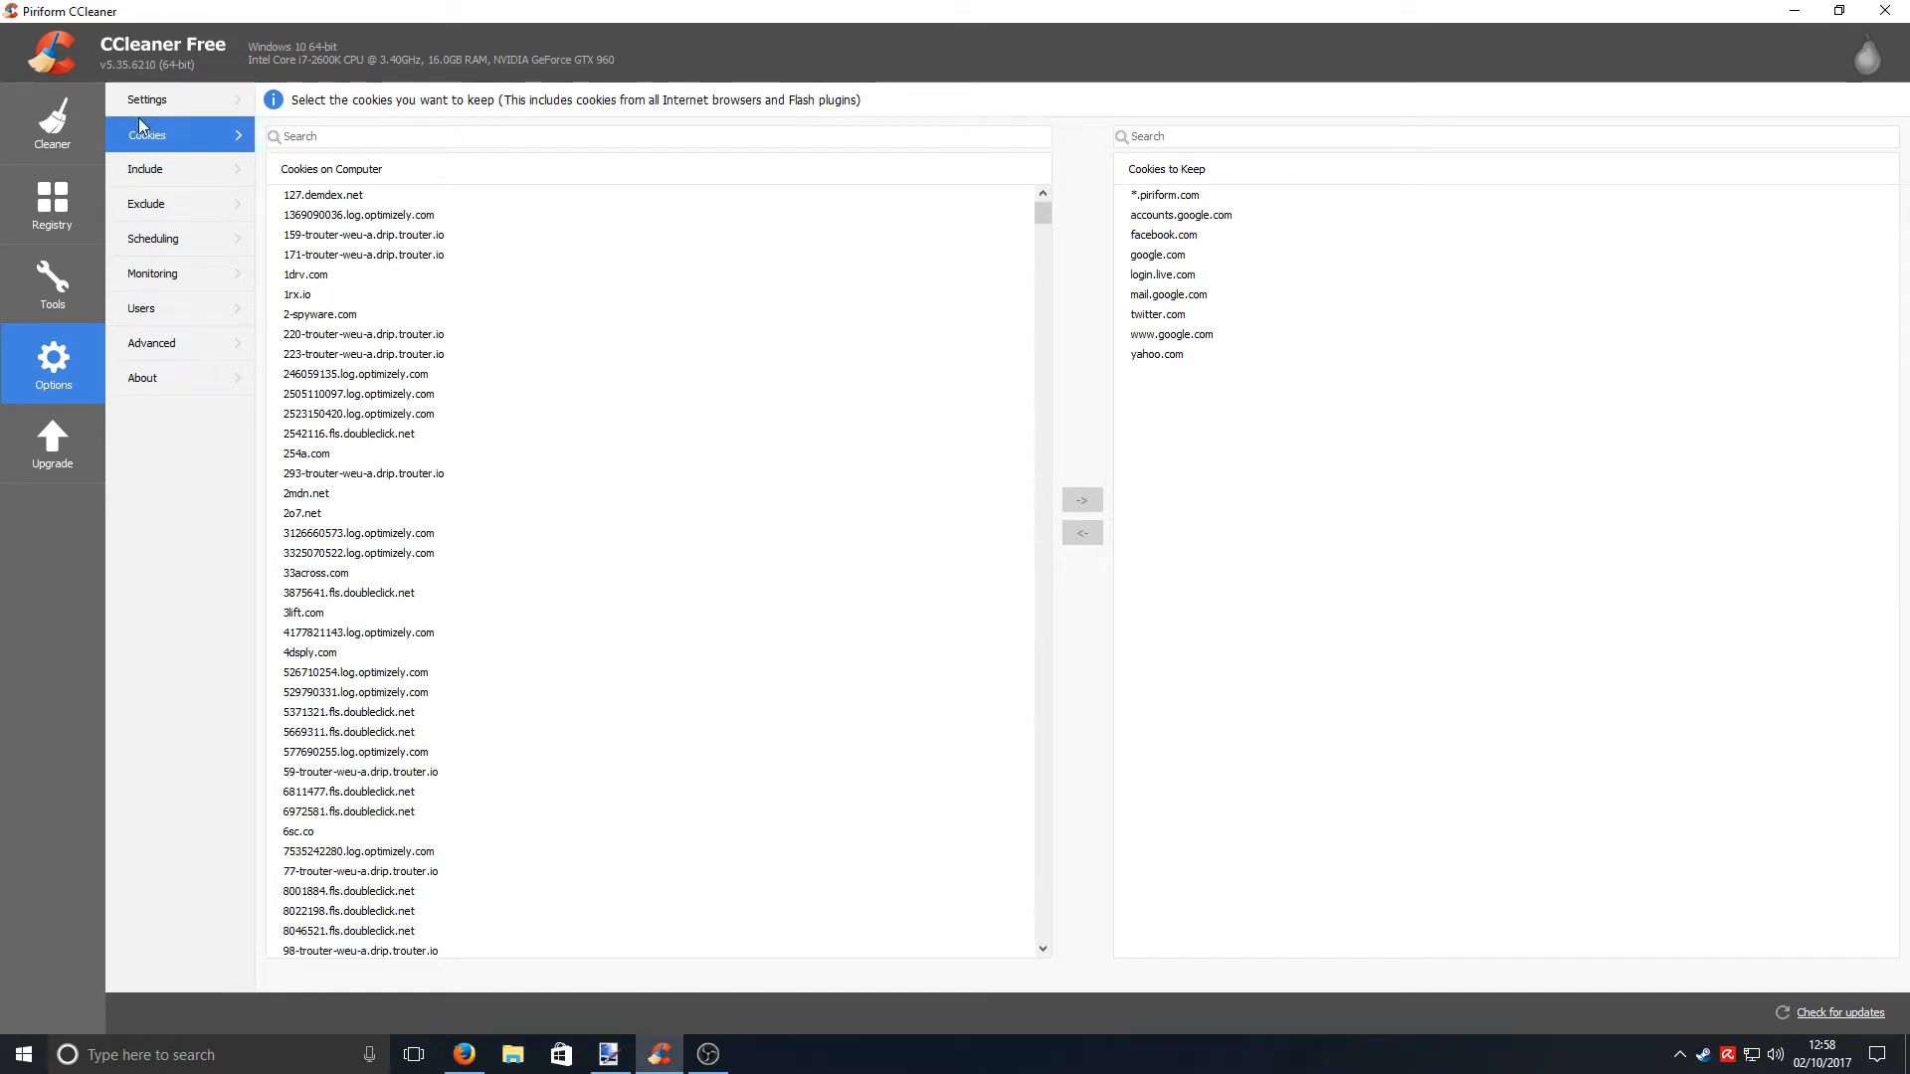
pyautogui.click(52, 121)
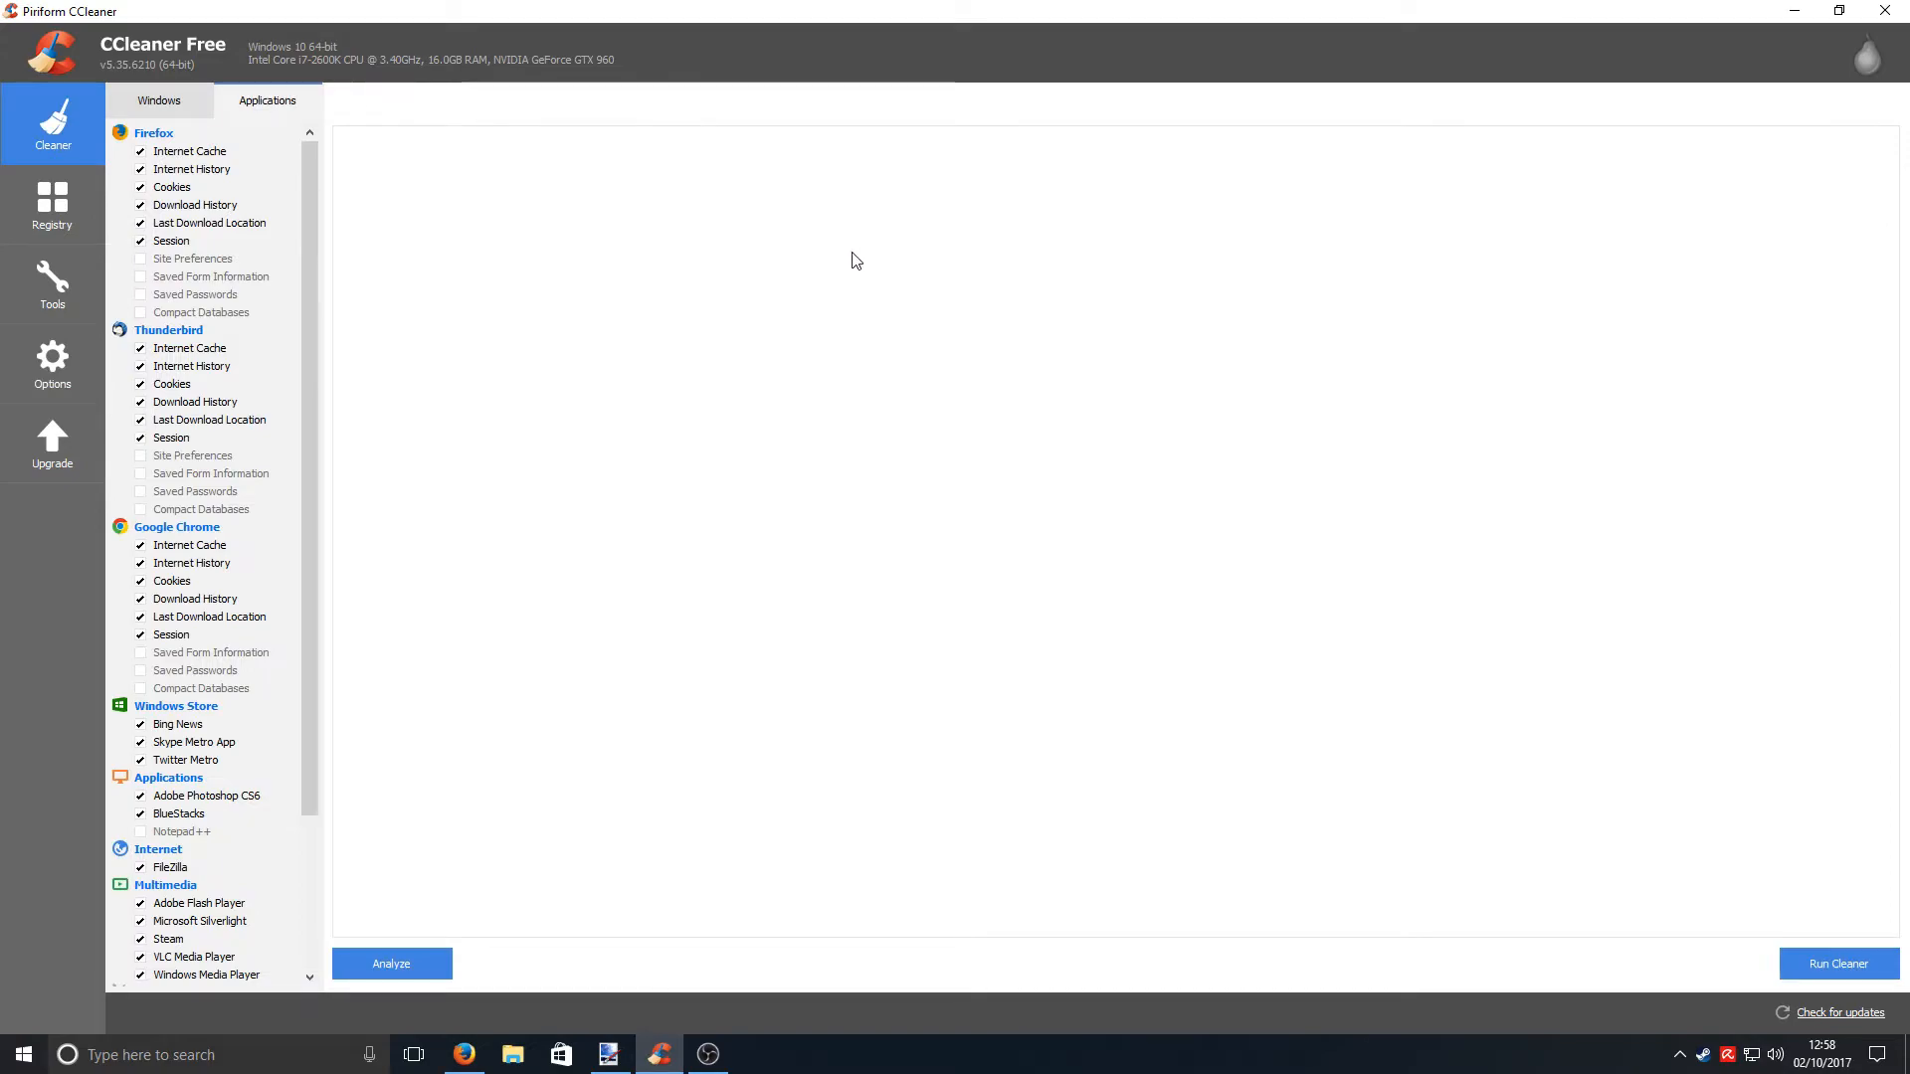
pyautogui.moveTo(880, 308)
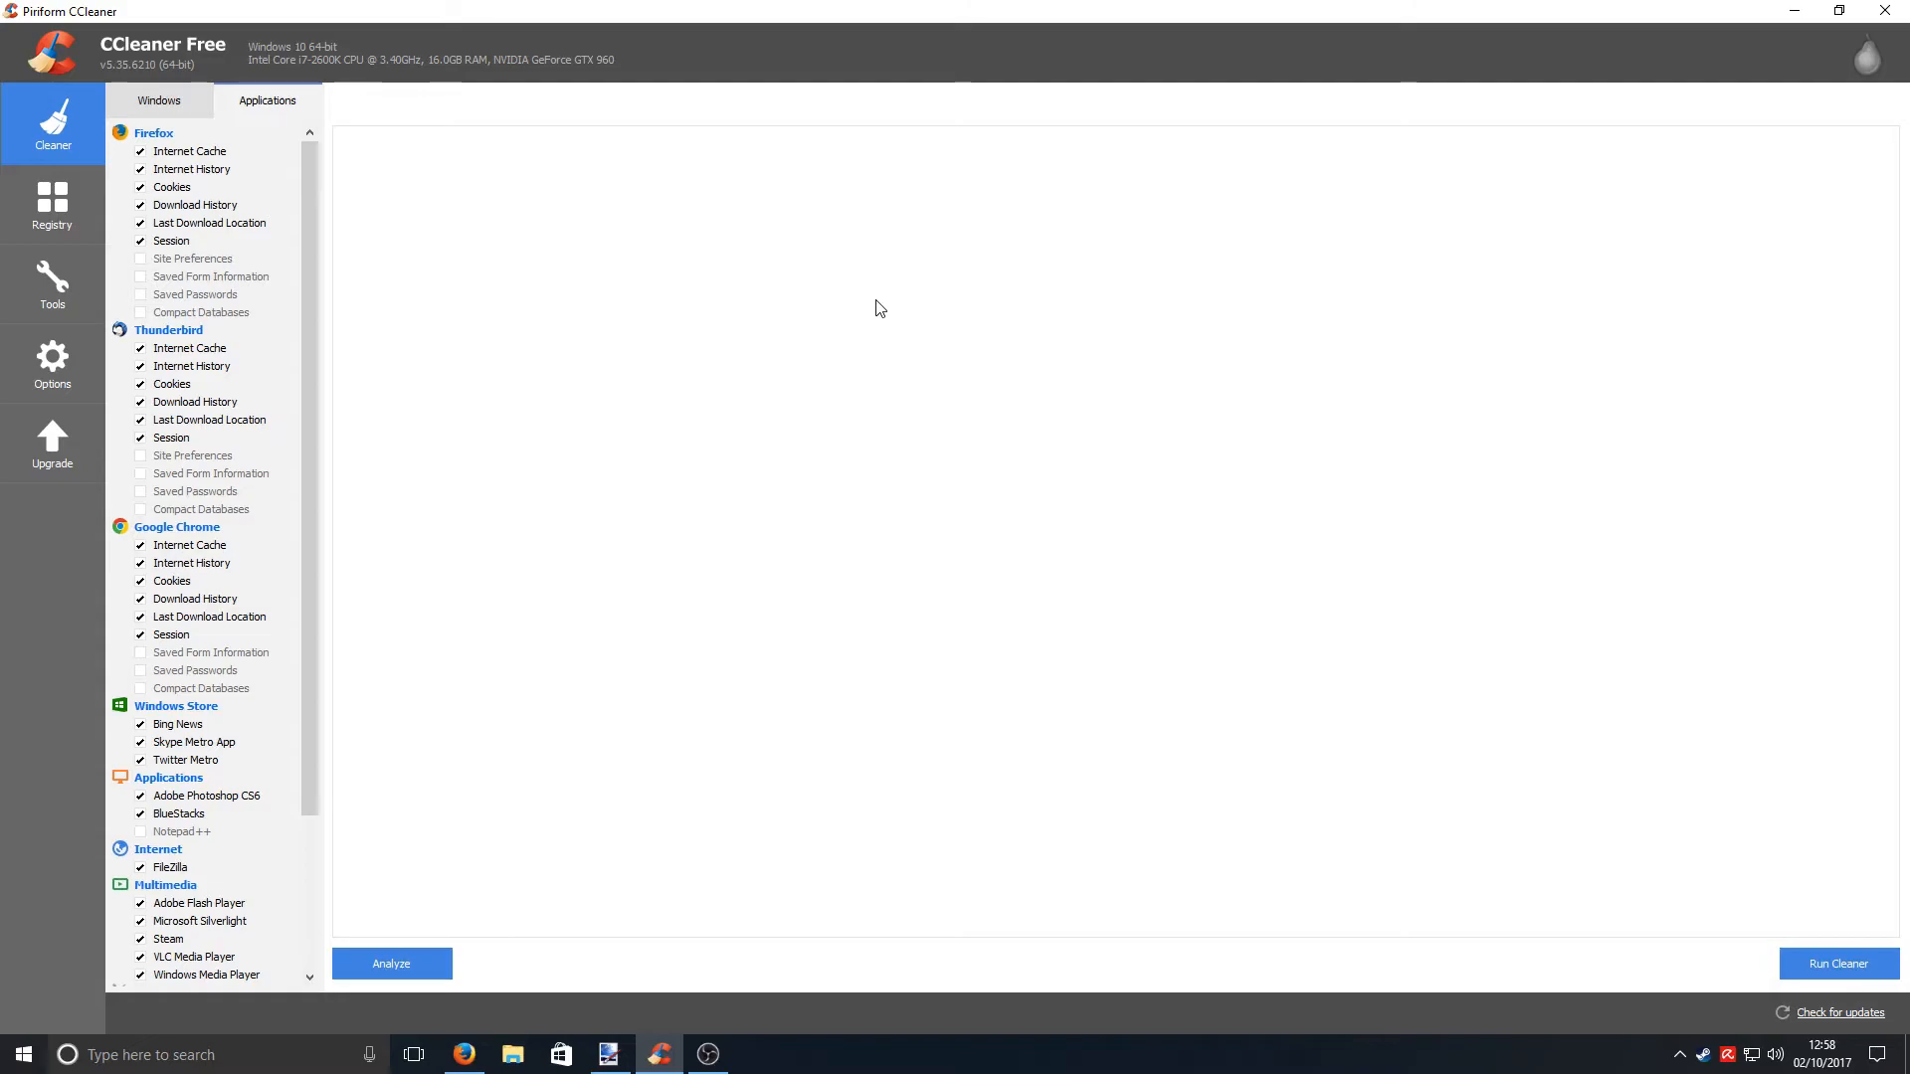
pyautogui.click(658, 1055)
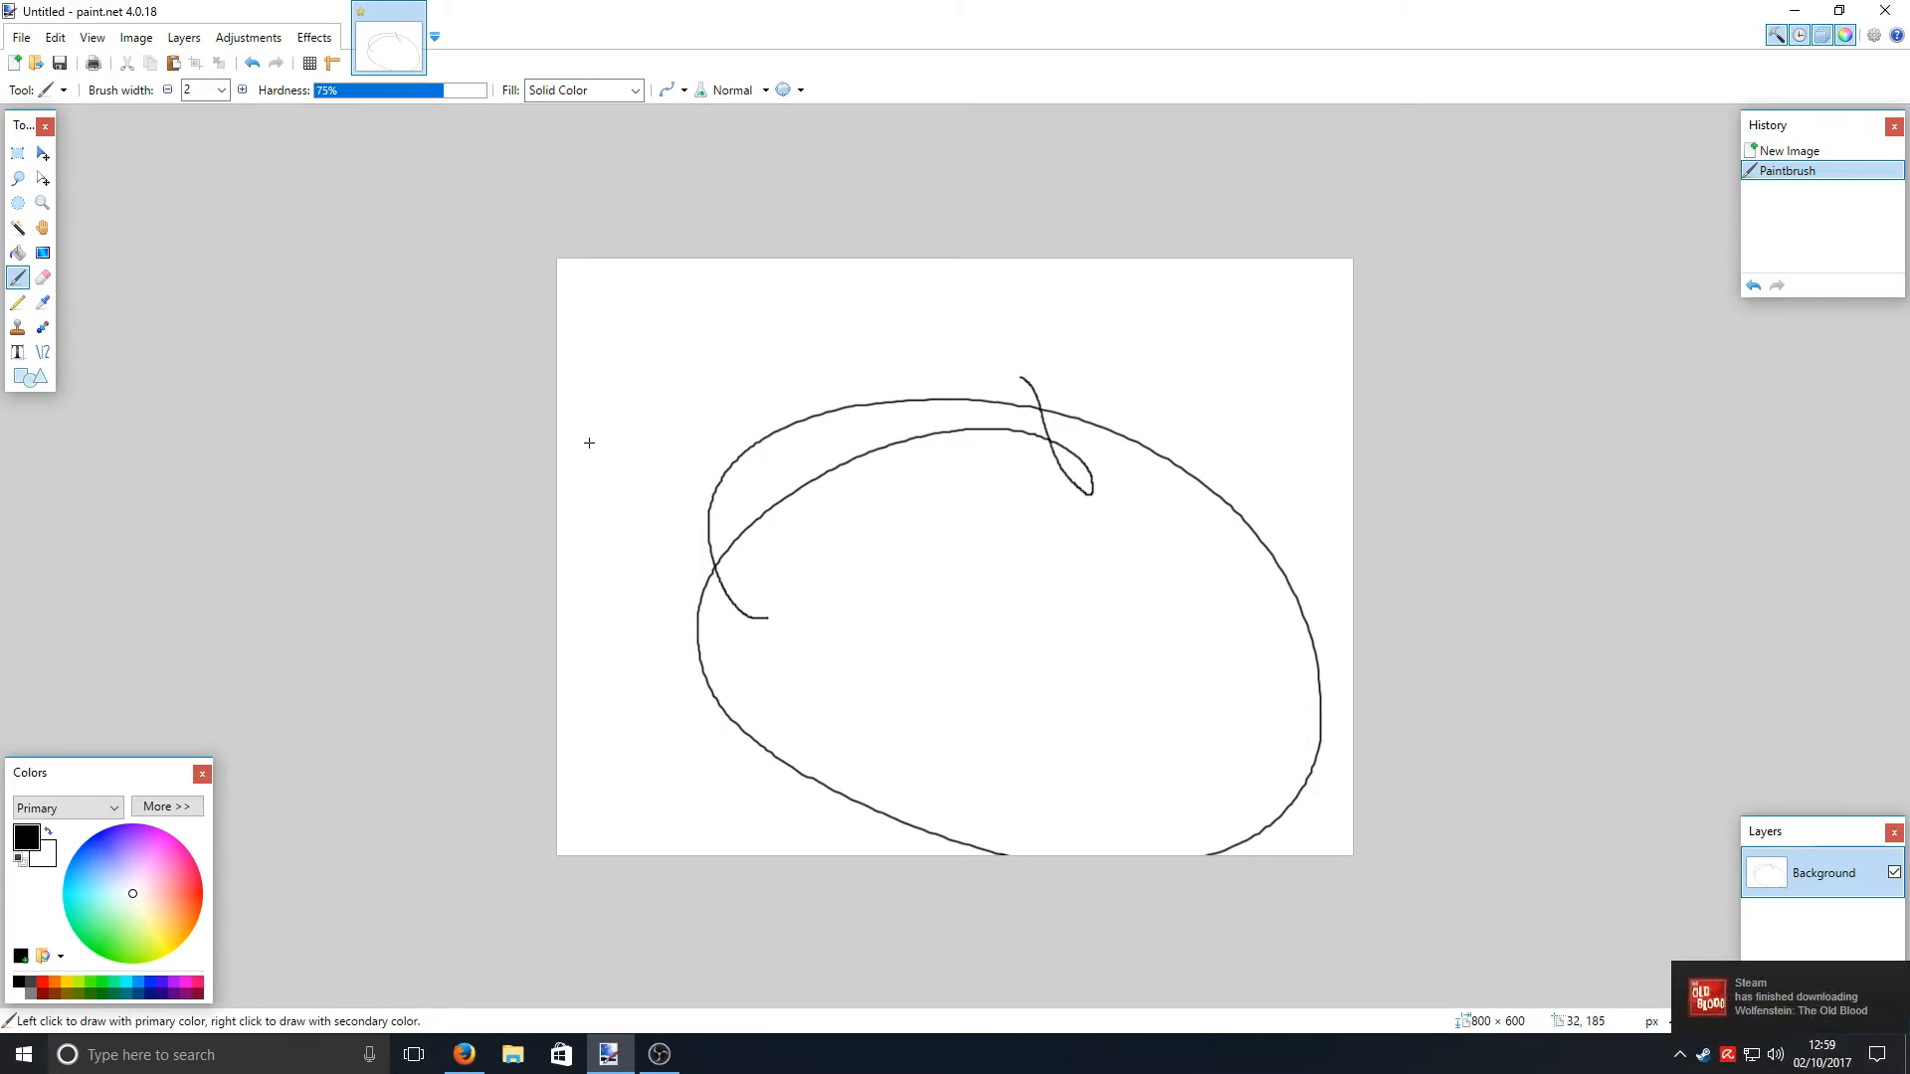
pyautogui.moveTo(692, 464)
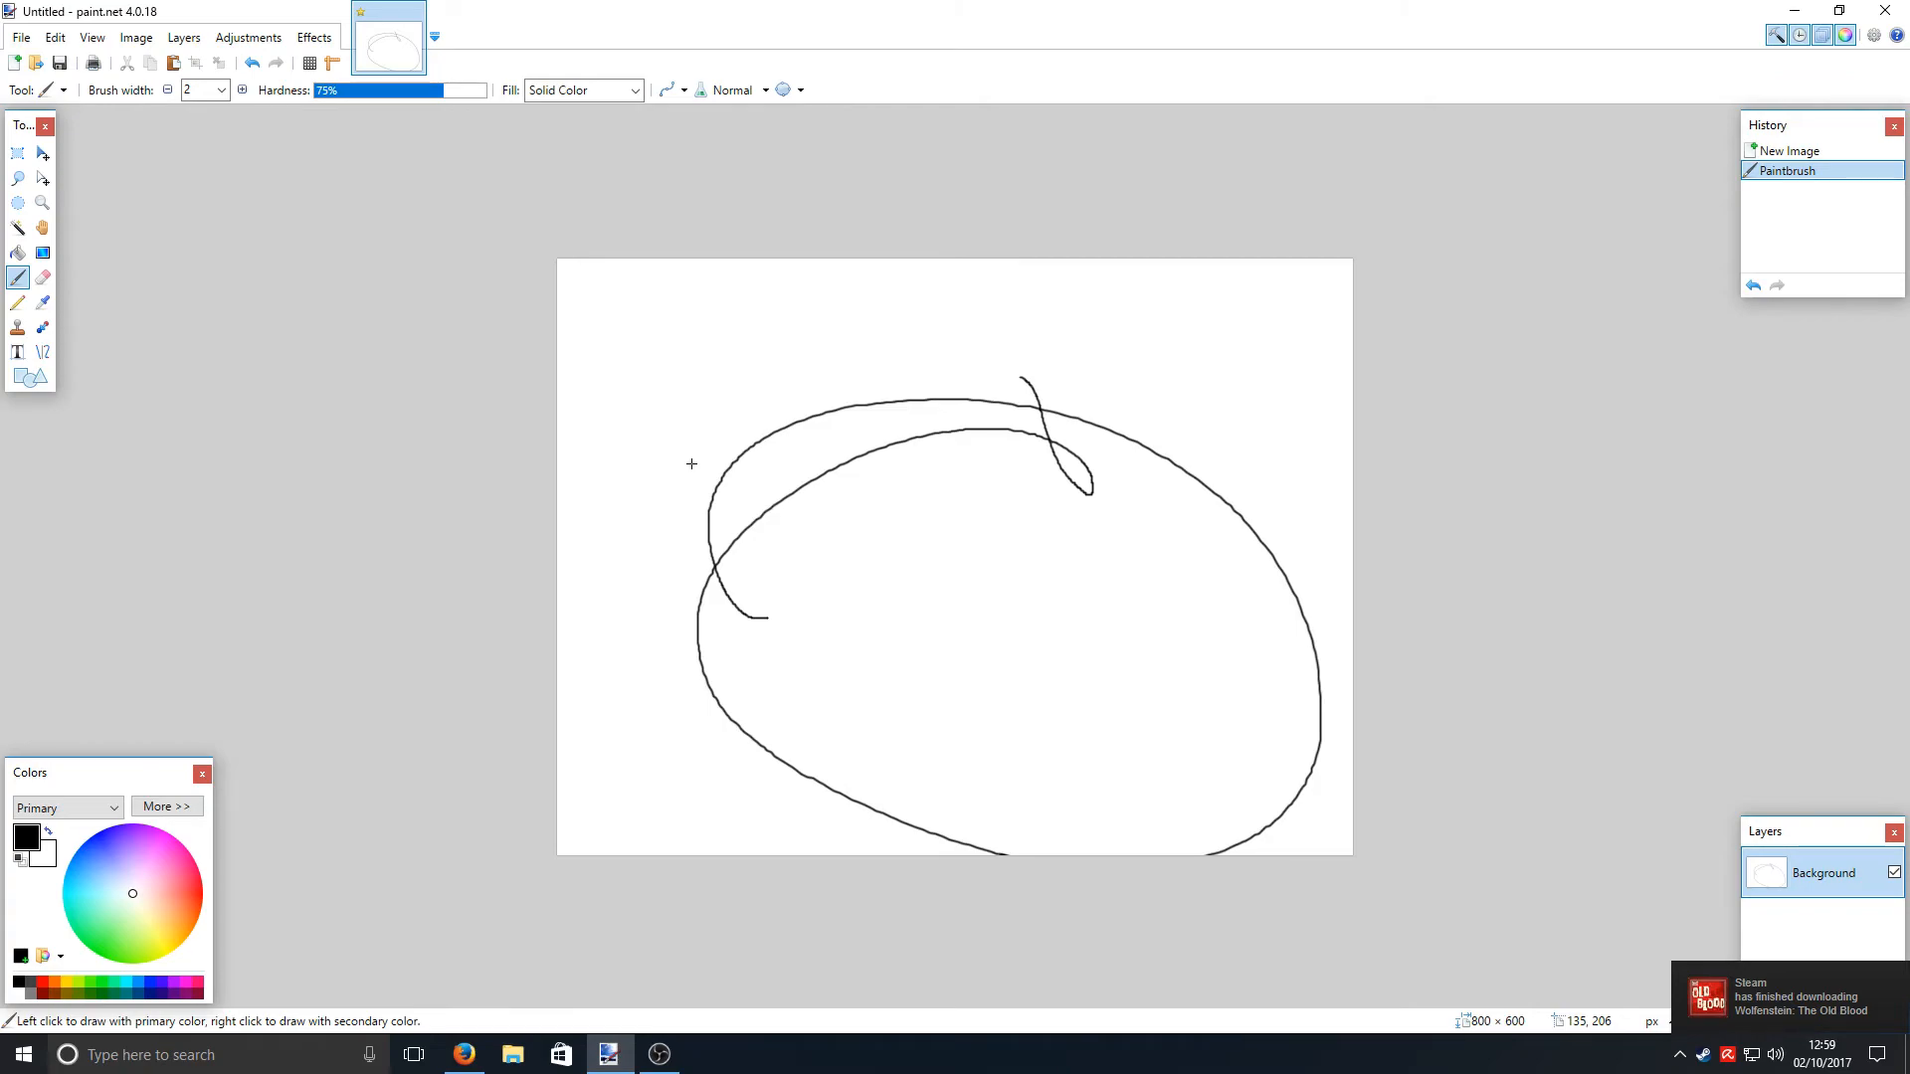
pyautogui.moveTo(772, 352)
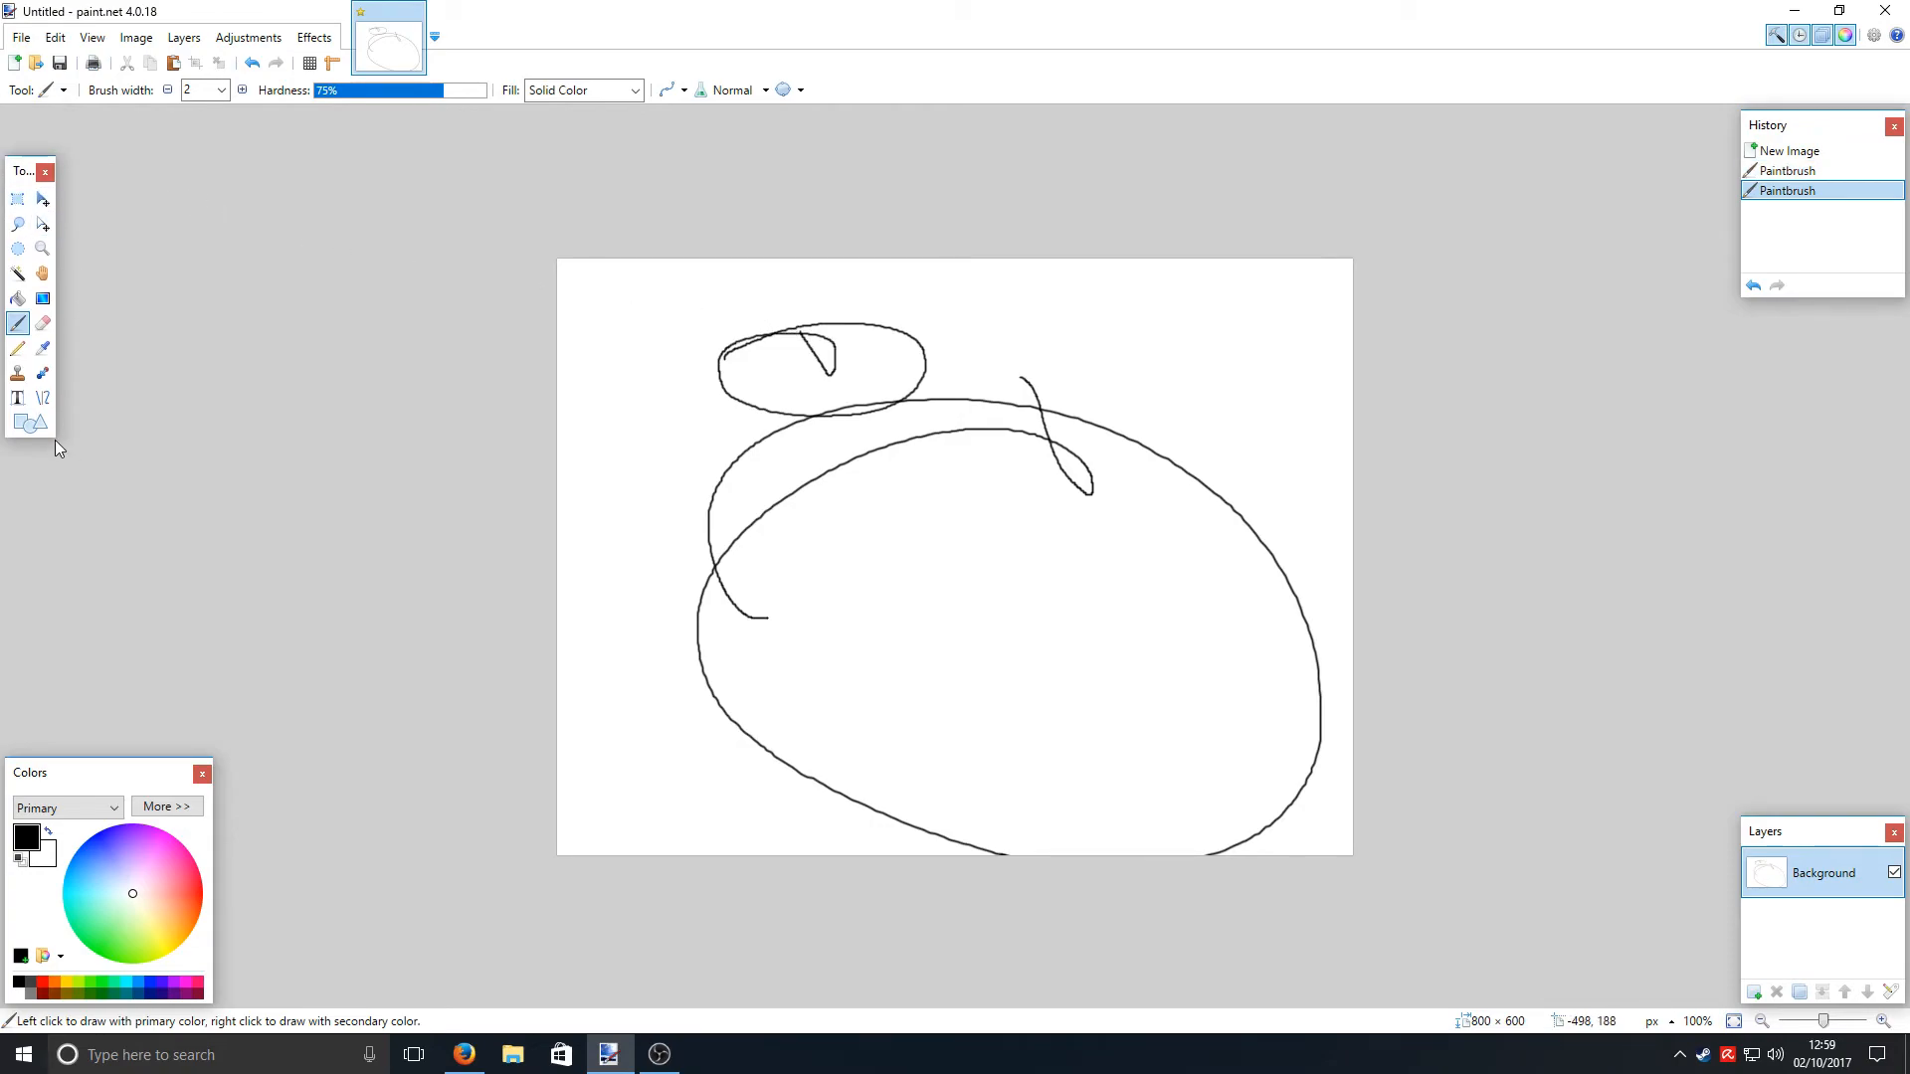
# - Fill the large oval solid black with the Paint Bucket
pyautogui.click(42, 199)
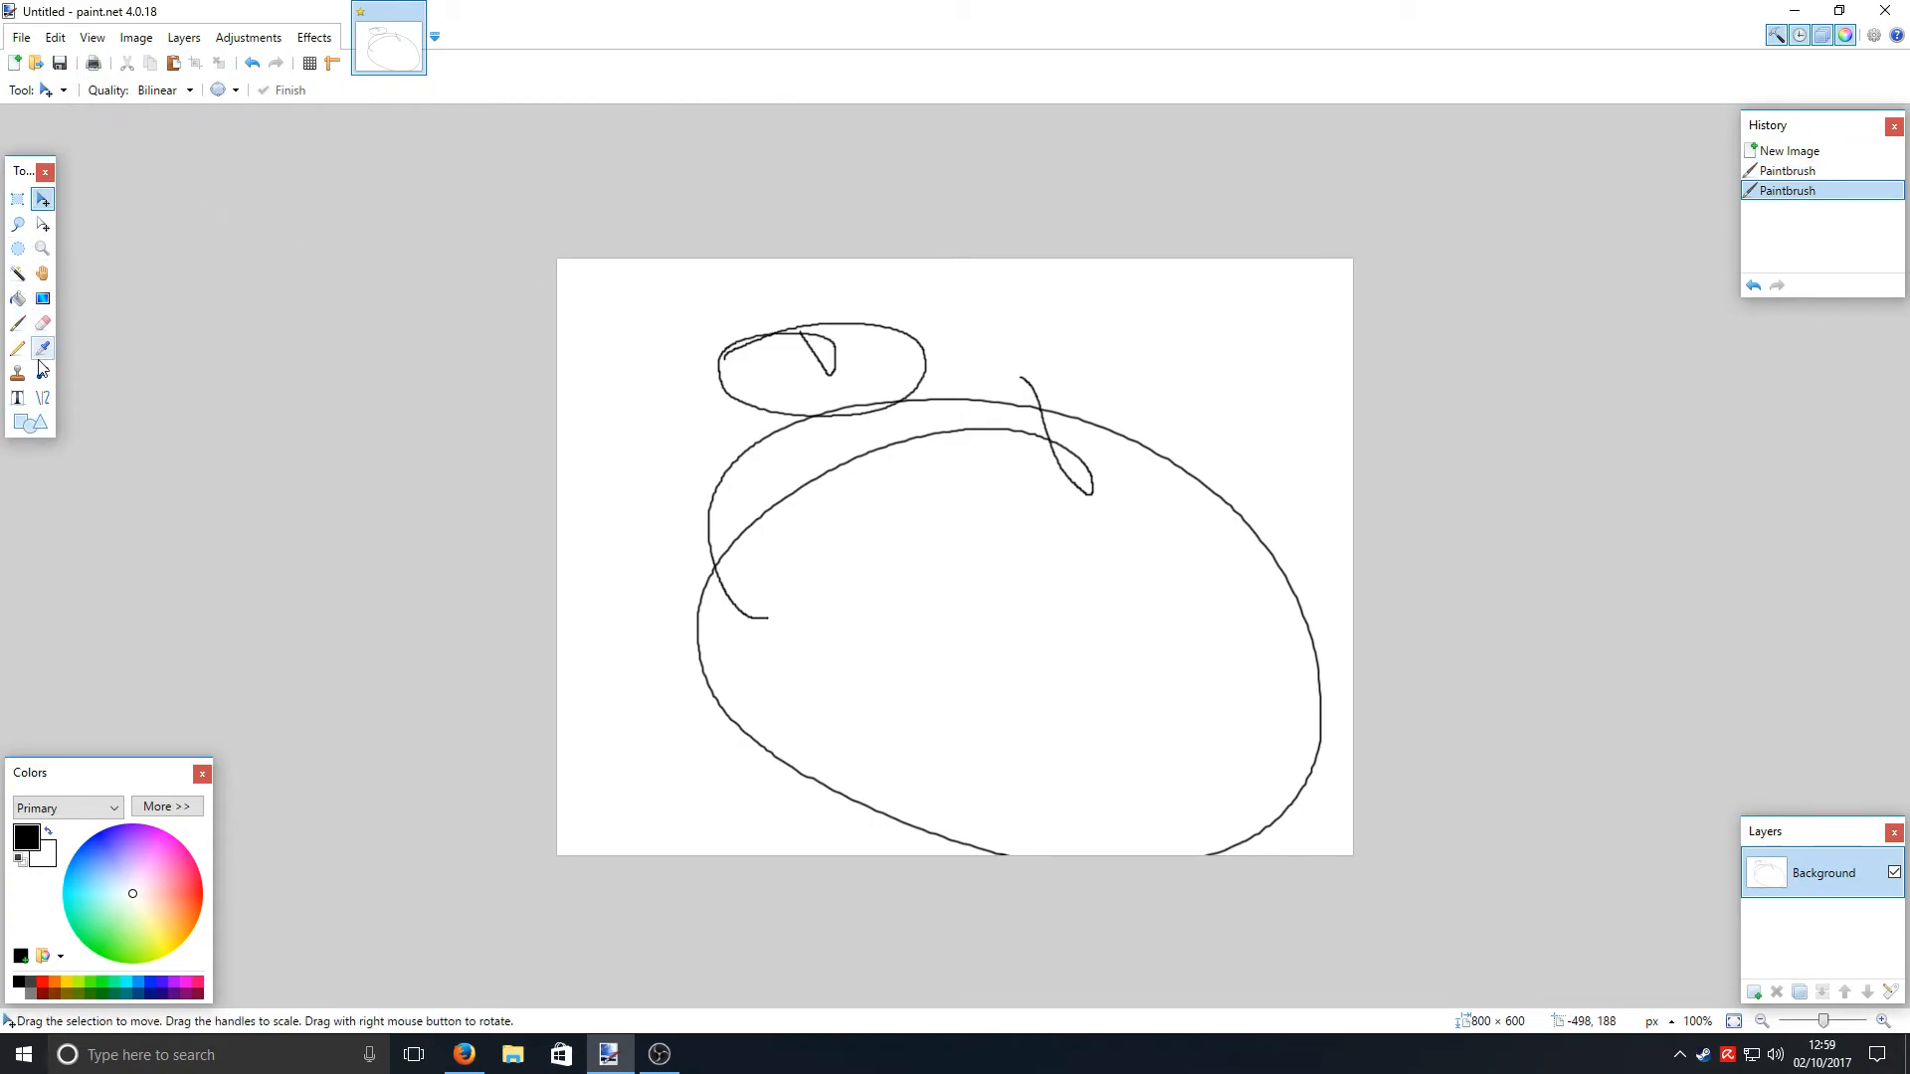
pyautogui.click(18, 298)
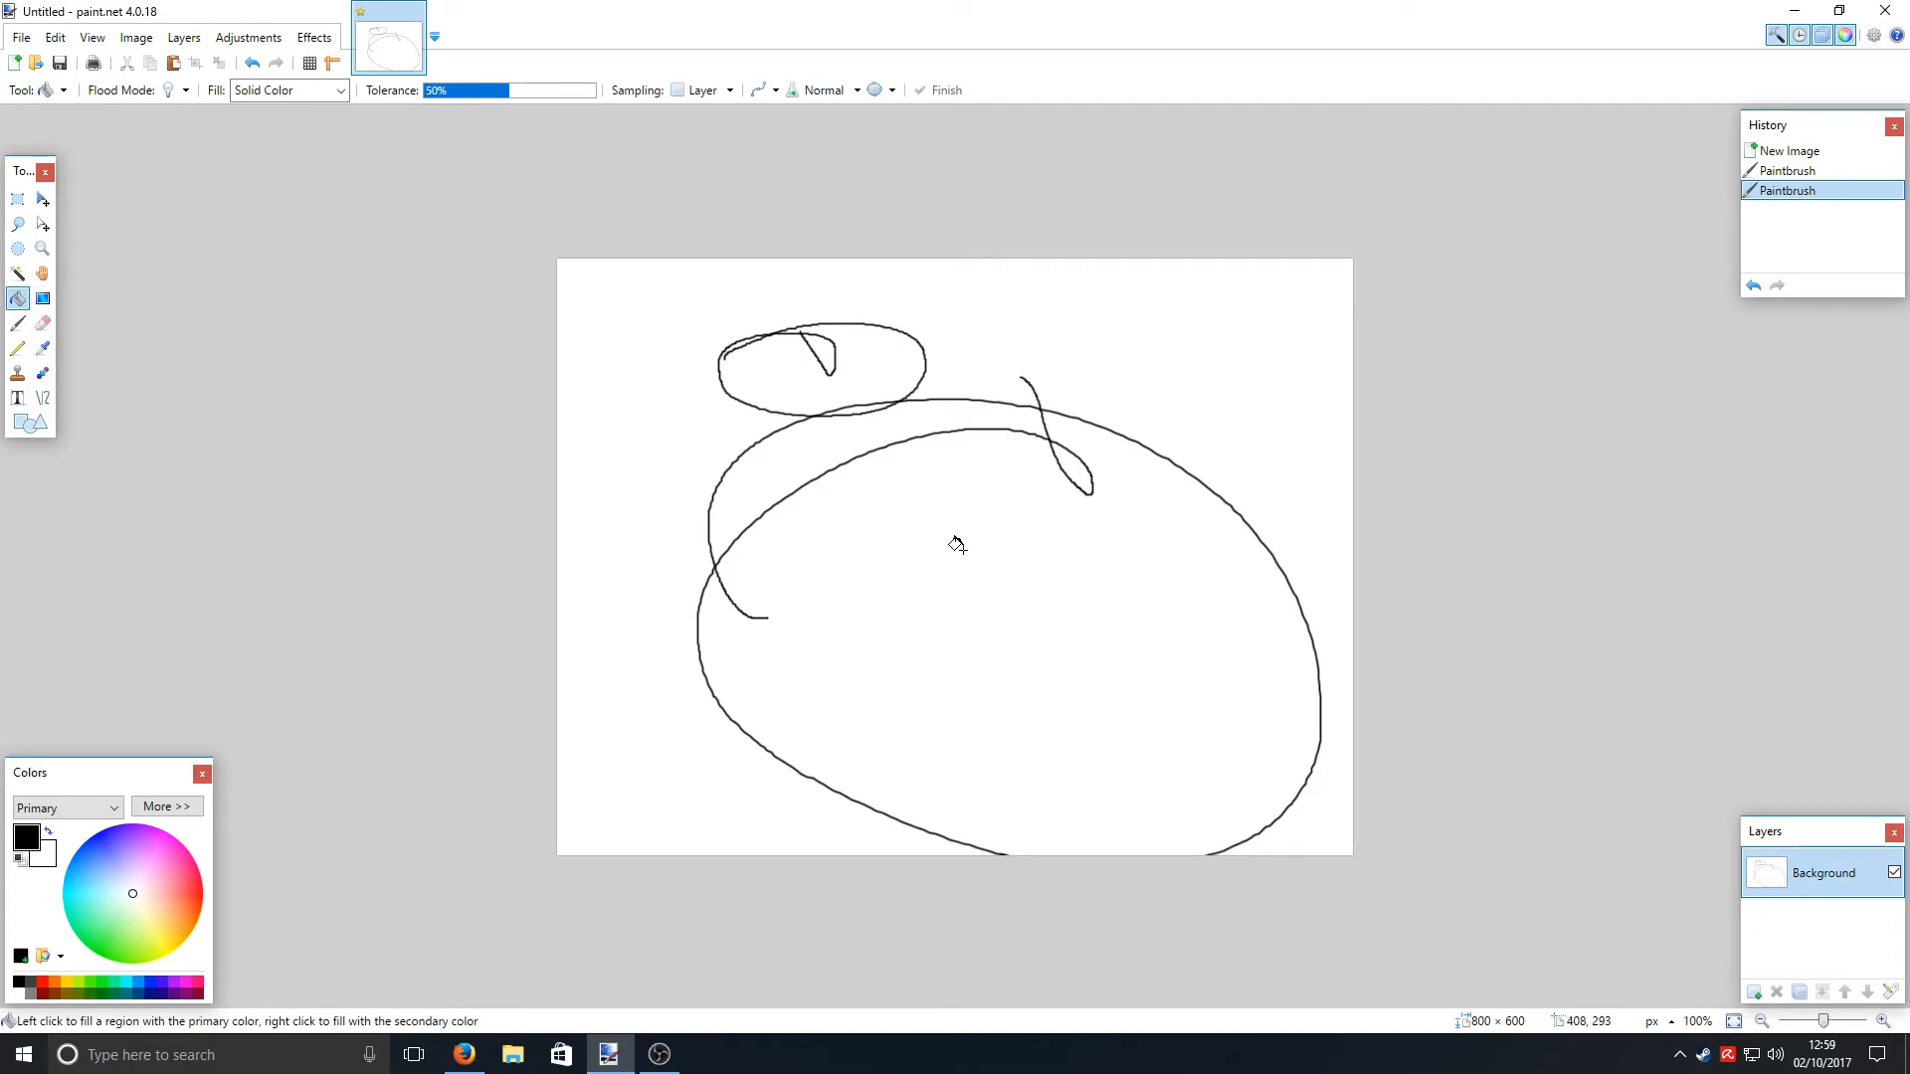
pyautogui.click(957, 543)
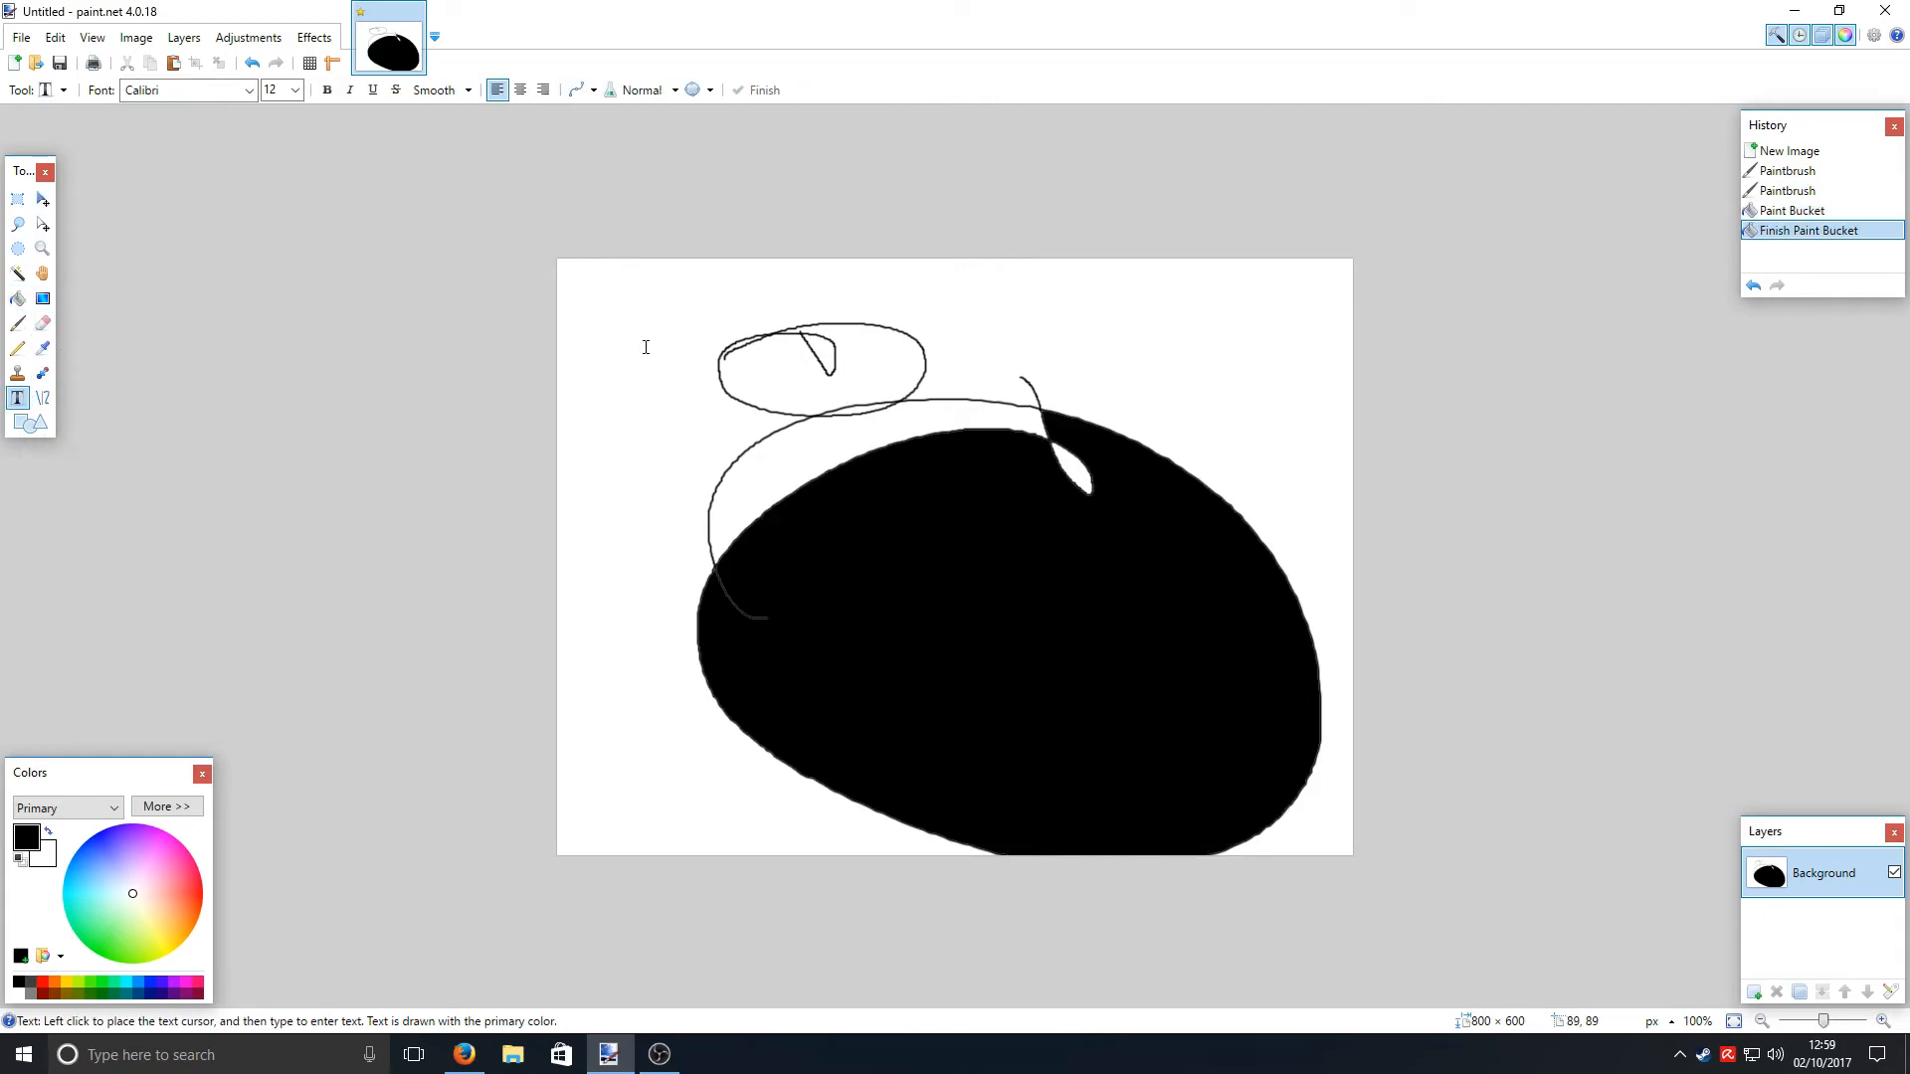
# - Place the text 'ygsaydyavwydvywdvd' near the canvas top-left
pyautogui.write('ygsaydyavwydv')
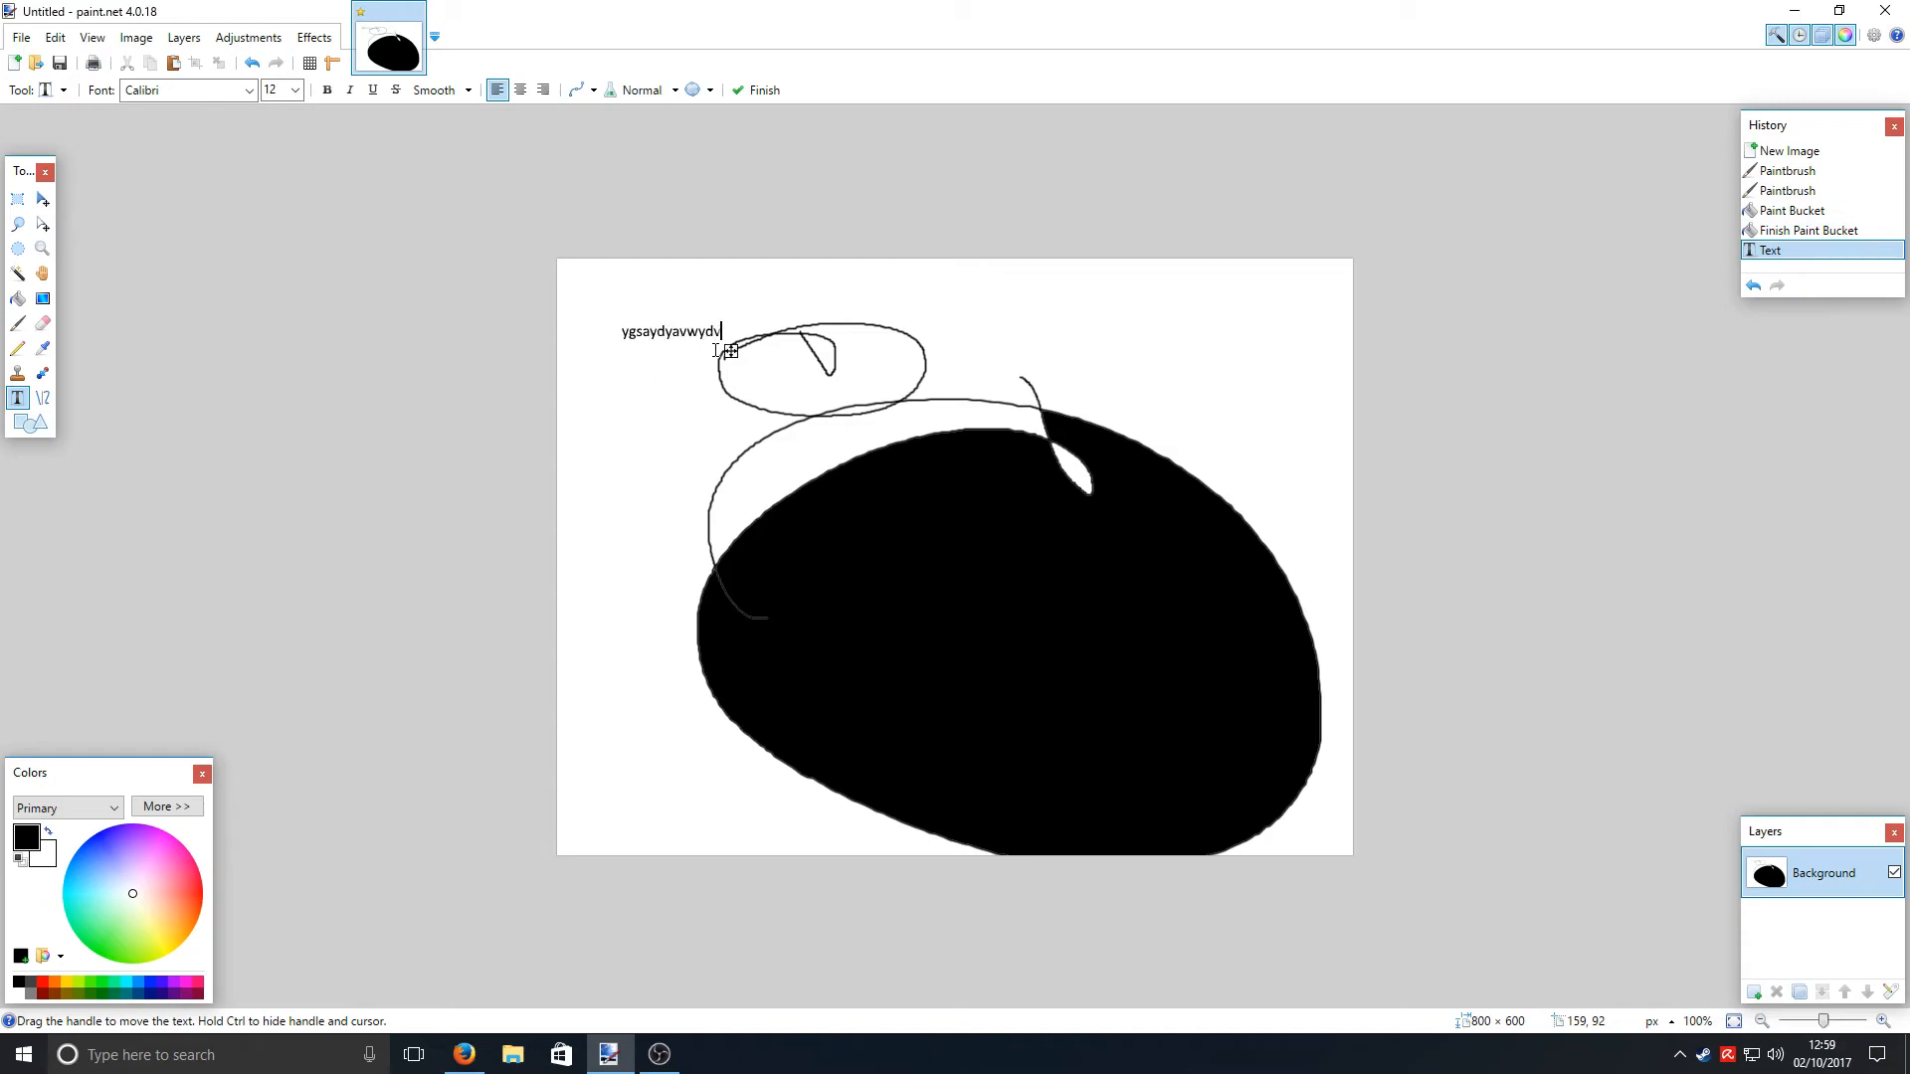
pyautogui.write('ywdvd')
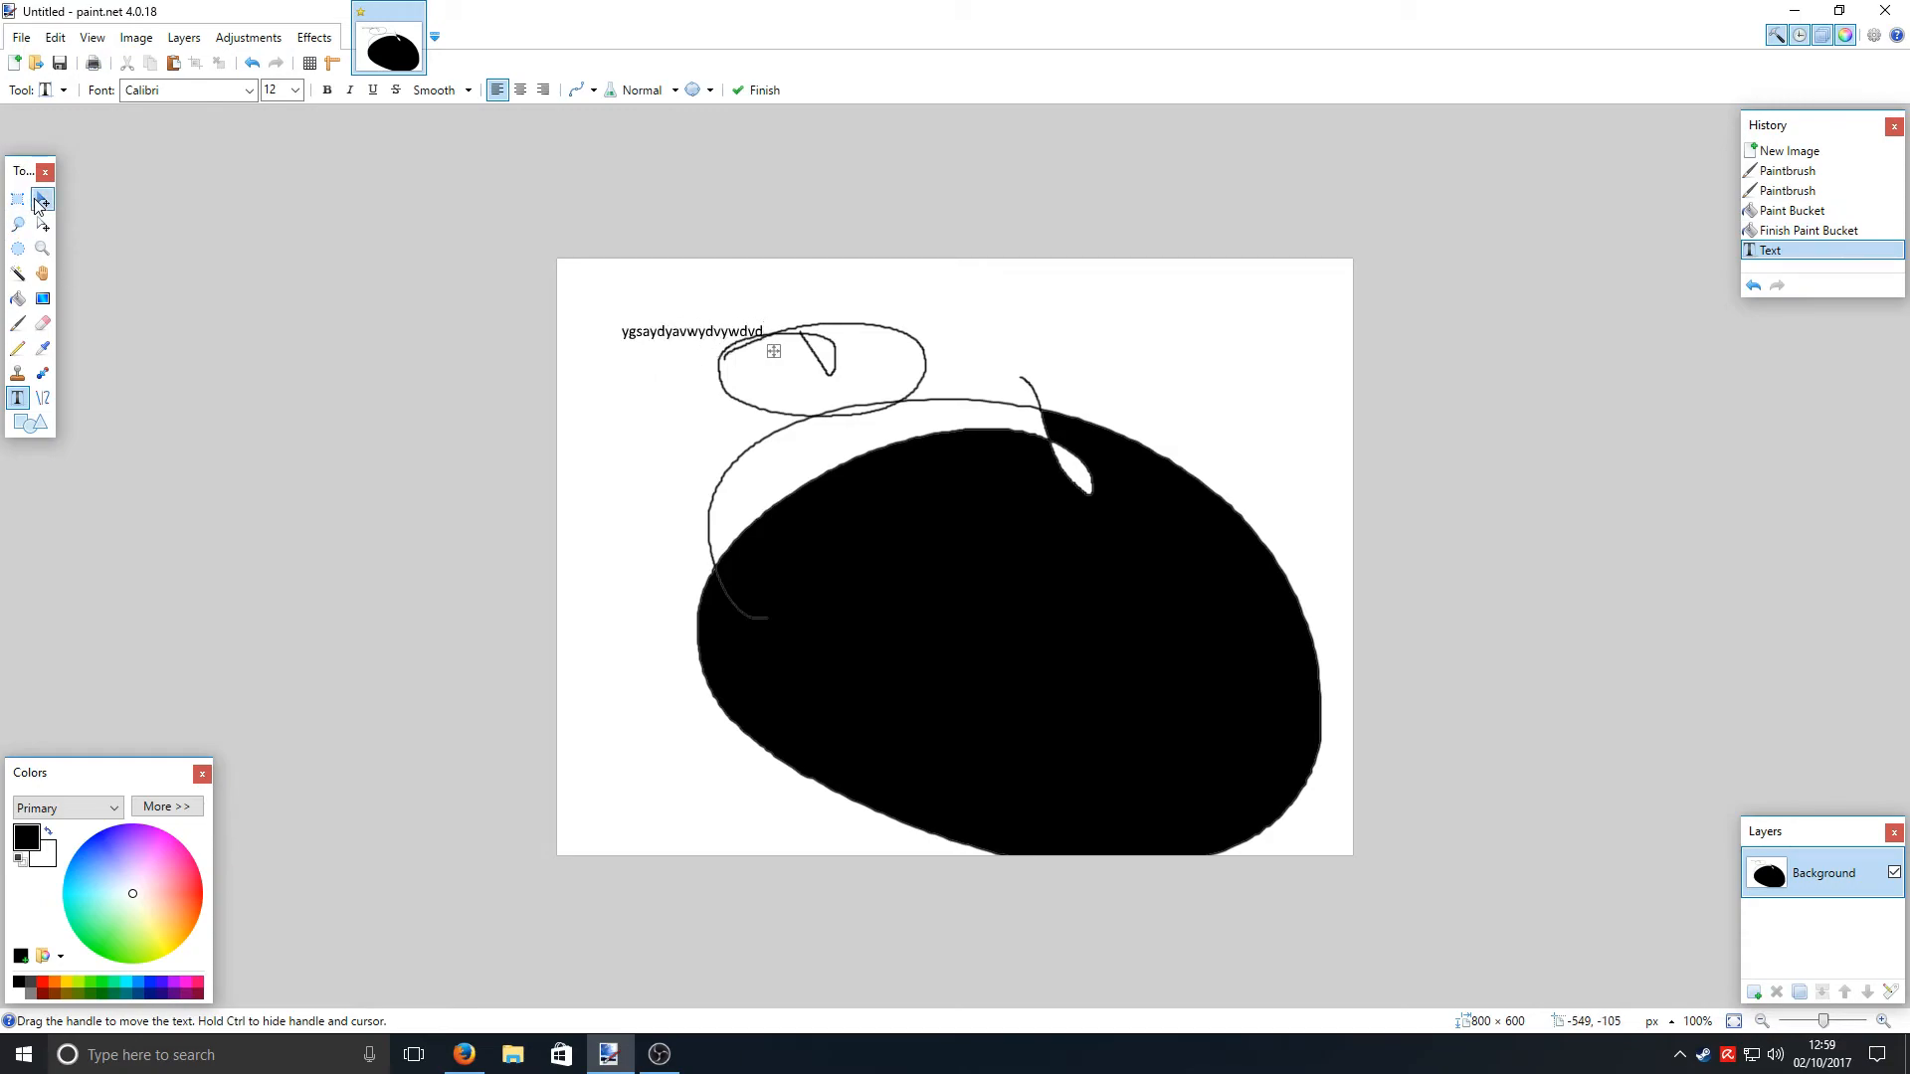
pyautogui.click(40, 201)
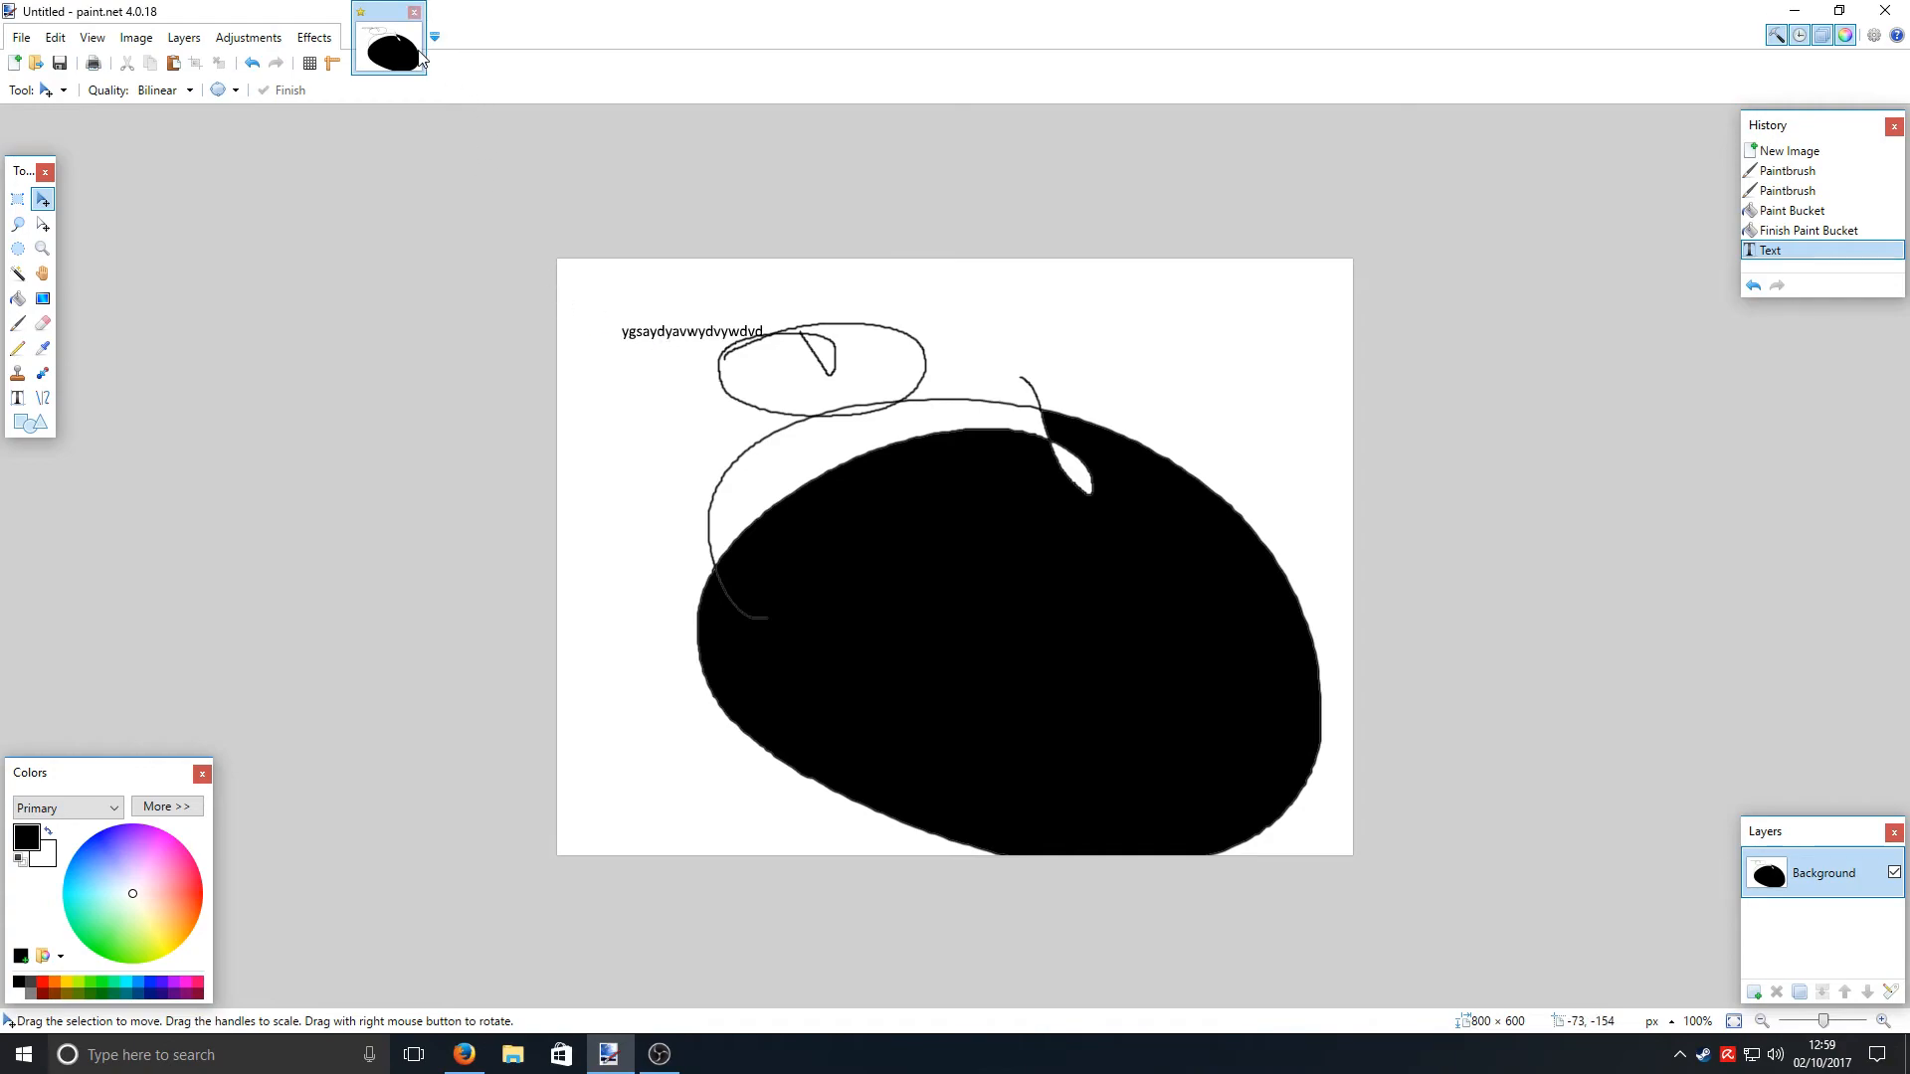
pyautogui.click(433, 36)
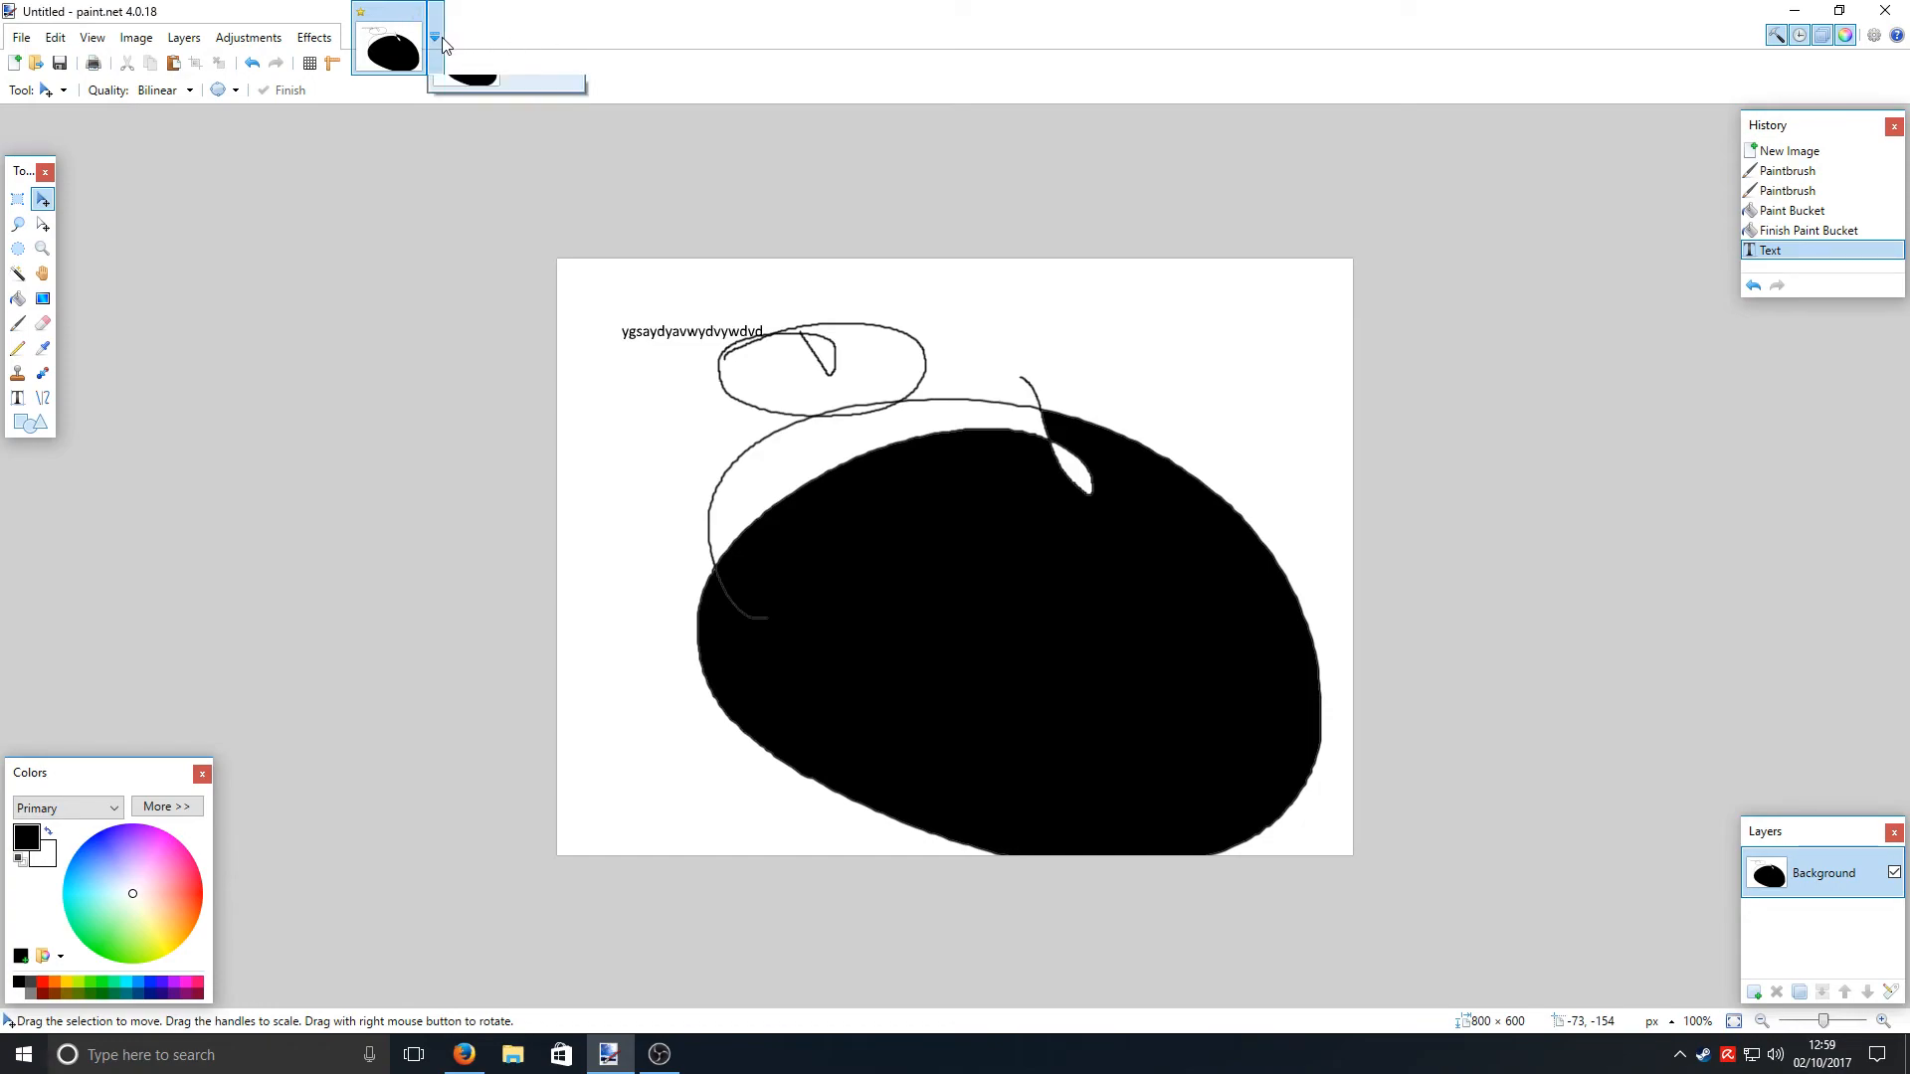
pyautogui.click(434, 38)
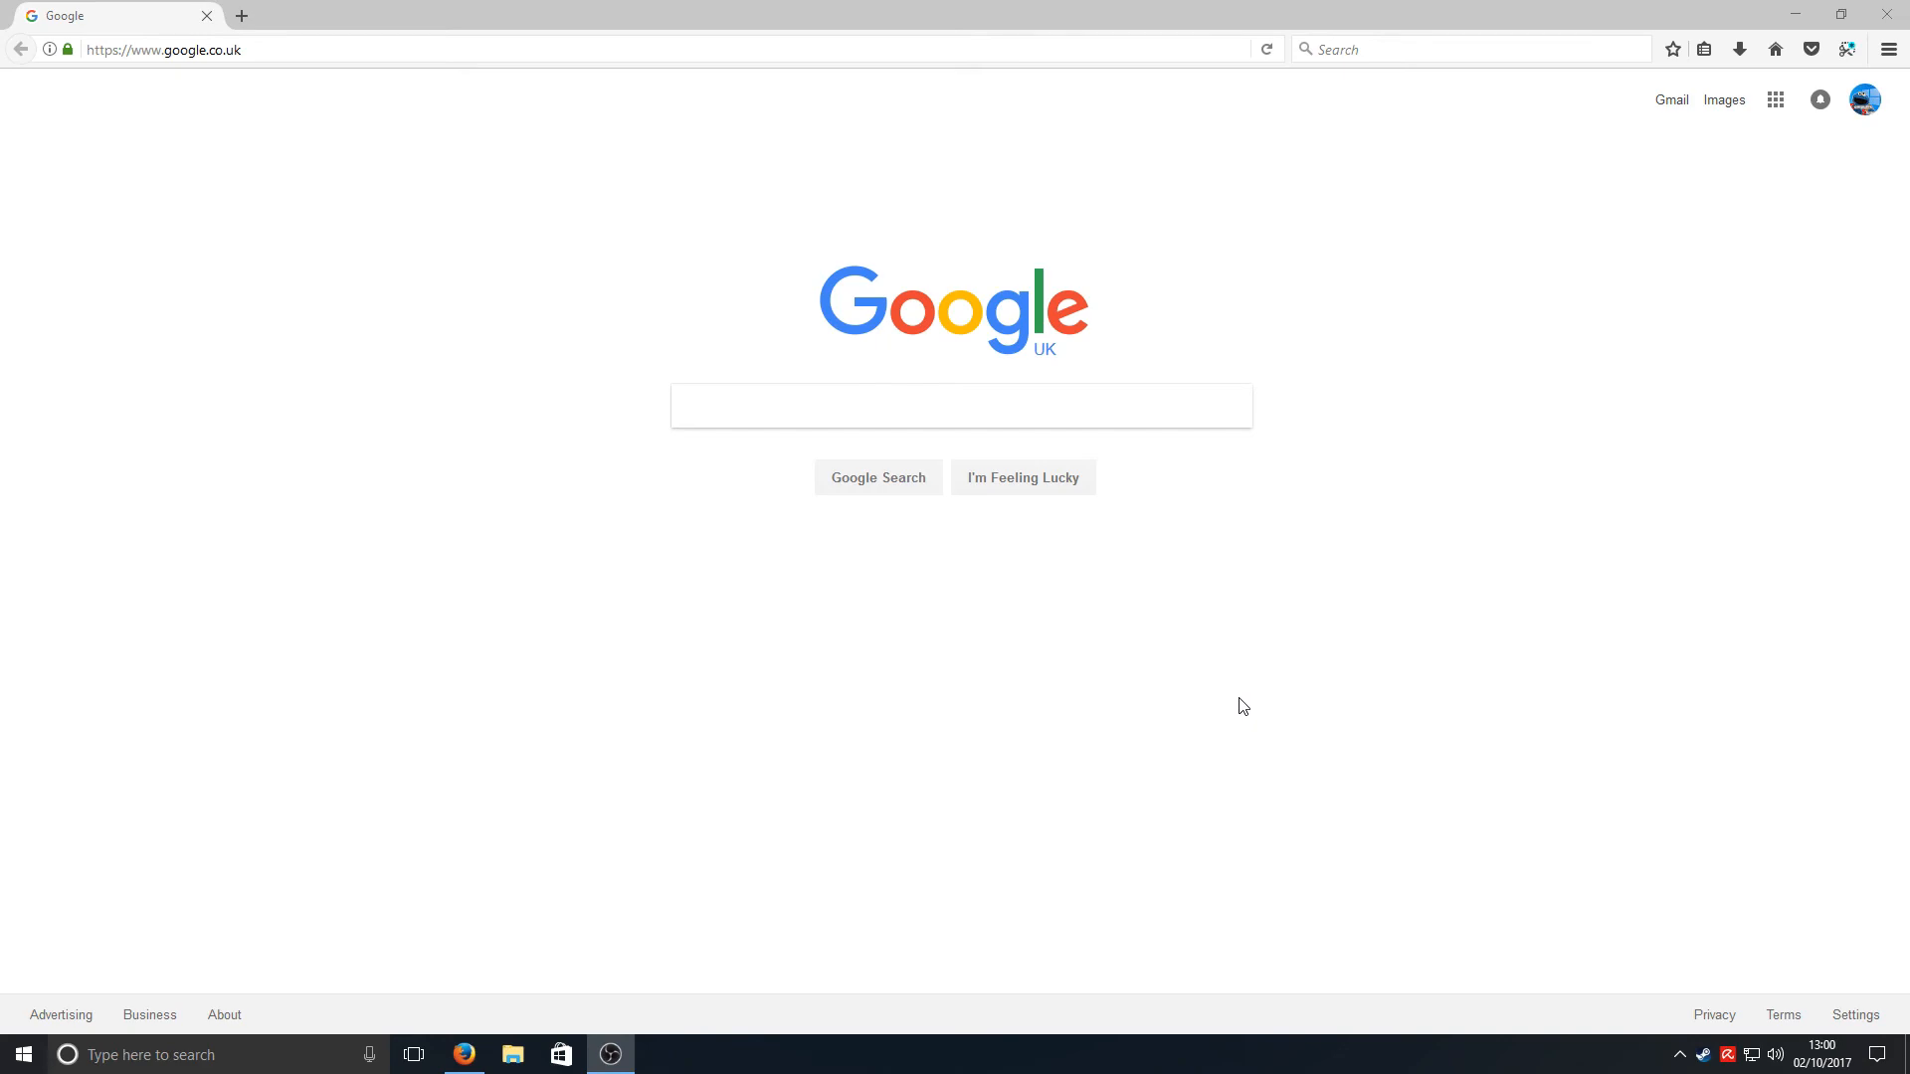
pyautogui.moveTo(1206, 12)
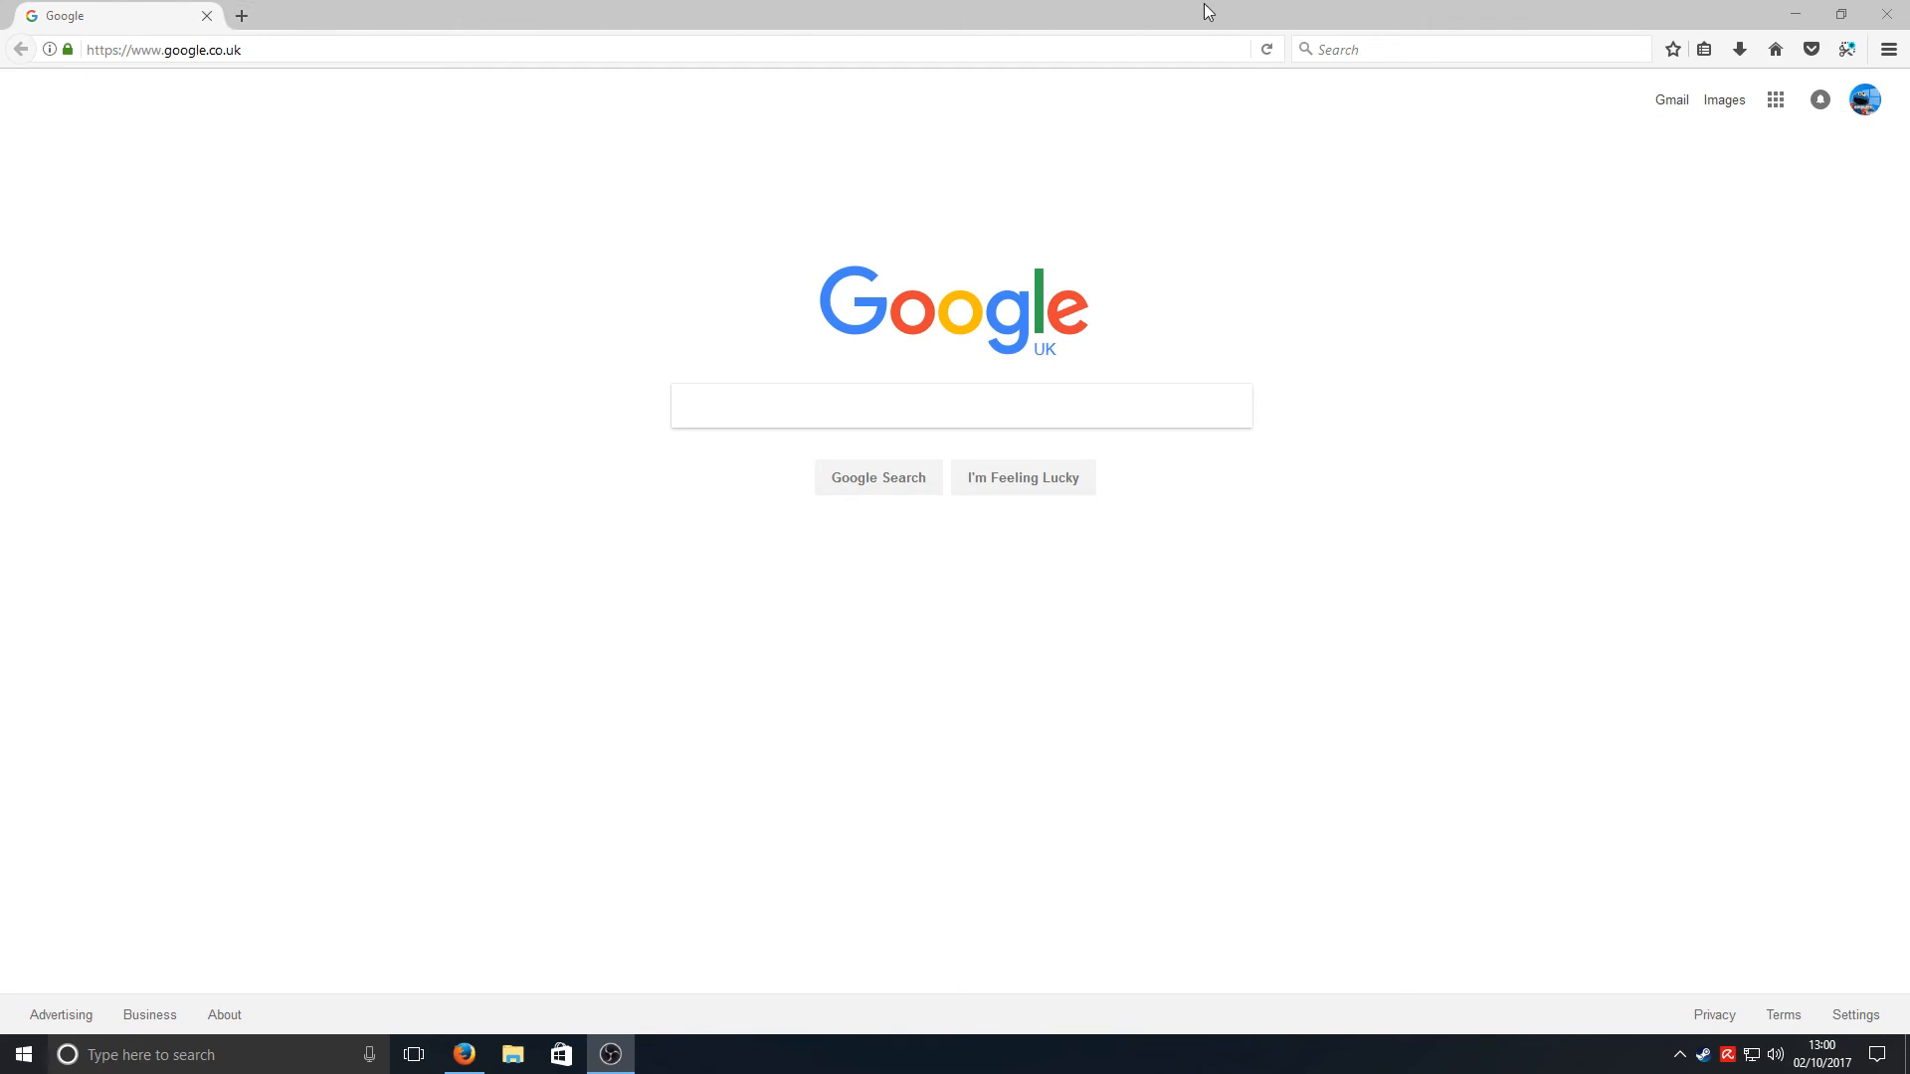
# - Add new blank tabs from the tab strip, then return to the Google UK homepage tab
pyautogui.rightClick(780, 12)
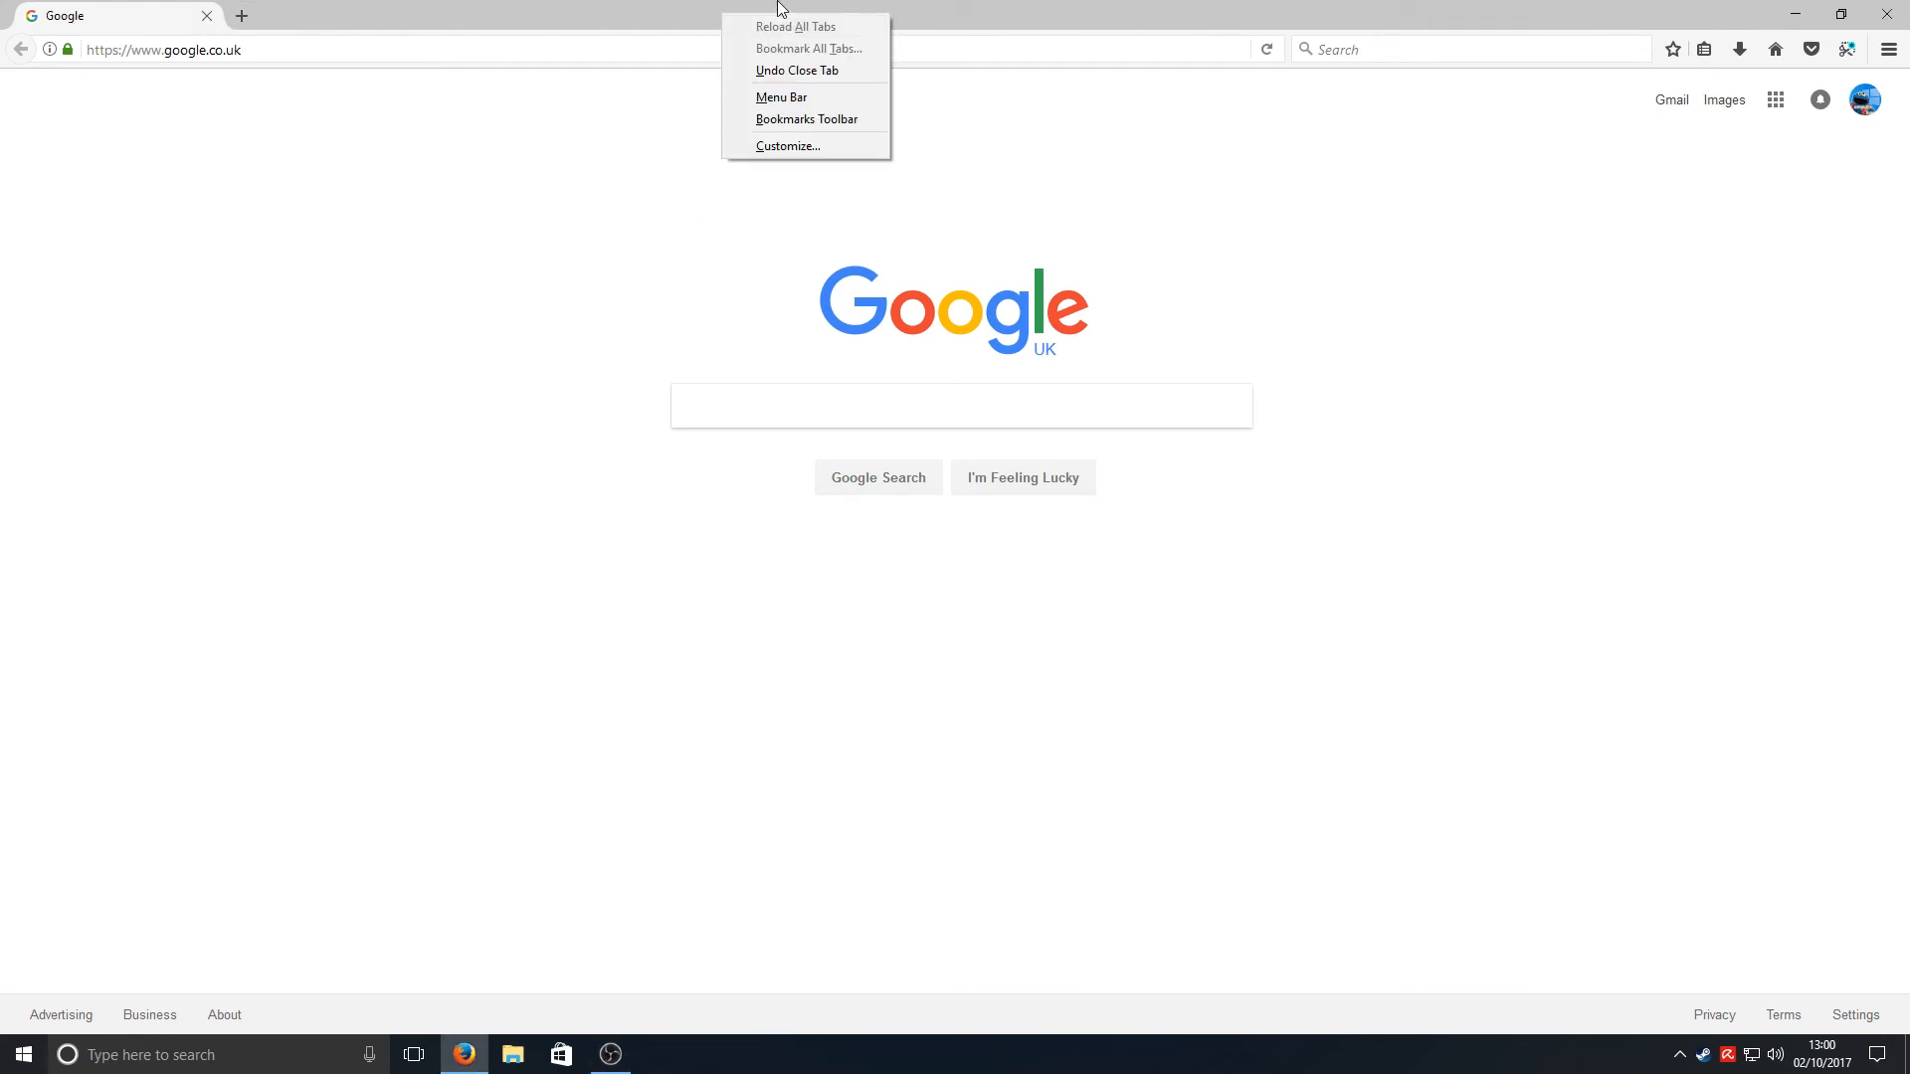
pyautogui.click(545, 20)
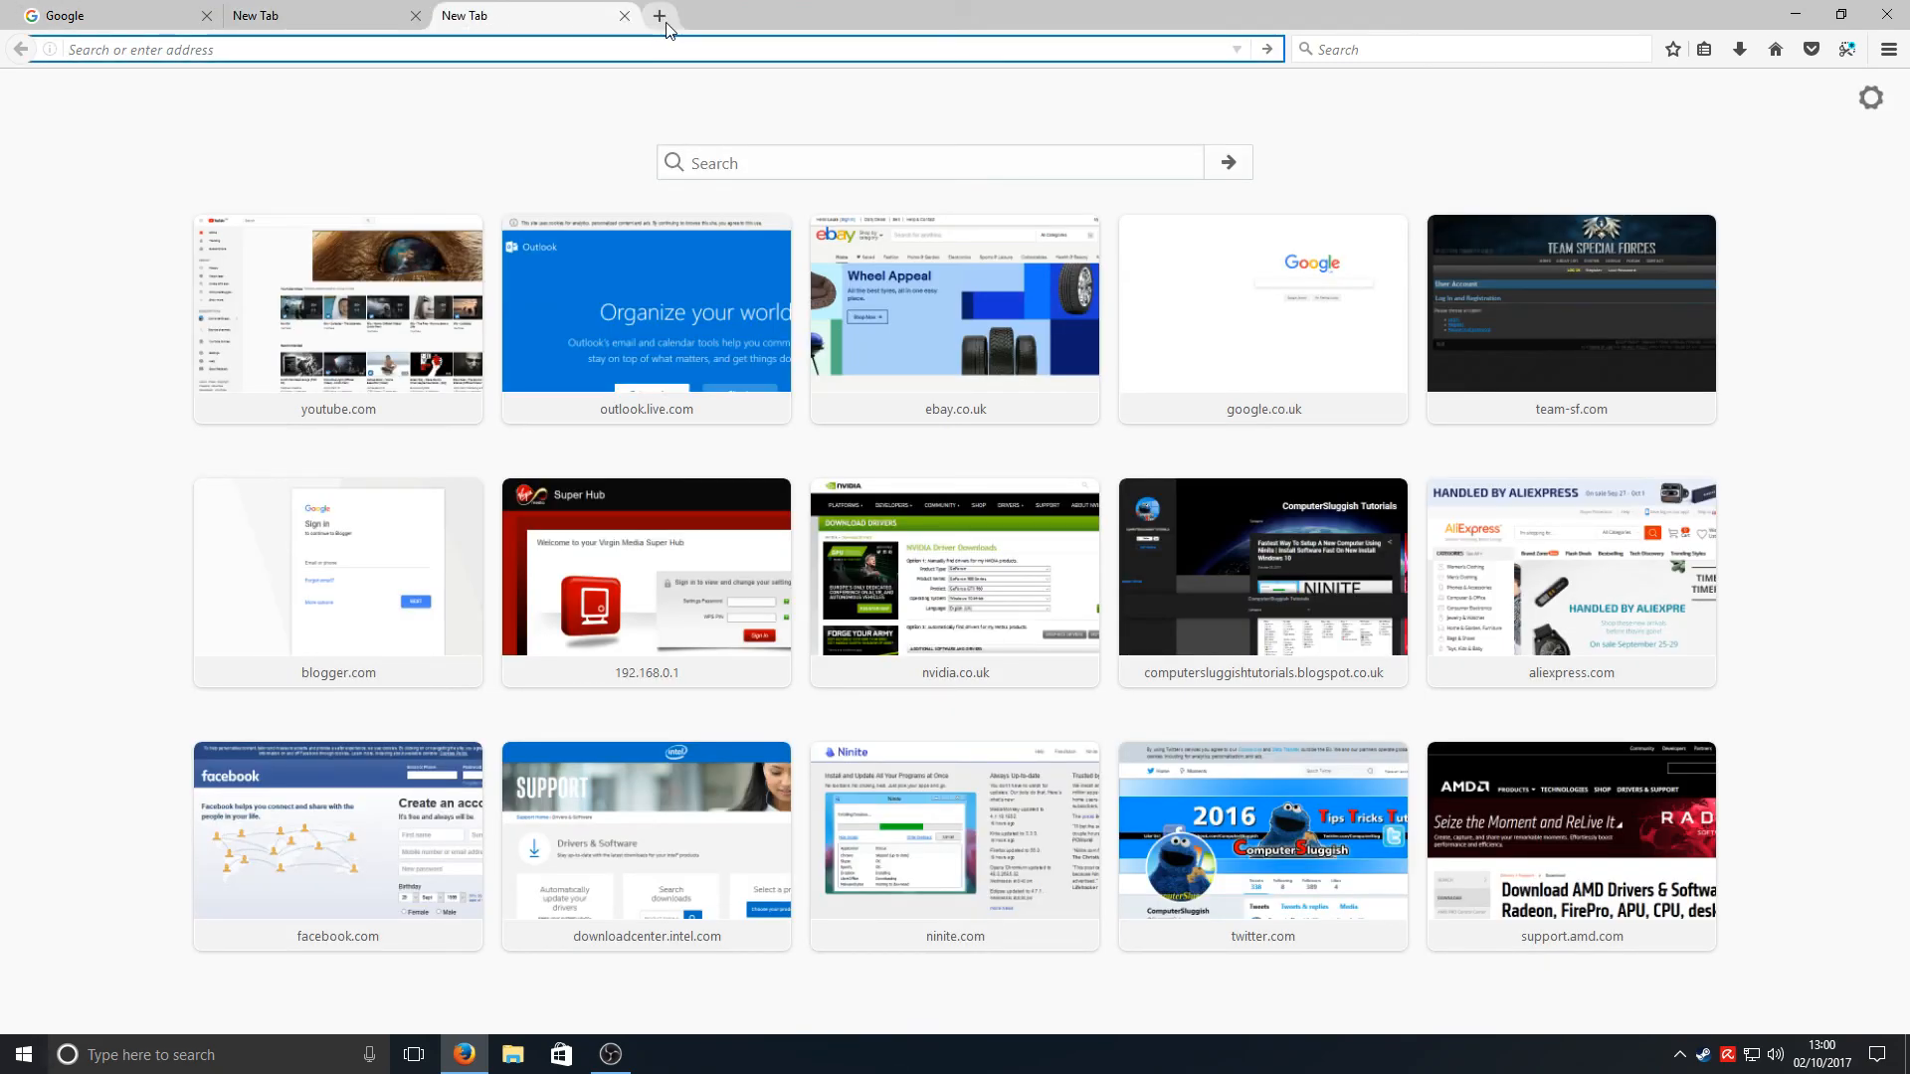
pyautogui.click(659, 16)
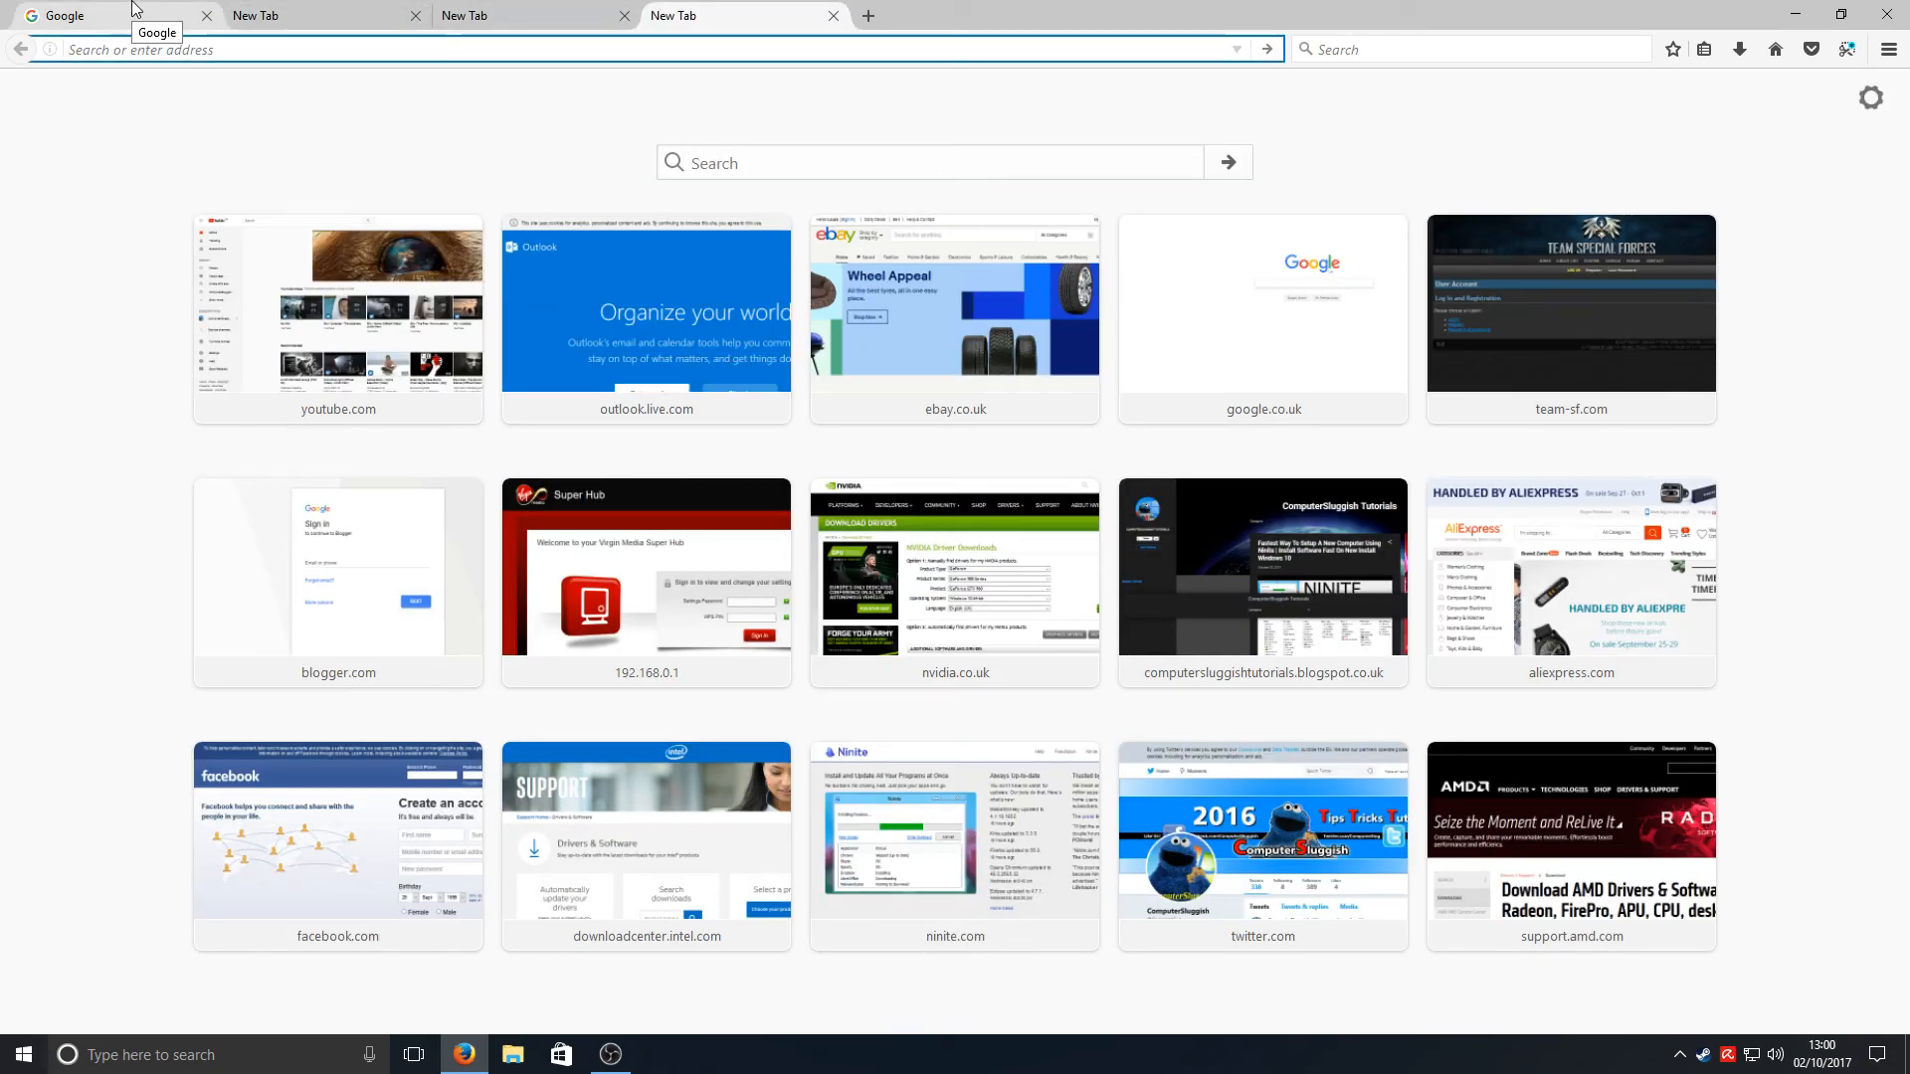
pyautogui.click(1261, 305)
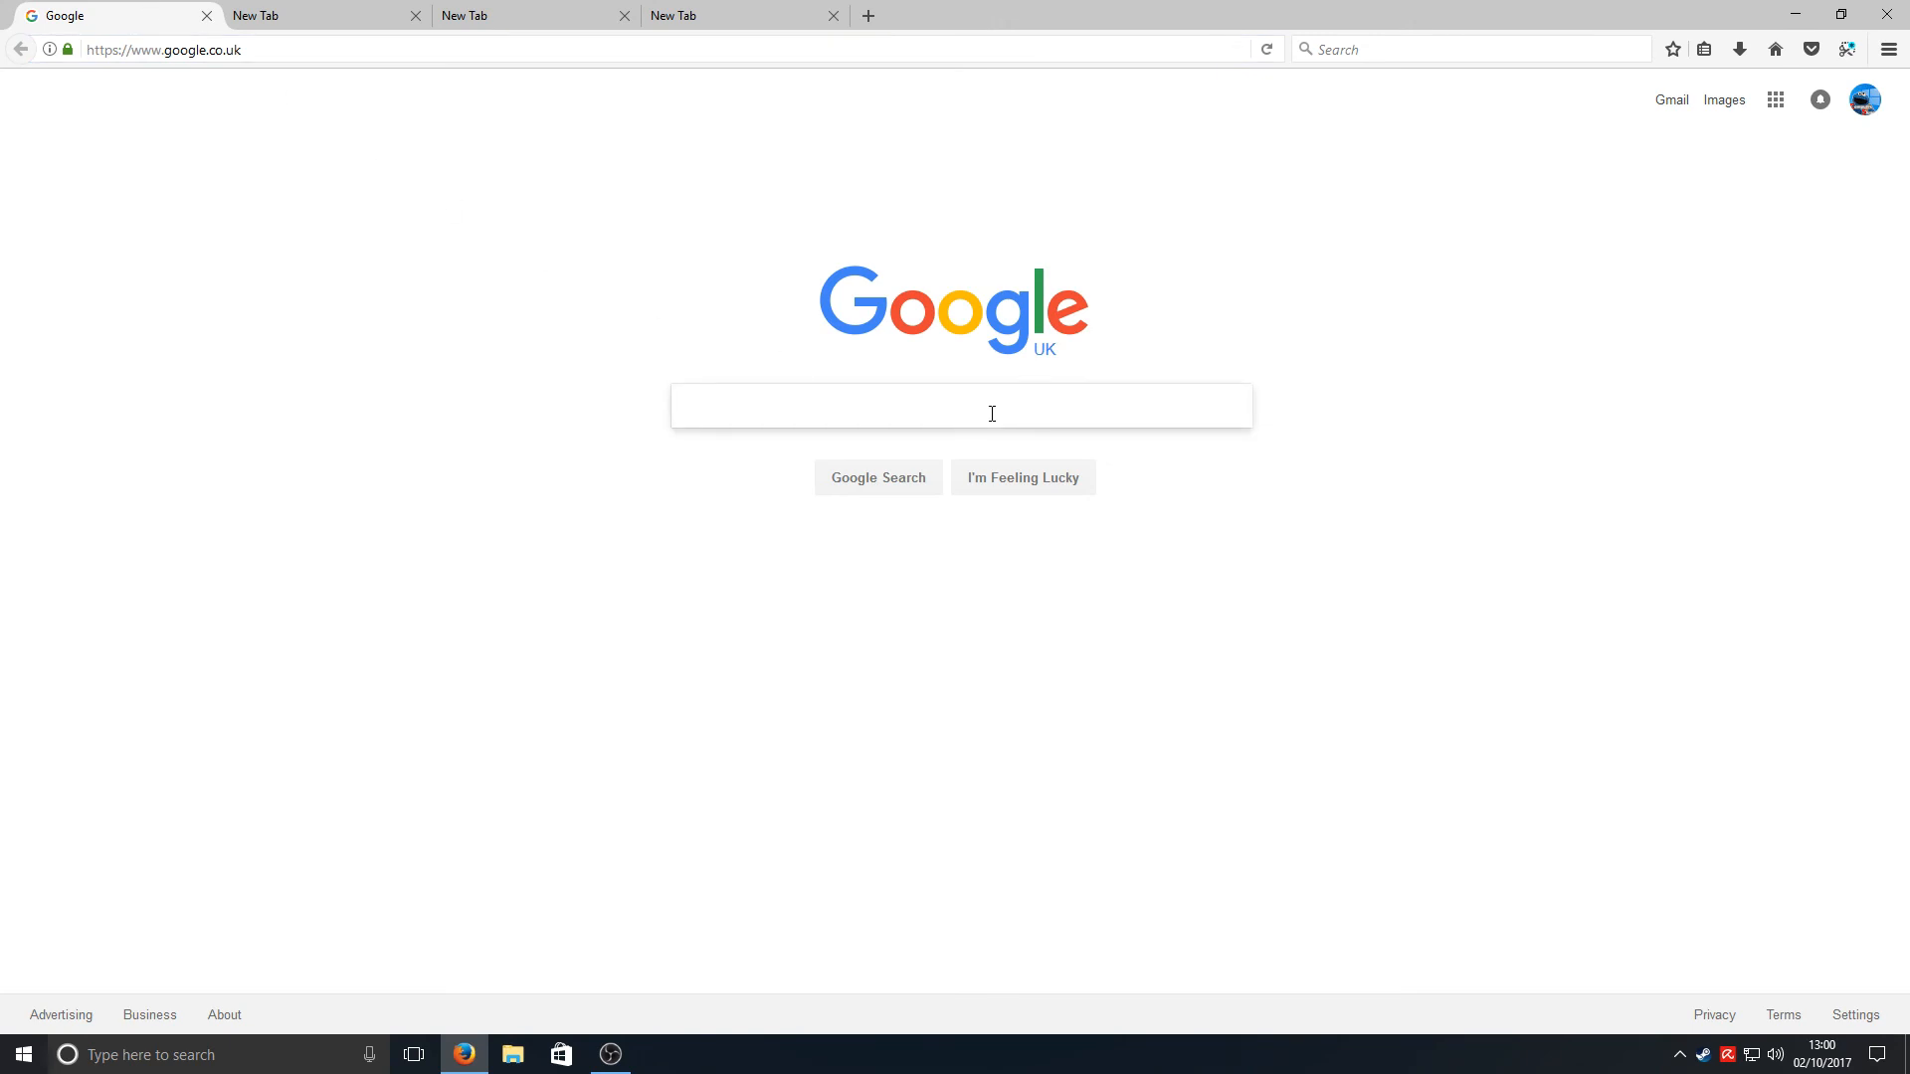